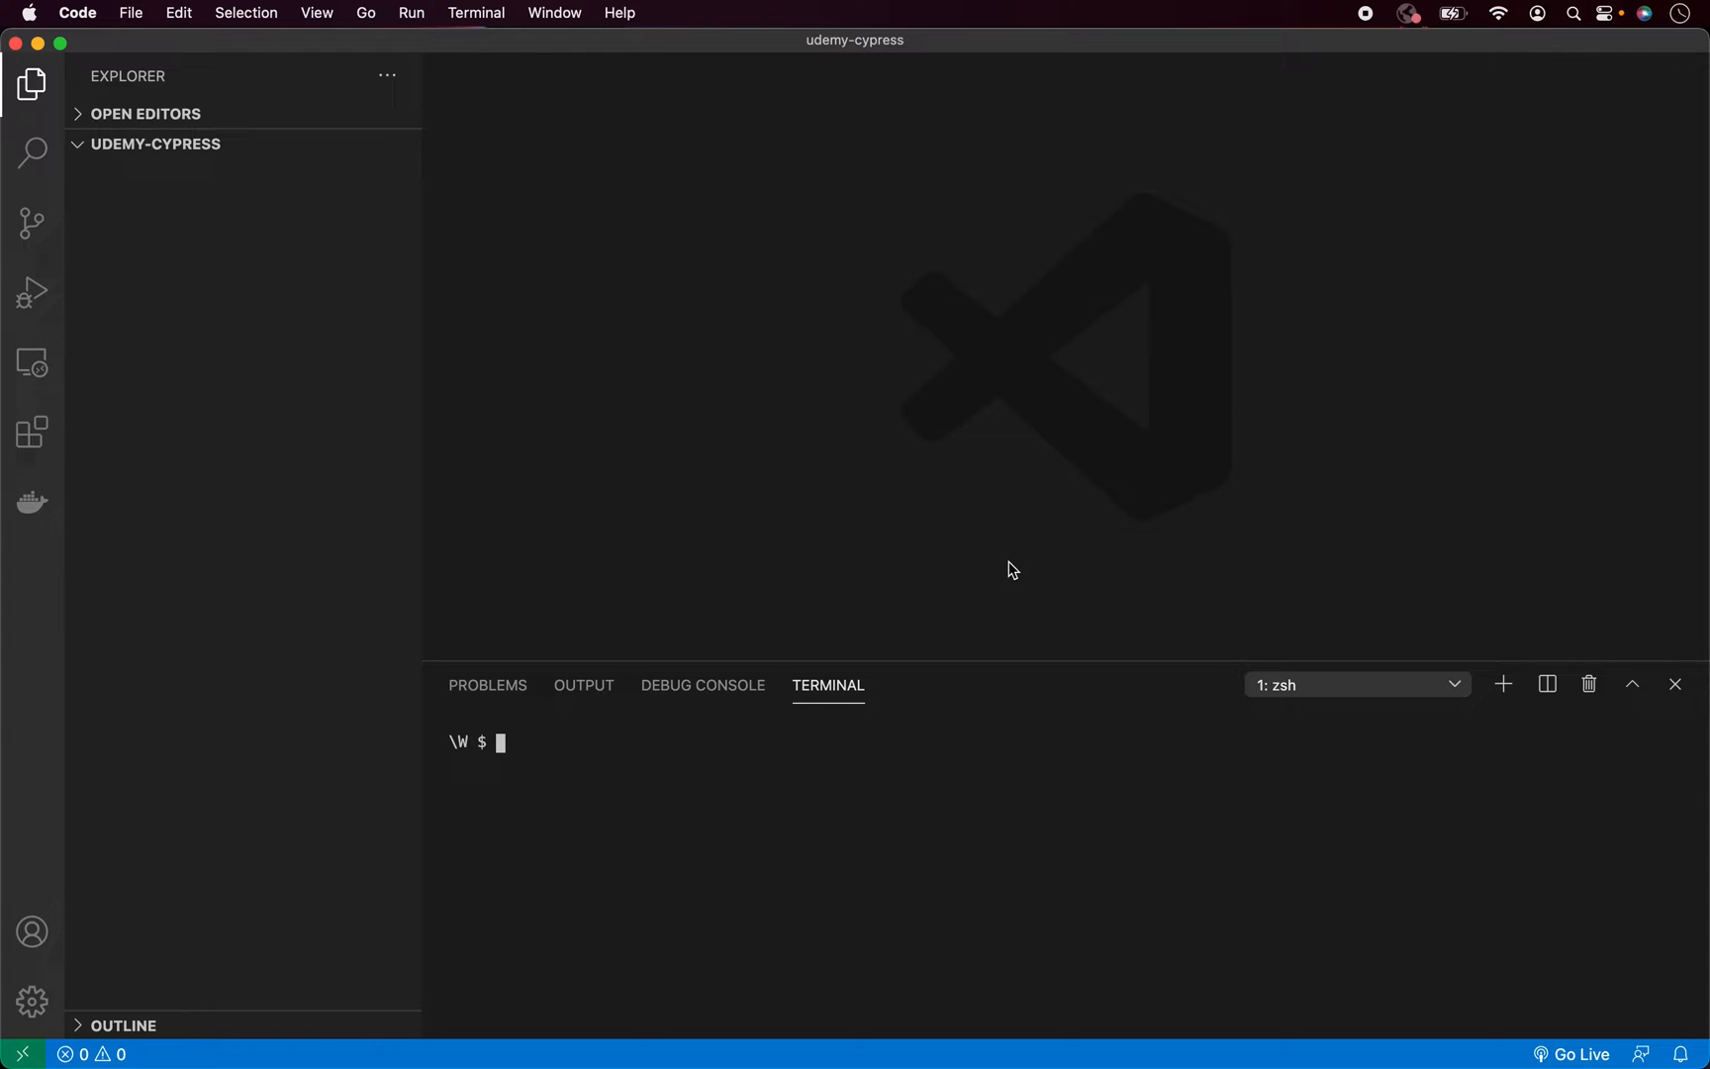
Run node --version in the terminal to confirm Node v20.9.0 is installed
type("node")
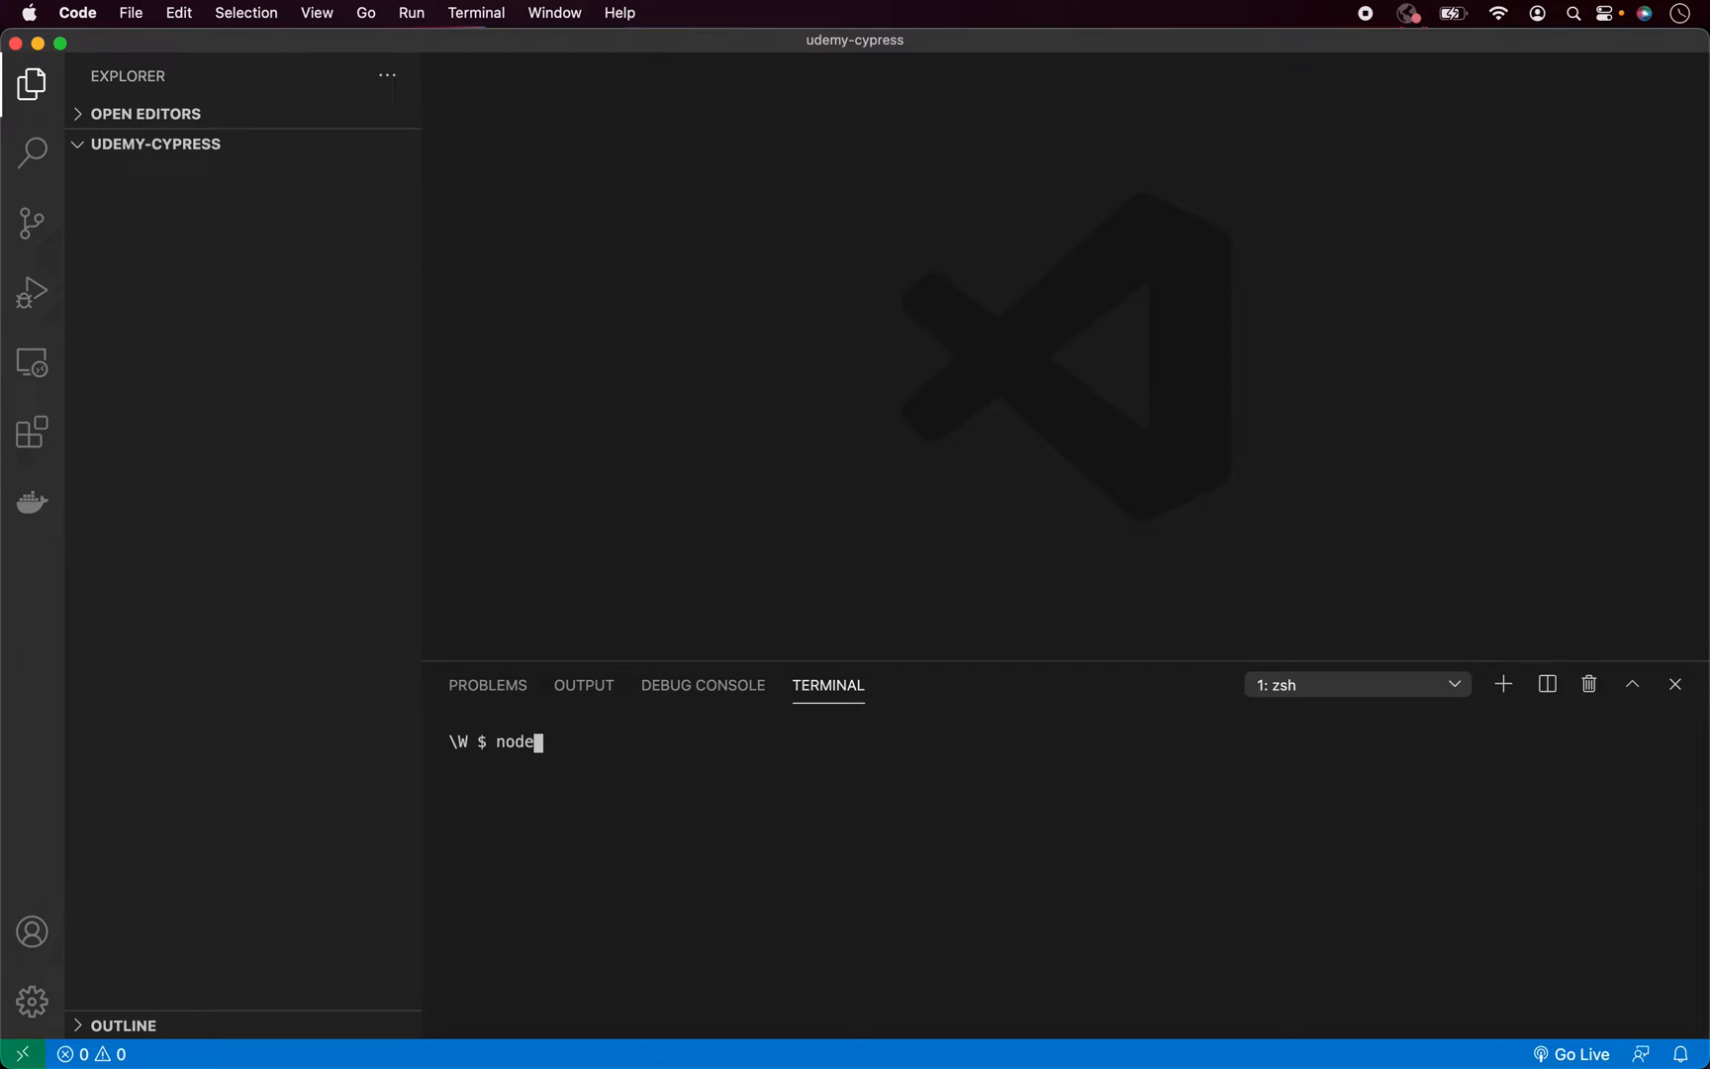
type("--version")
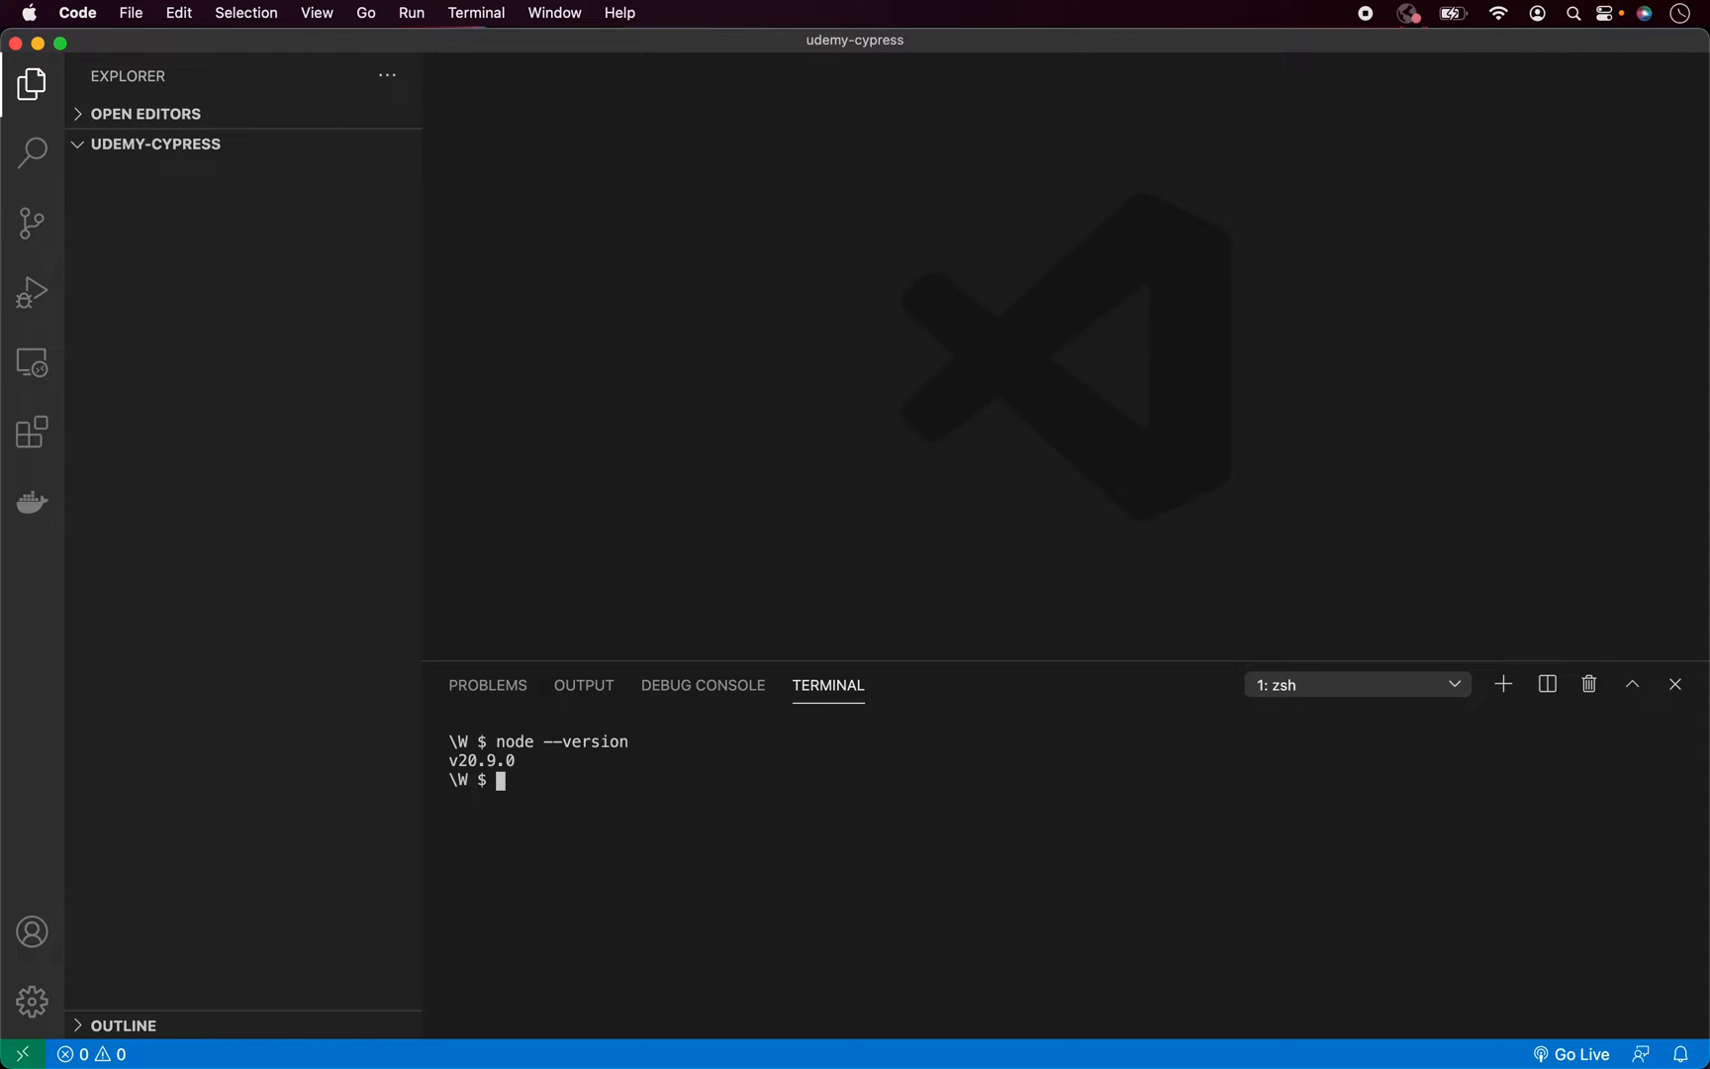
Run npm init --yes to generate a default package.json for udemy-cypress
type("npm")
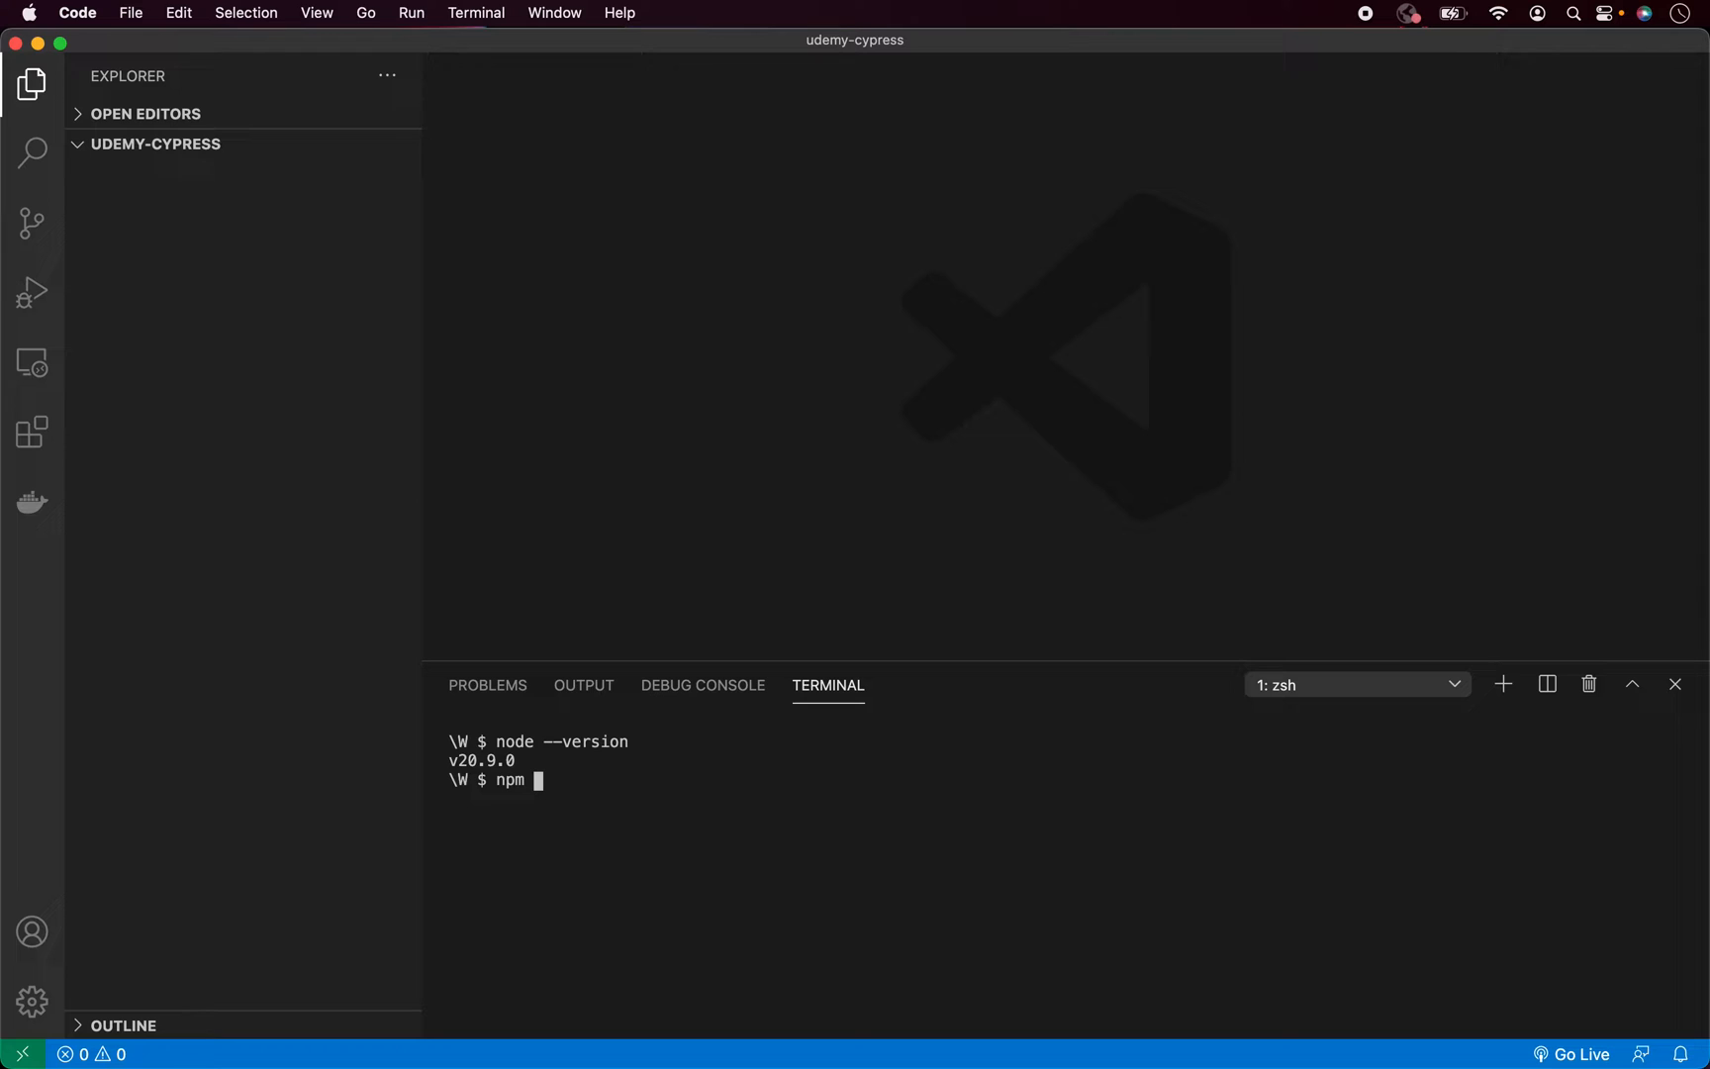
type("init --yes")
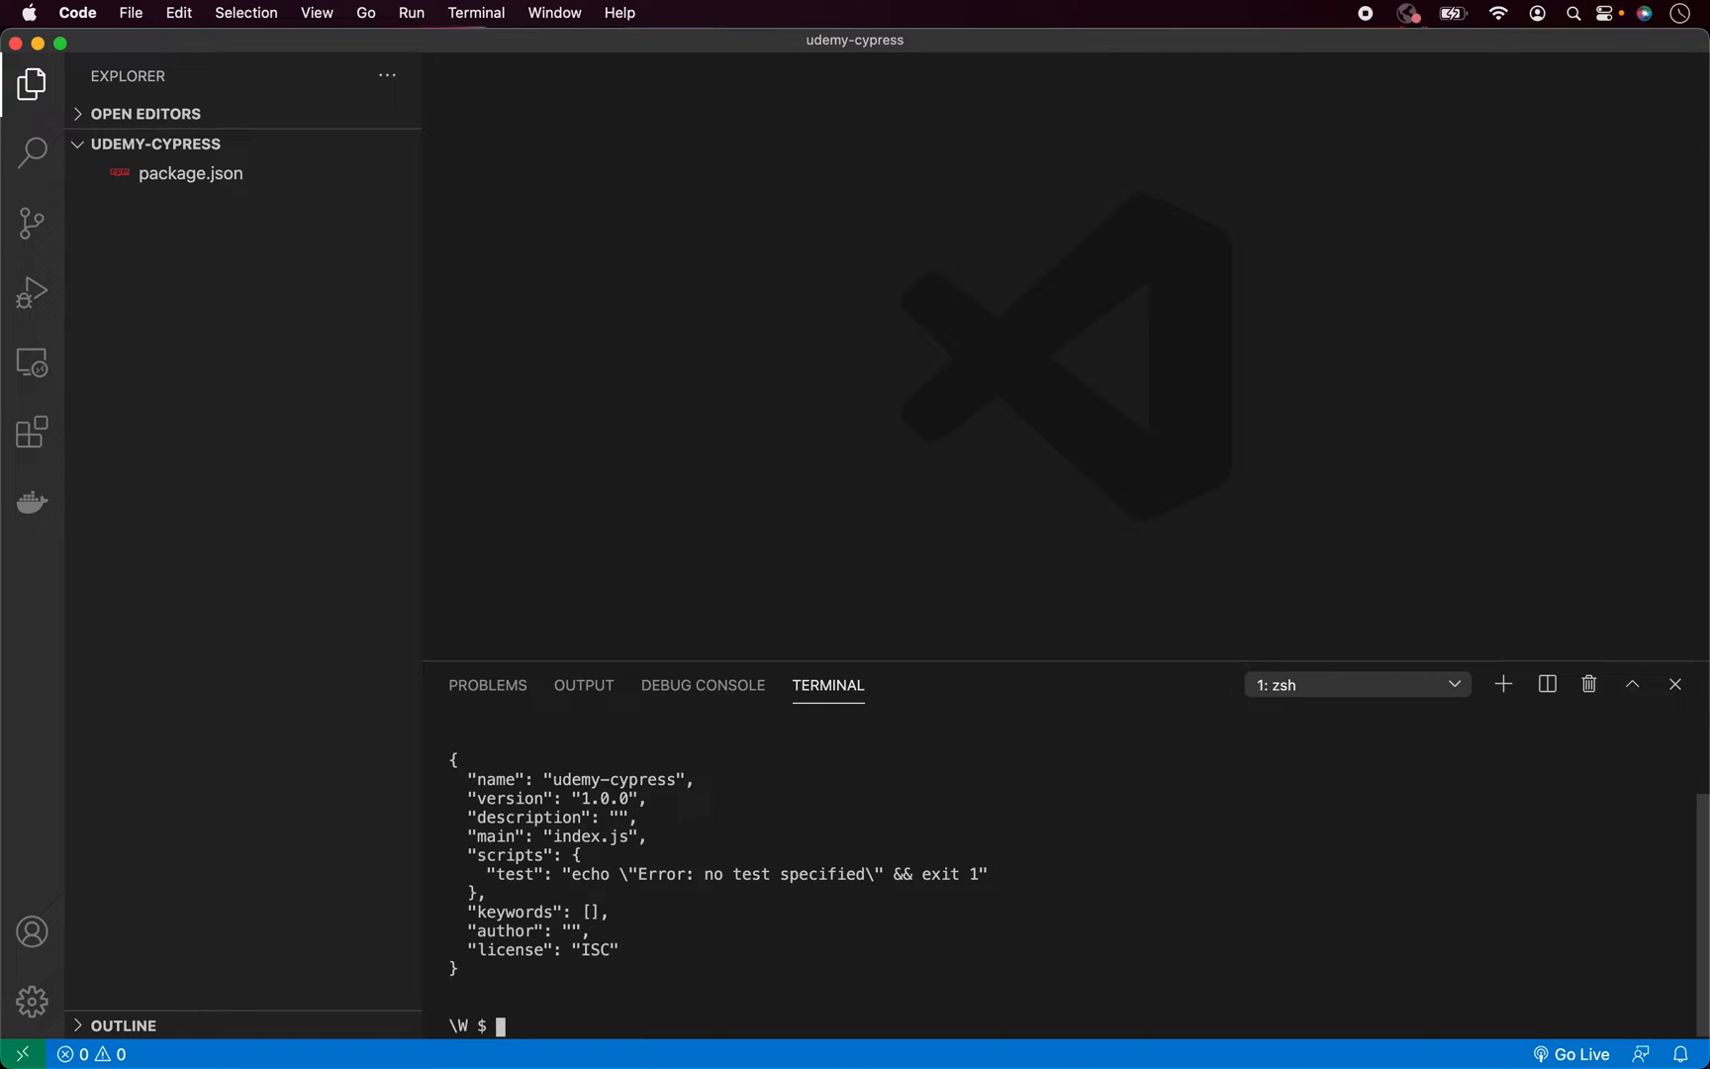
Run npm install cypress prettier to add both packages to the project
type("npm install")
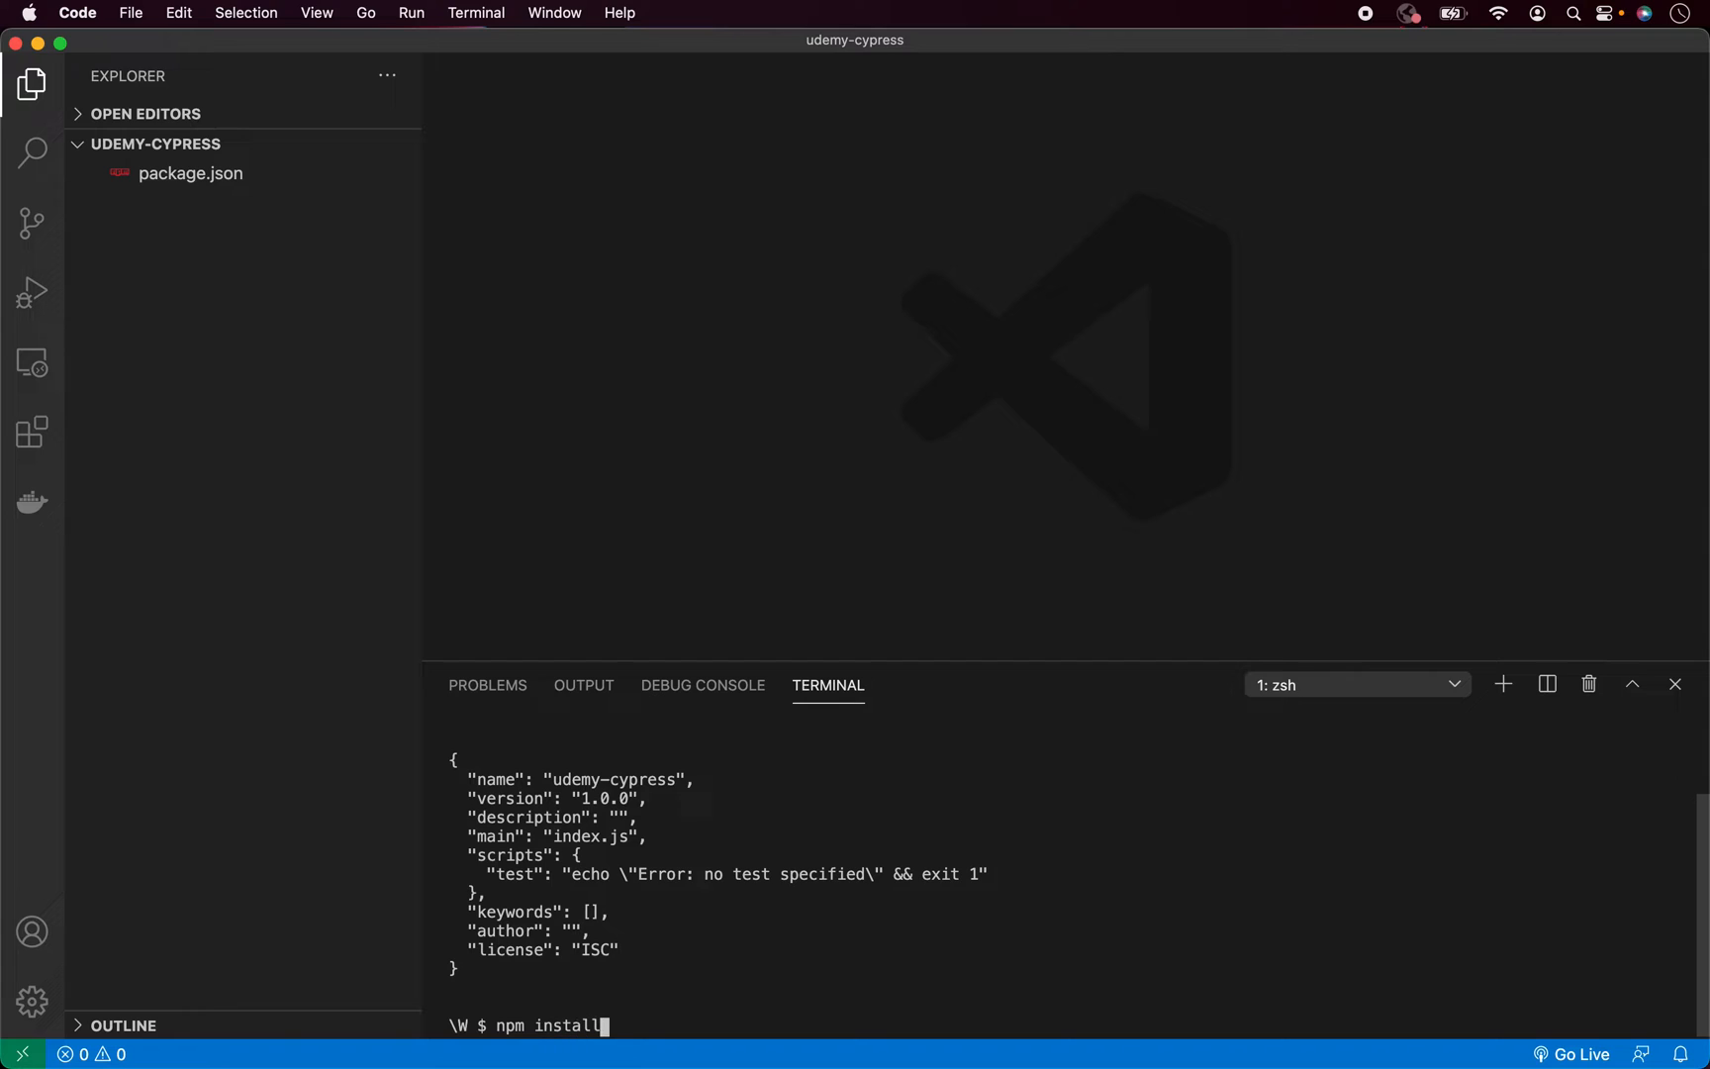
type("cypress")
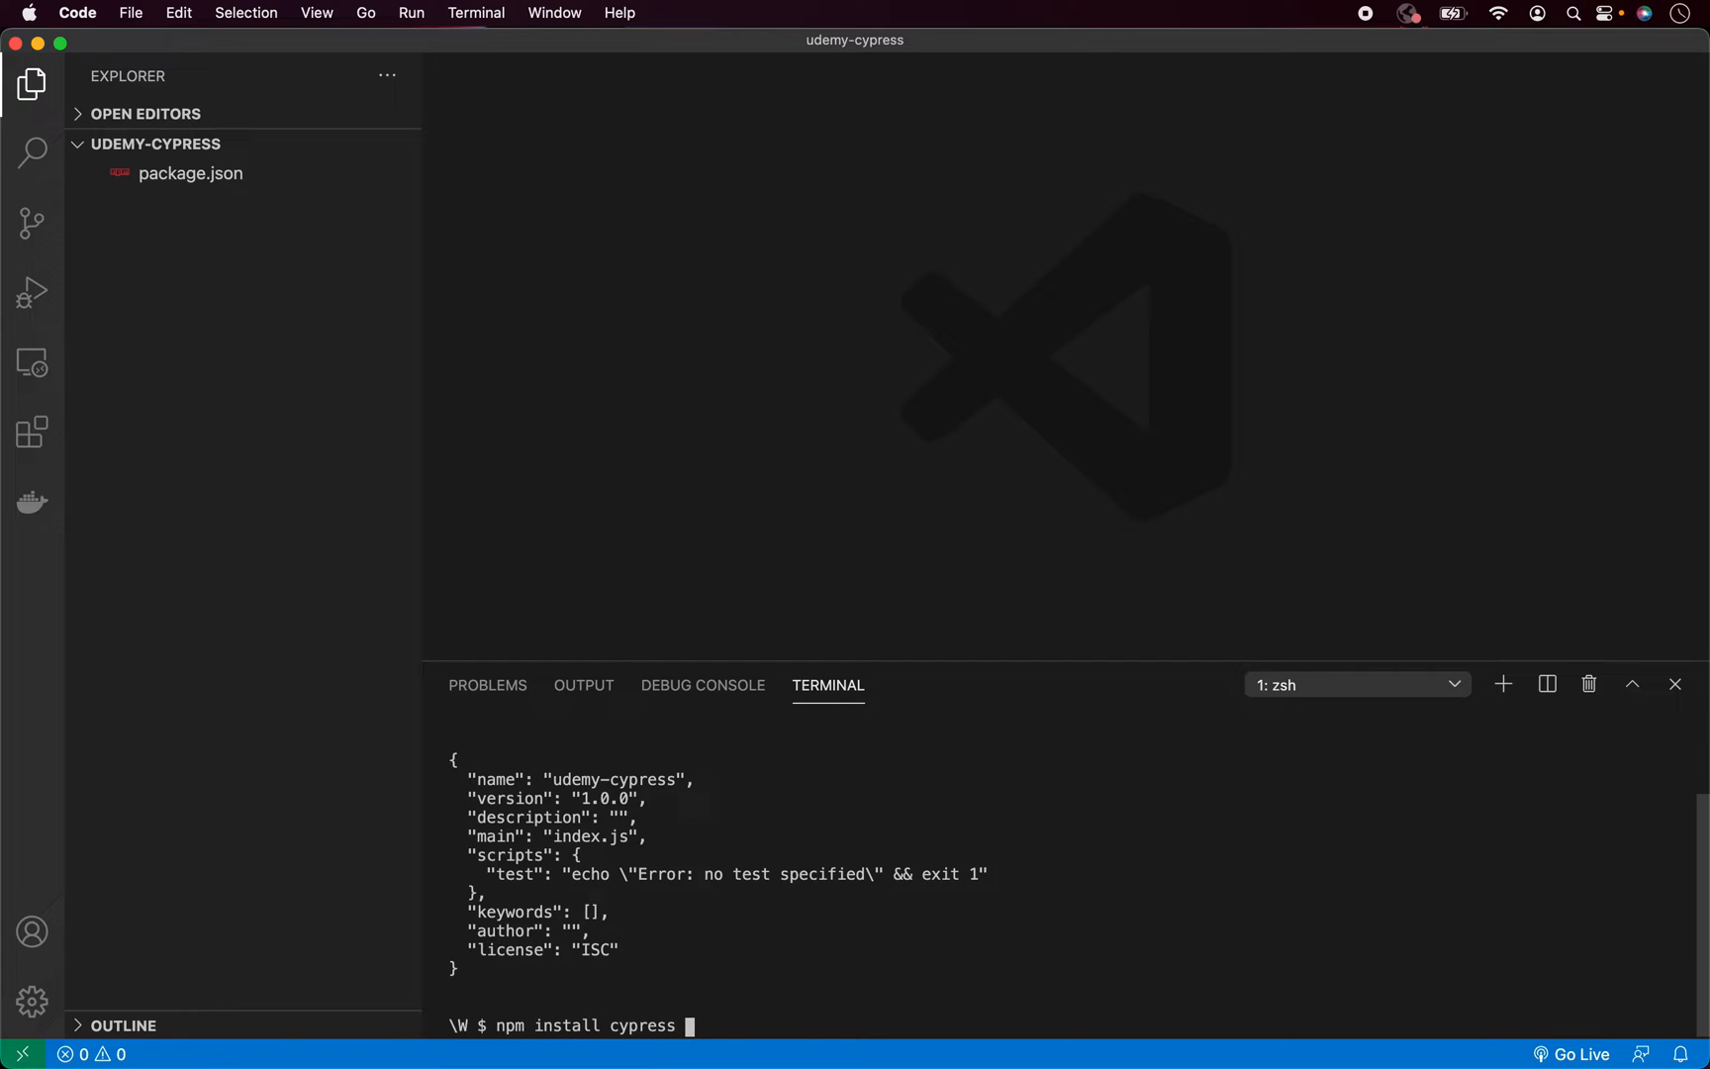
type("prettier")
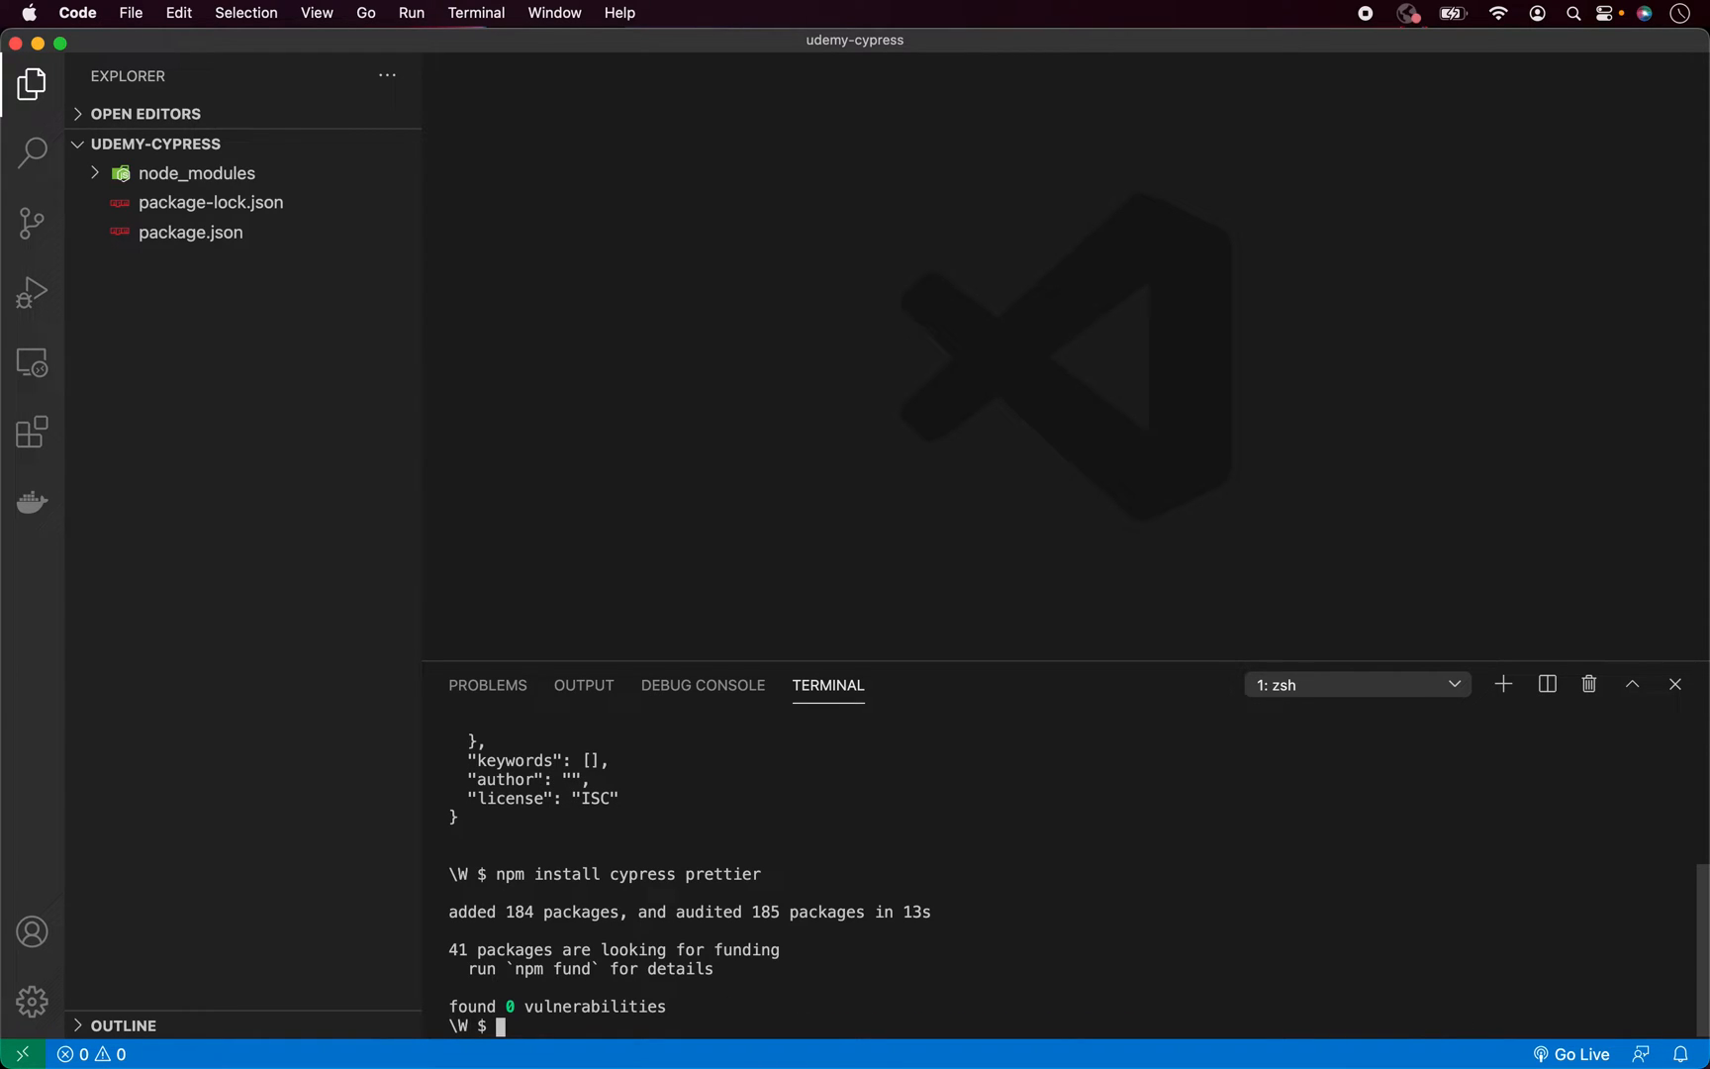
mouse_move(806, 843)
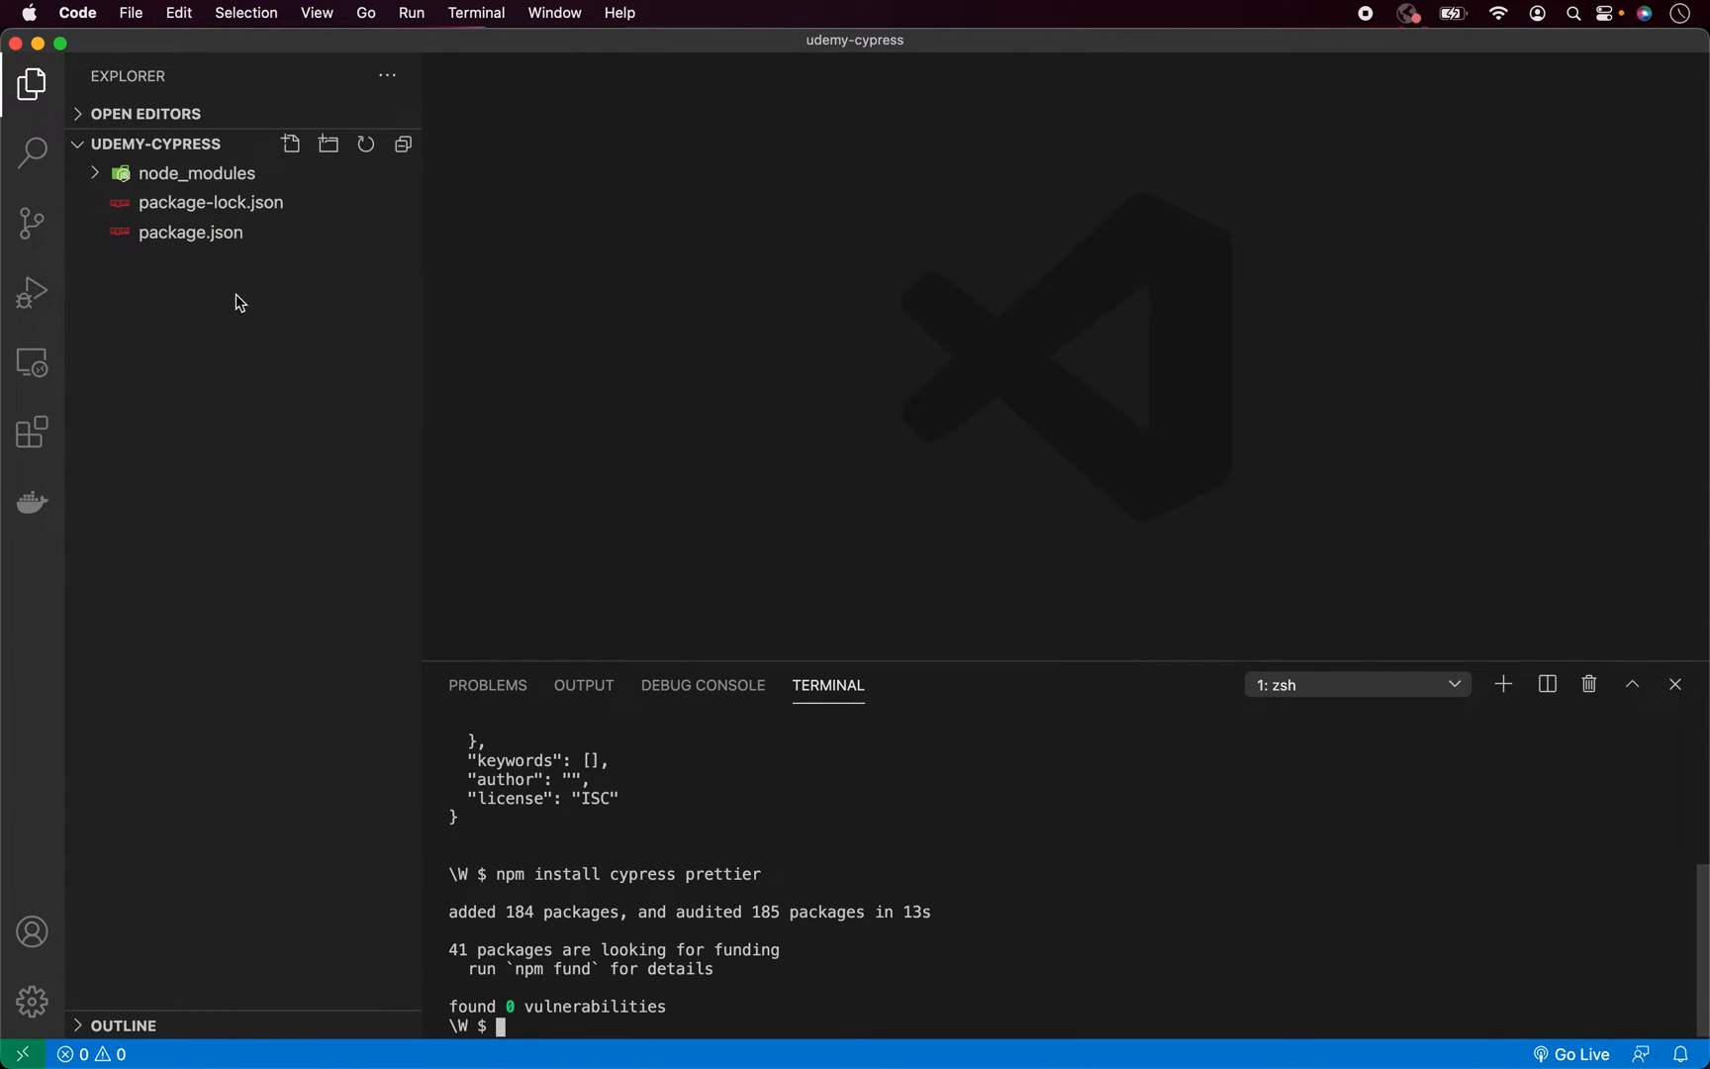
Open package.json from the Explorer to review the cypress and prettier dependencies
double_click(190, 232)
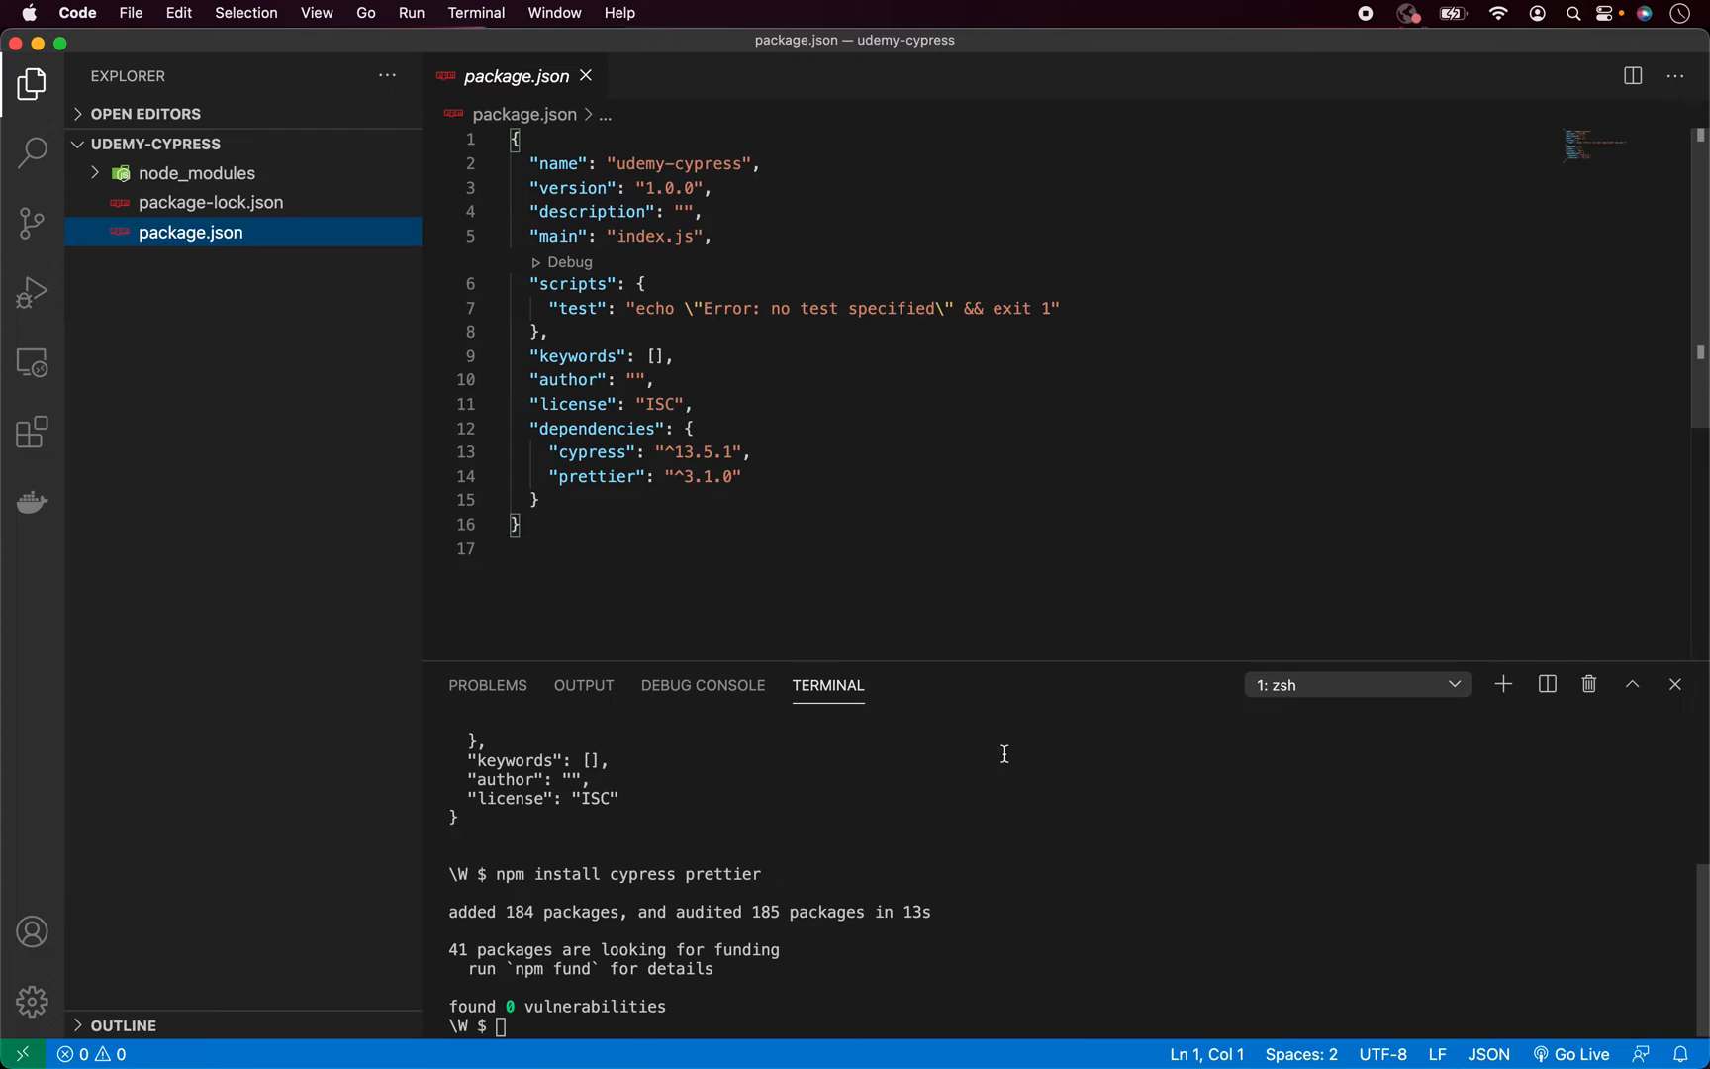
mouse_move(541, 439)
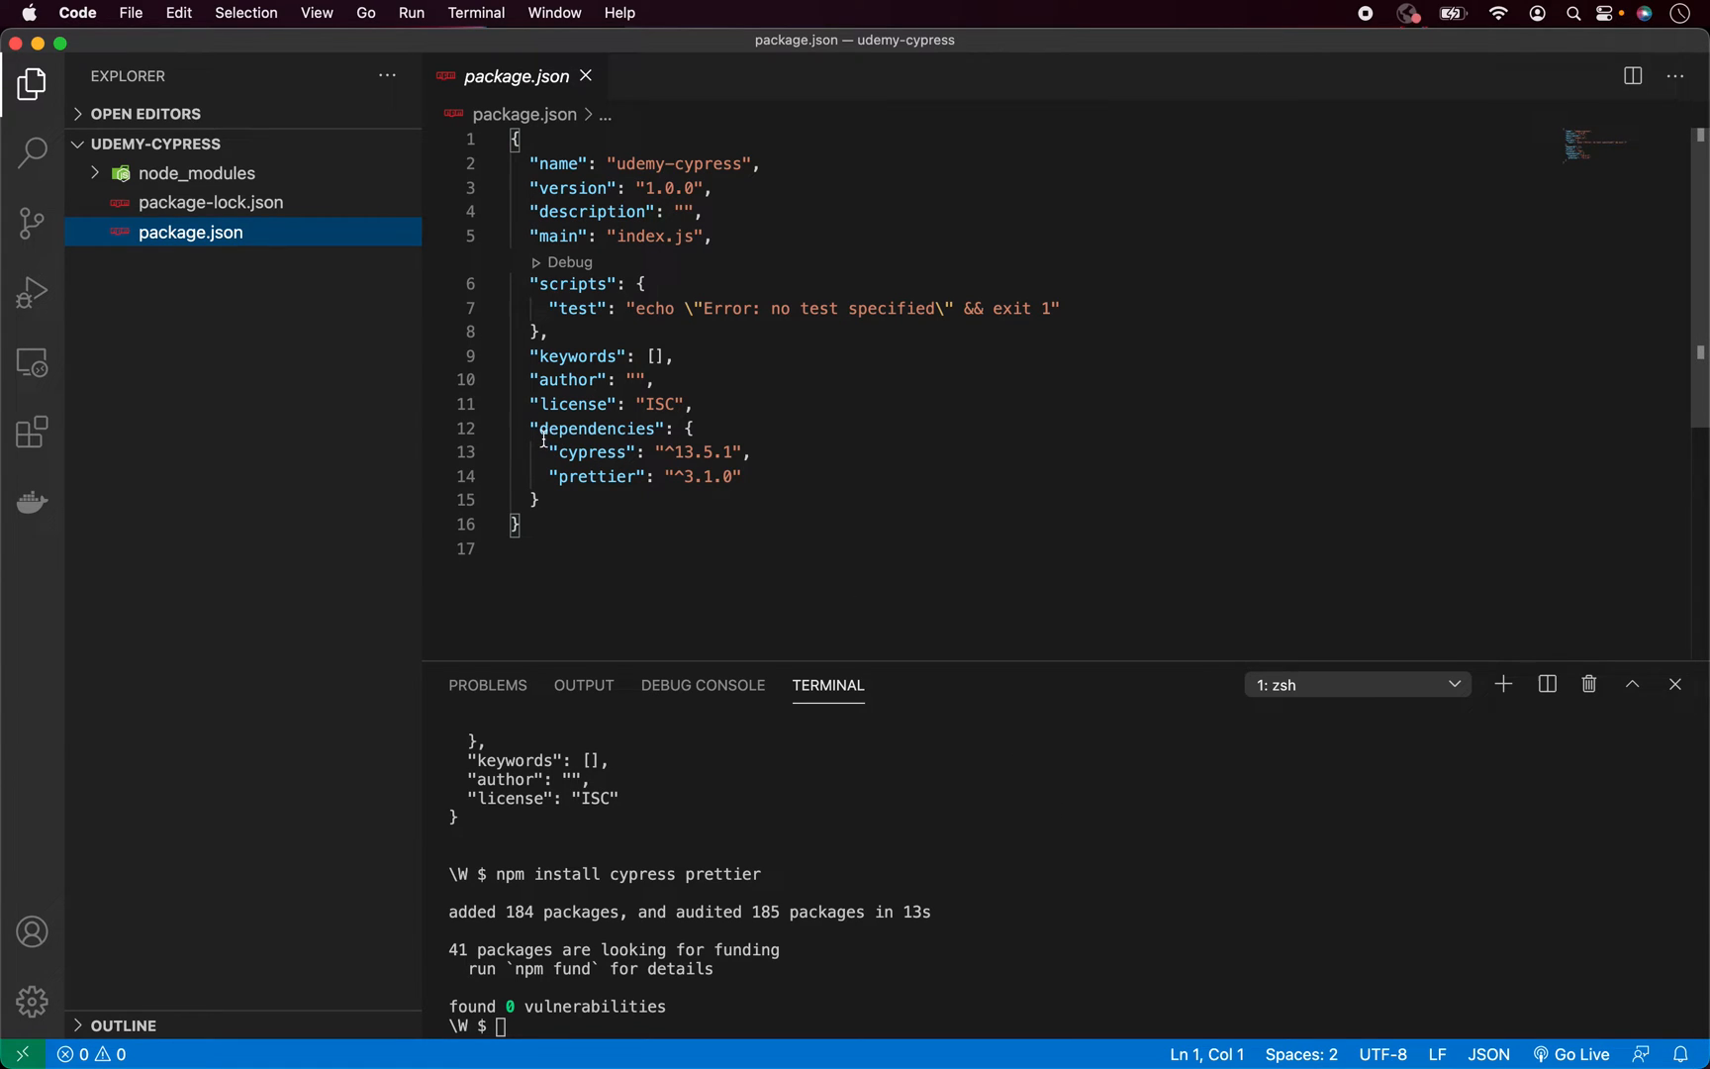
mouse_move(615, 451)
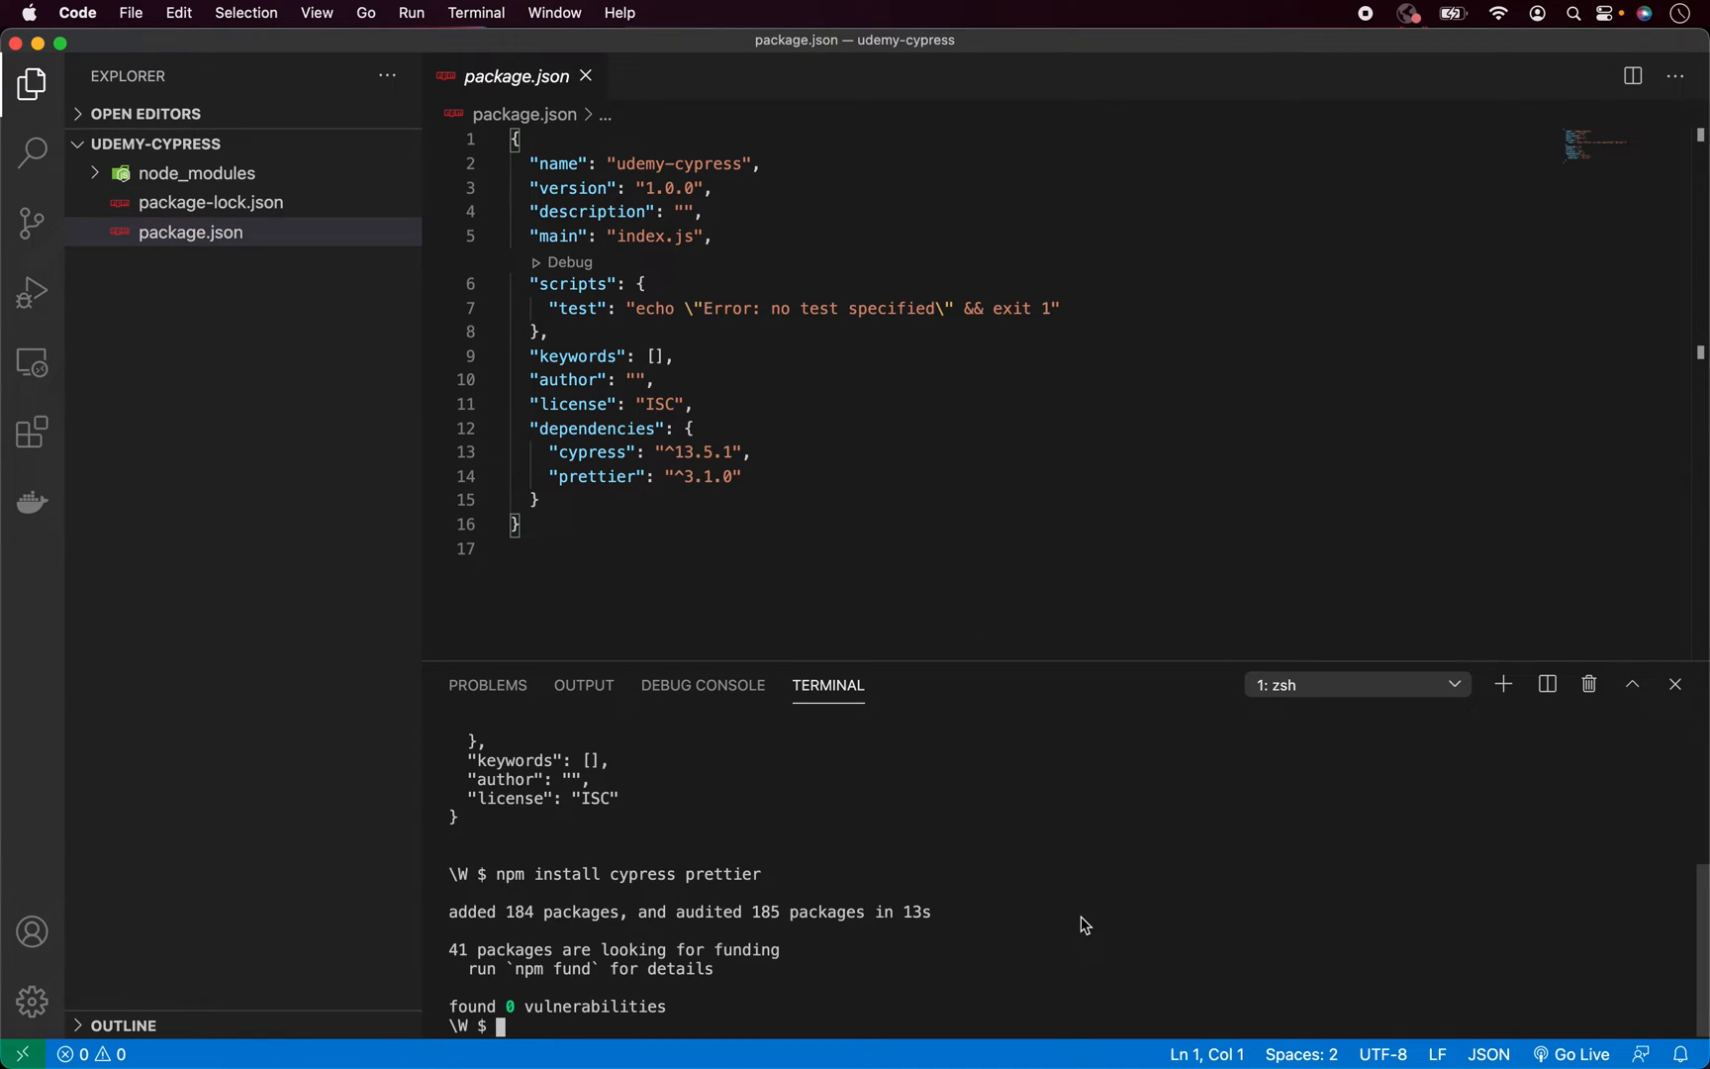
Create an empty .prettierrc with touch and open it from the Explorer
type("t")
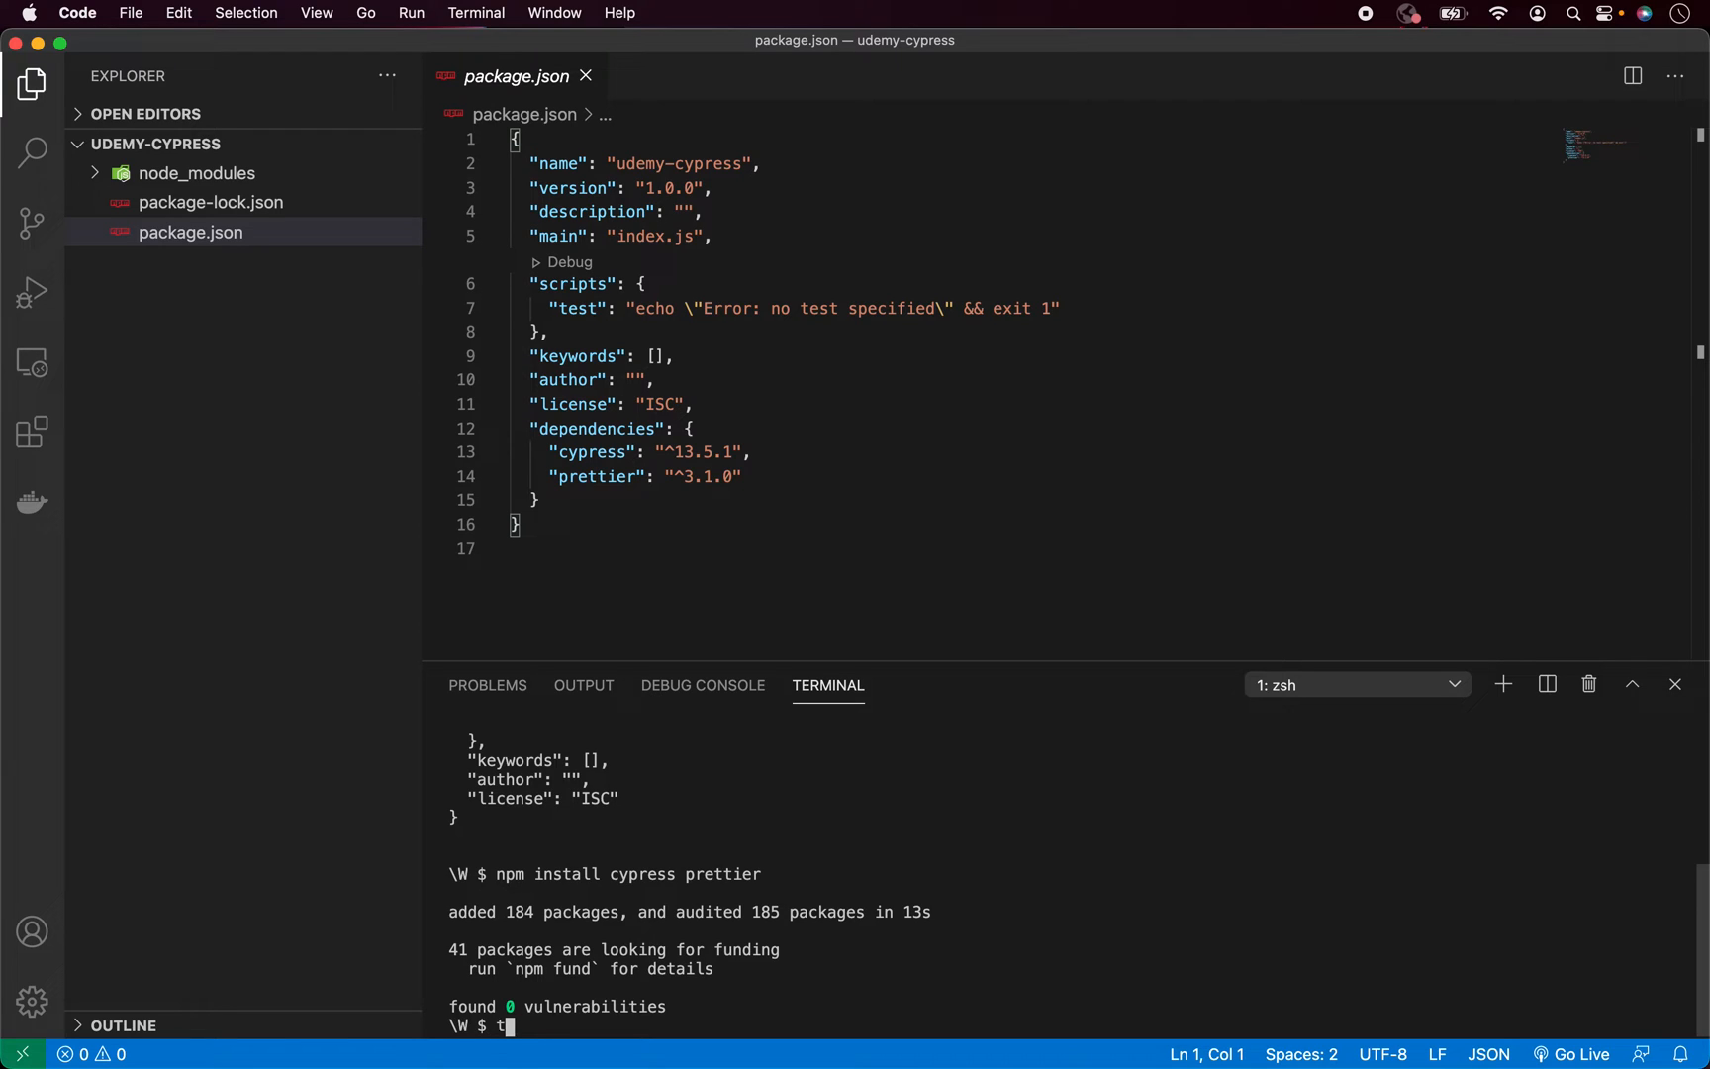
type("ouch .prettierrc")
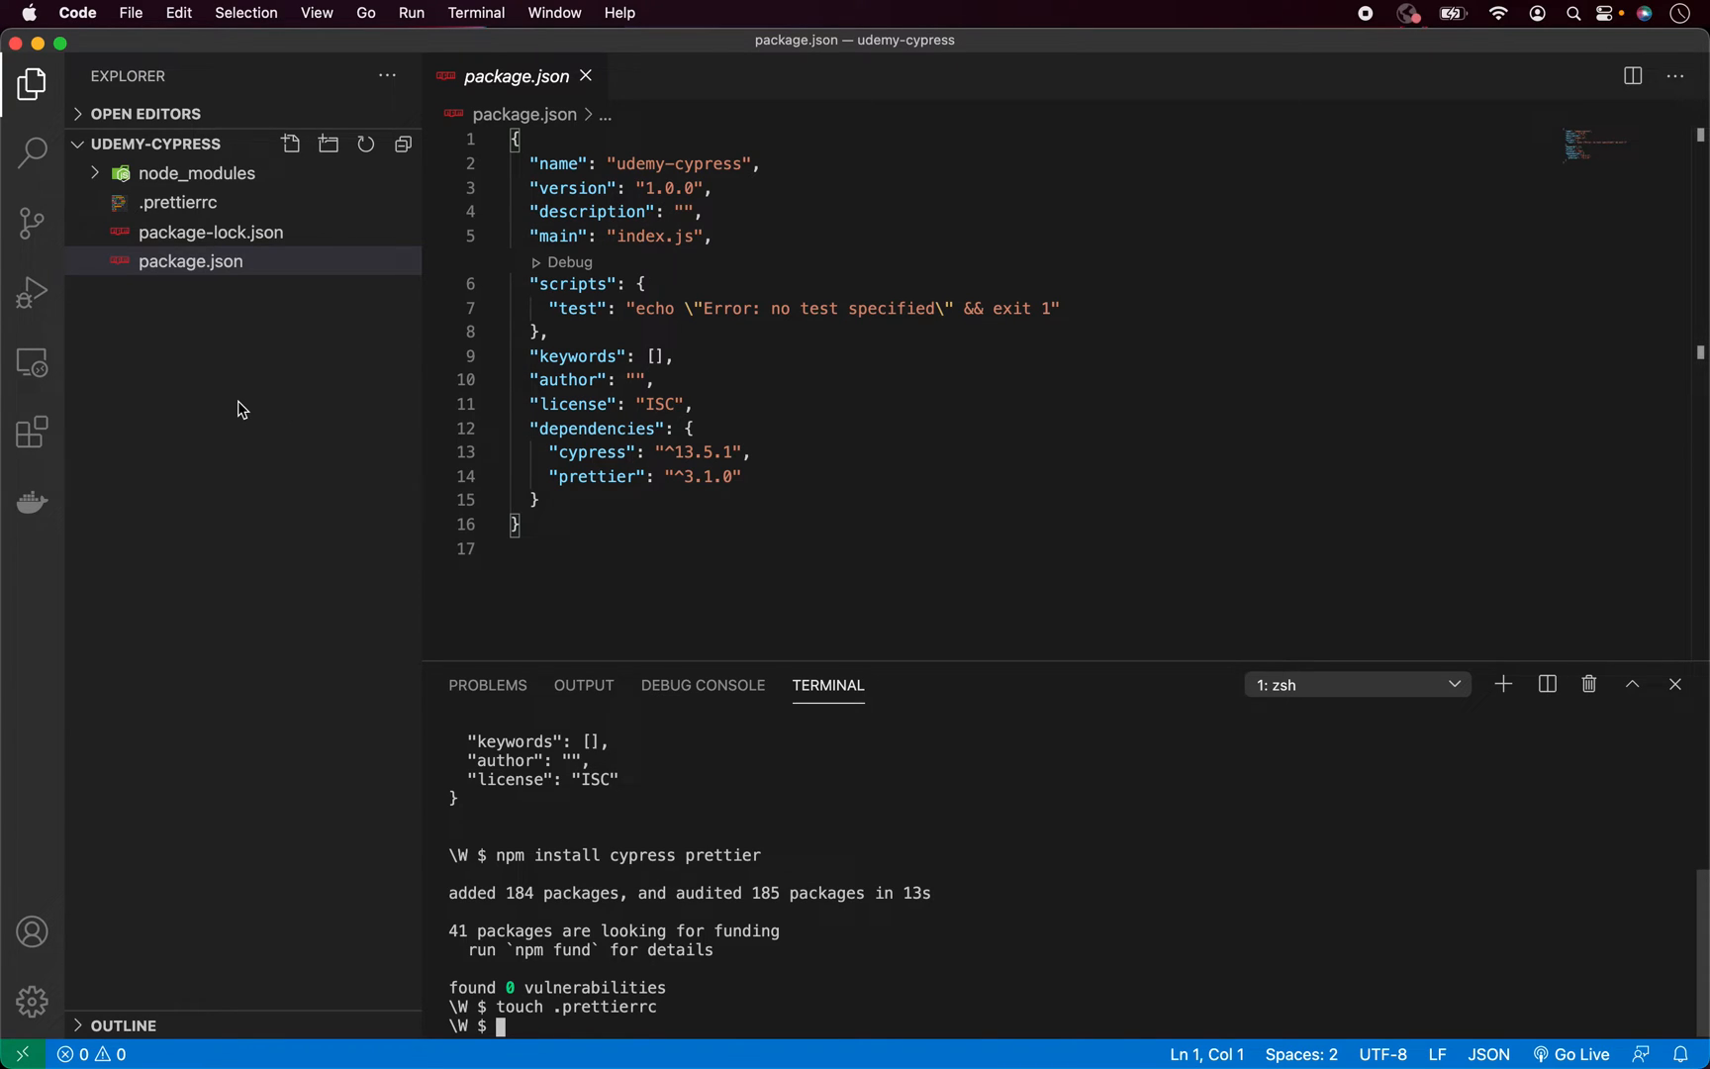
left_click(190, 261)
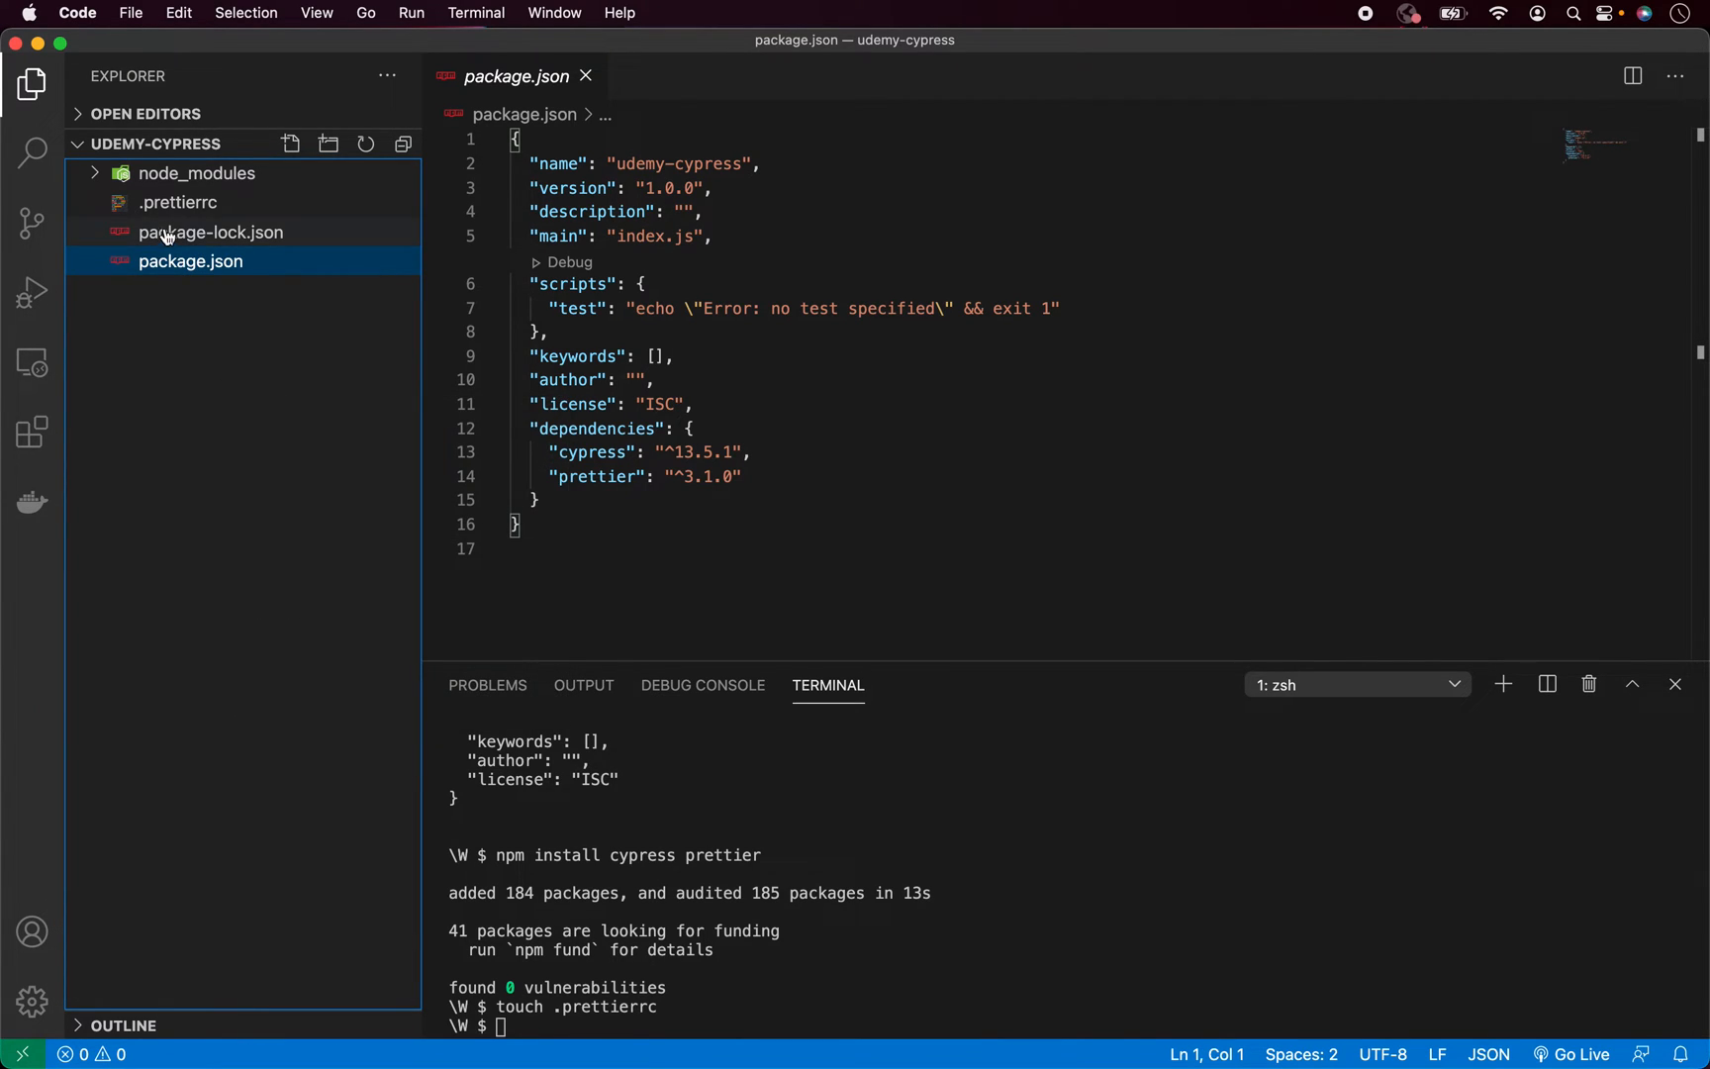
mouse_move(216, 210)
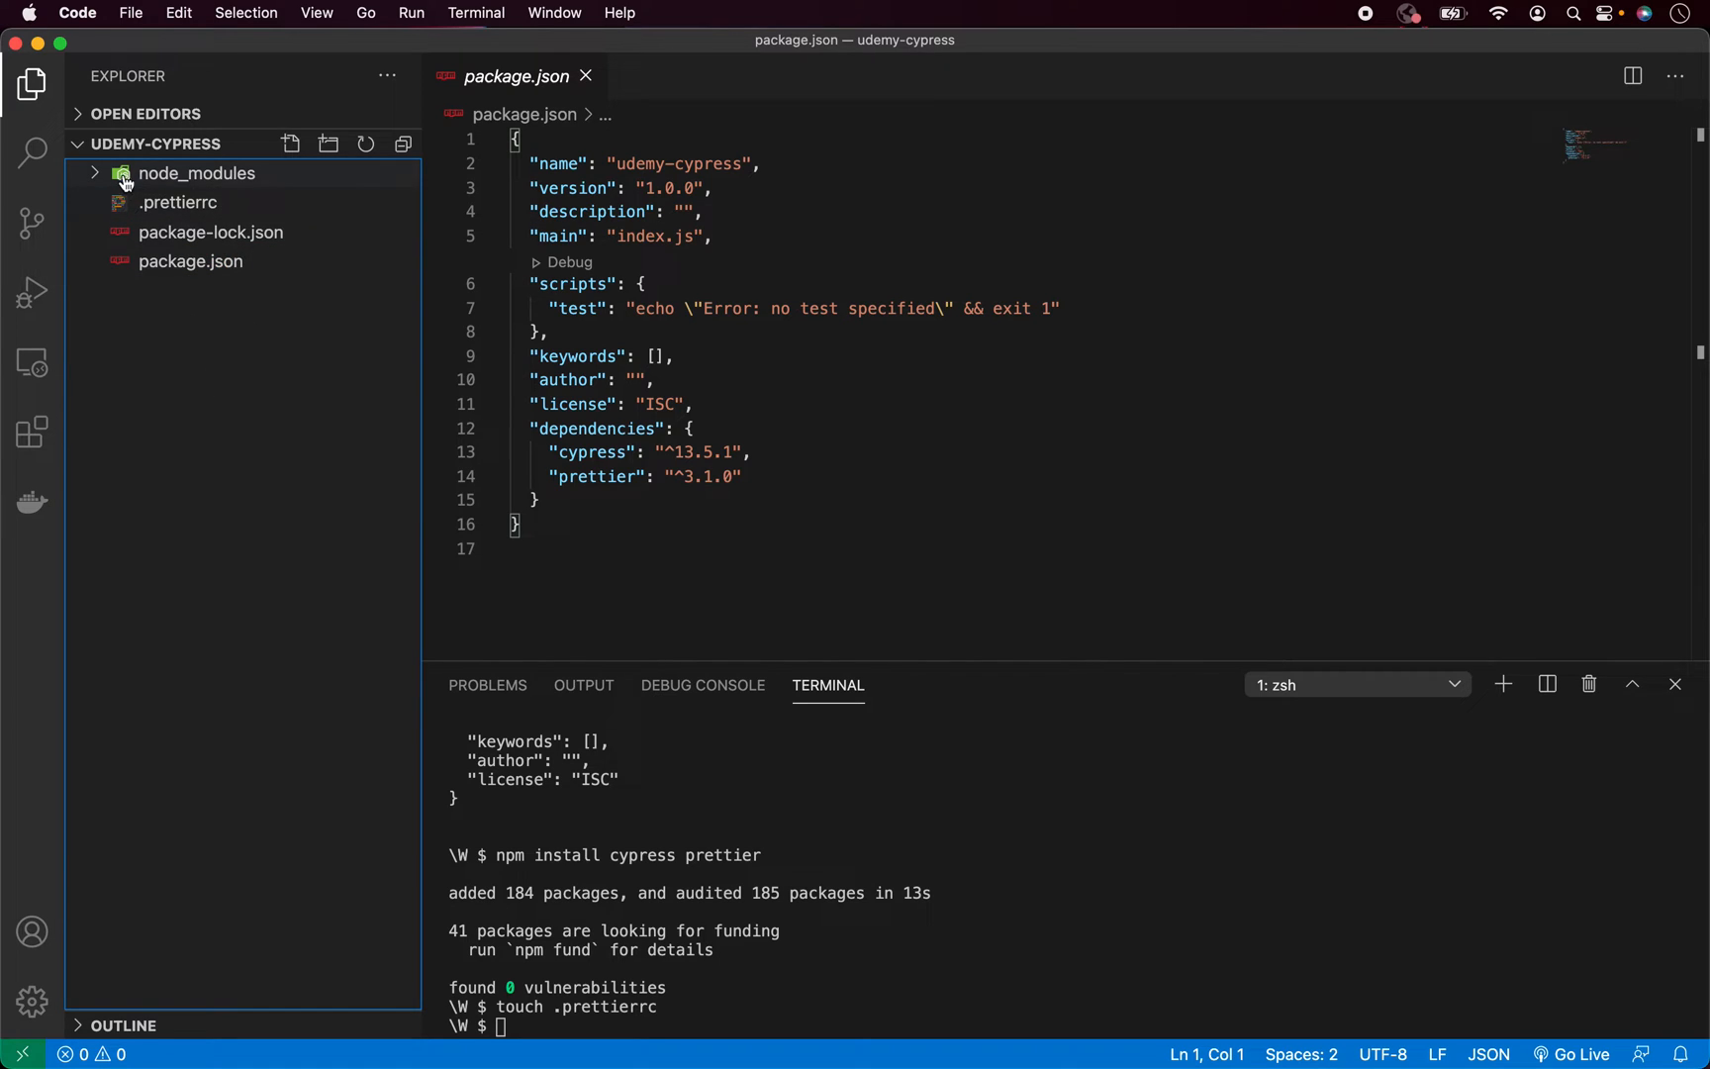
mouse_move(239, 363)
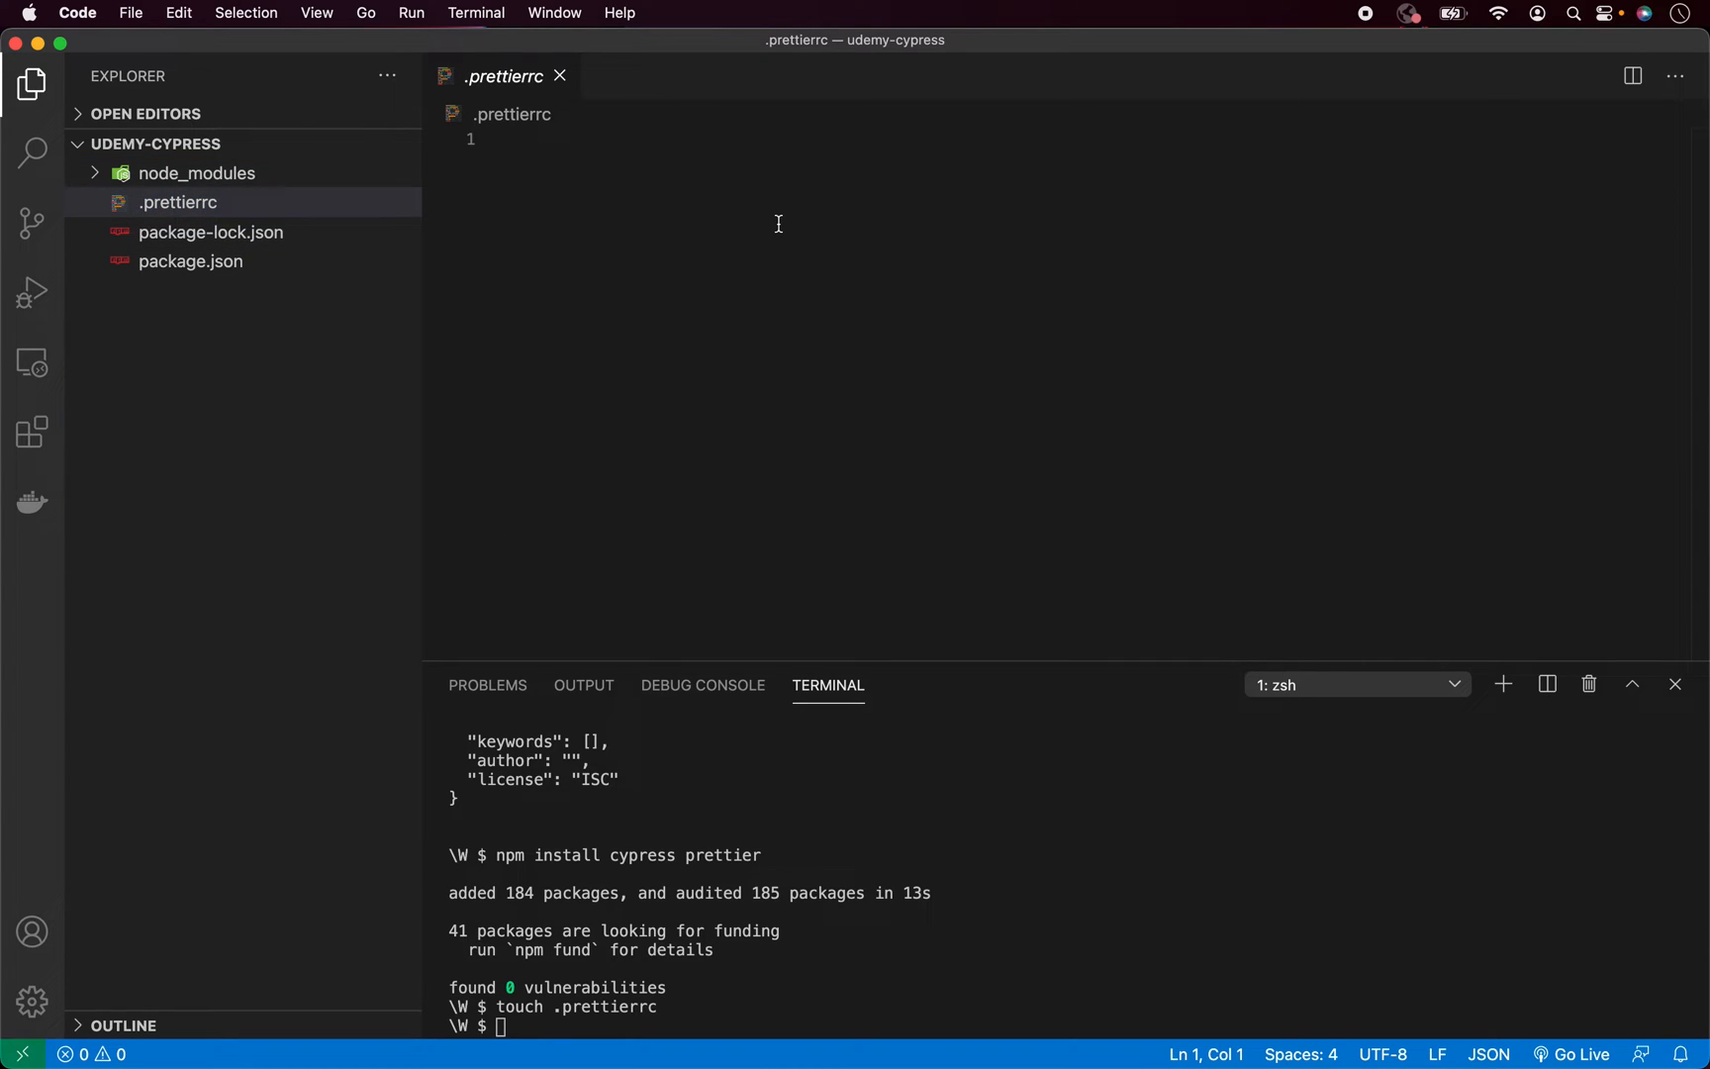
Write semi false, singleQuote true and useTabs true into .prettierrc and save it
type("{")
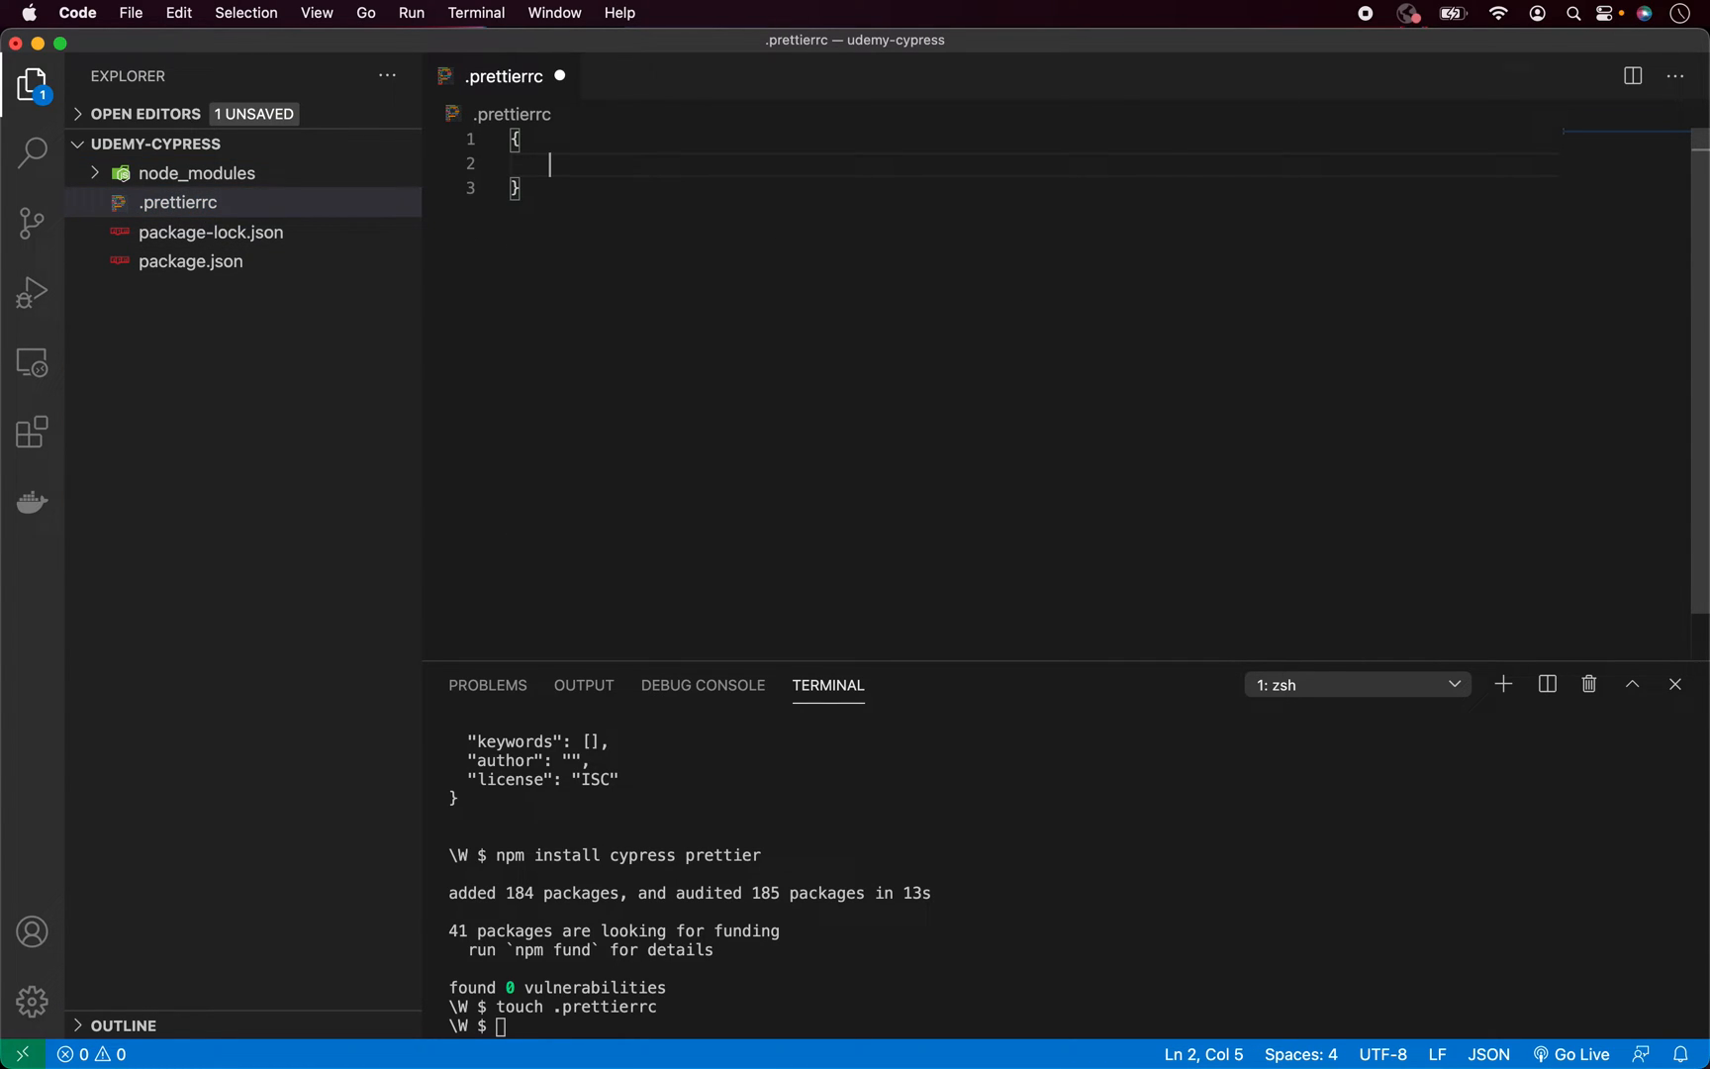
type("\"s\"")
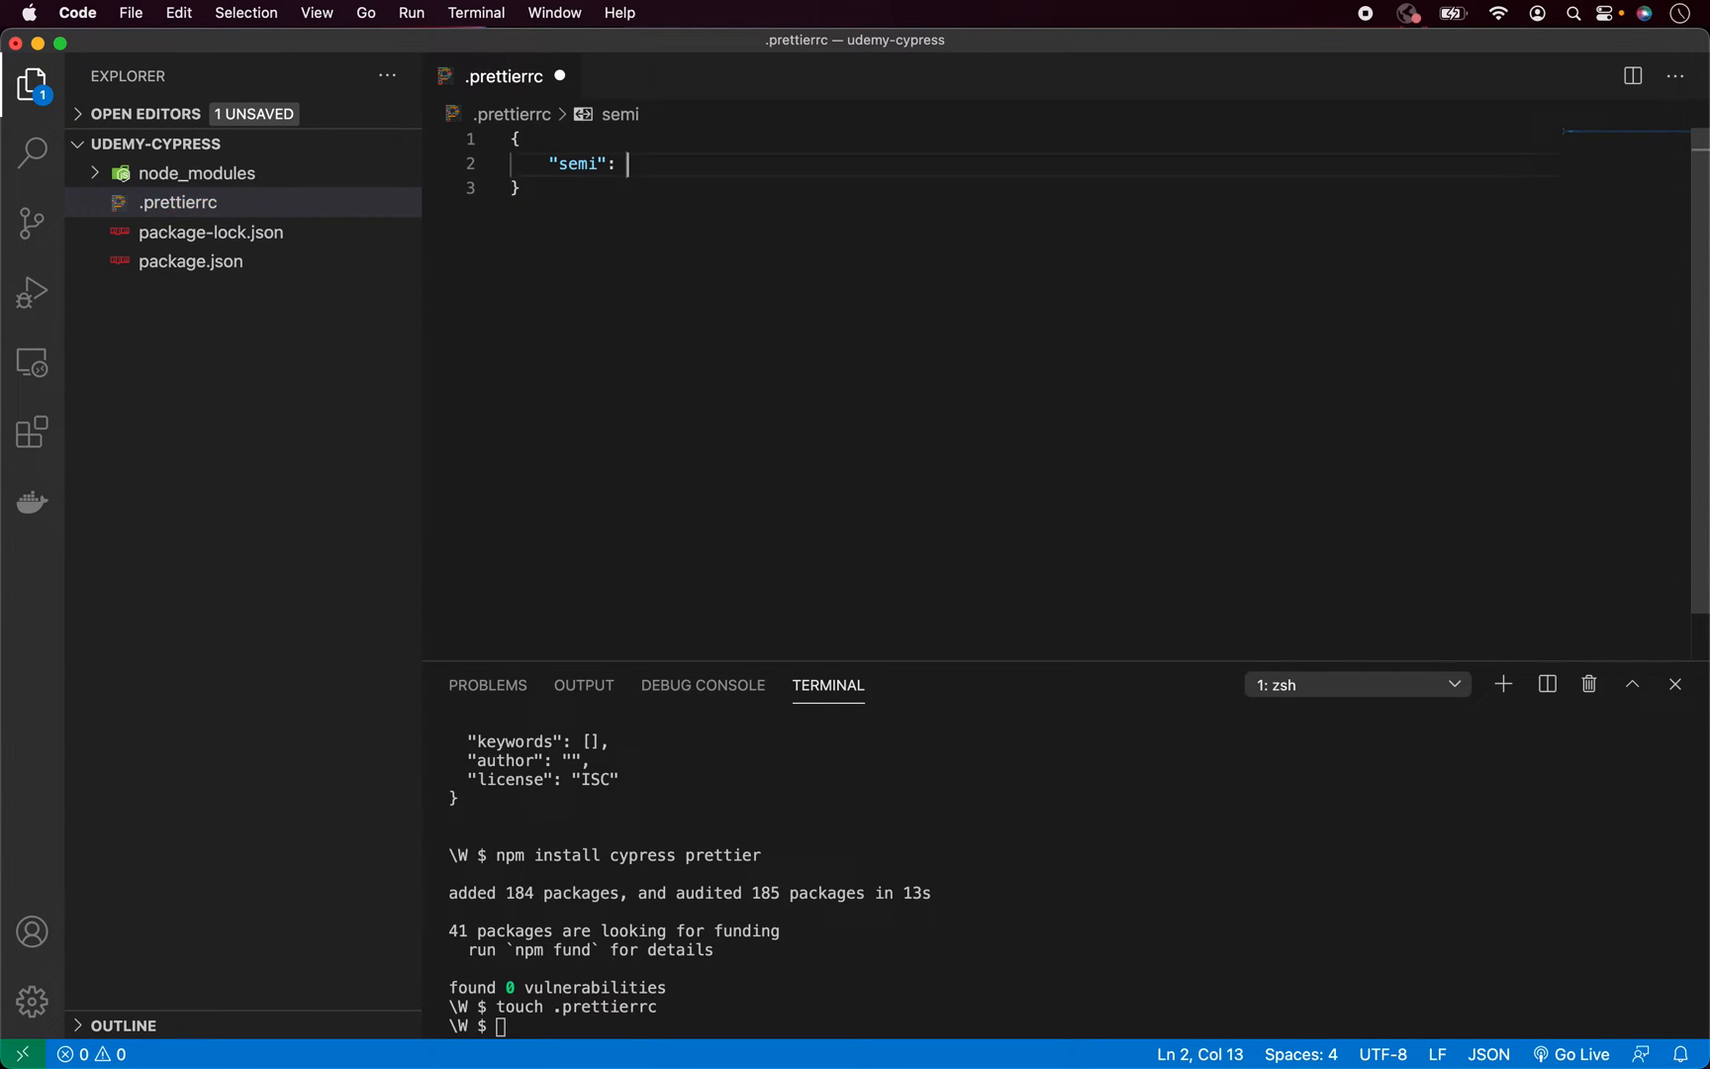
type("false,")
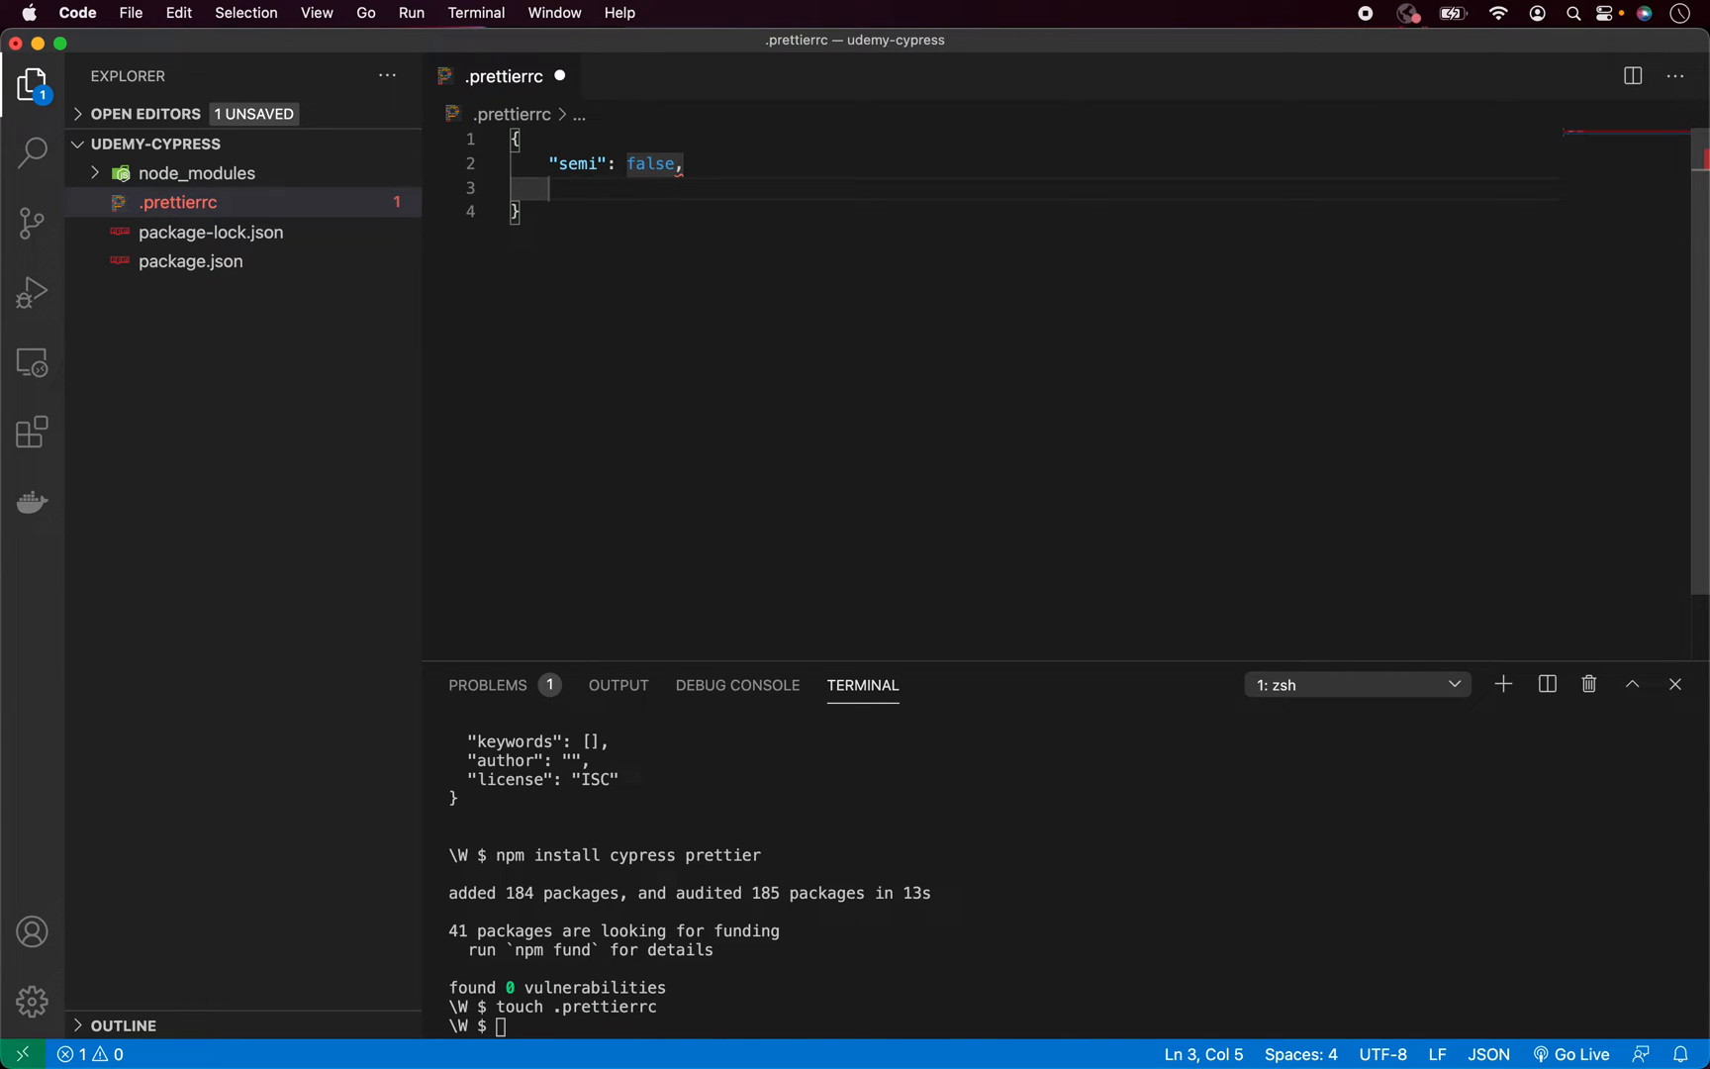
type("\"sin\"")
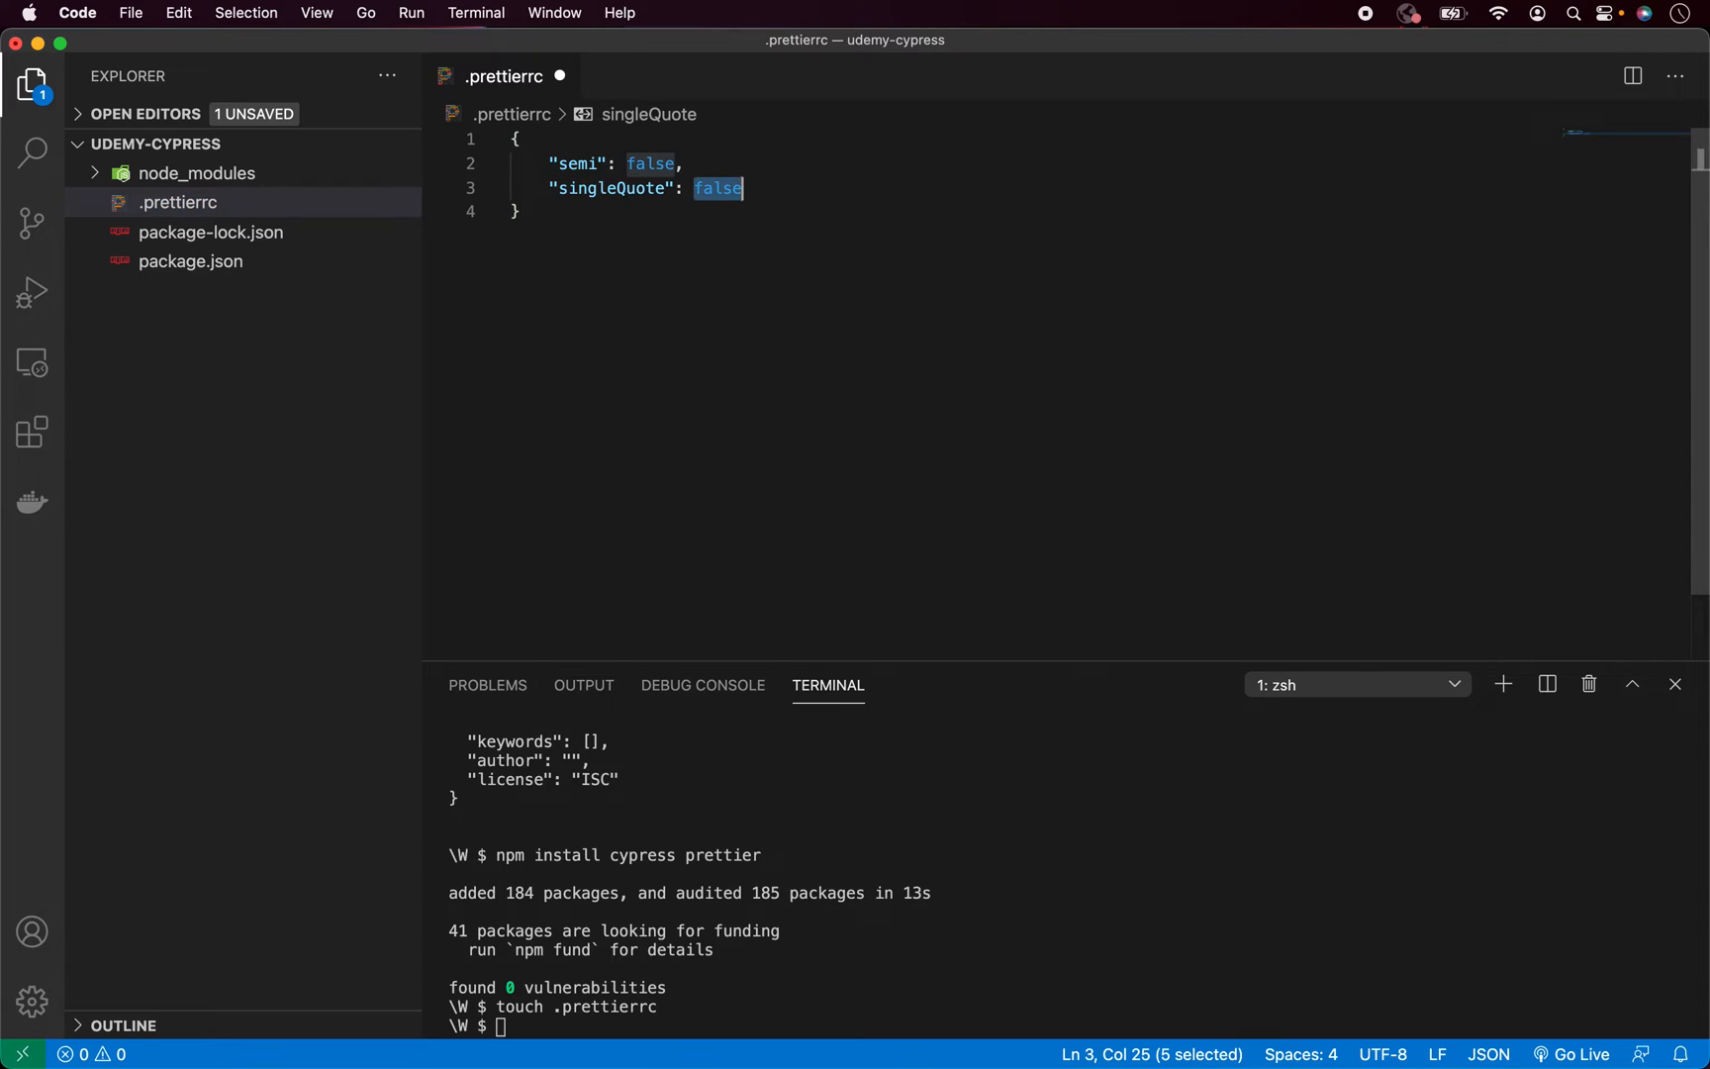
type("true,")
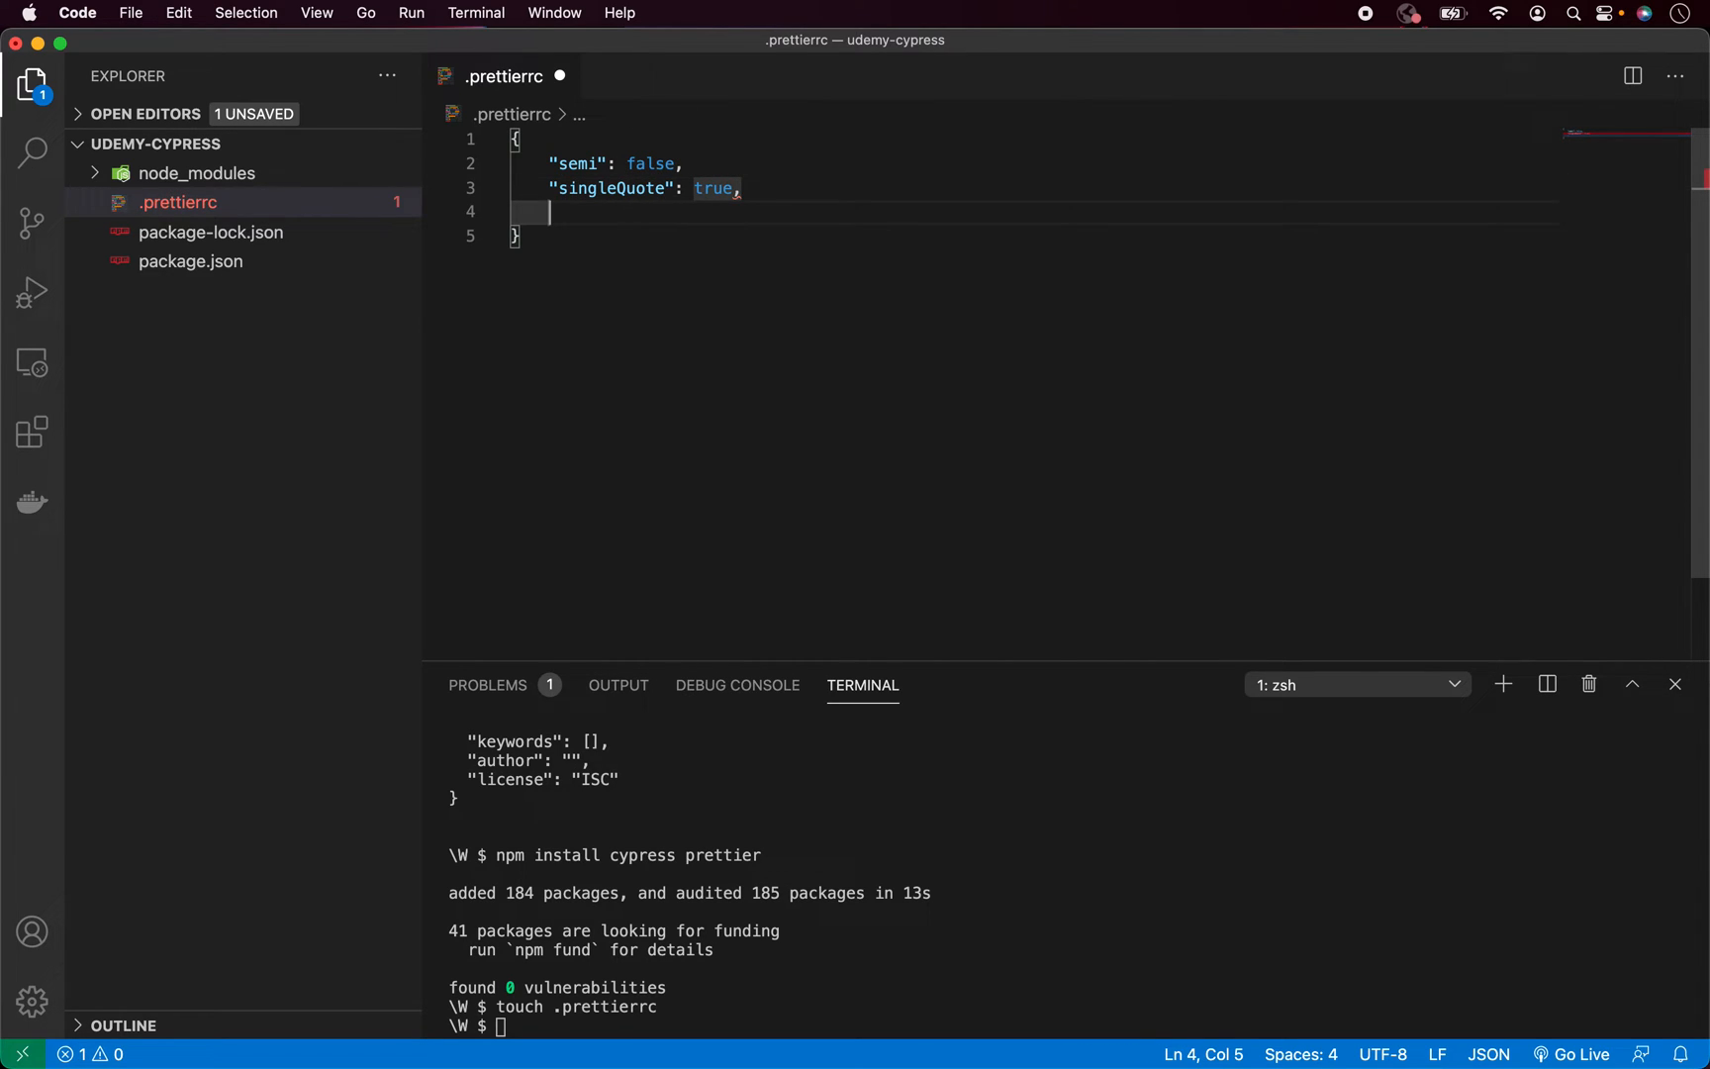
type("\"useTabs\": false")
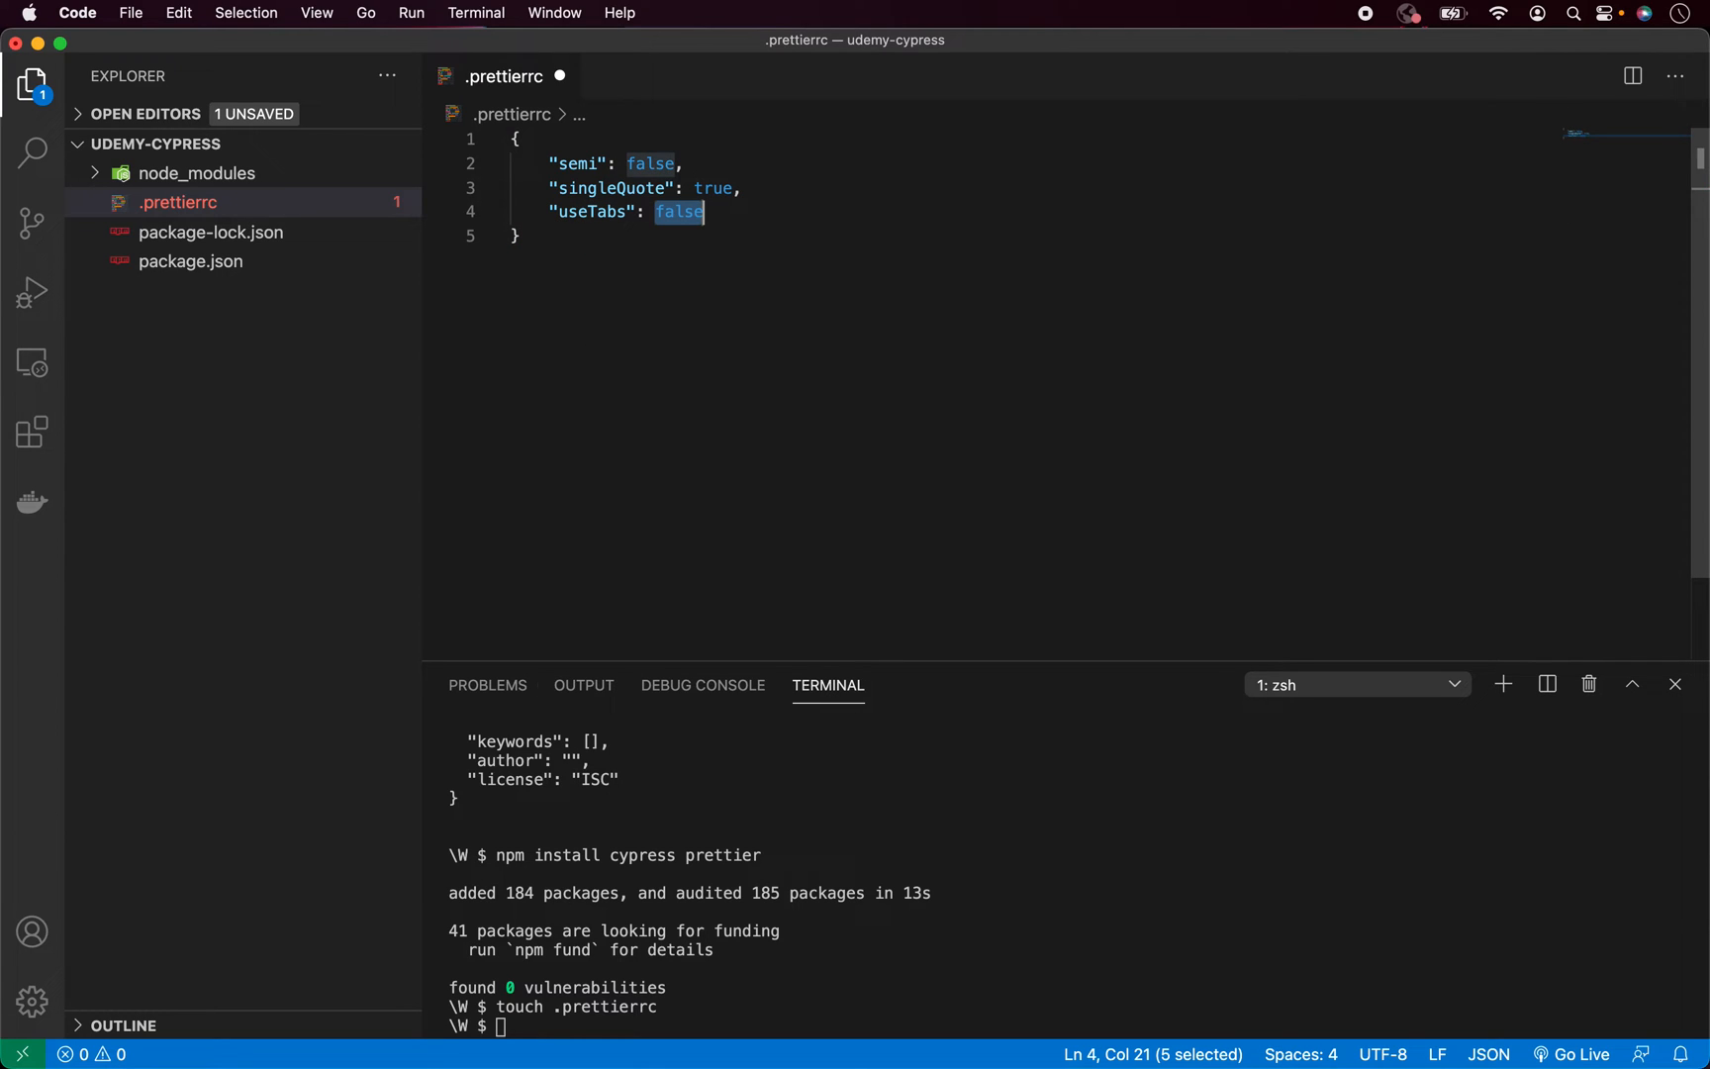
type("true")
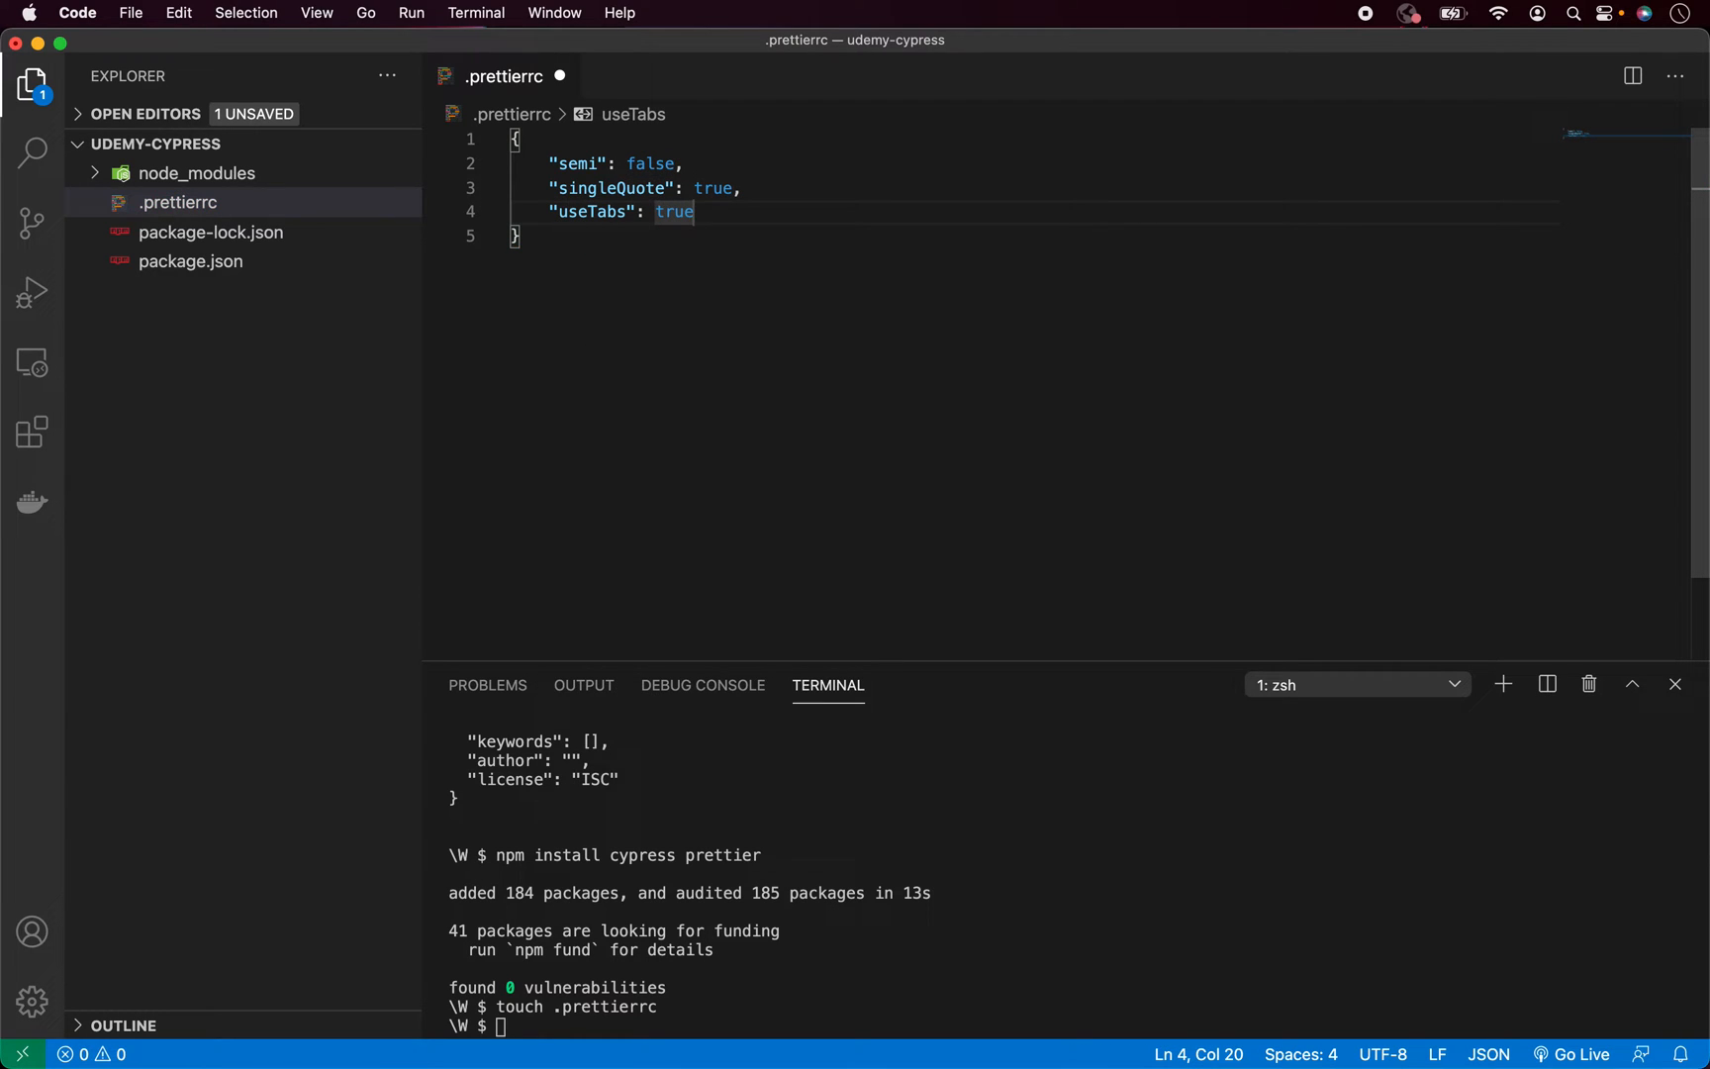
key("cmd+s")
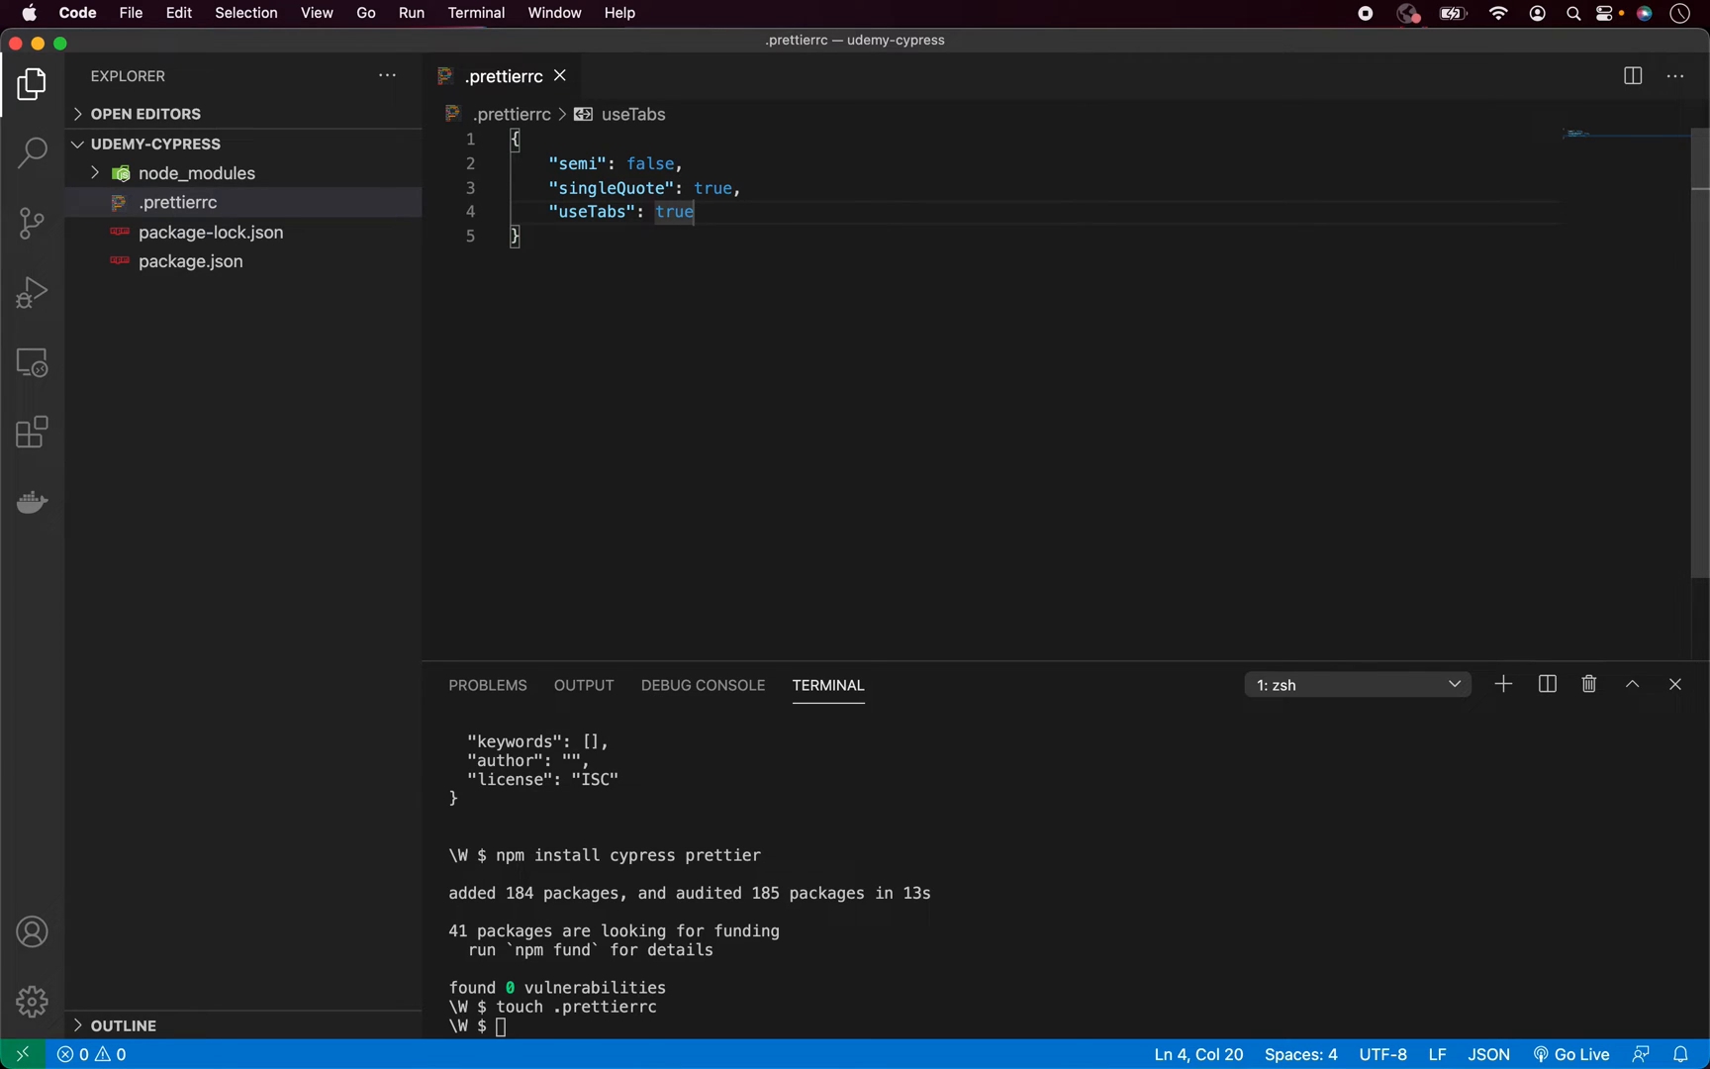
mouse_move(760, 164)
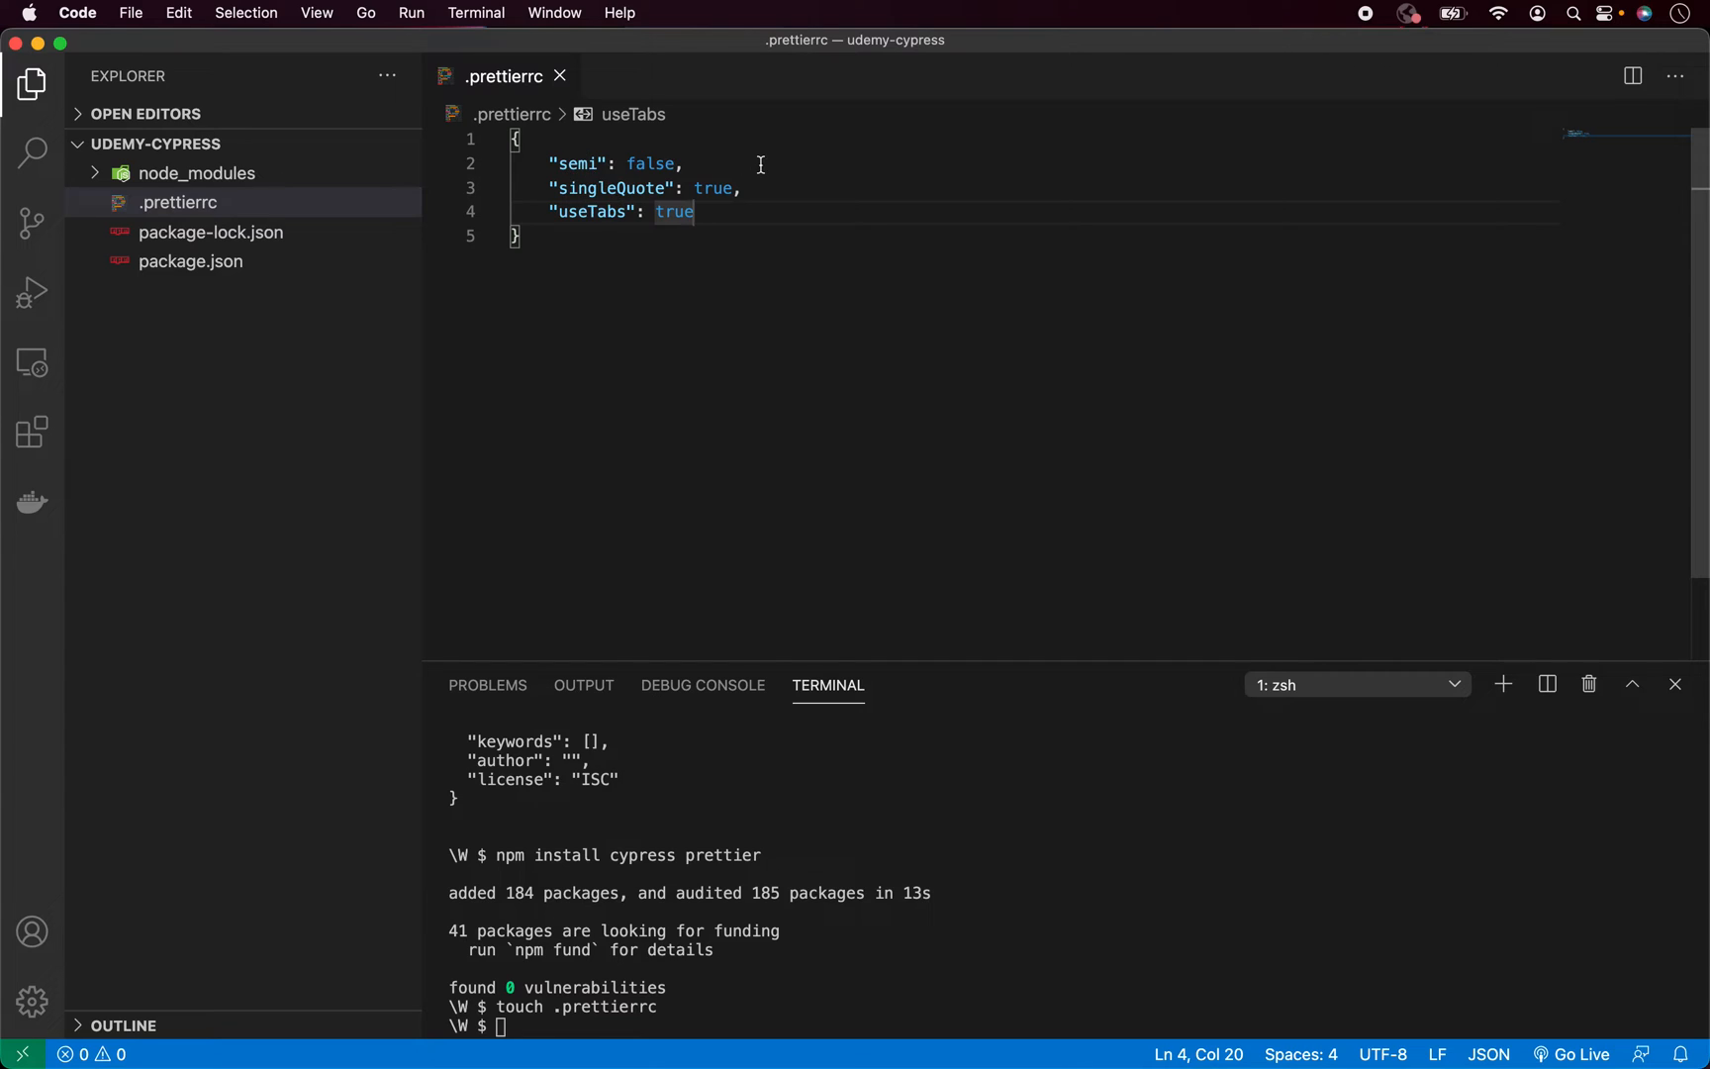
mouse_move(722, 194)
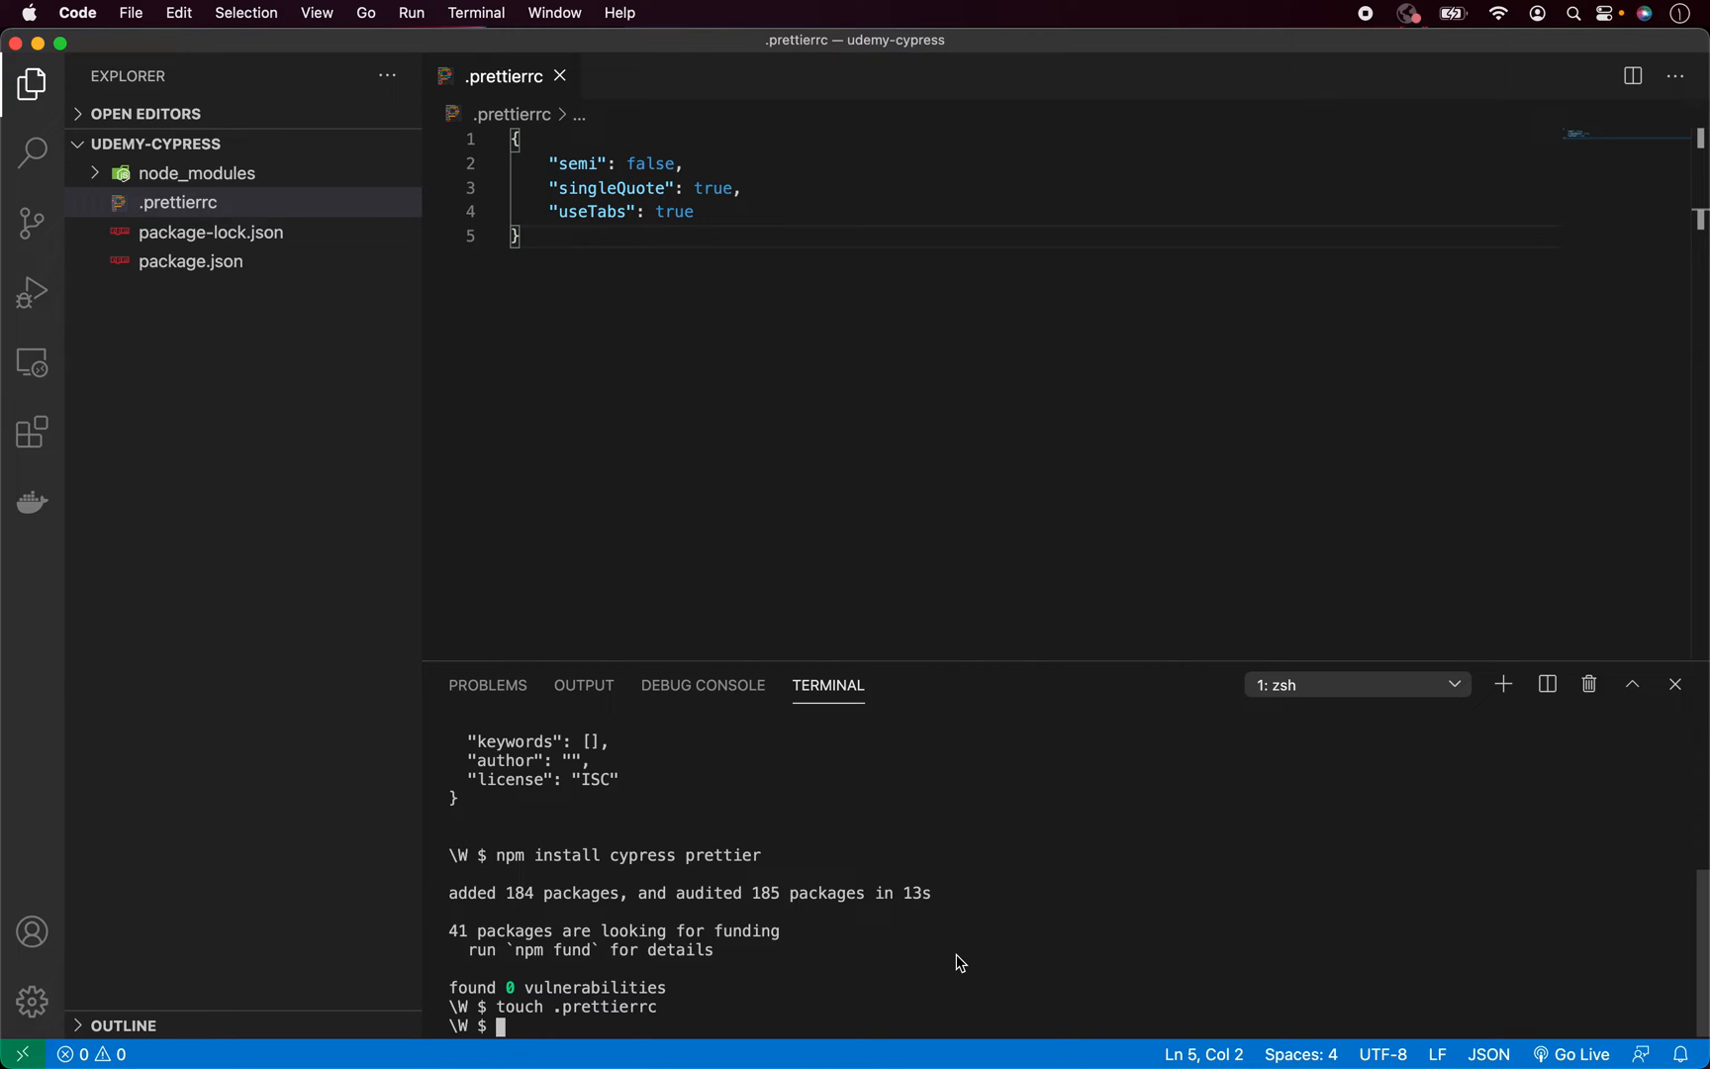
mouse_move(916, 985)
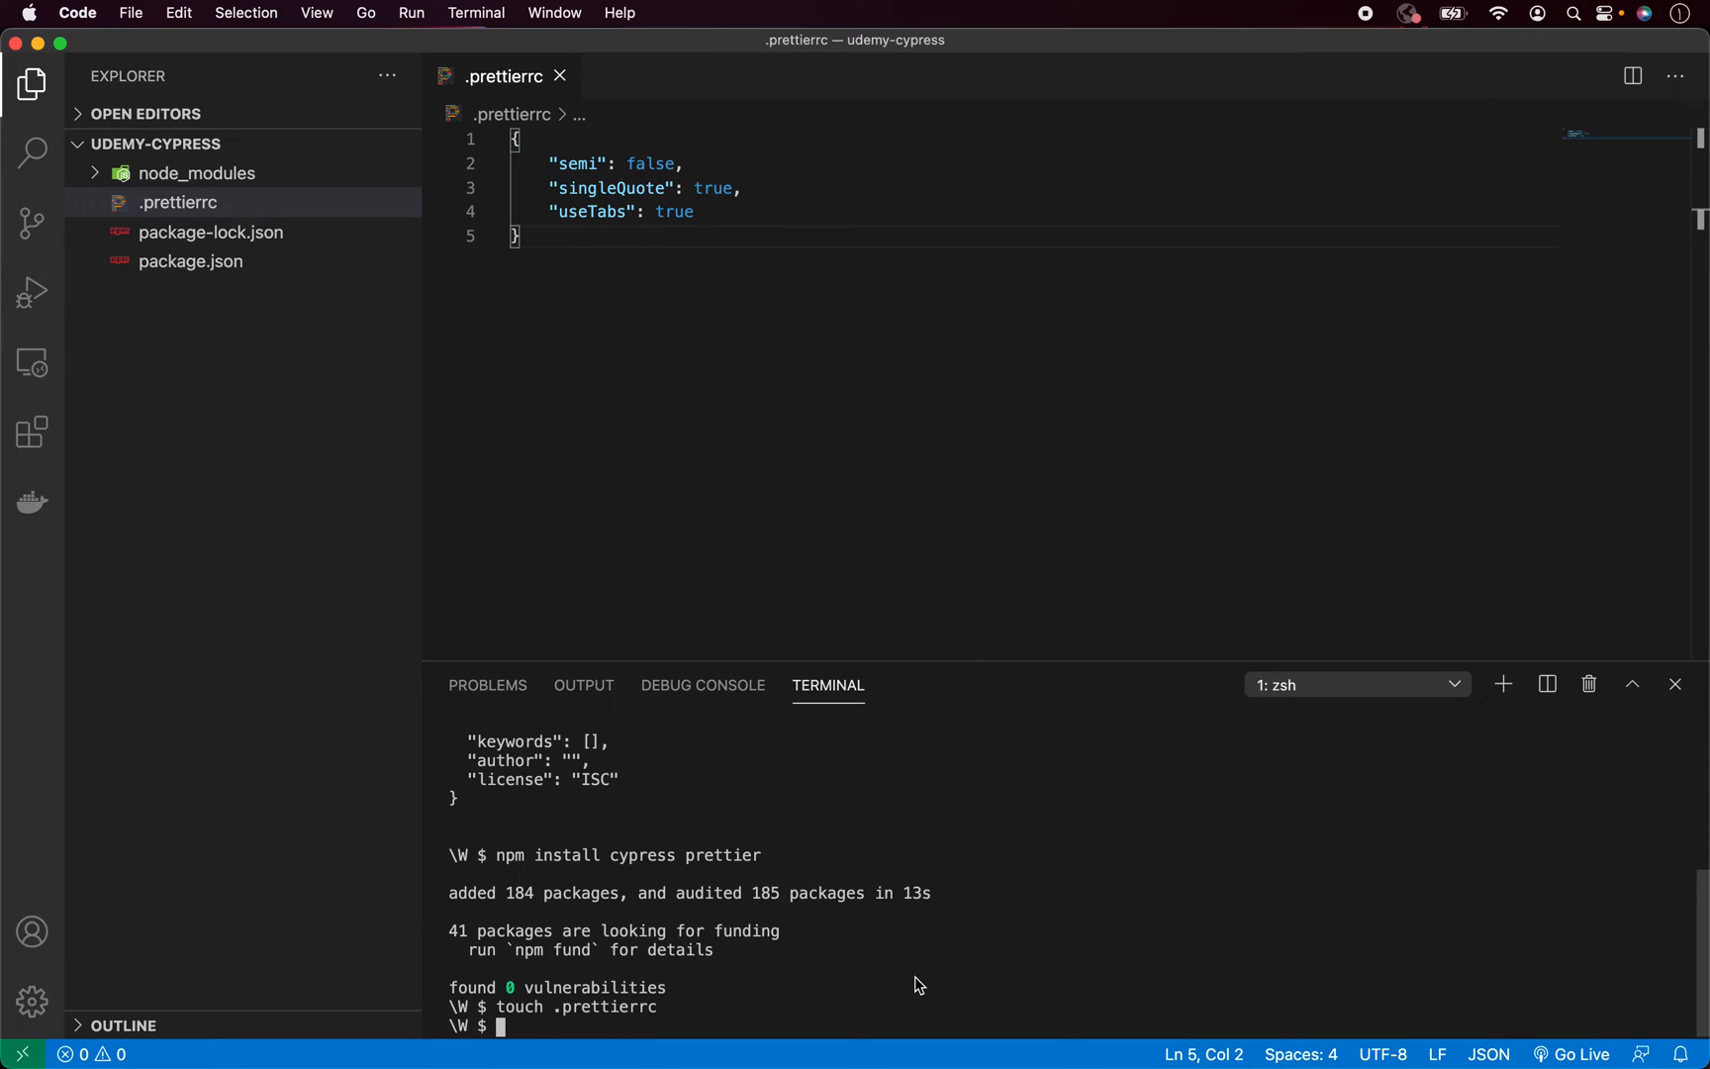
Run npx cypress open to launch the Cypress welcome screen
type("npx")
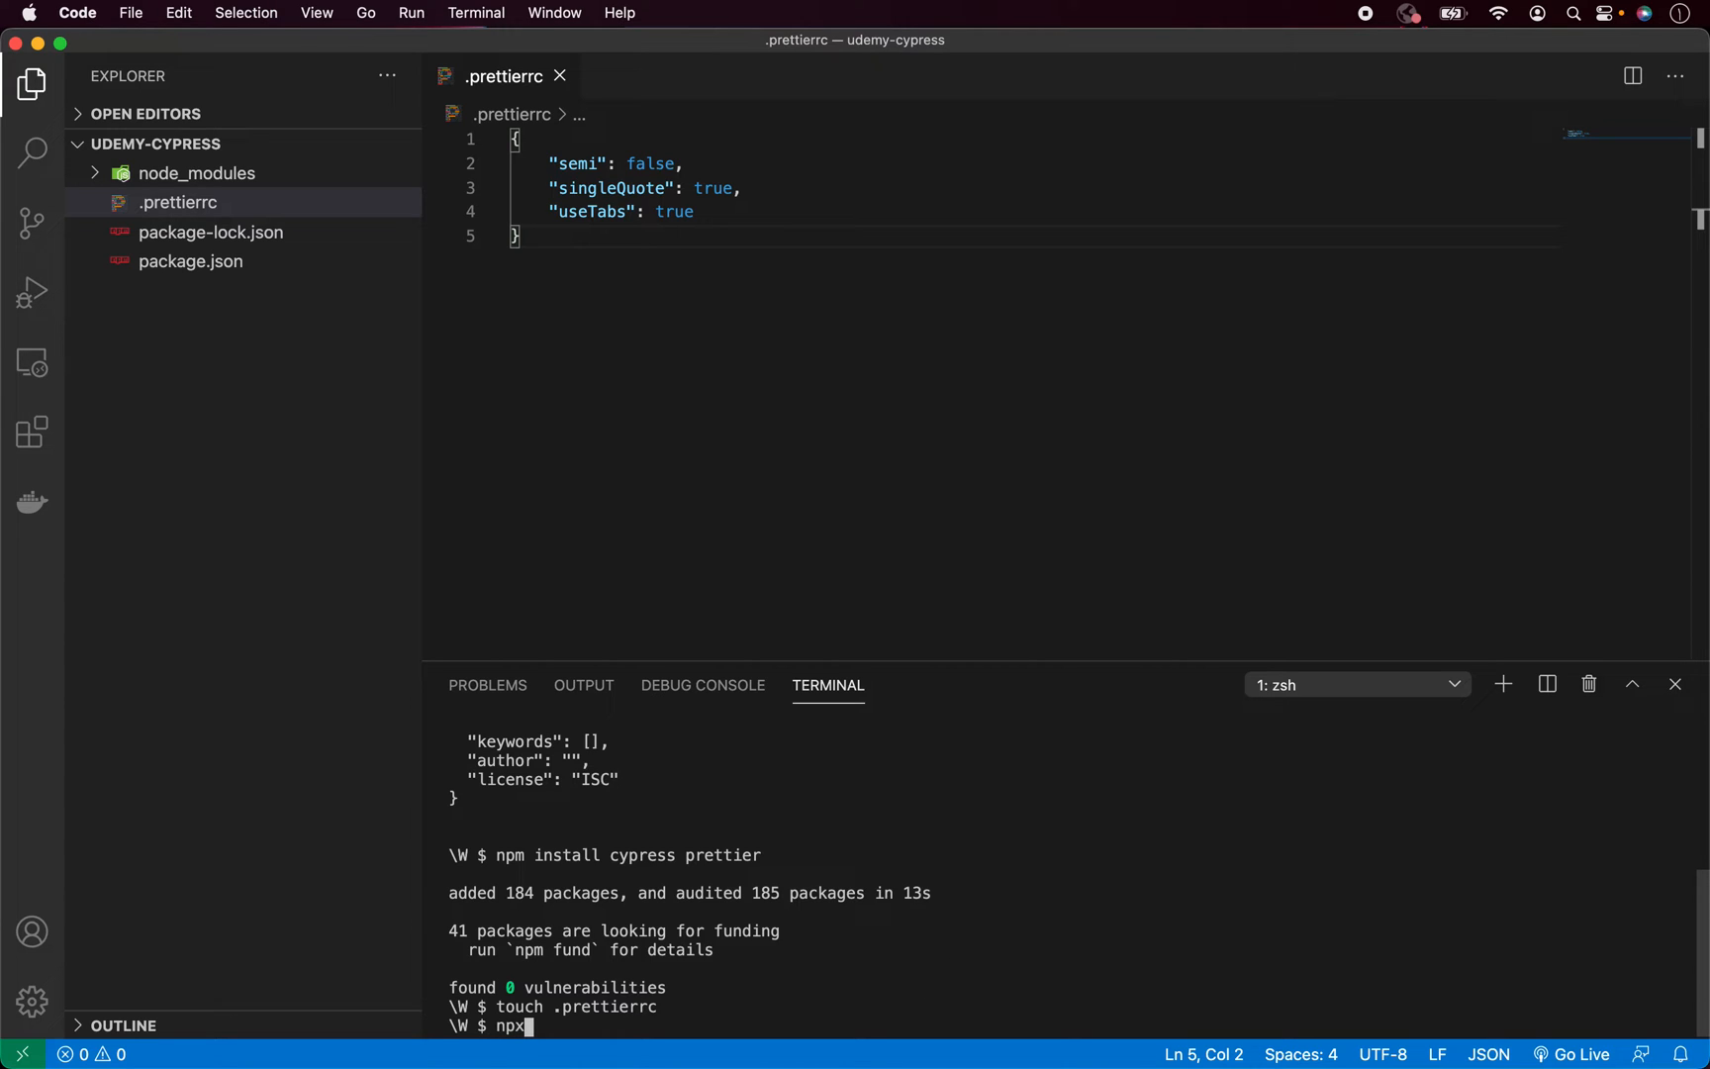
type("cypress")
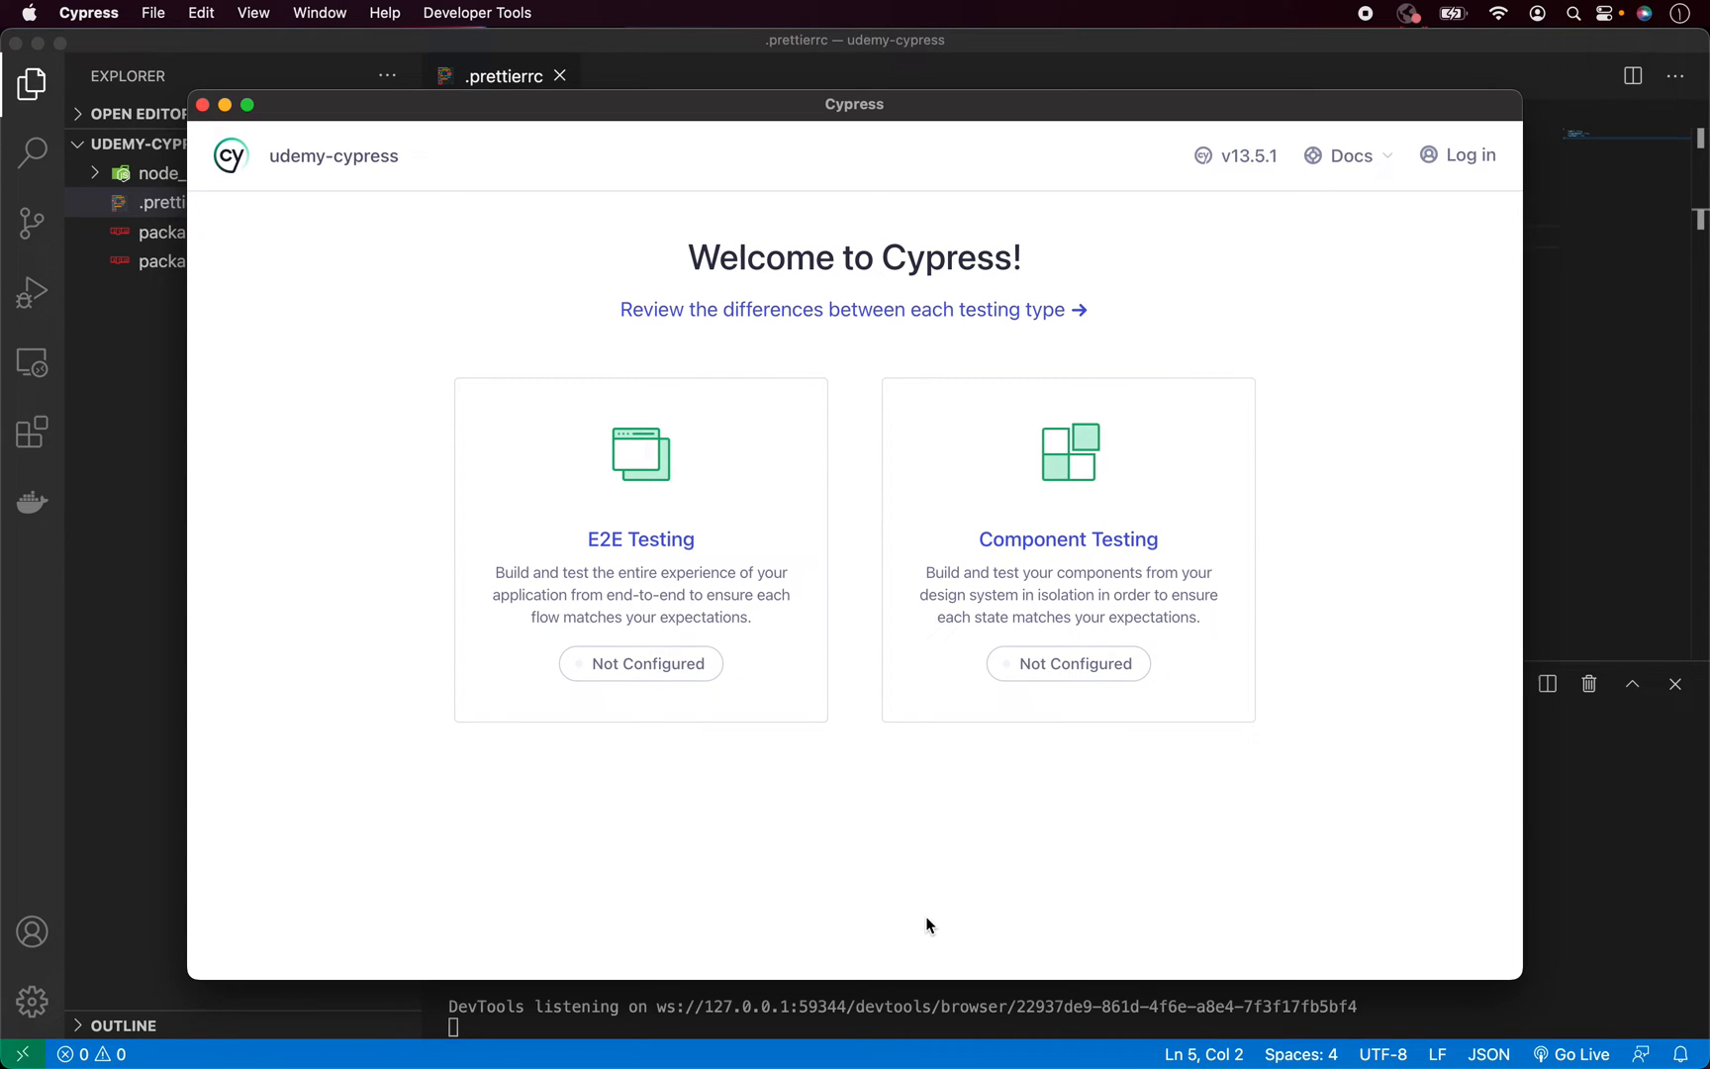
mouse_move(1067, 283)
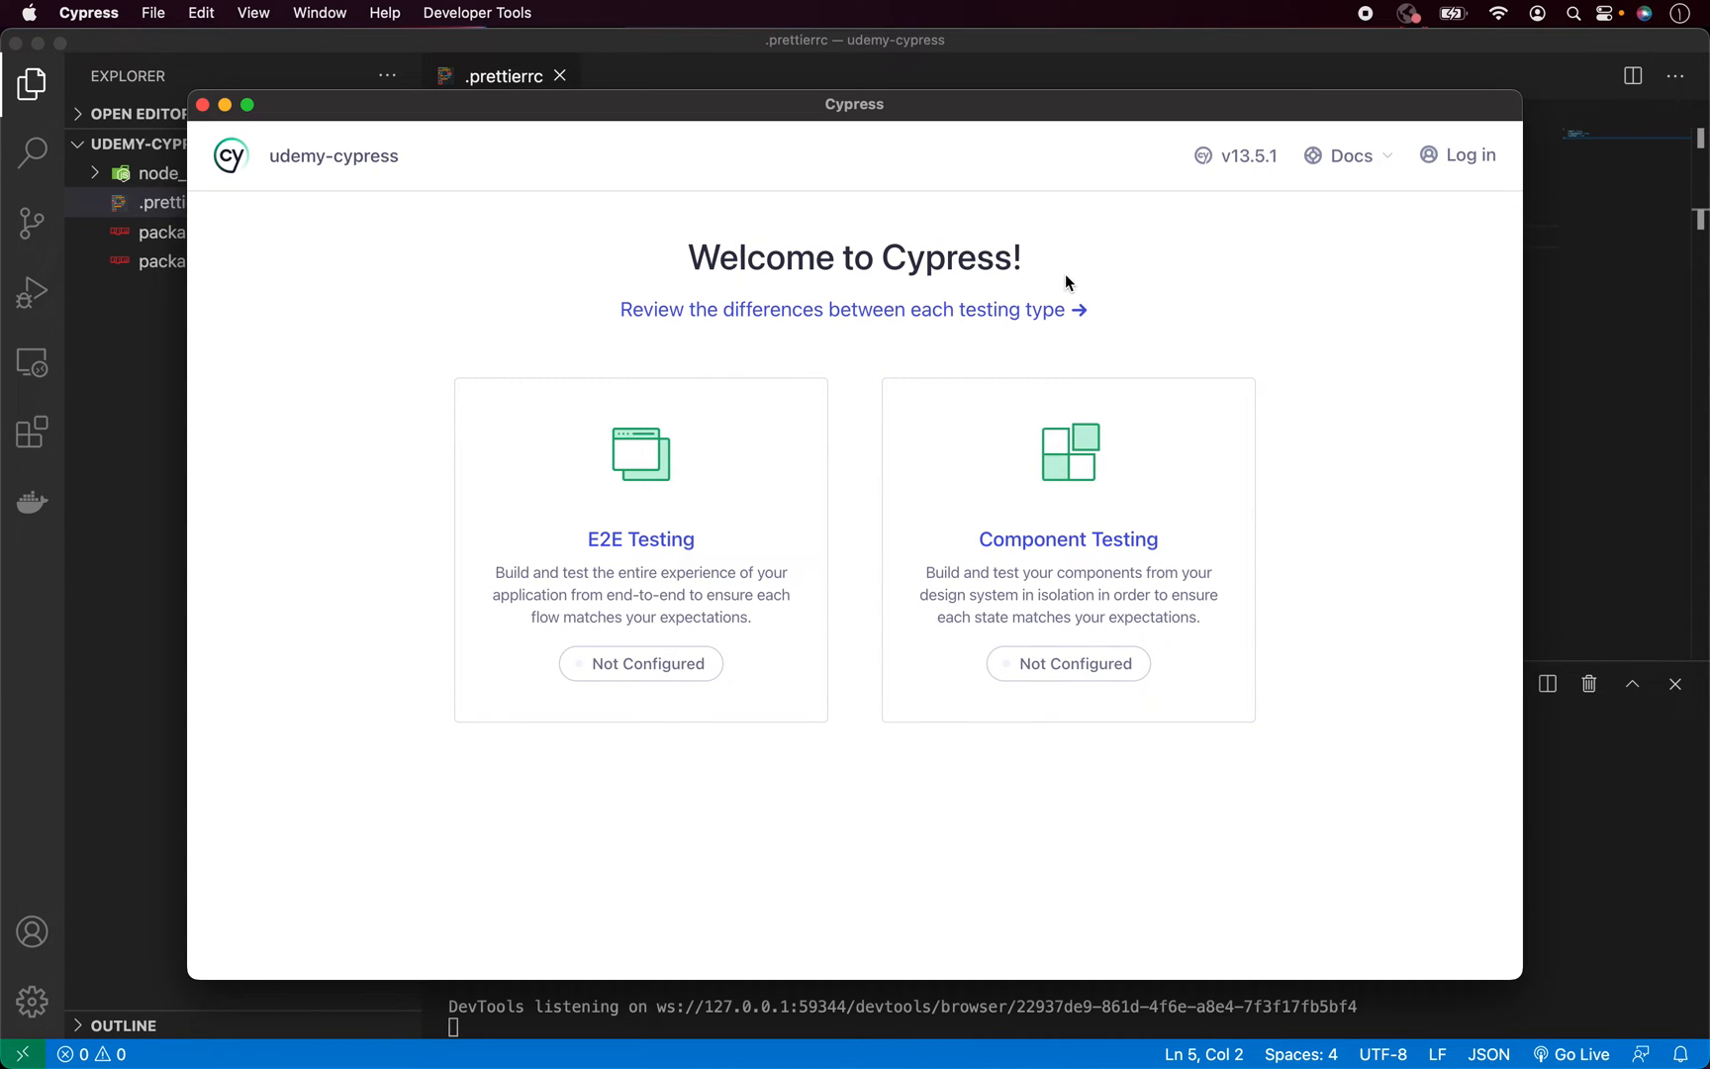
mouse_move(548, 291)
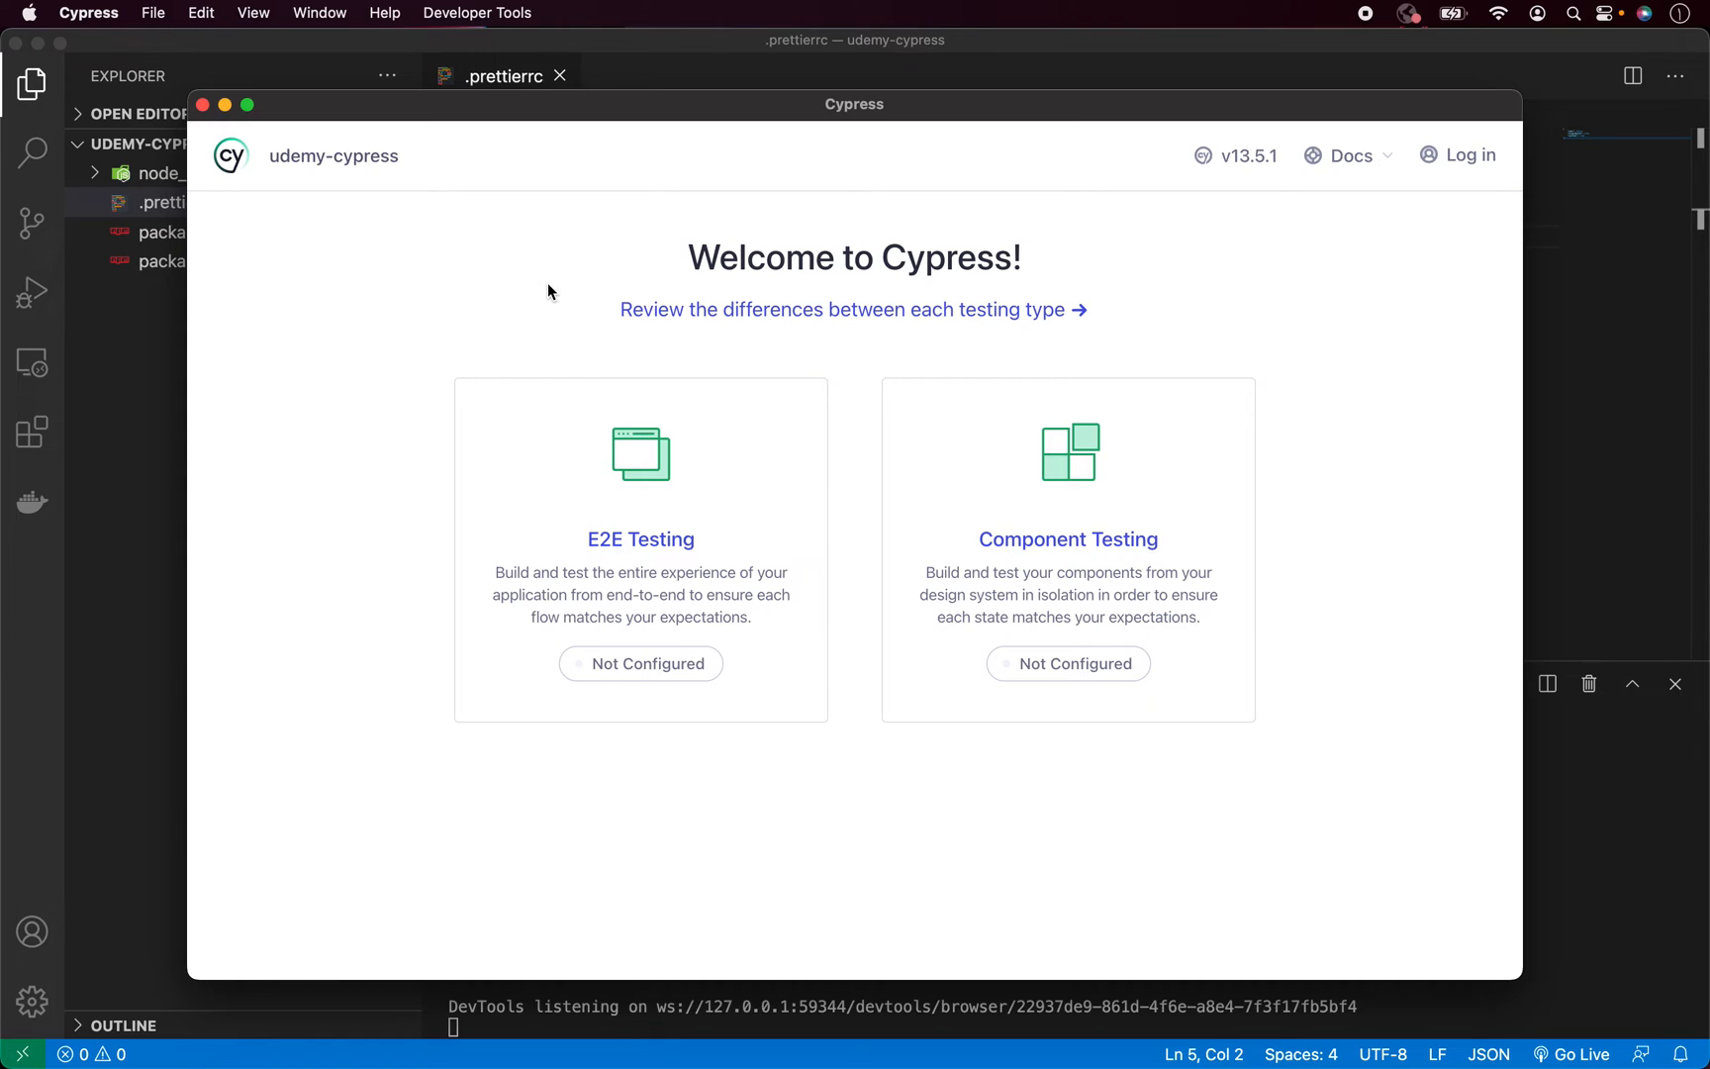
mouse_move(640, 534)
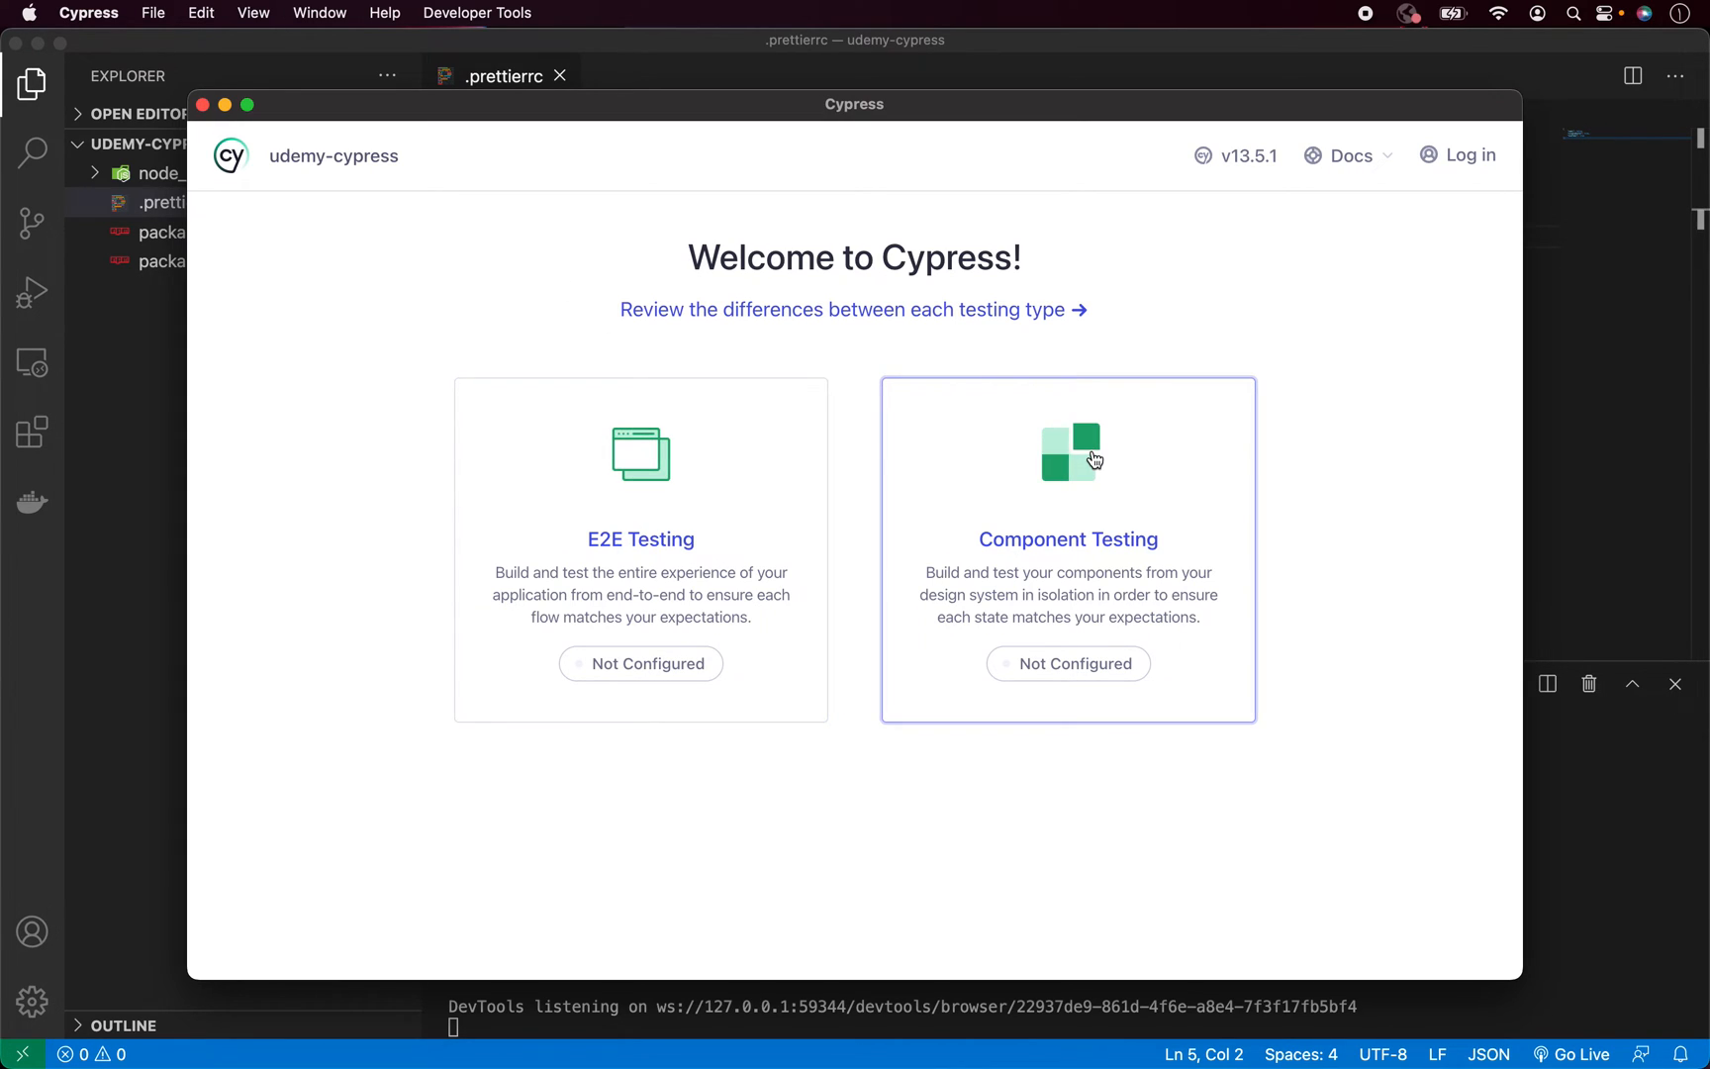
mouse_move(671, 847)
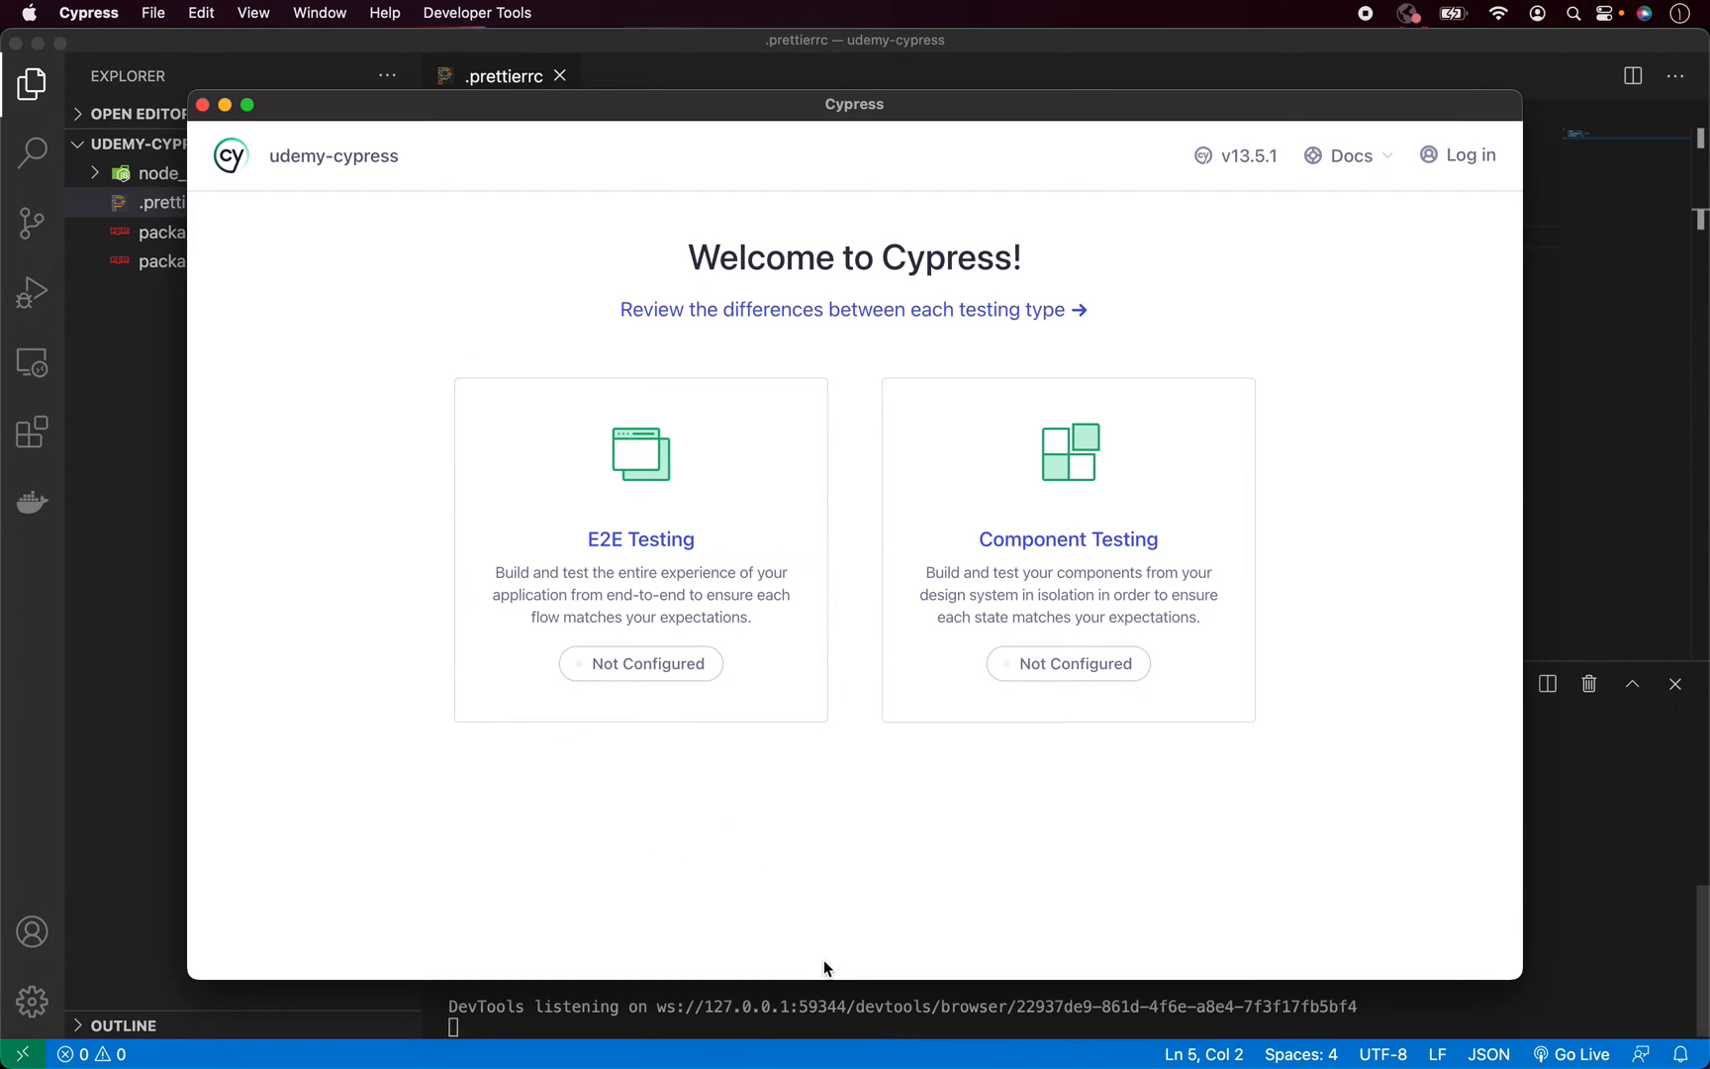
mouse_move(728, 815)
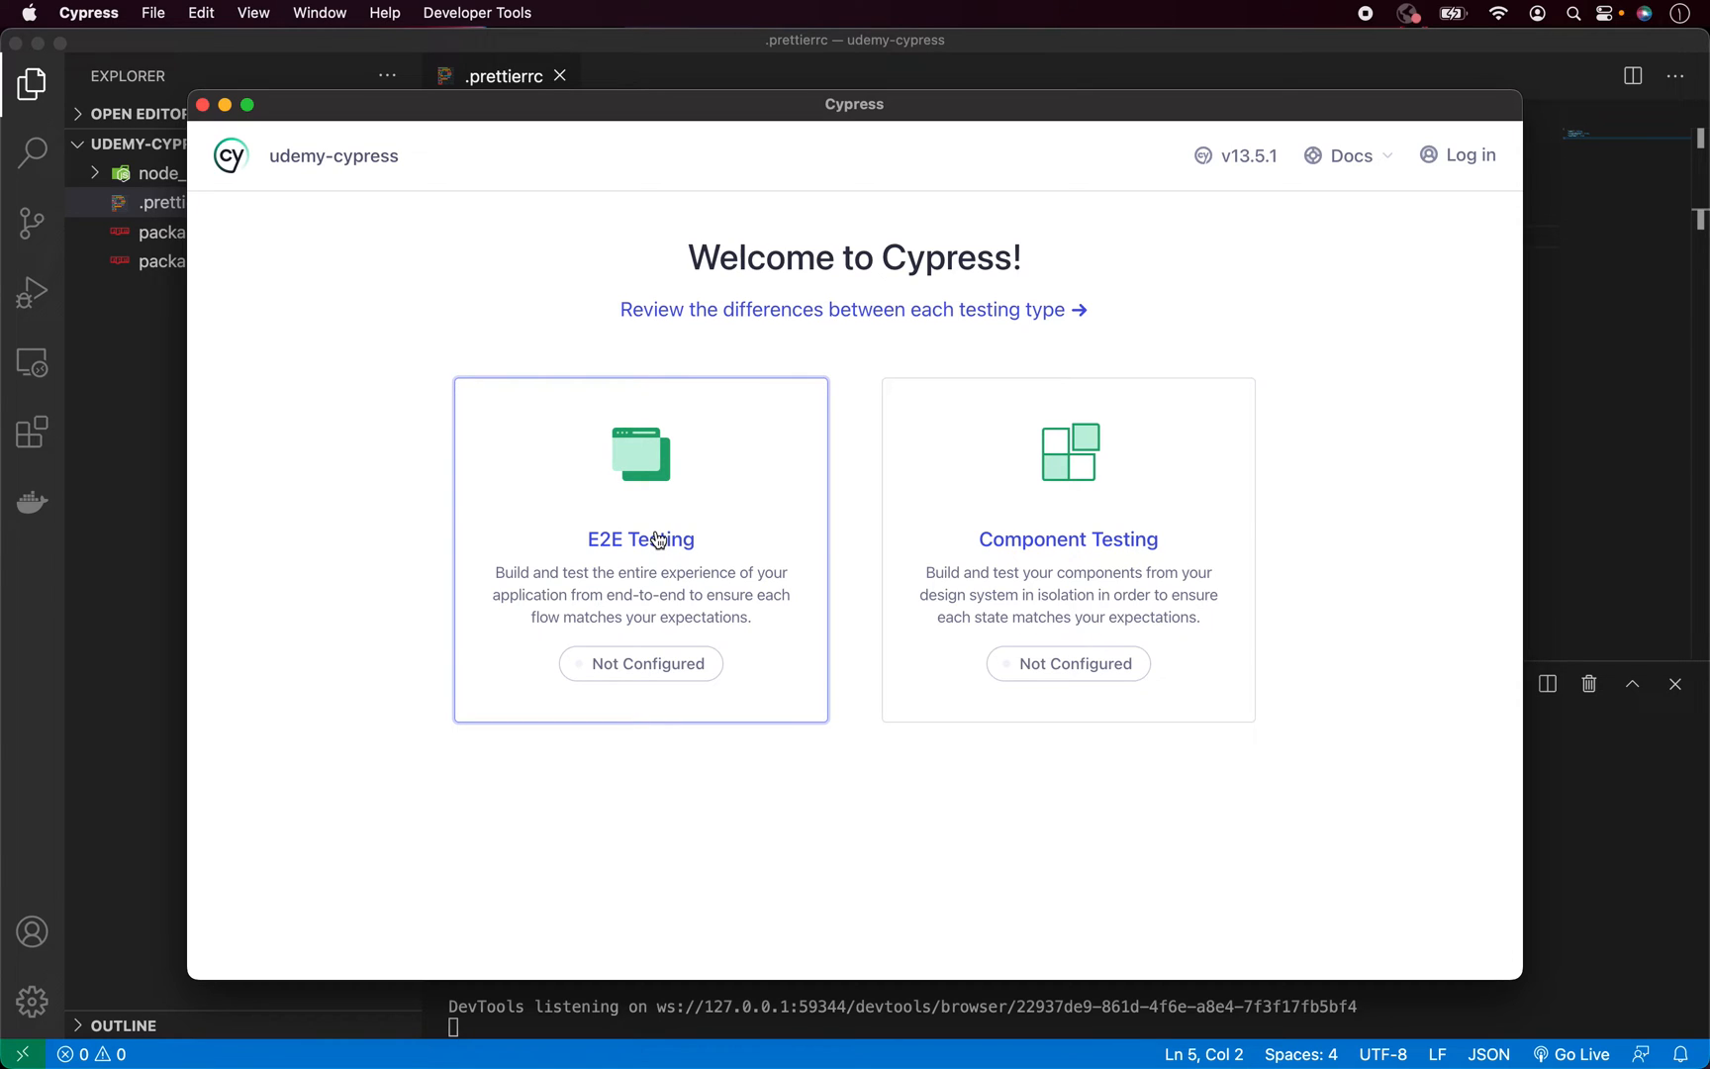
Choose E2E Testing on the Cypress welcome screen to scaffold the config files
left_click(640, 538)
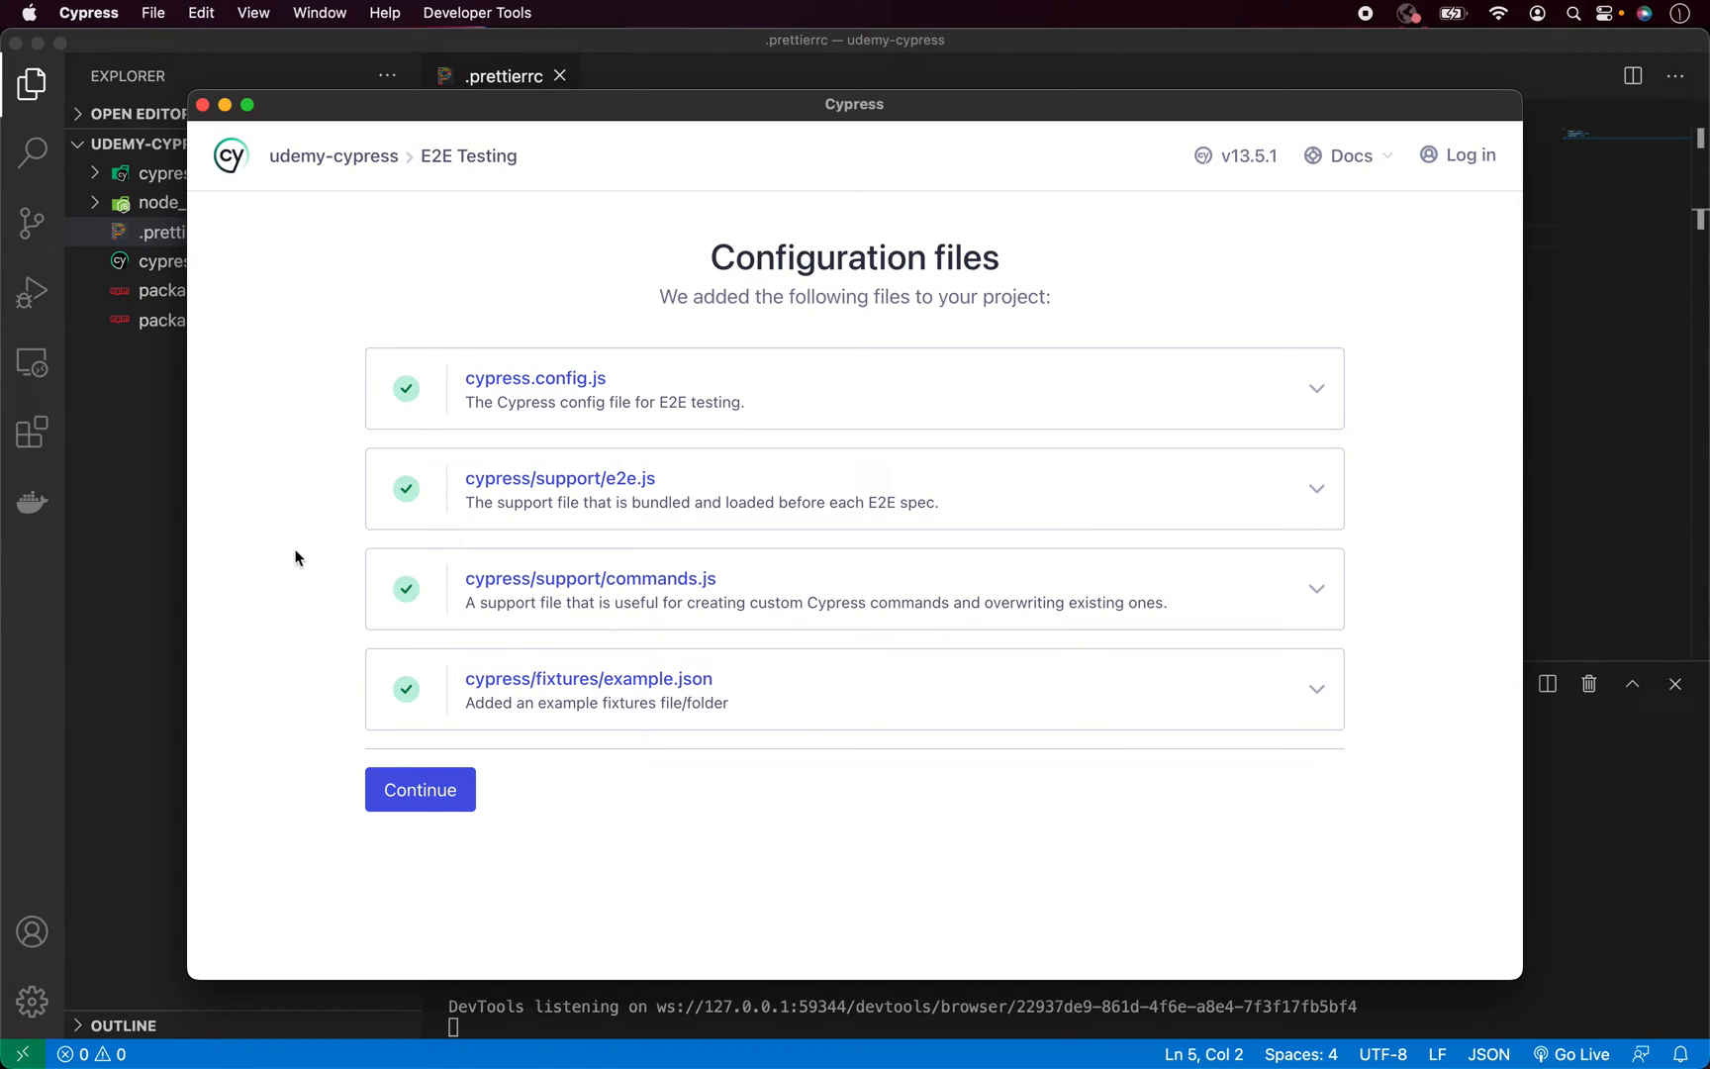
mouse_move(873, 885)
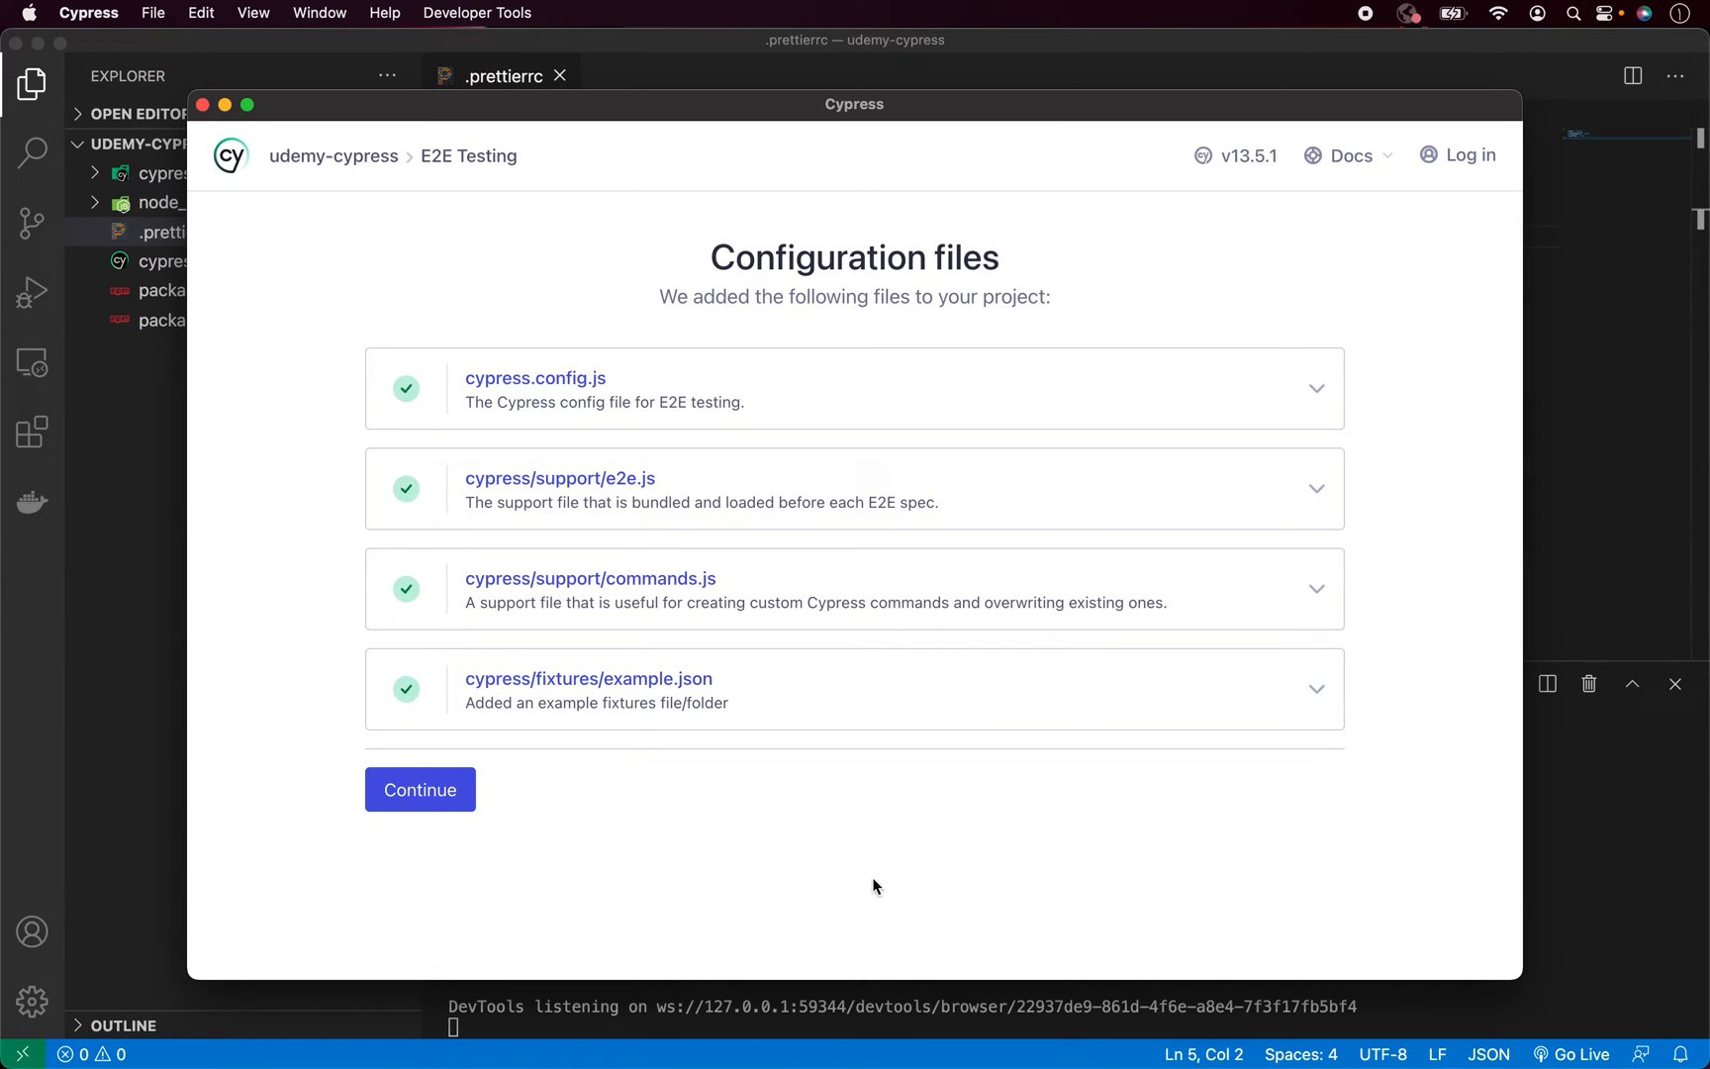
mouse_move(642, 325)
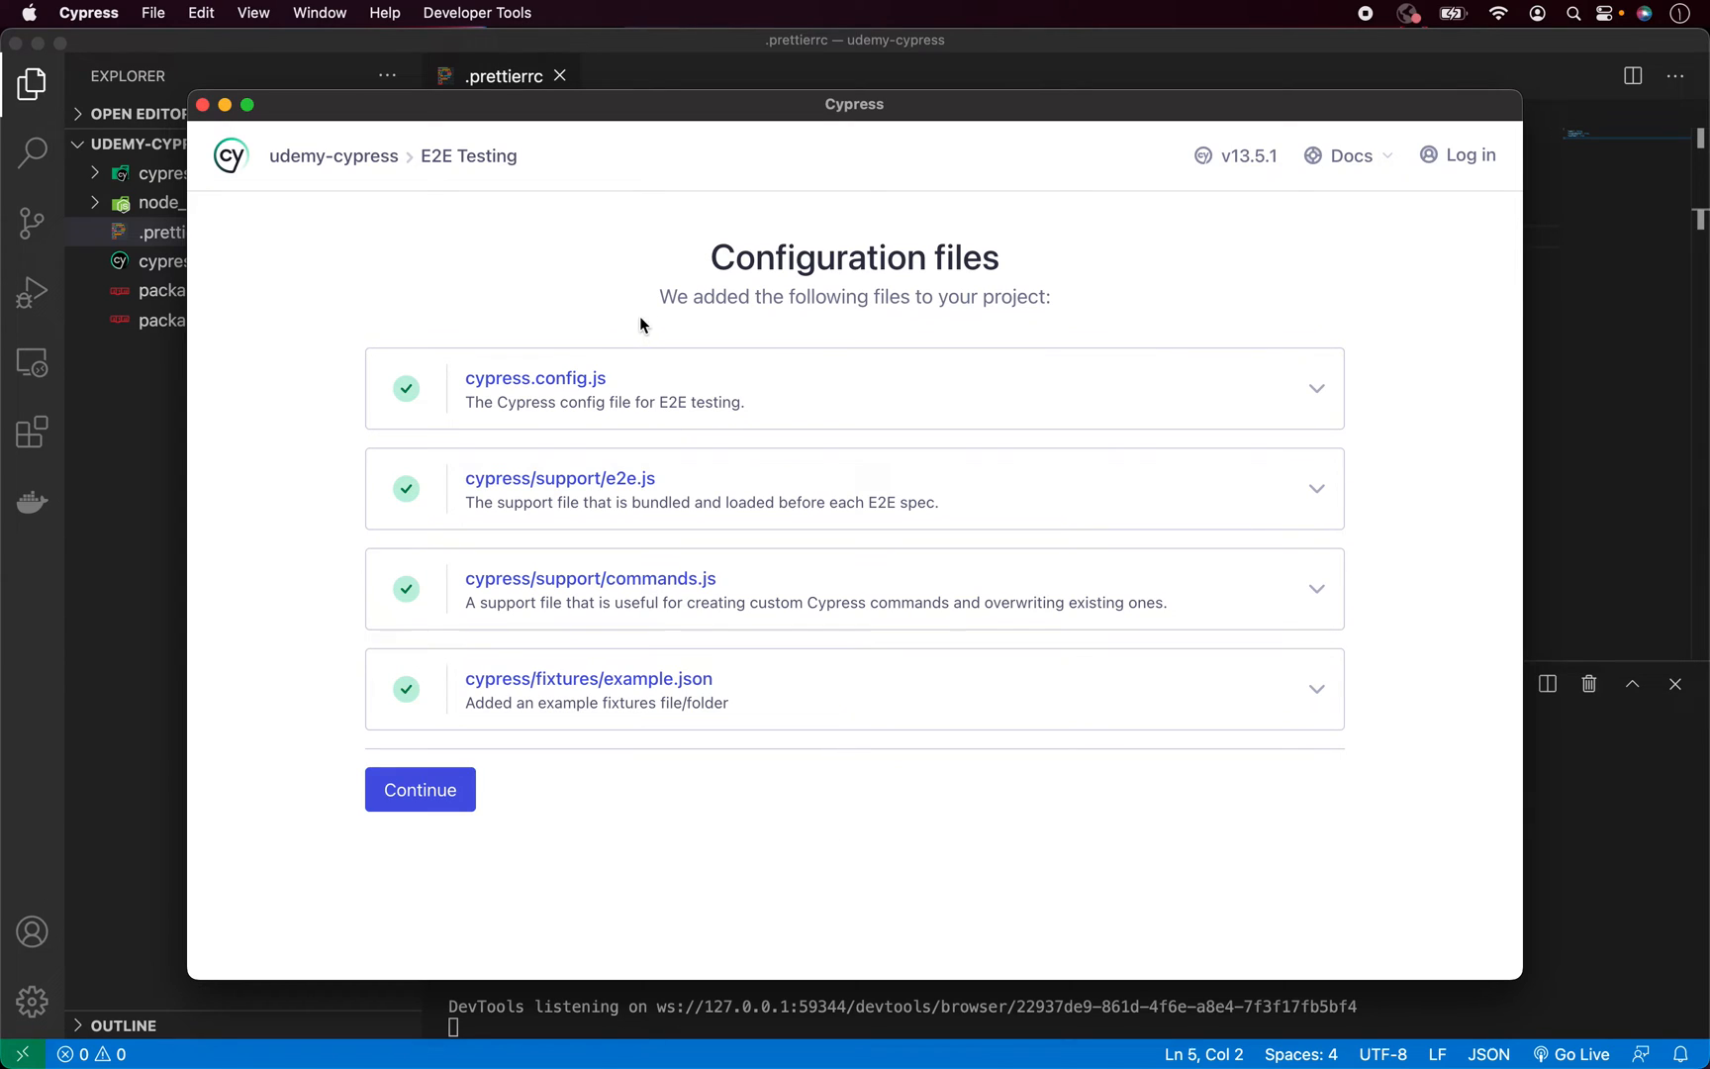
mouse_move(853, 501)
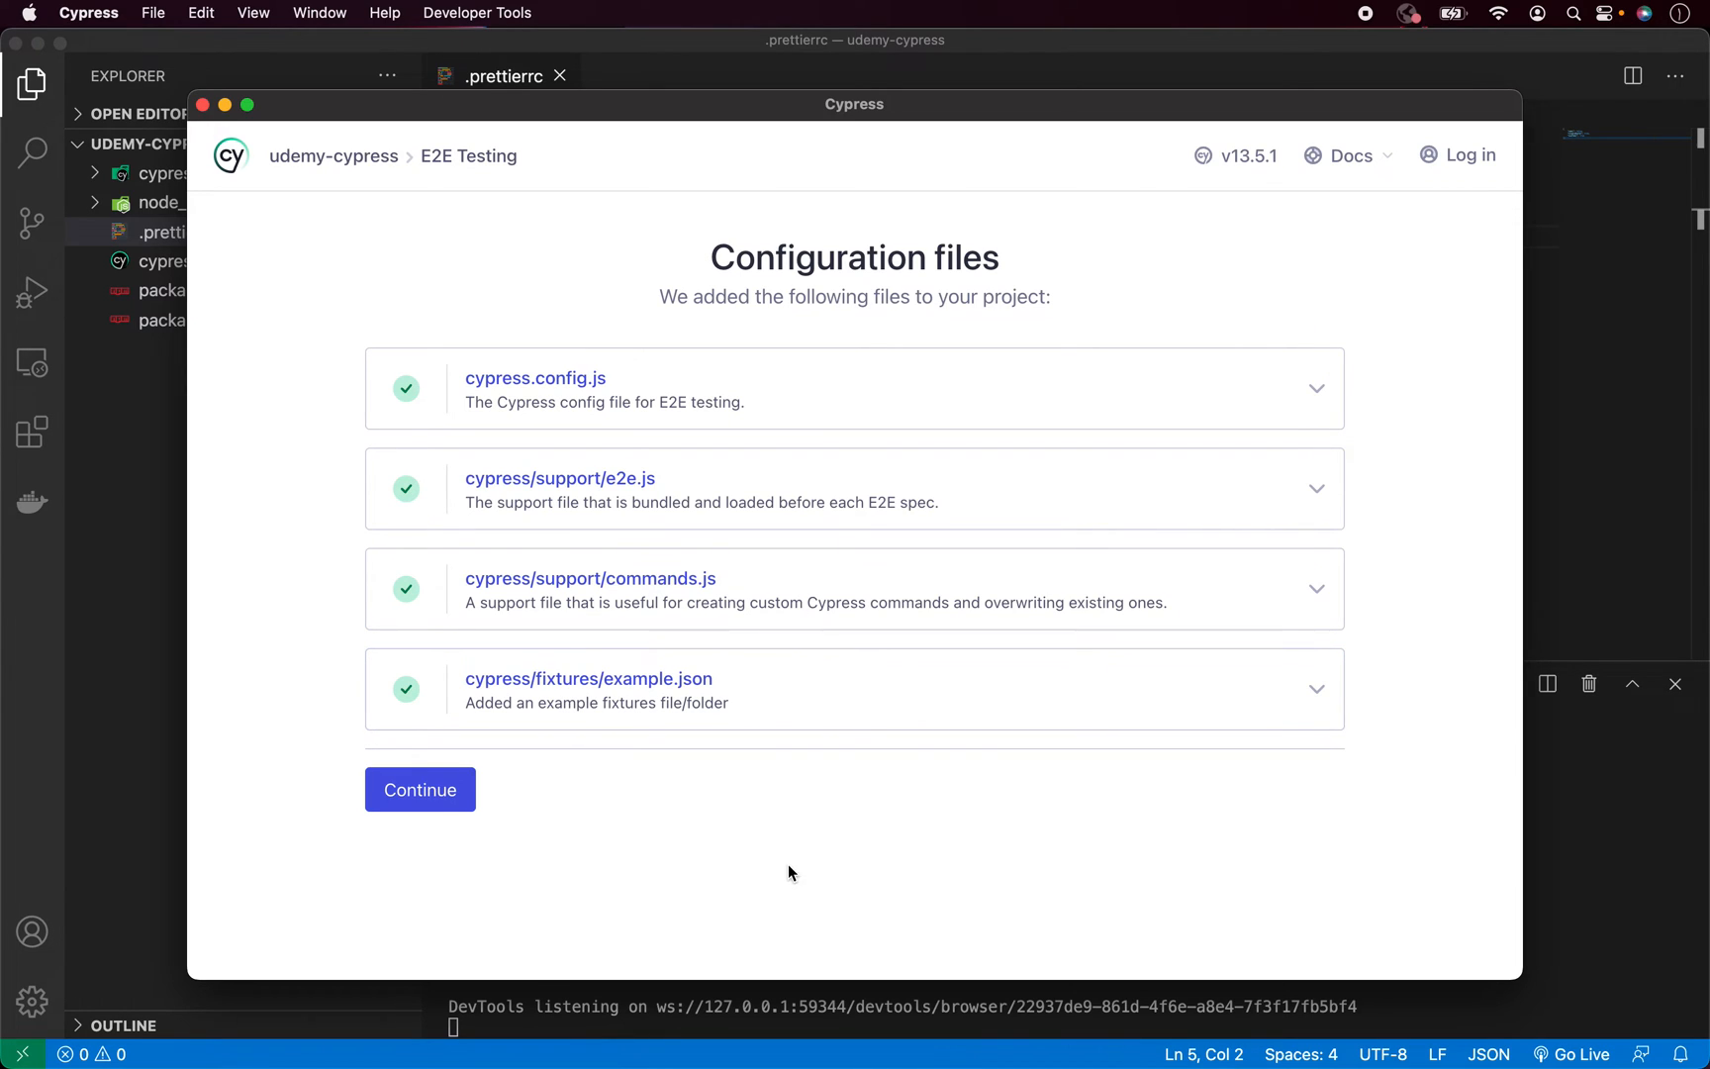
mouse_move(745, 857)
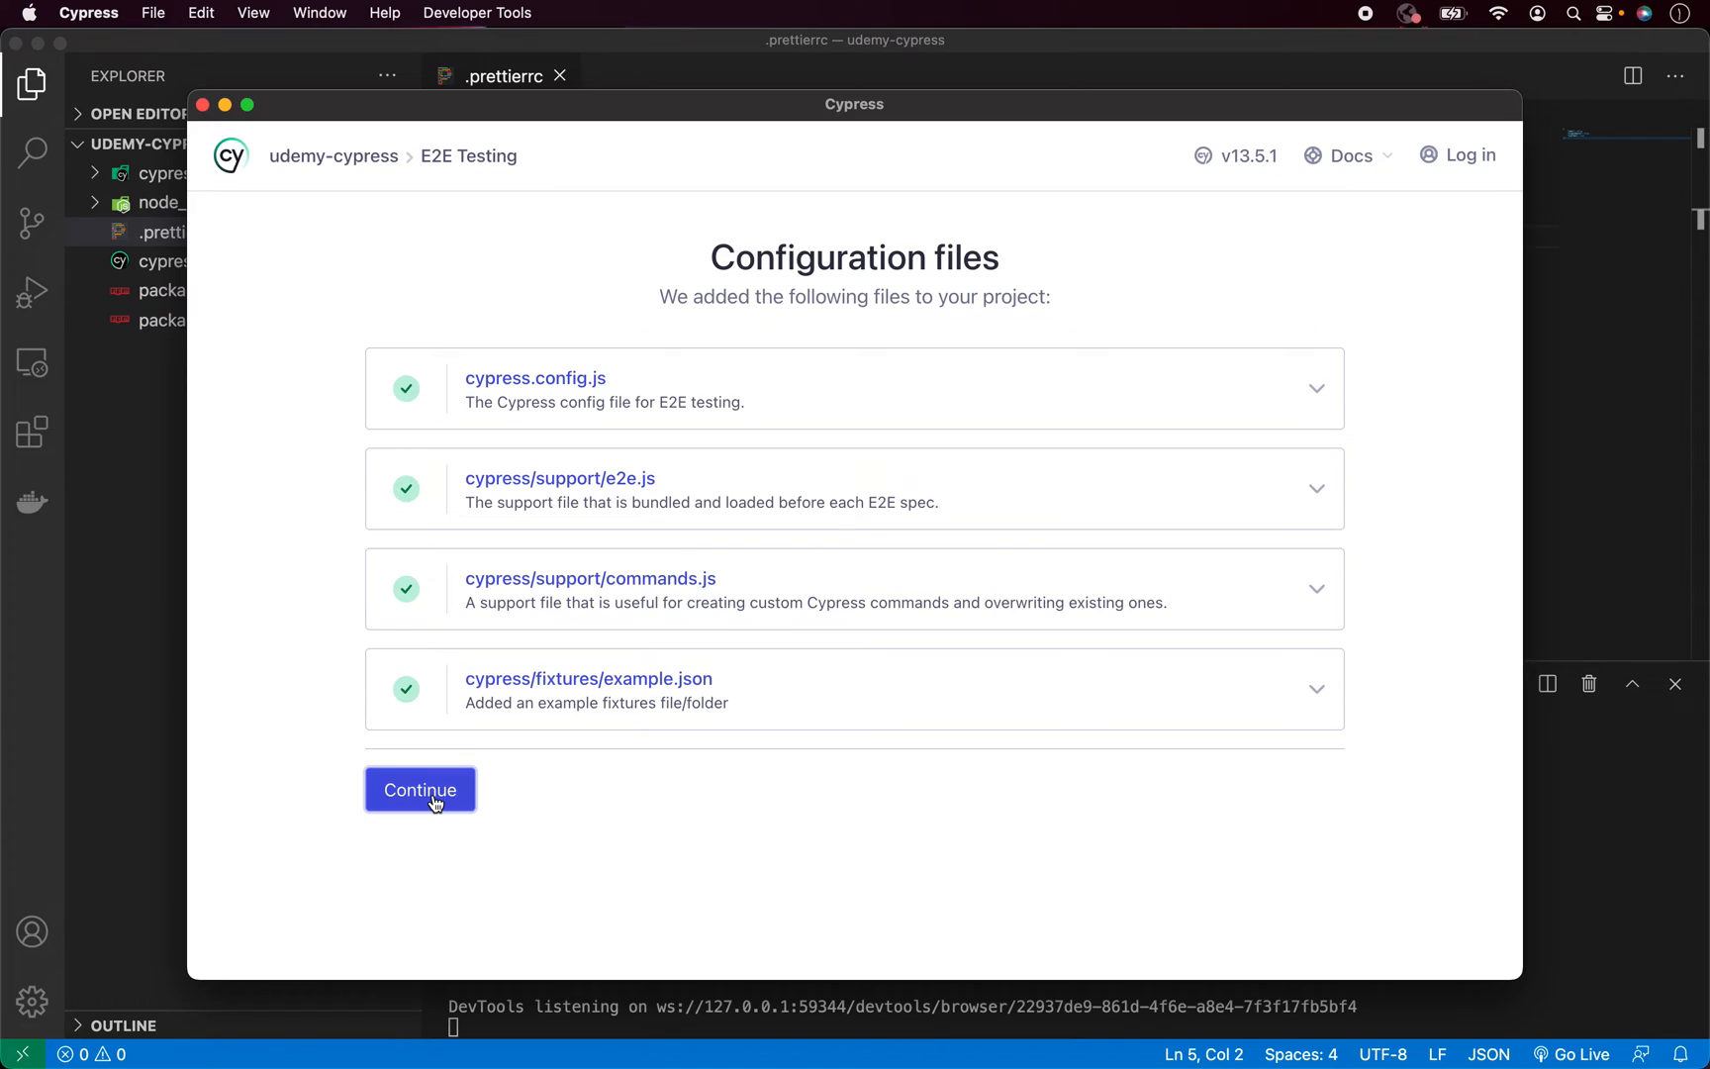
Accept the generated configuration files with Continue to reach the browser choice
left_click(419, 790)
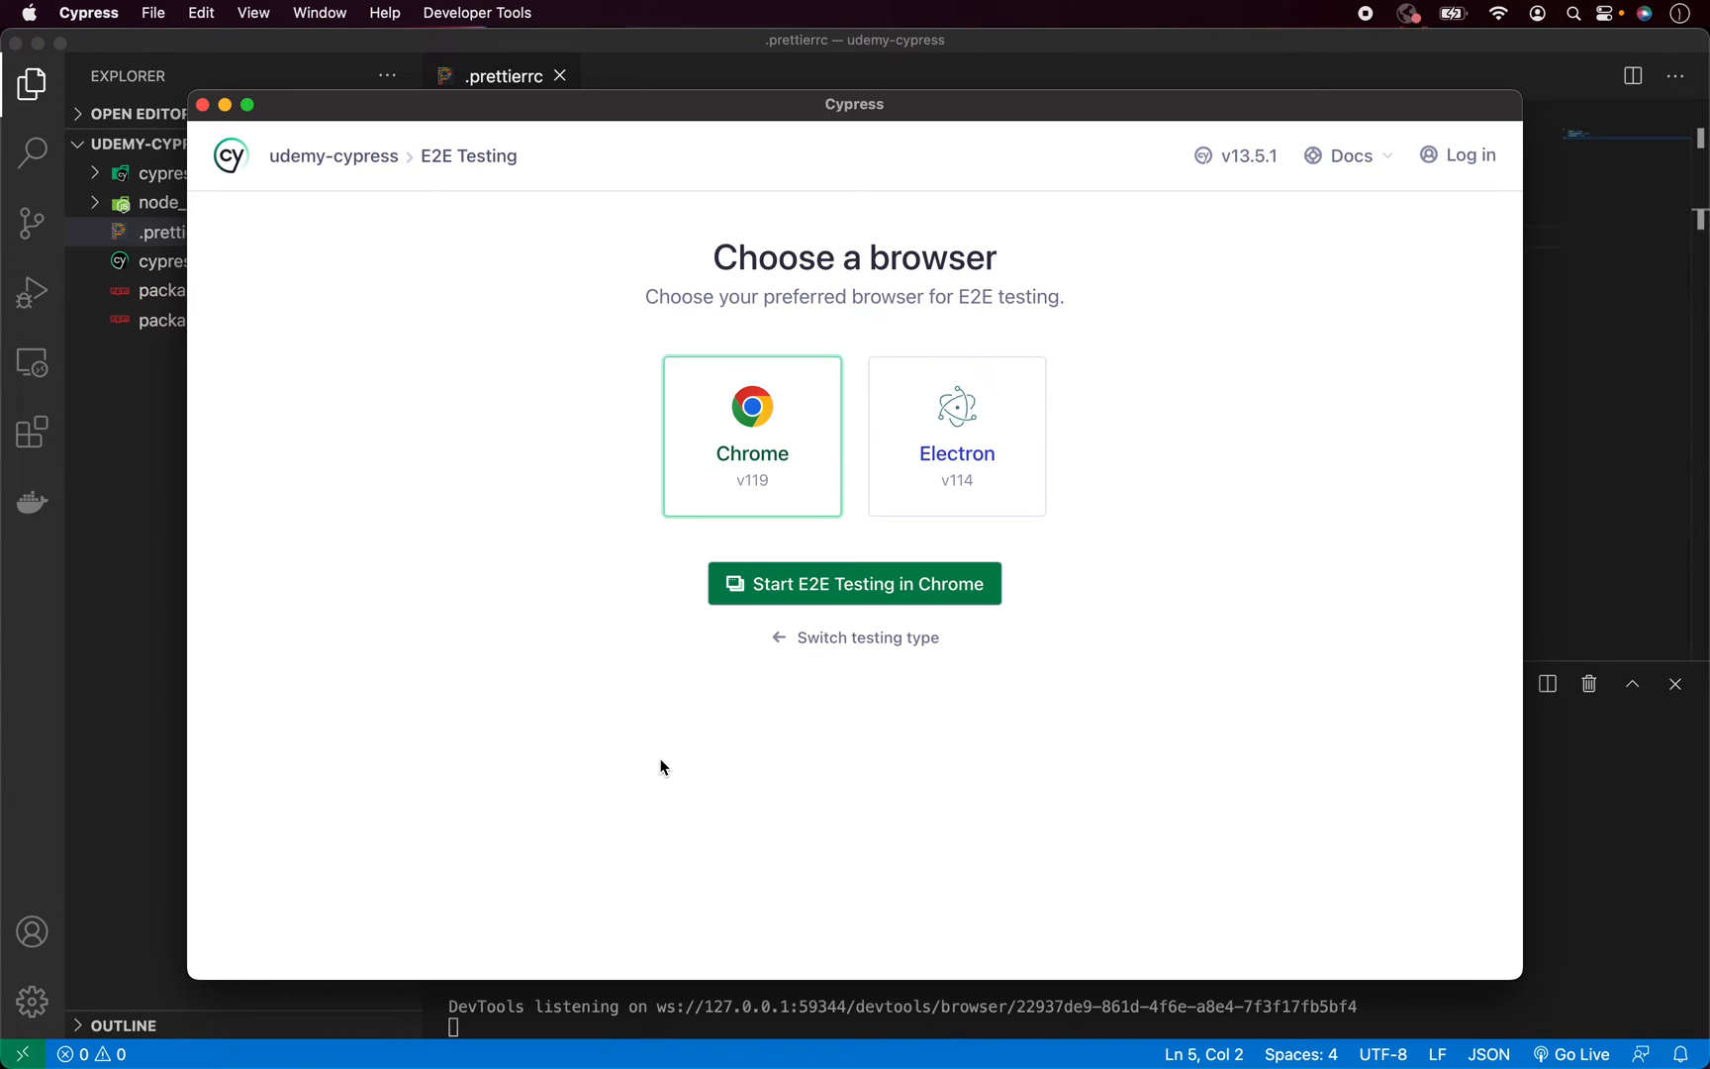
mouse_move(667, 768)
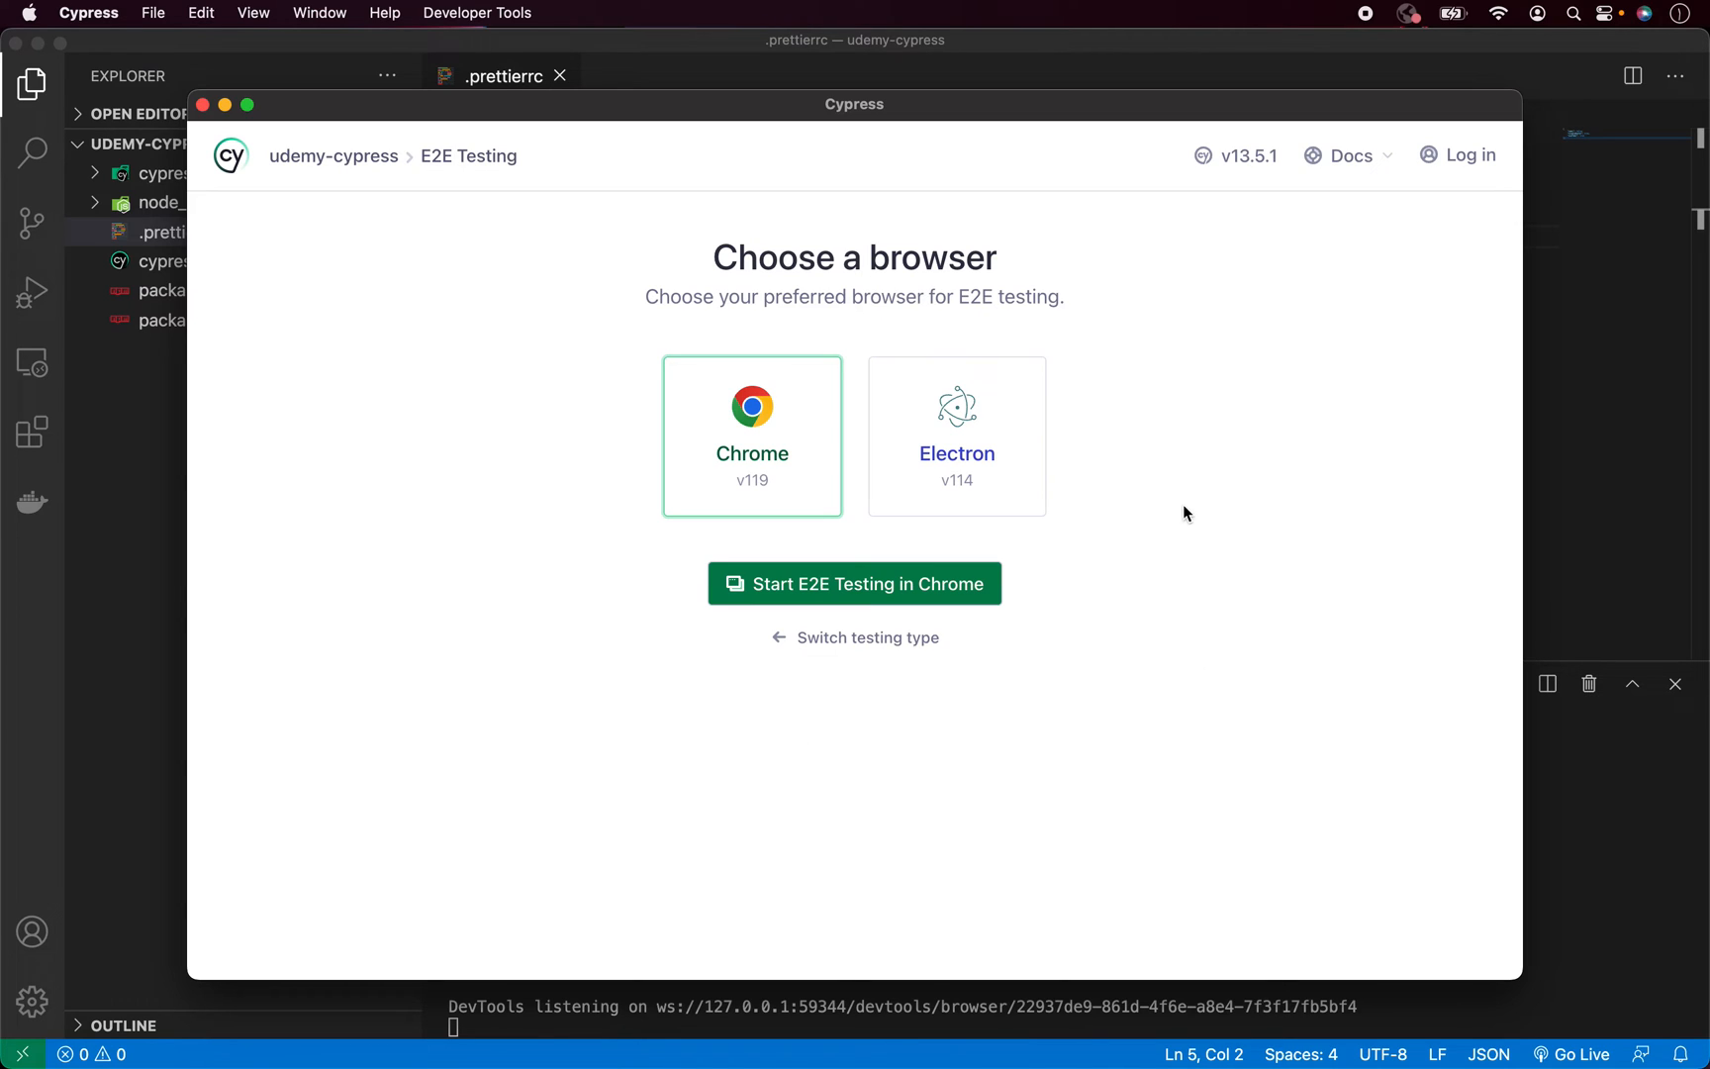
mouse_move(1291, 477)
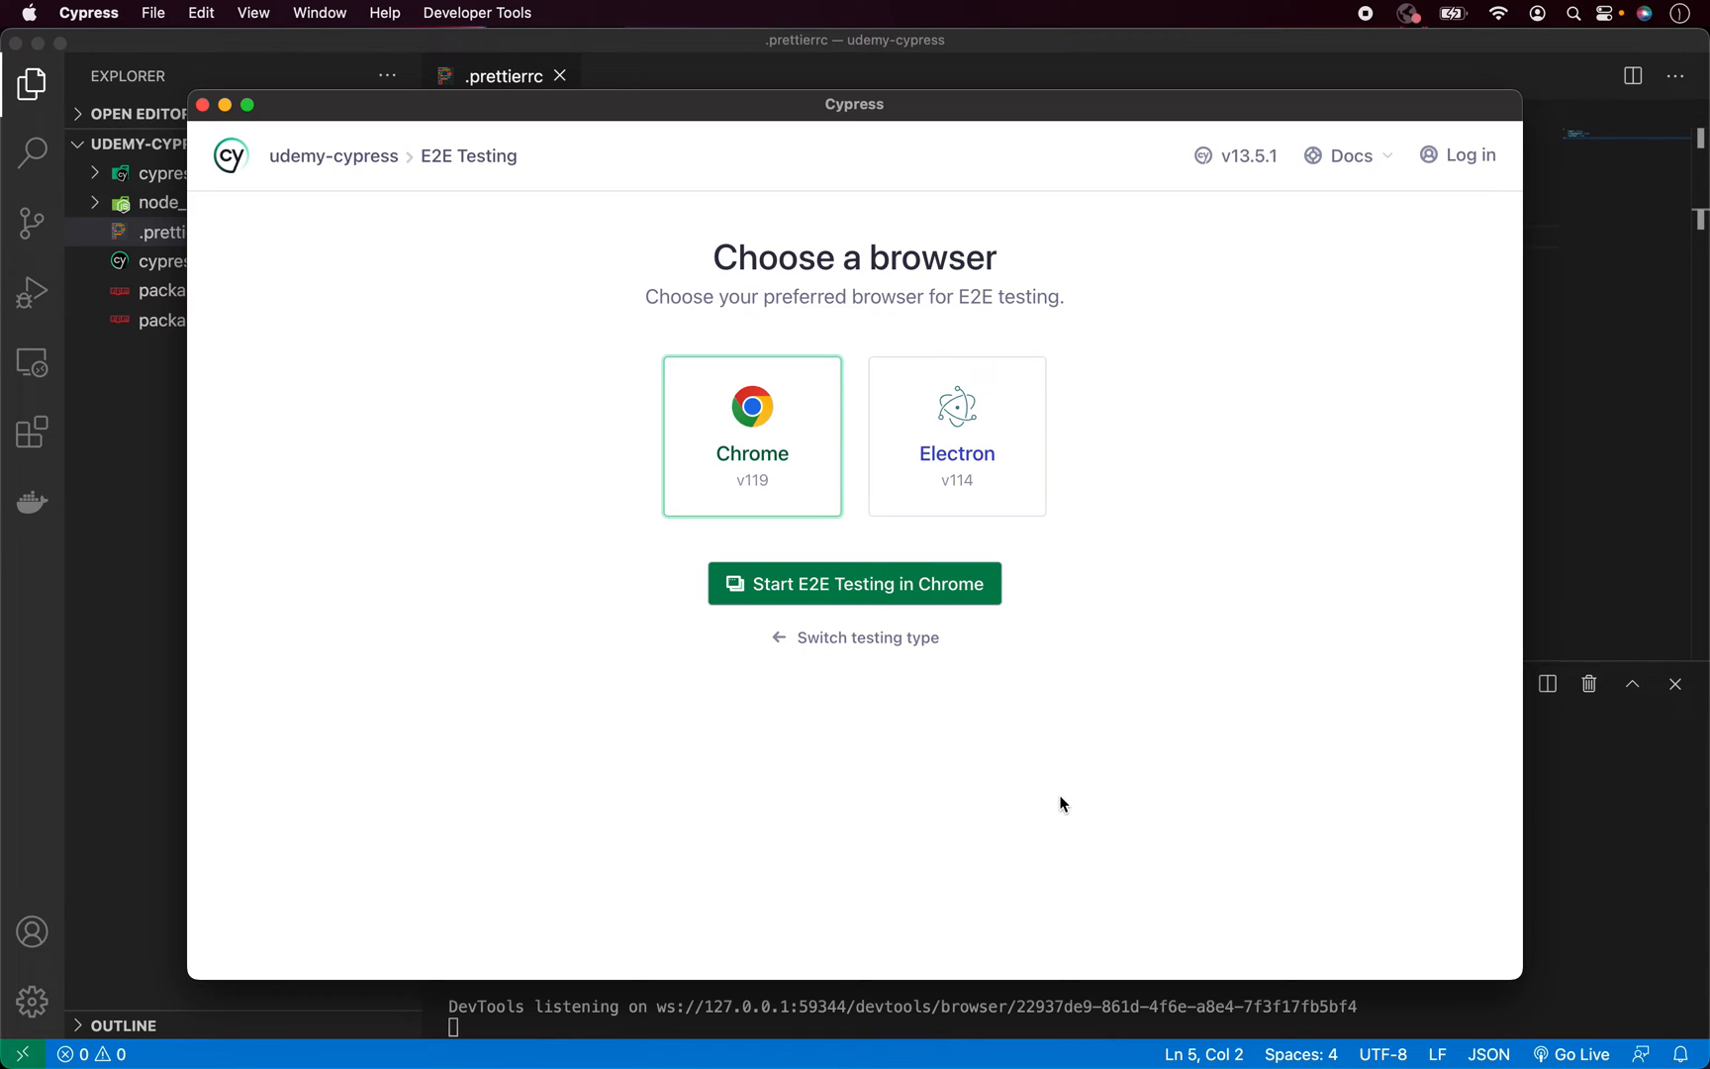
mouse_move(1146, 623)
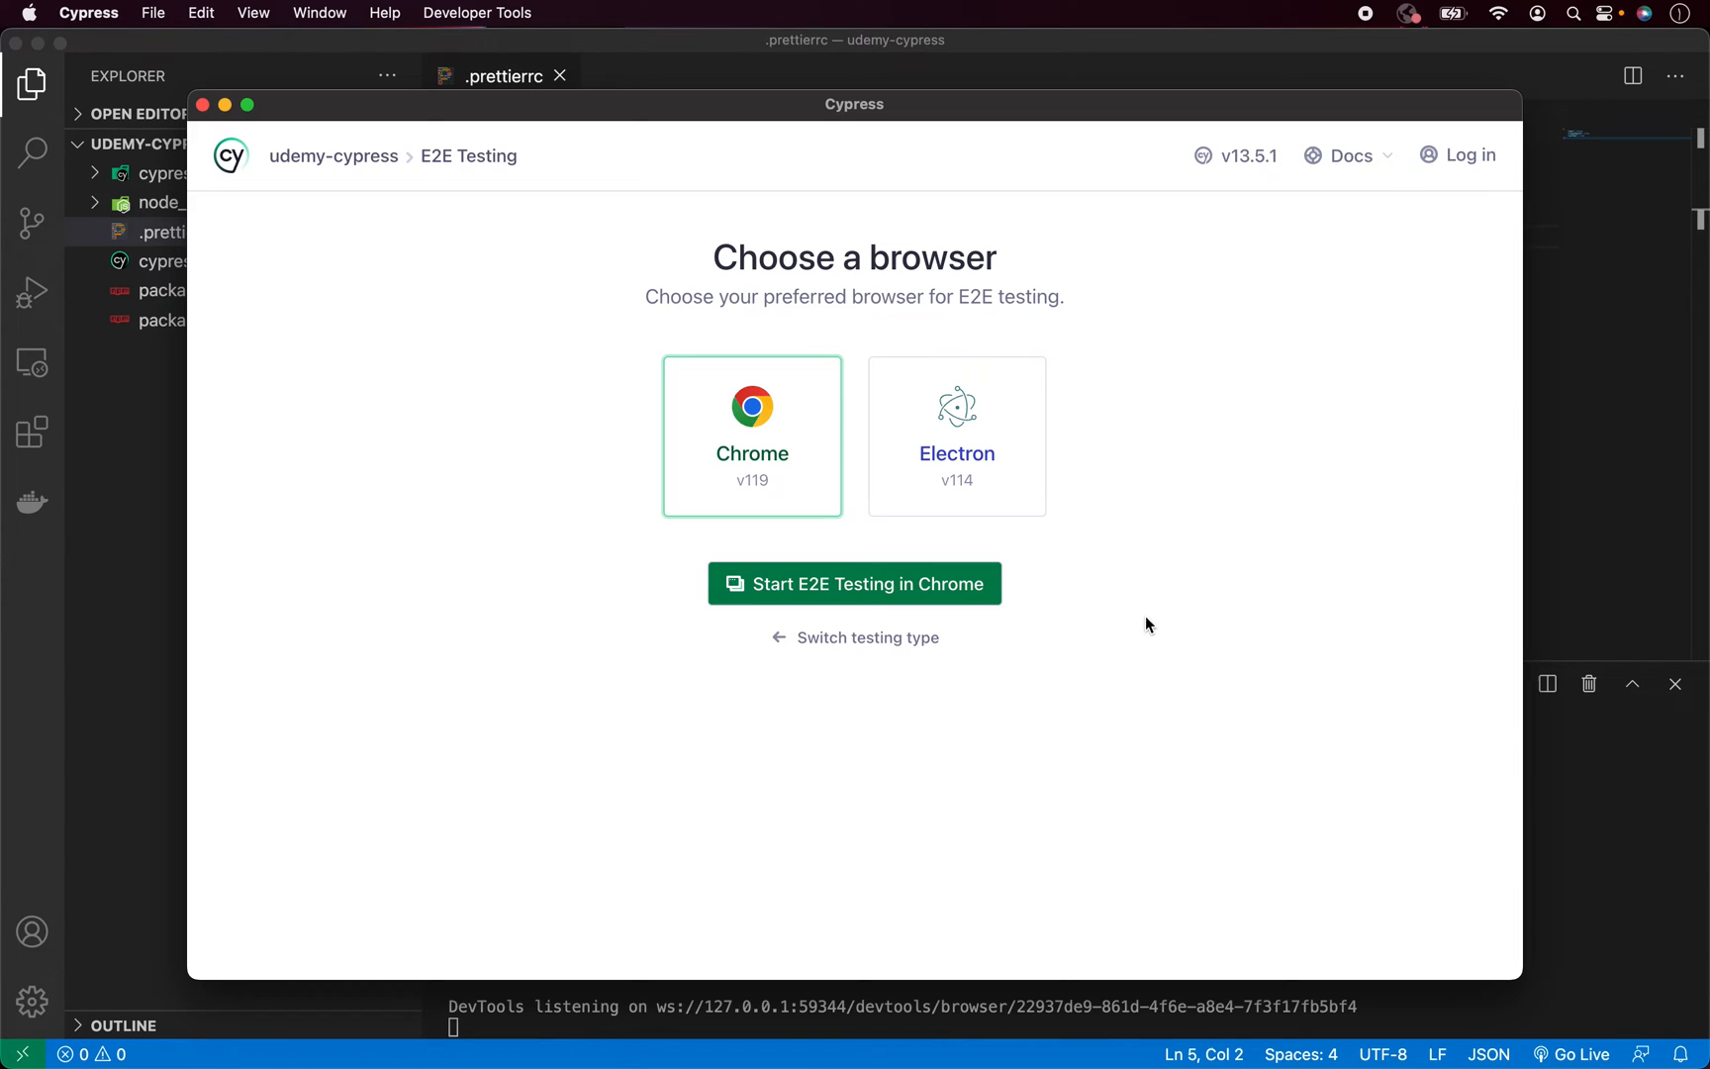
Select Electron and start E2E testing so the Specs page appears
left_click(956, 435)
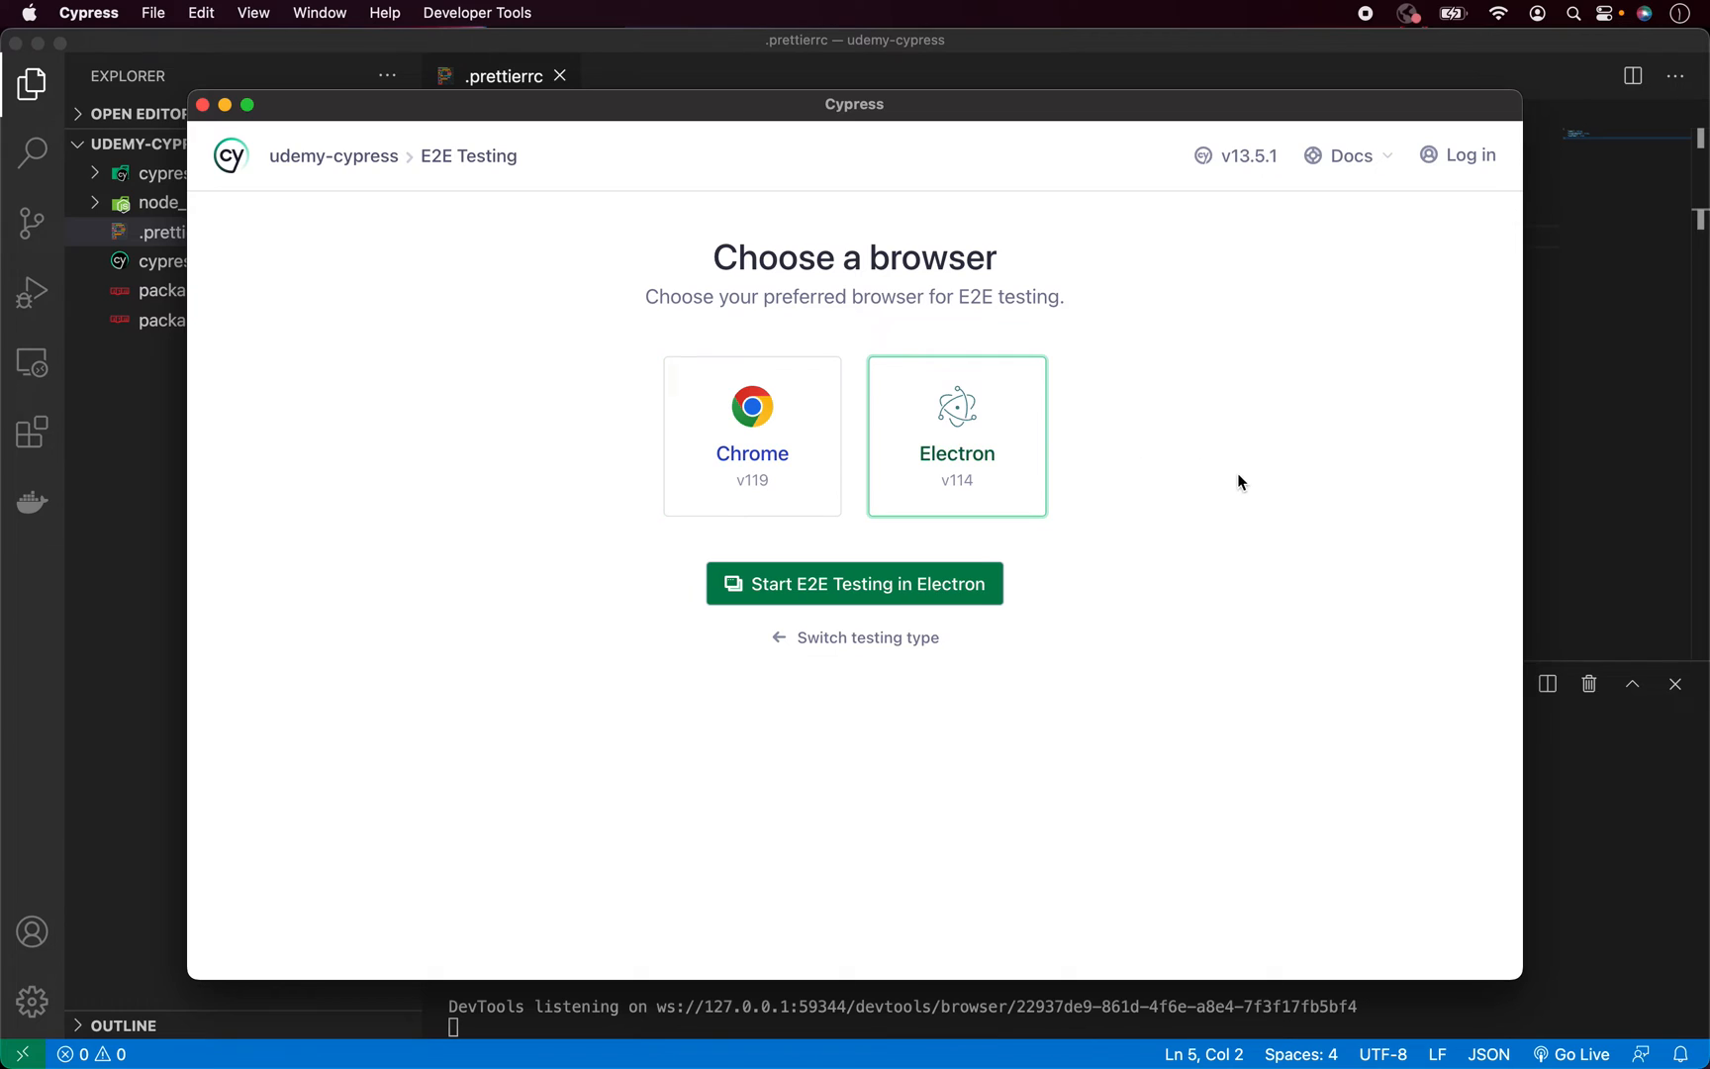
mouse_move(907, 600)
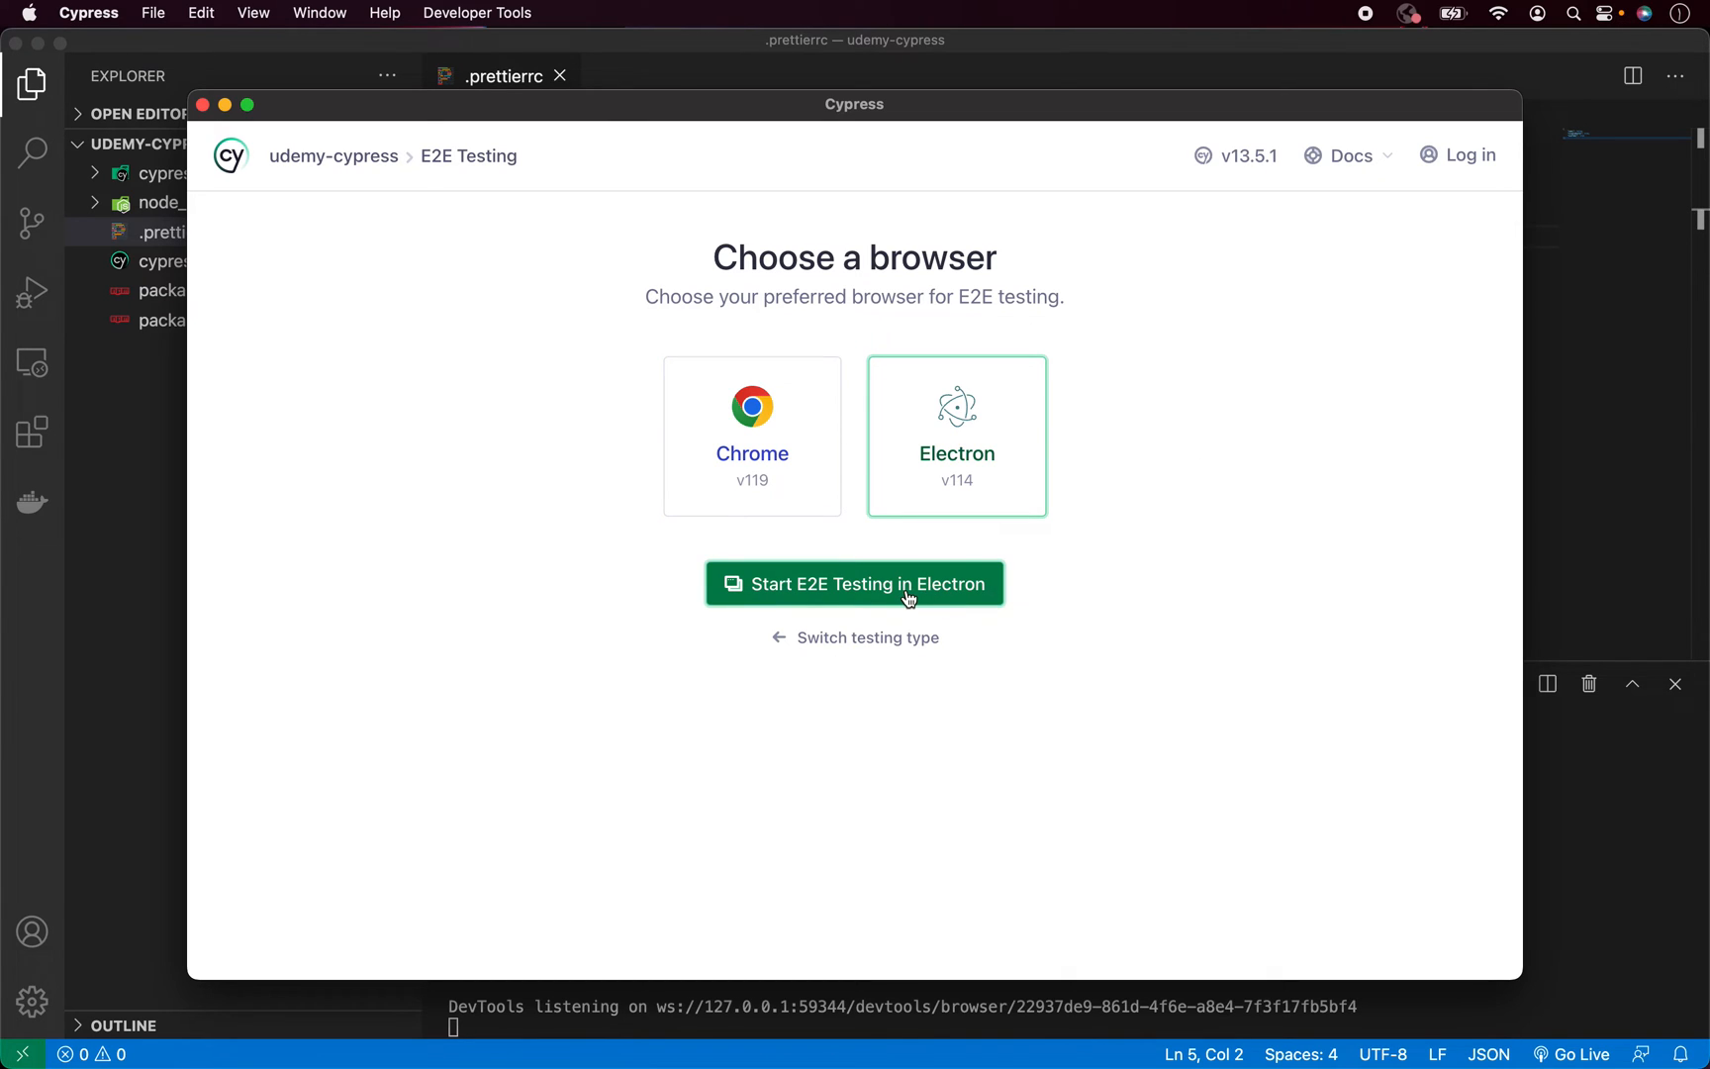
left_click(853, 584)
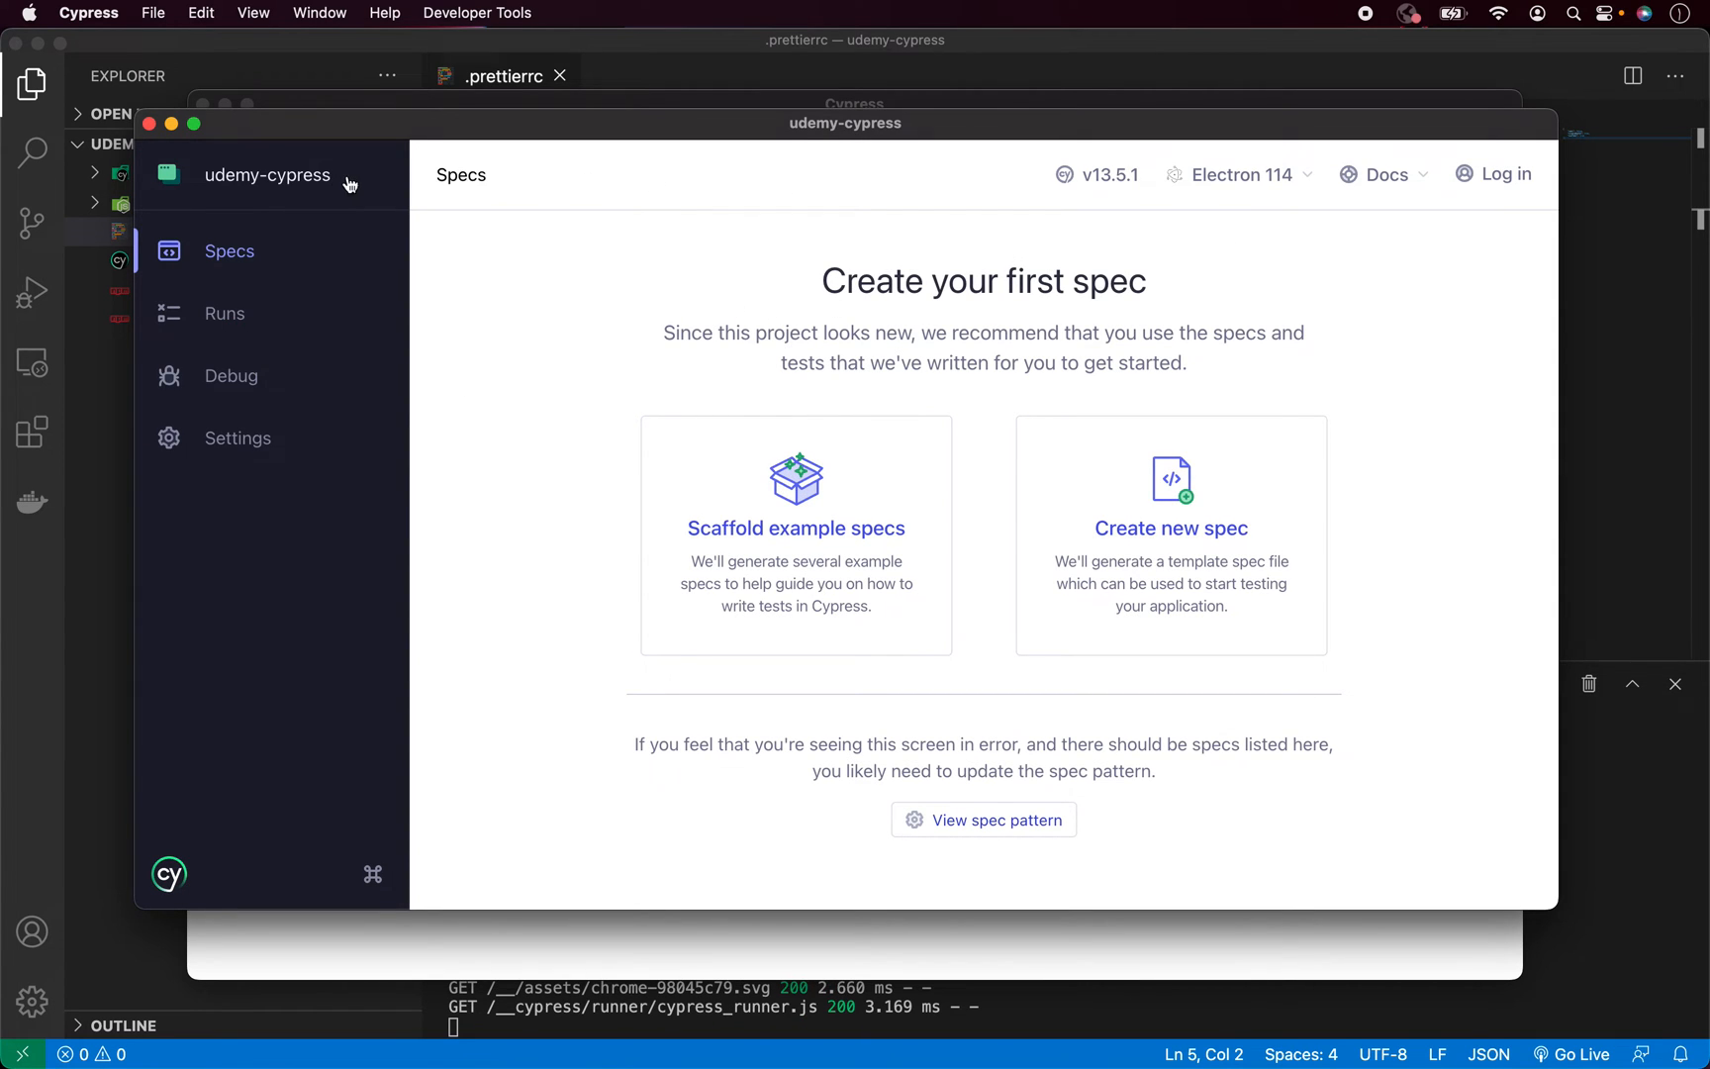
mouse_move(390, 538)
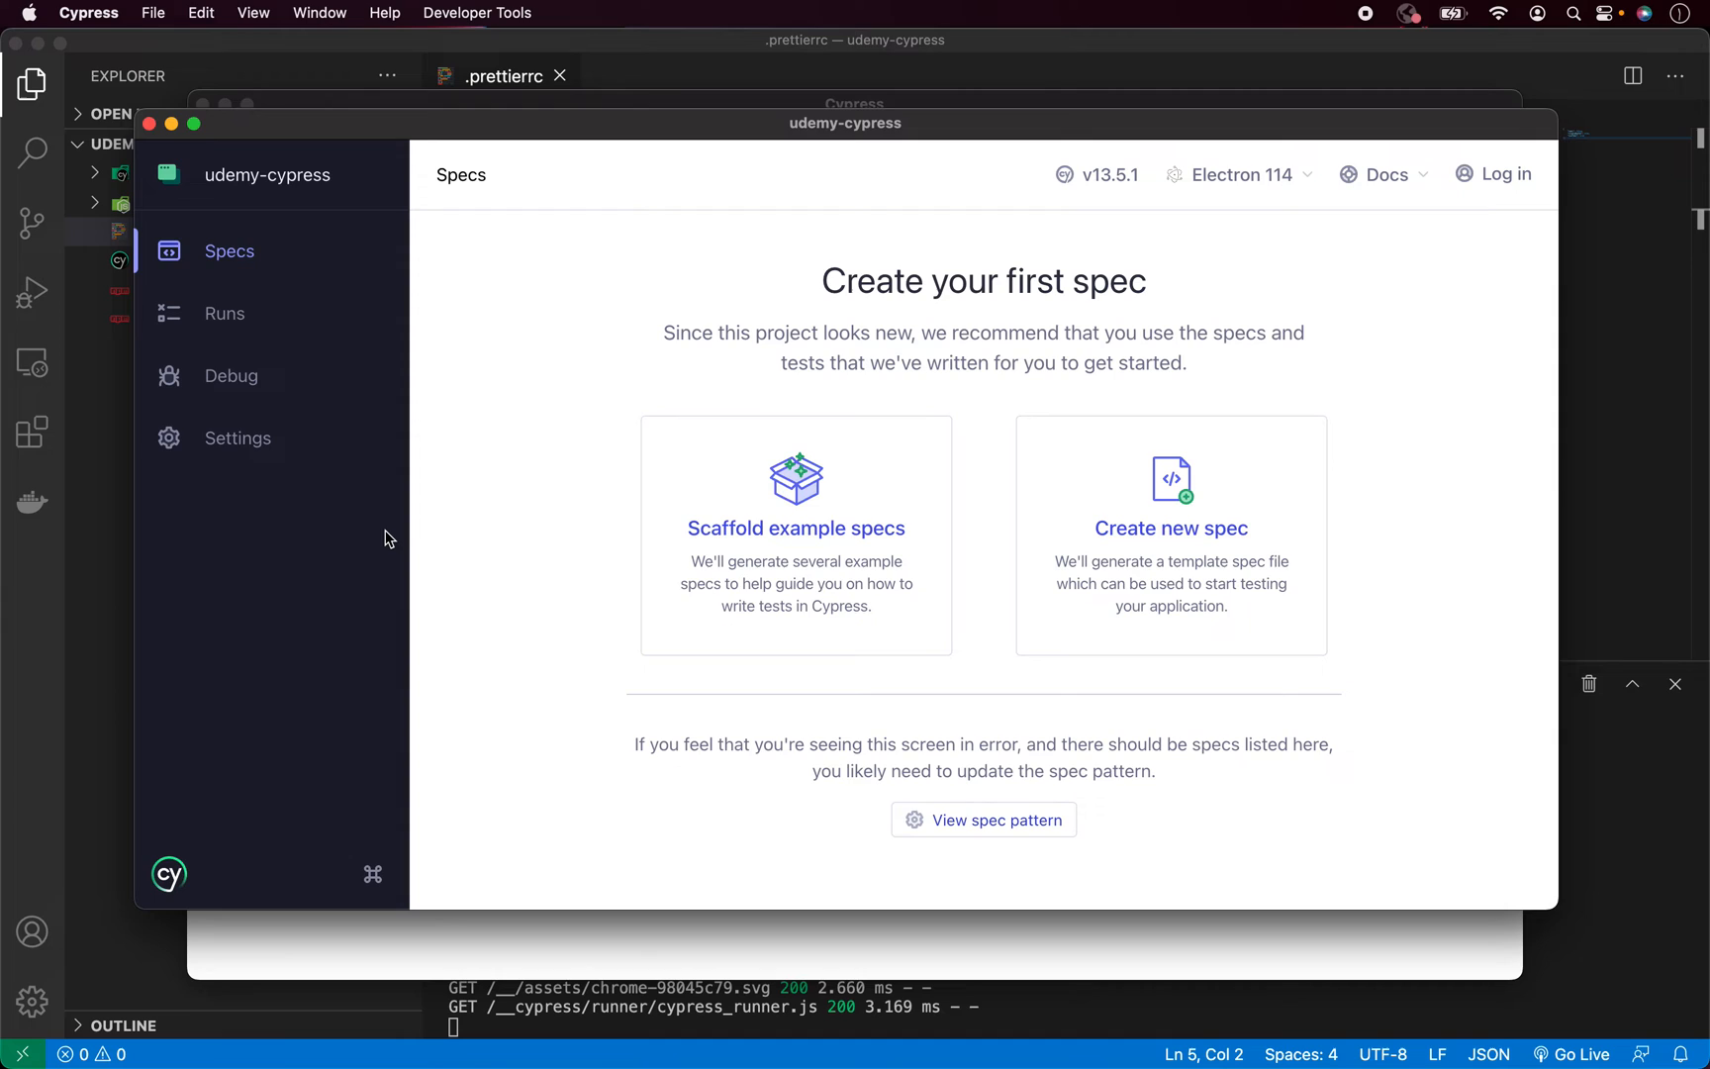
mouse_move(1316, 394)
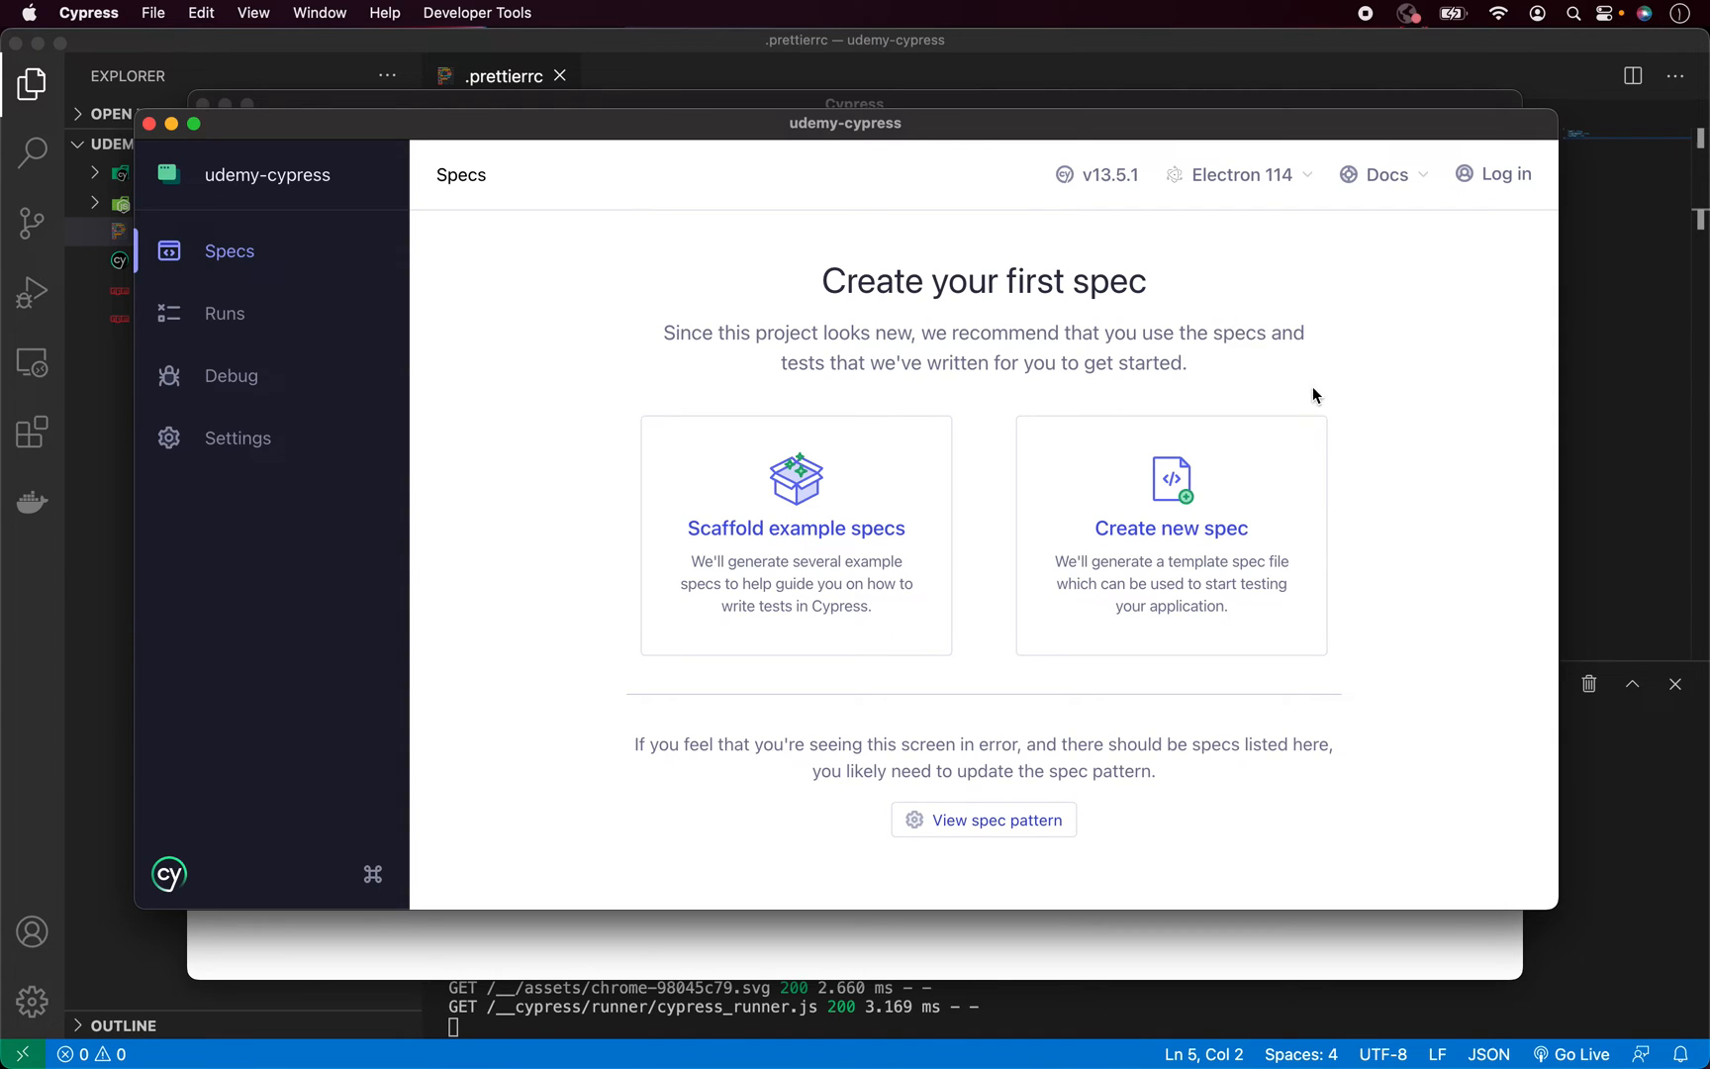
Start a new spec from the Create new spec card
left_click(1170, 528)
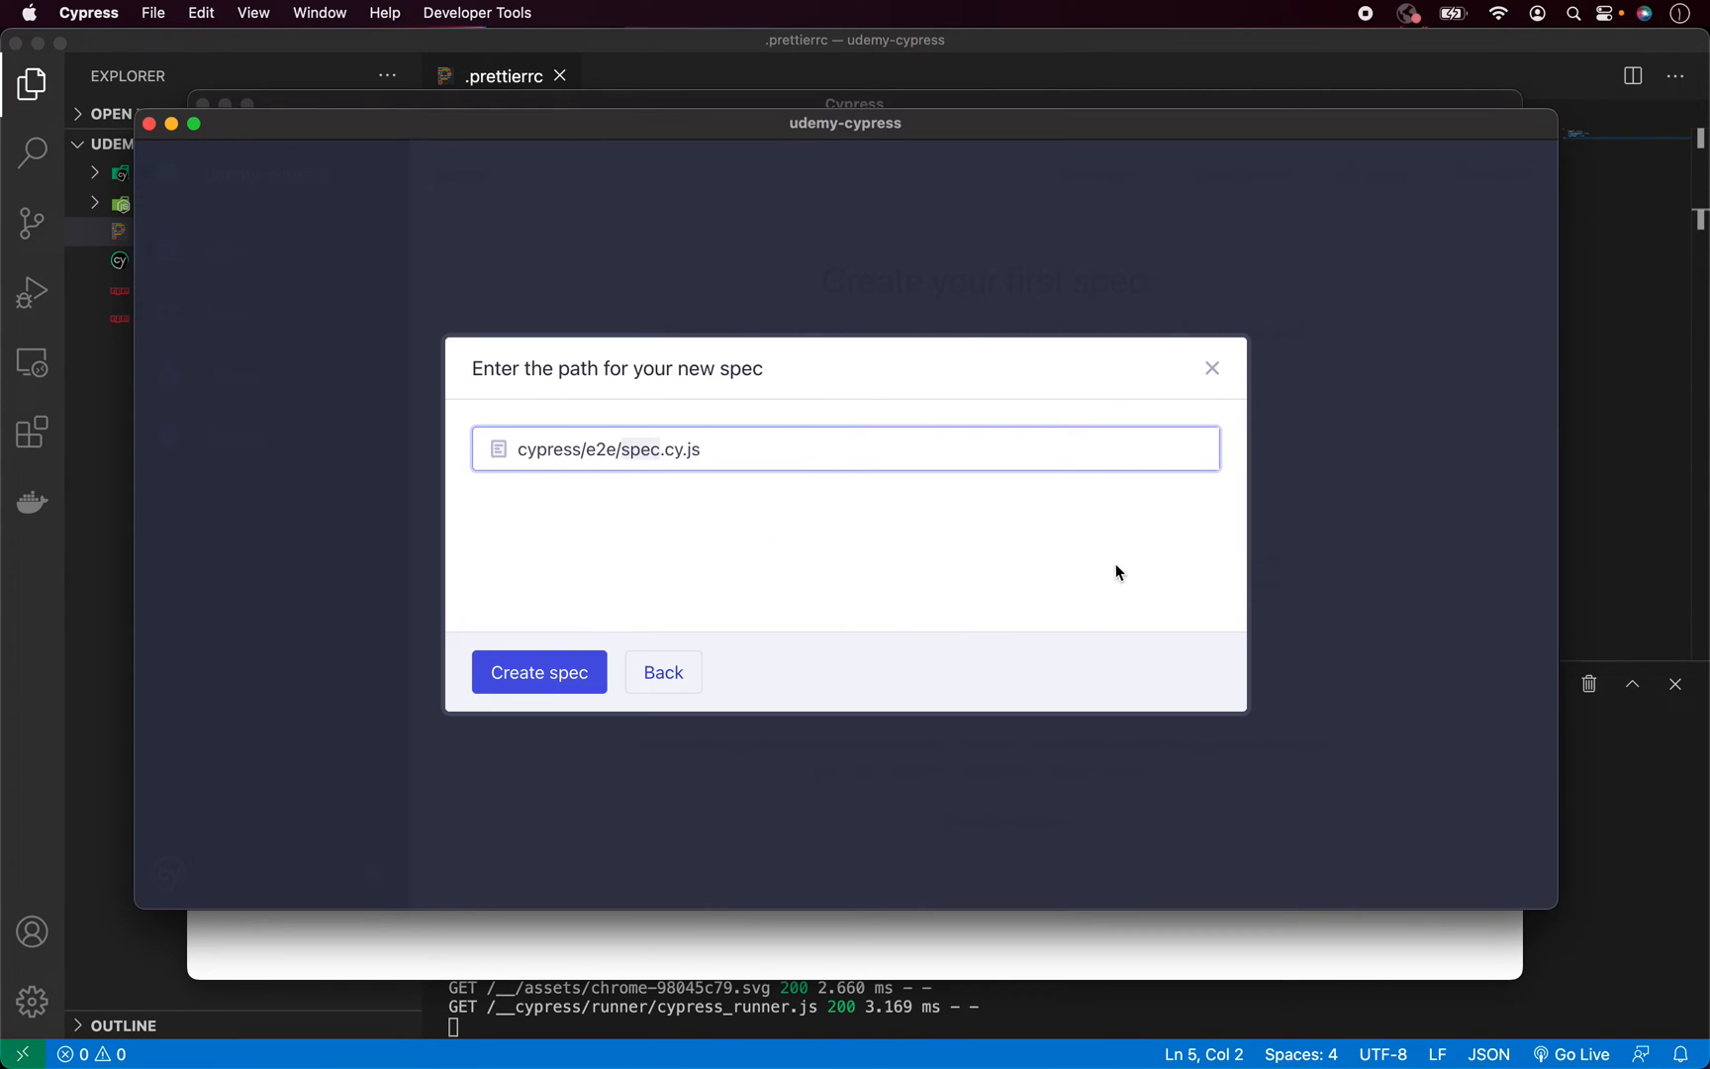
Name the new spec cypress/e2e/demo.cy.js and create it
left_click(659, 449)
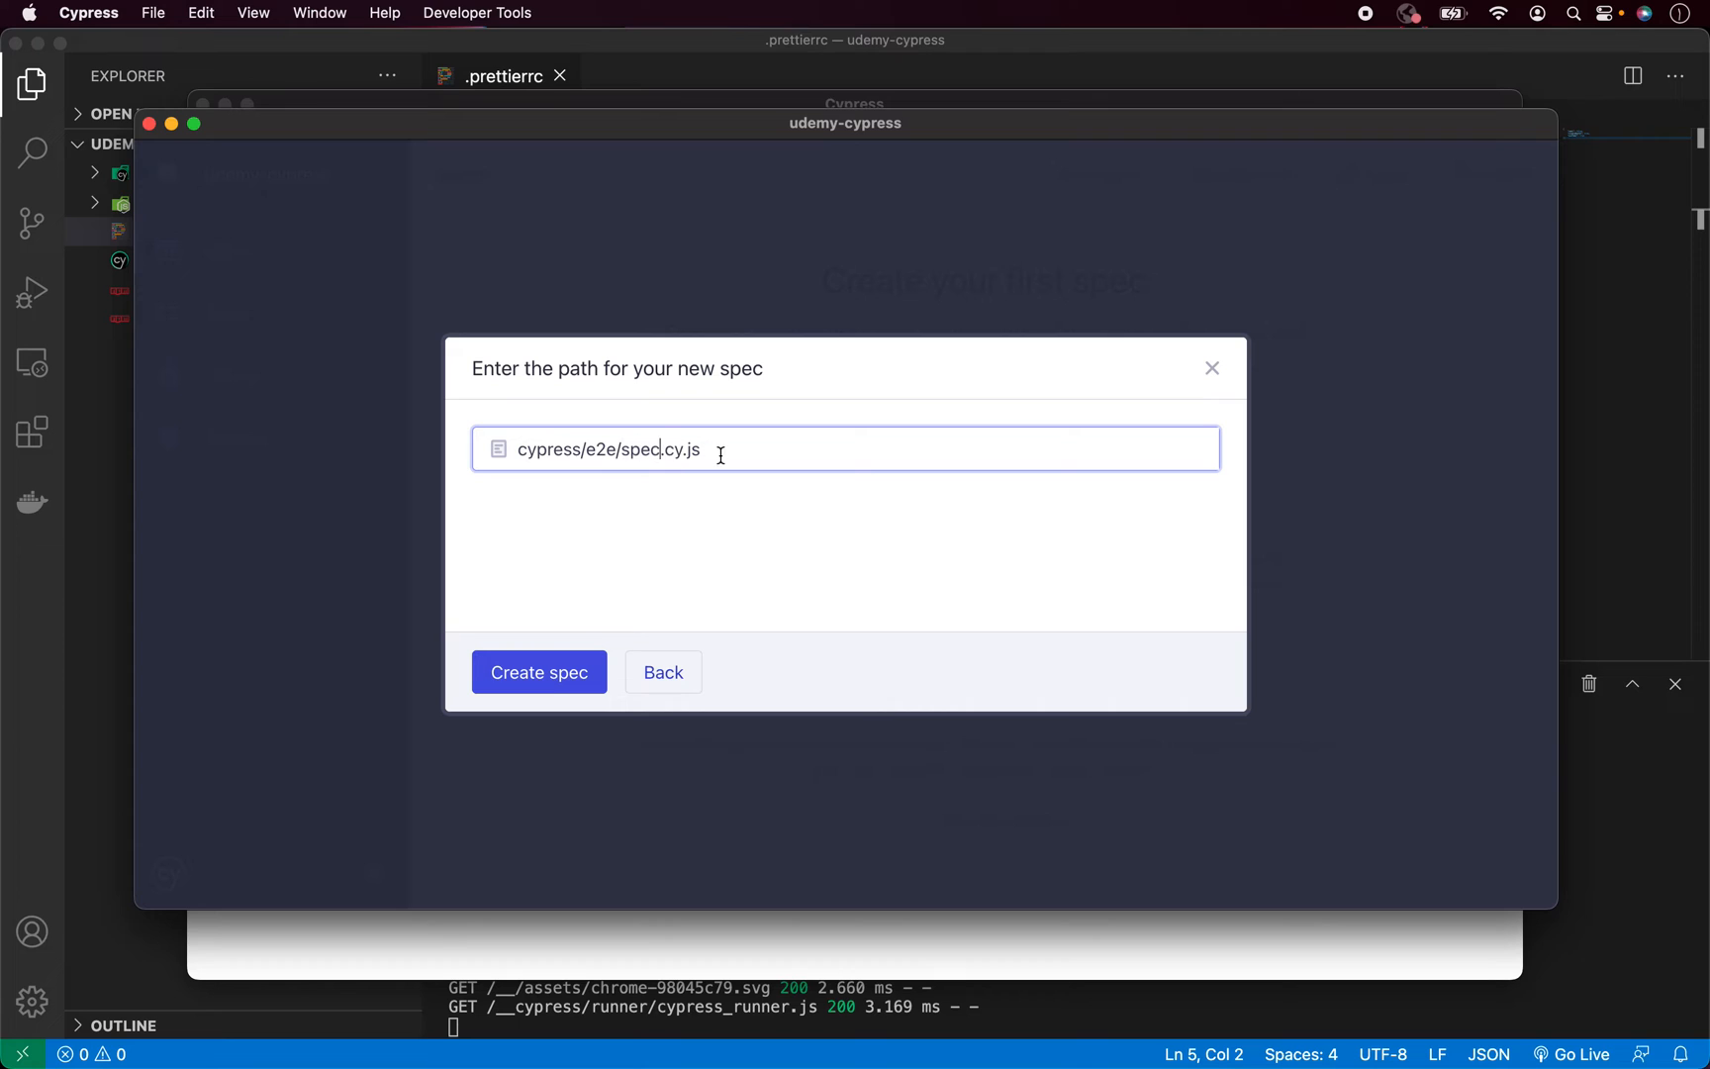
type("demo")
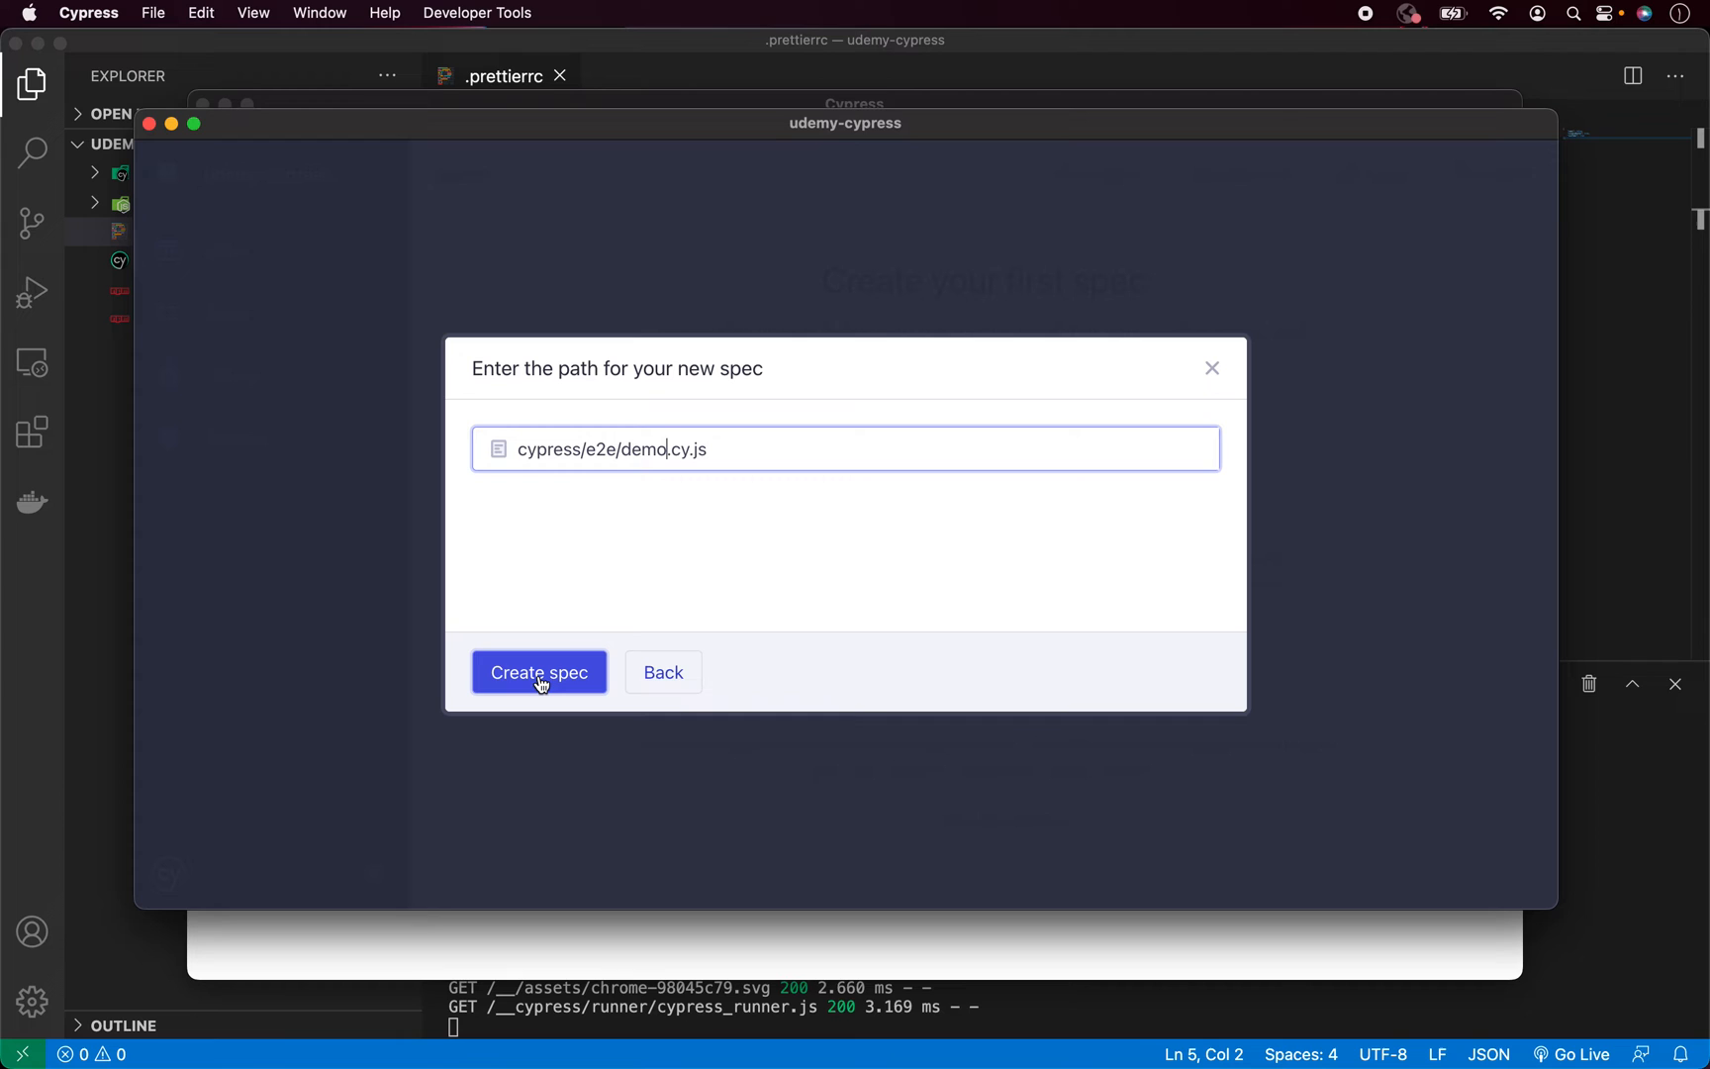
left_click(539, 671)
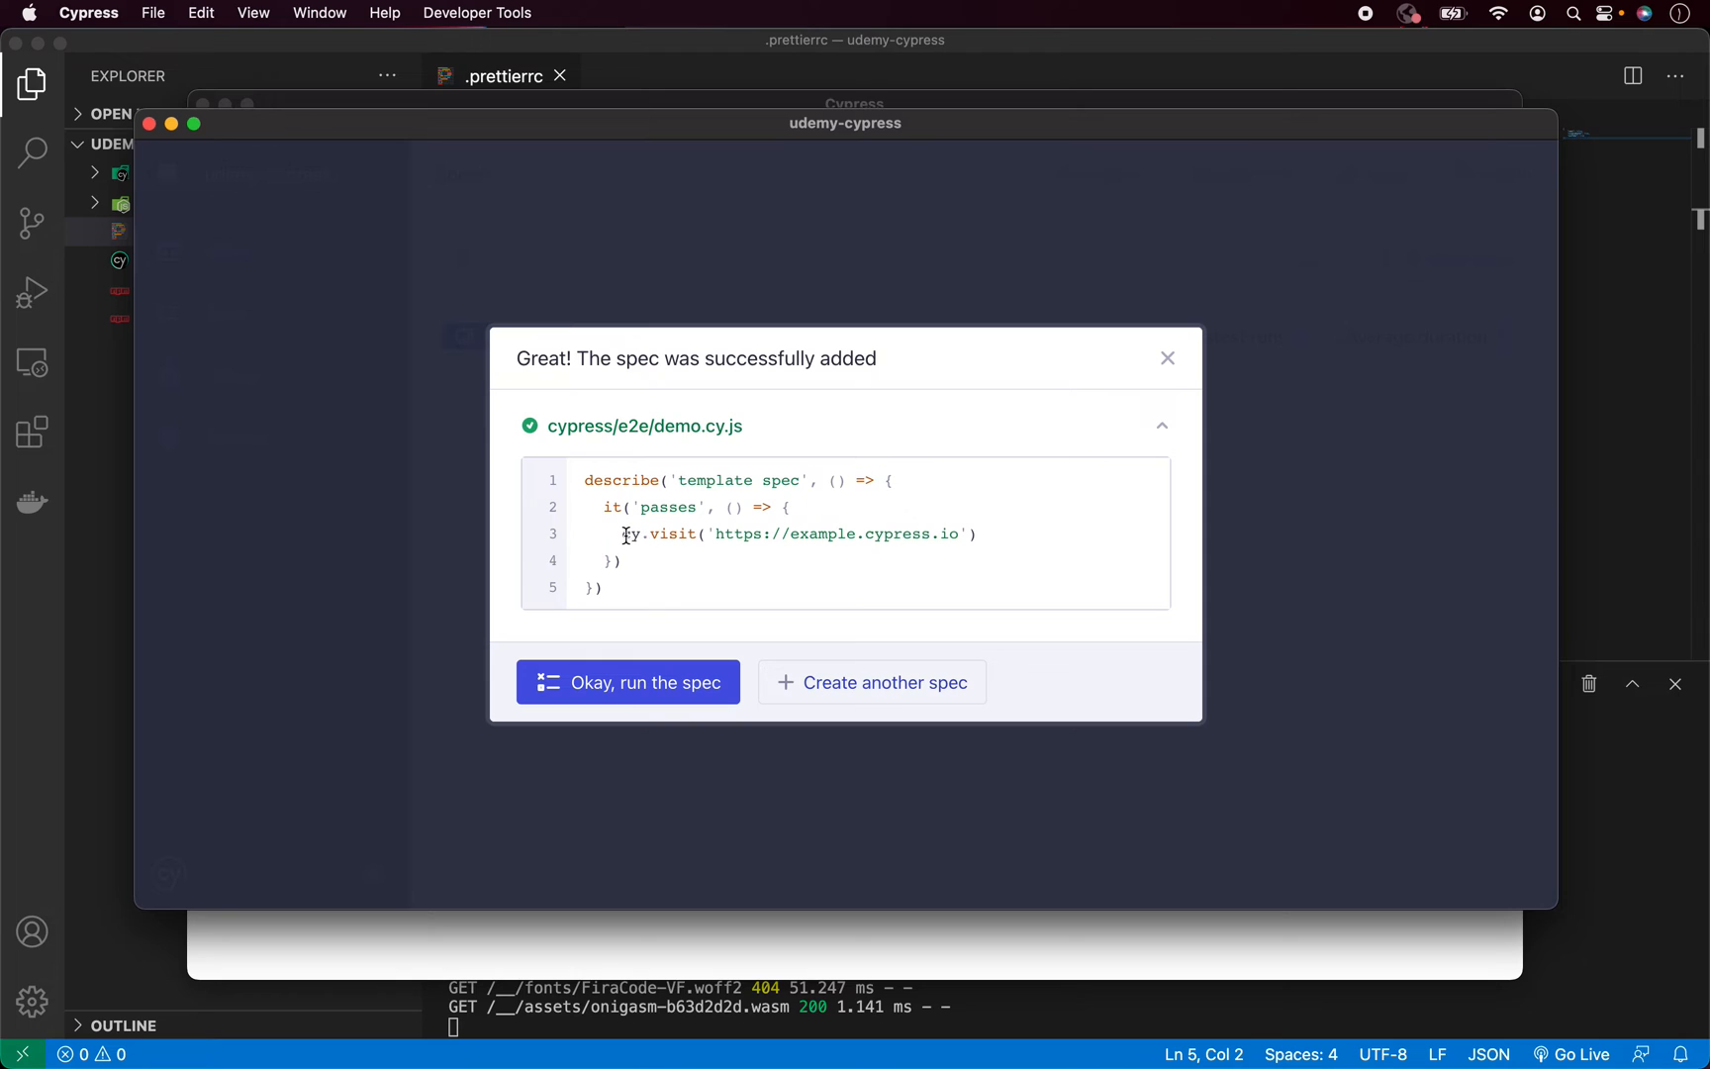
mouse_move(776, 580)
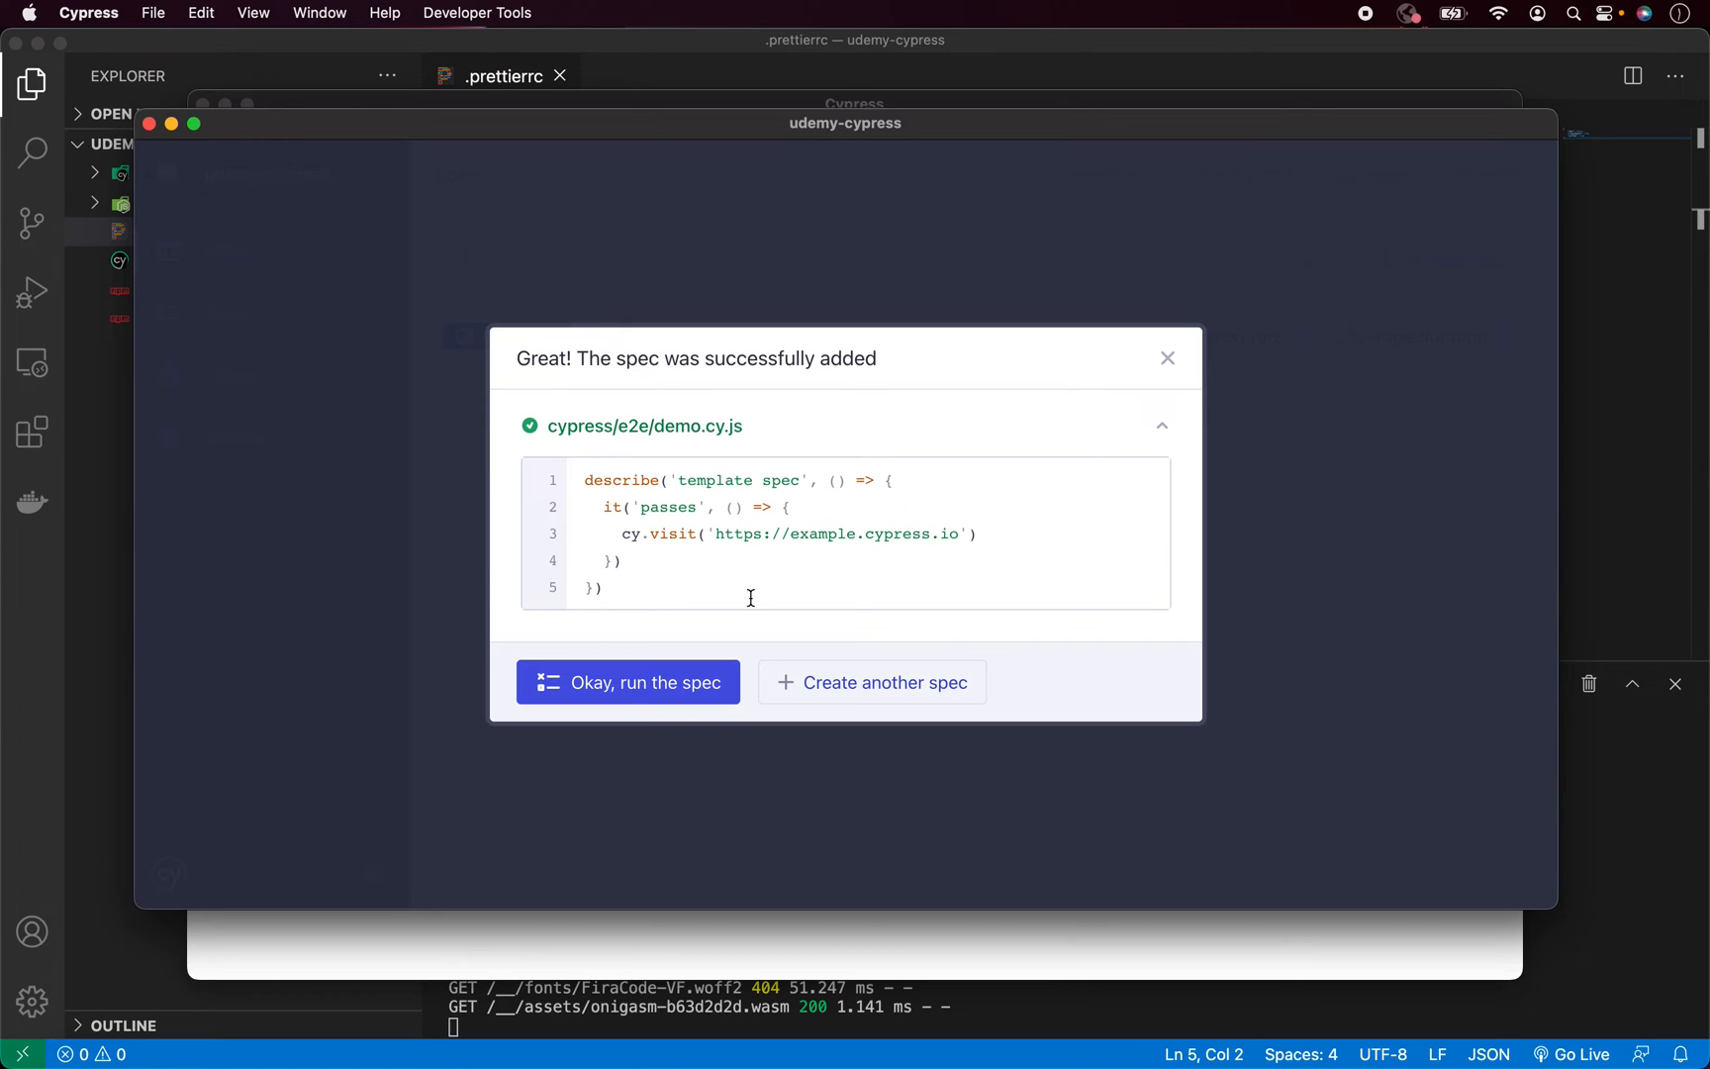
mouse_move(806, 532)
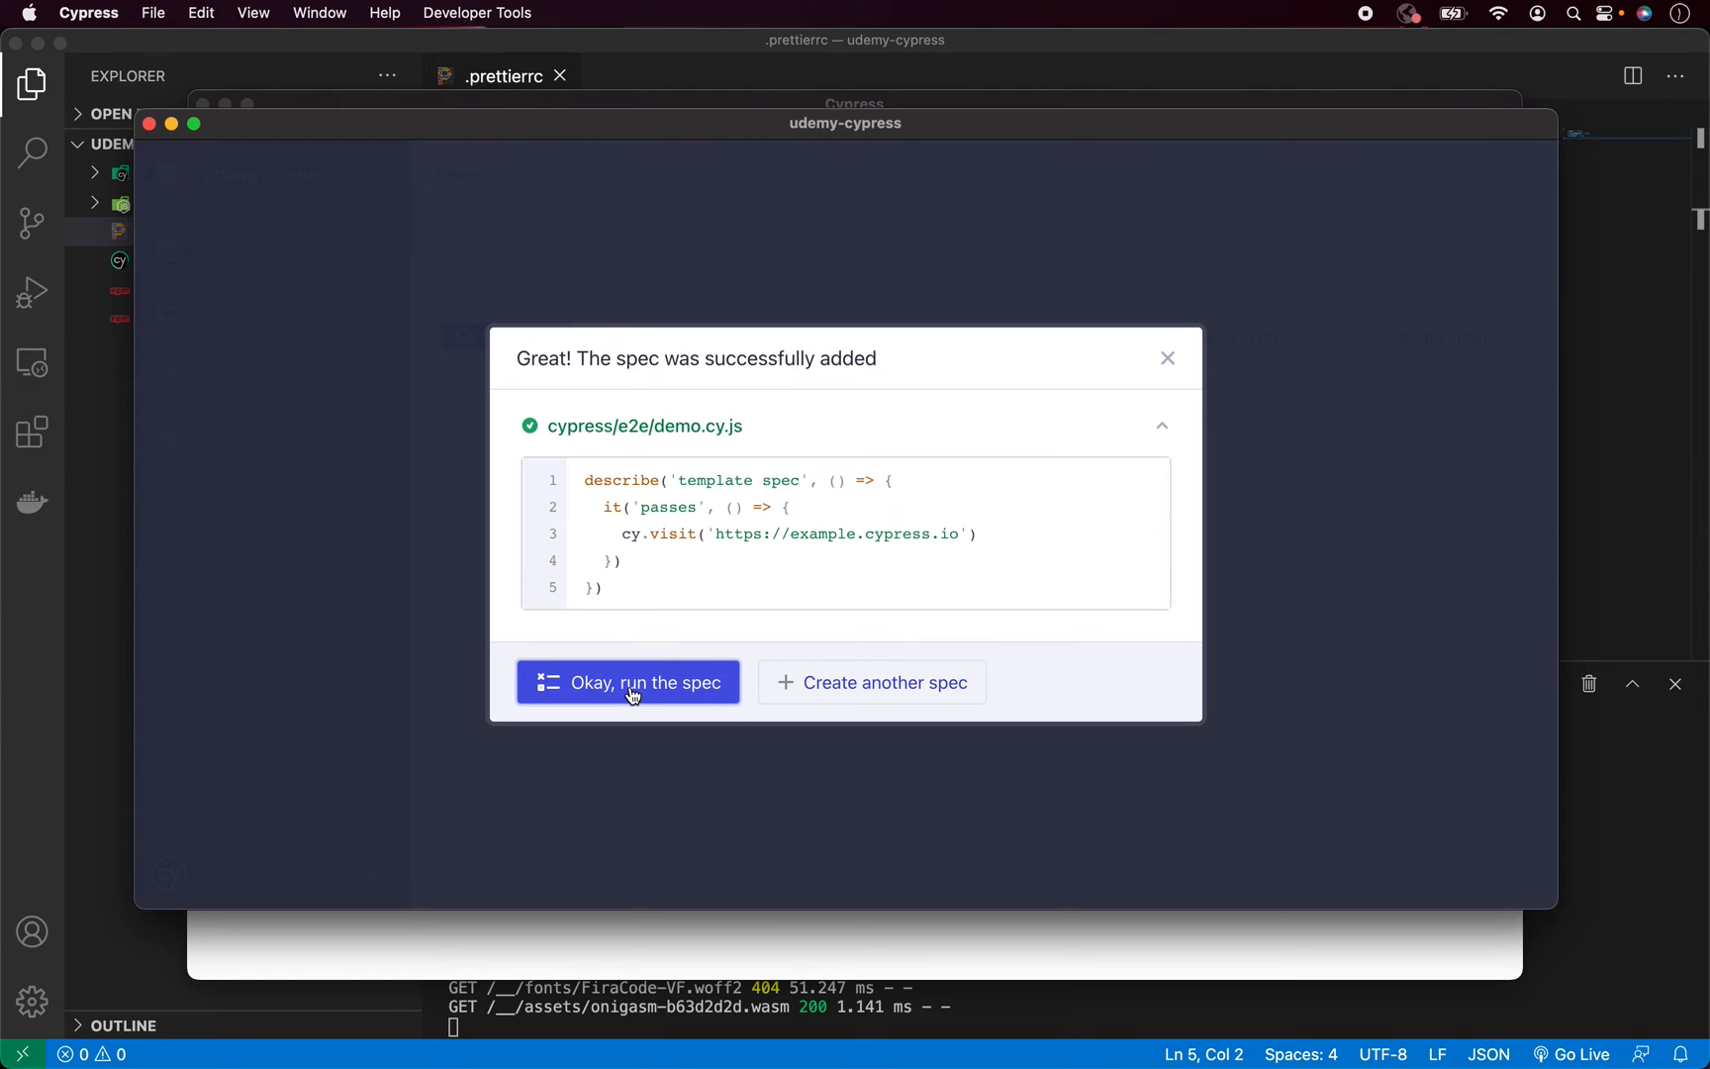
Run the new demo.cy.js spec from the success dialog
left_click(627, 681)
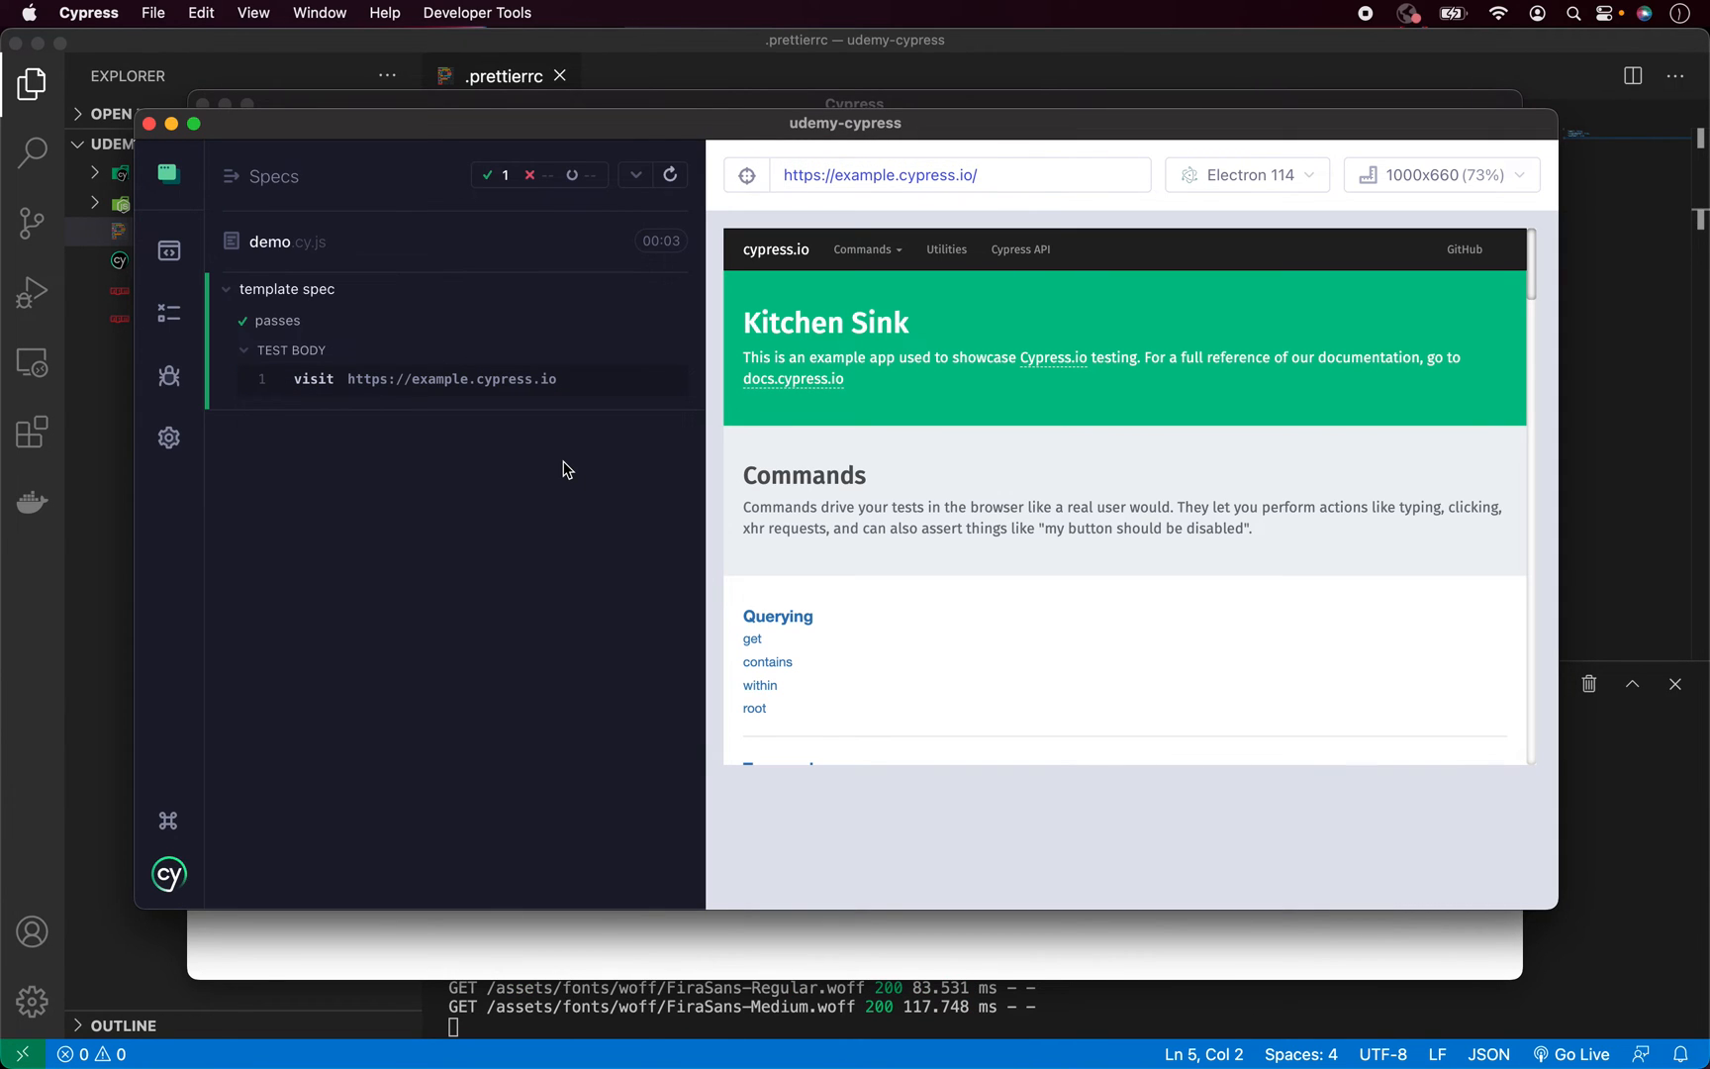
mouse_move(396, 449)
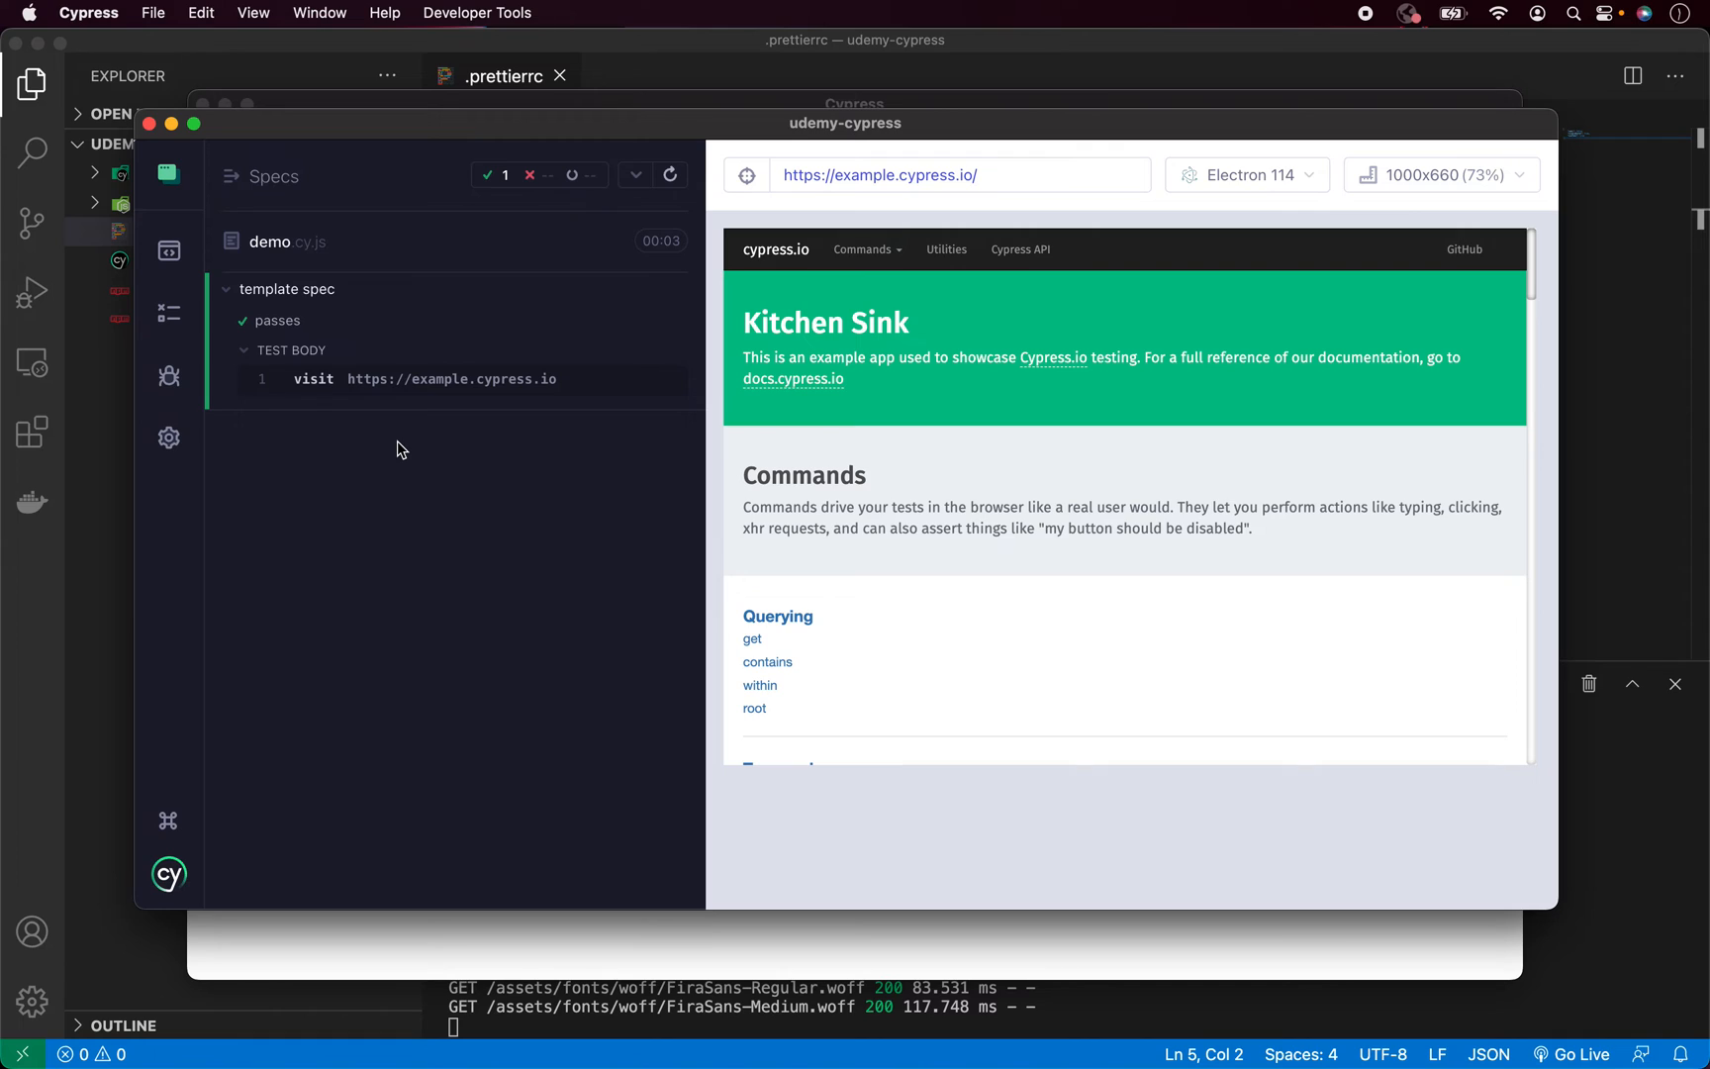
mouse_move(902, 196)
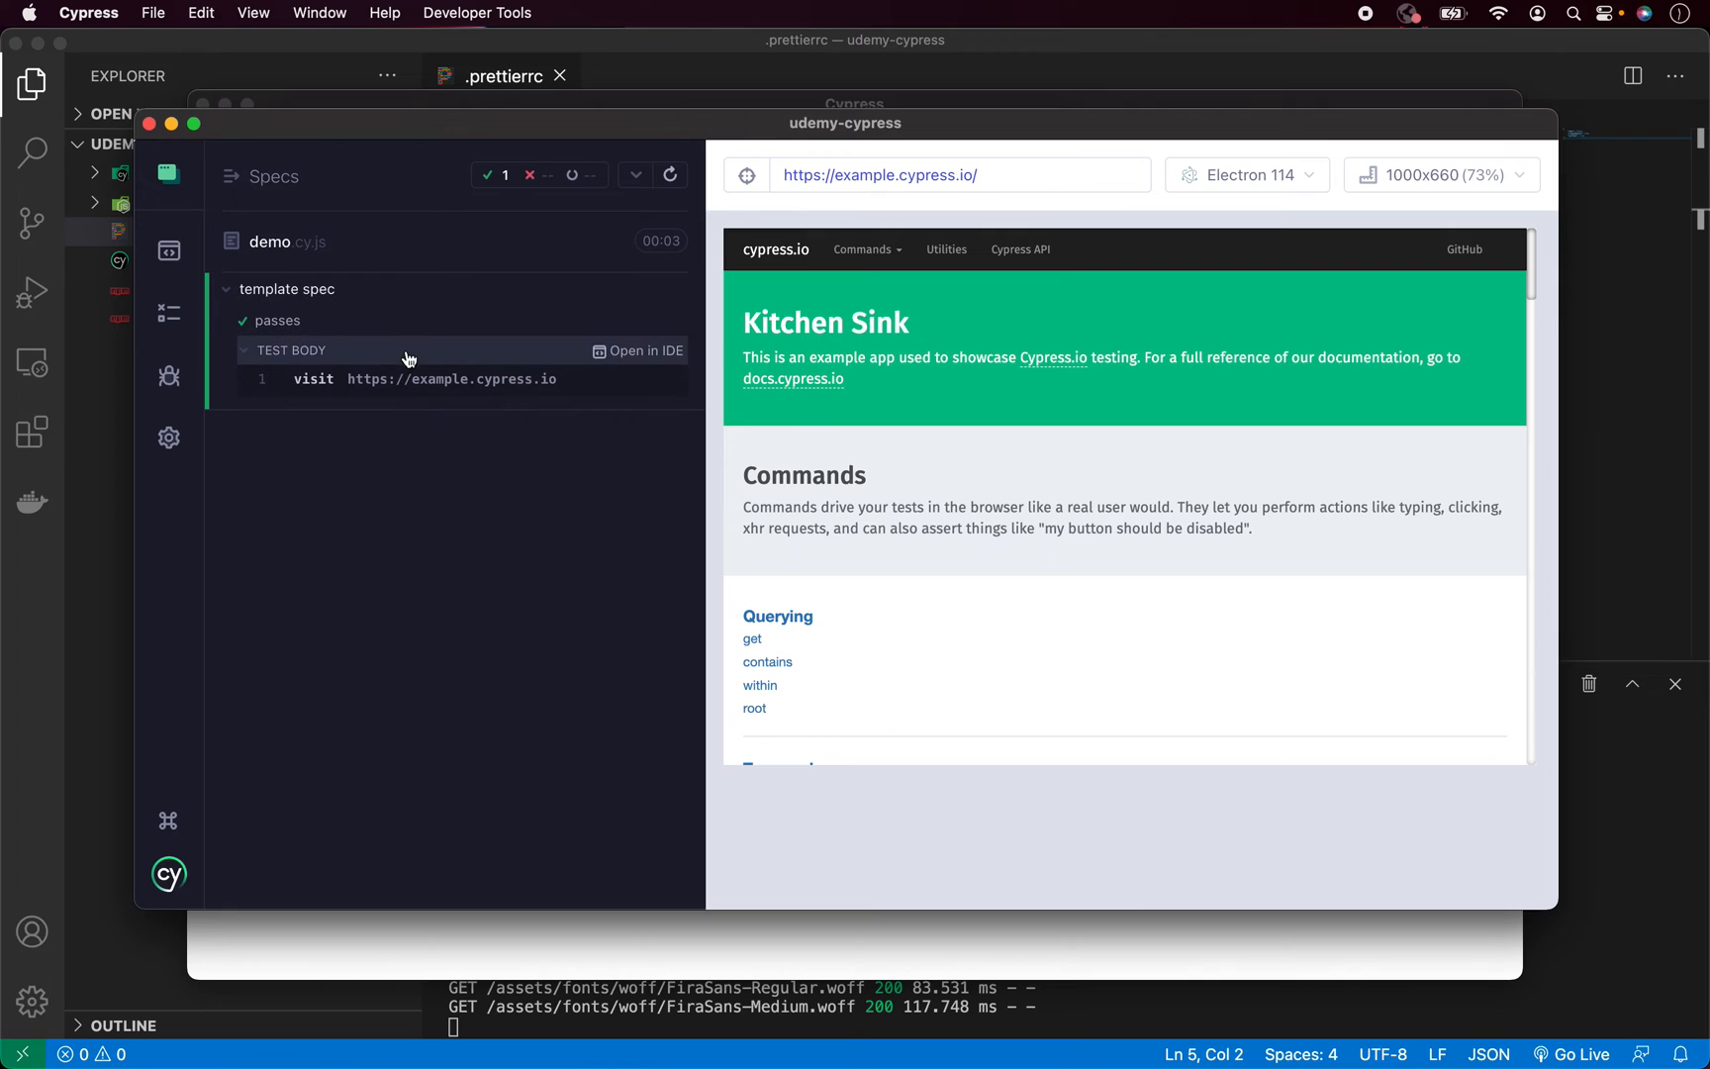
mouse_move(428, 469)
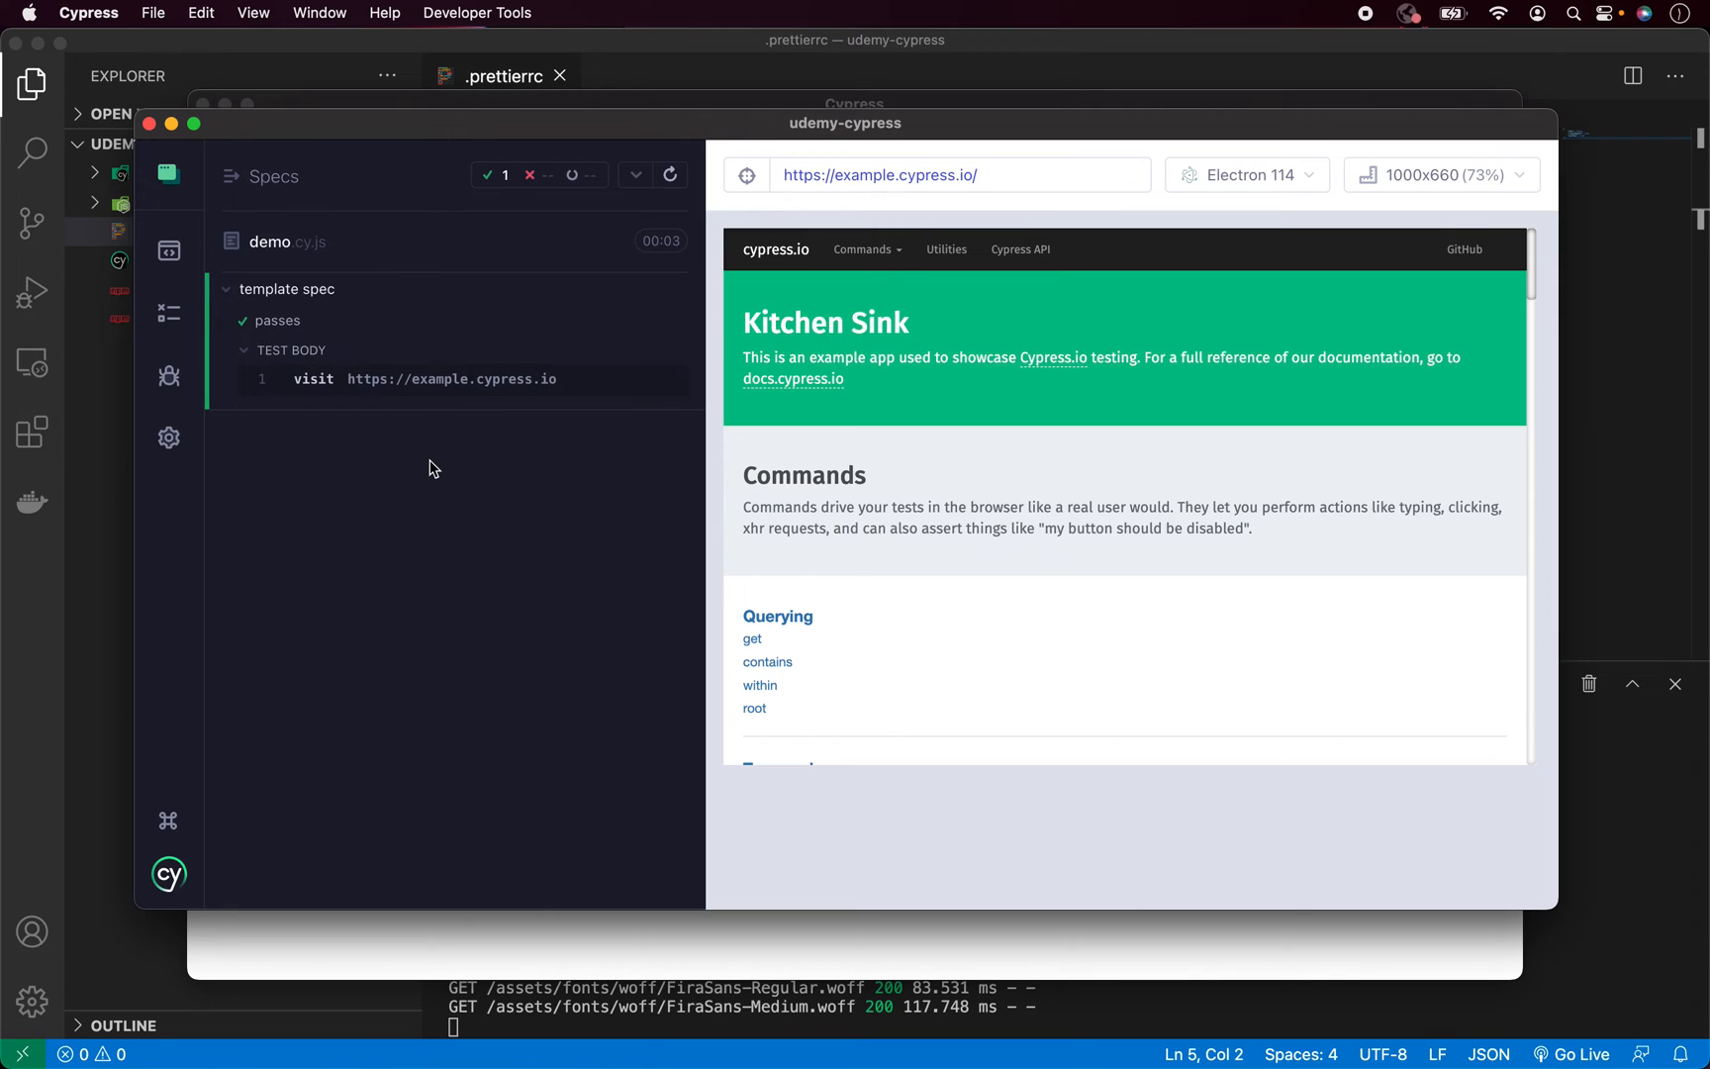
mouse_move(944, 396)
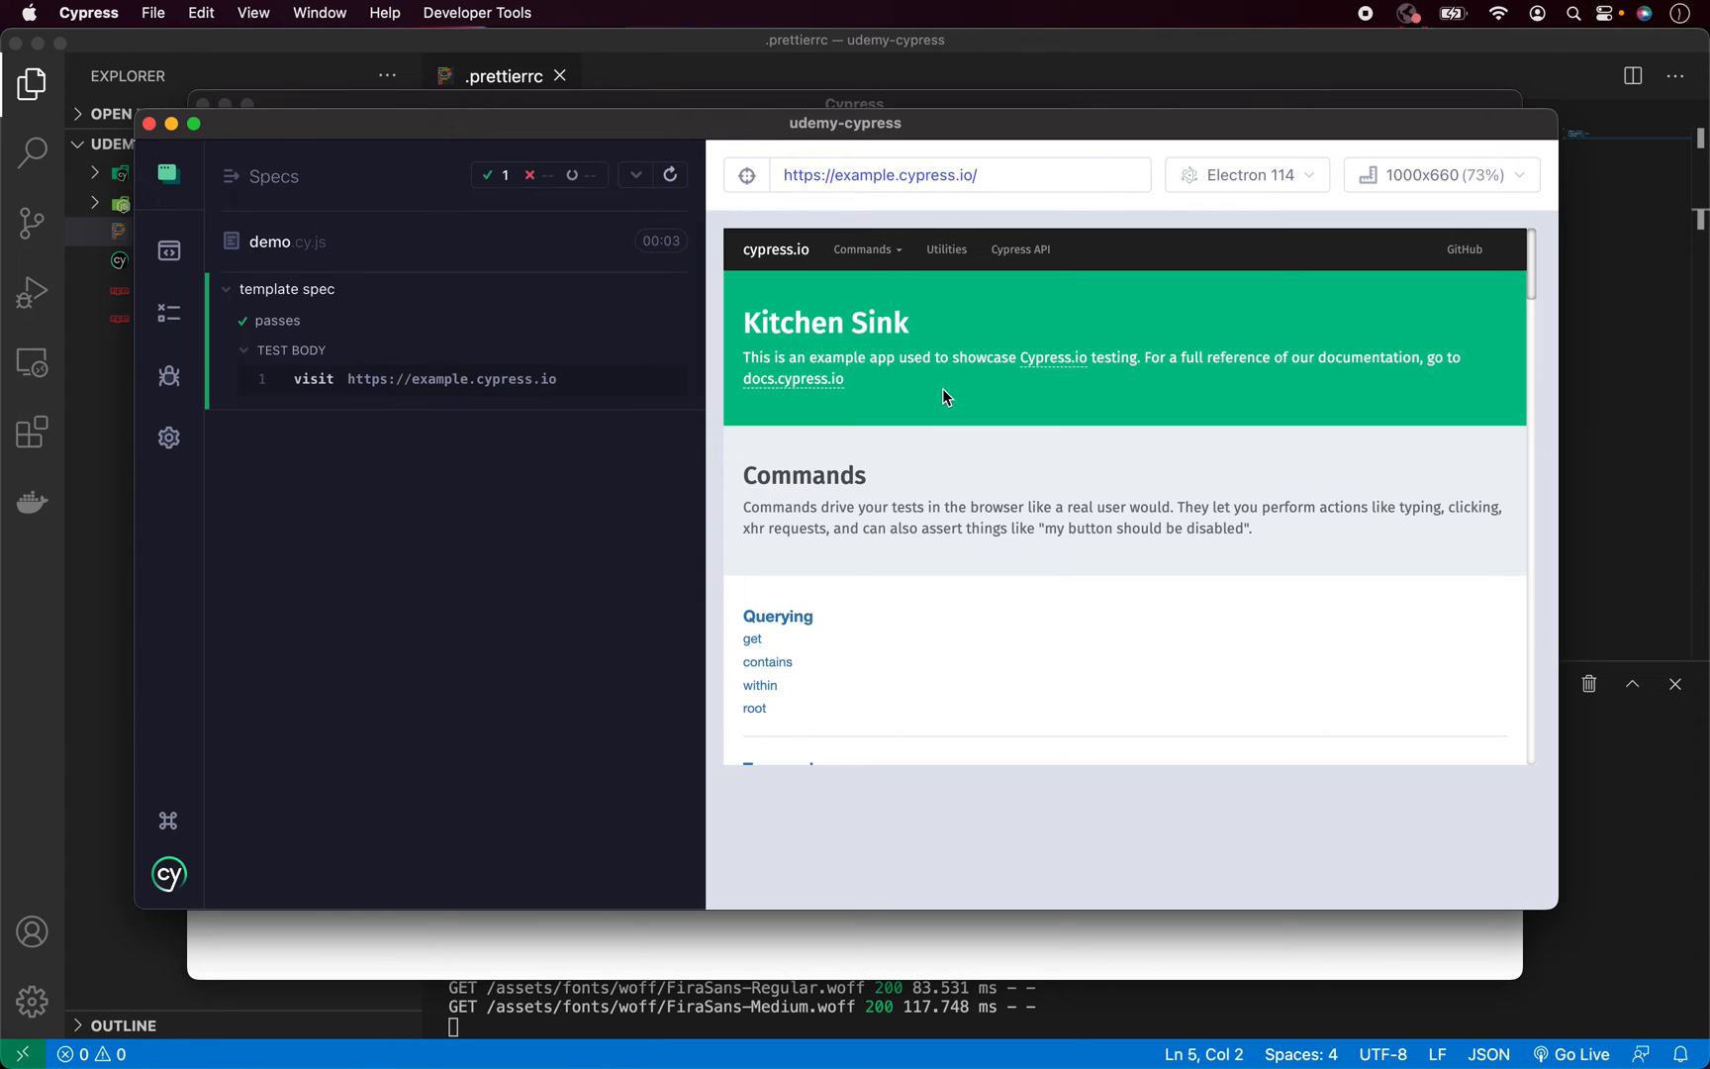
mouse_move(168, 252)
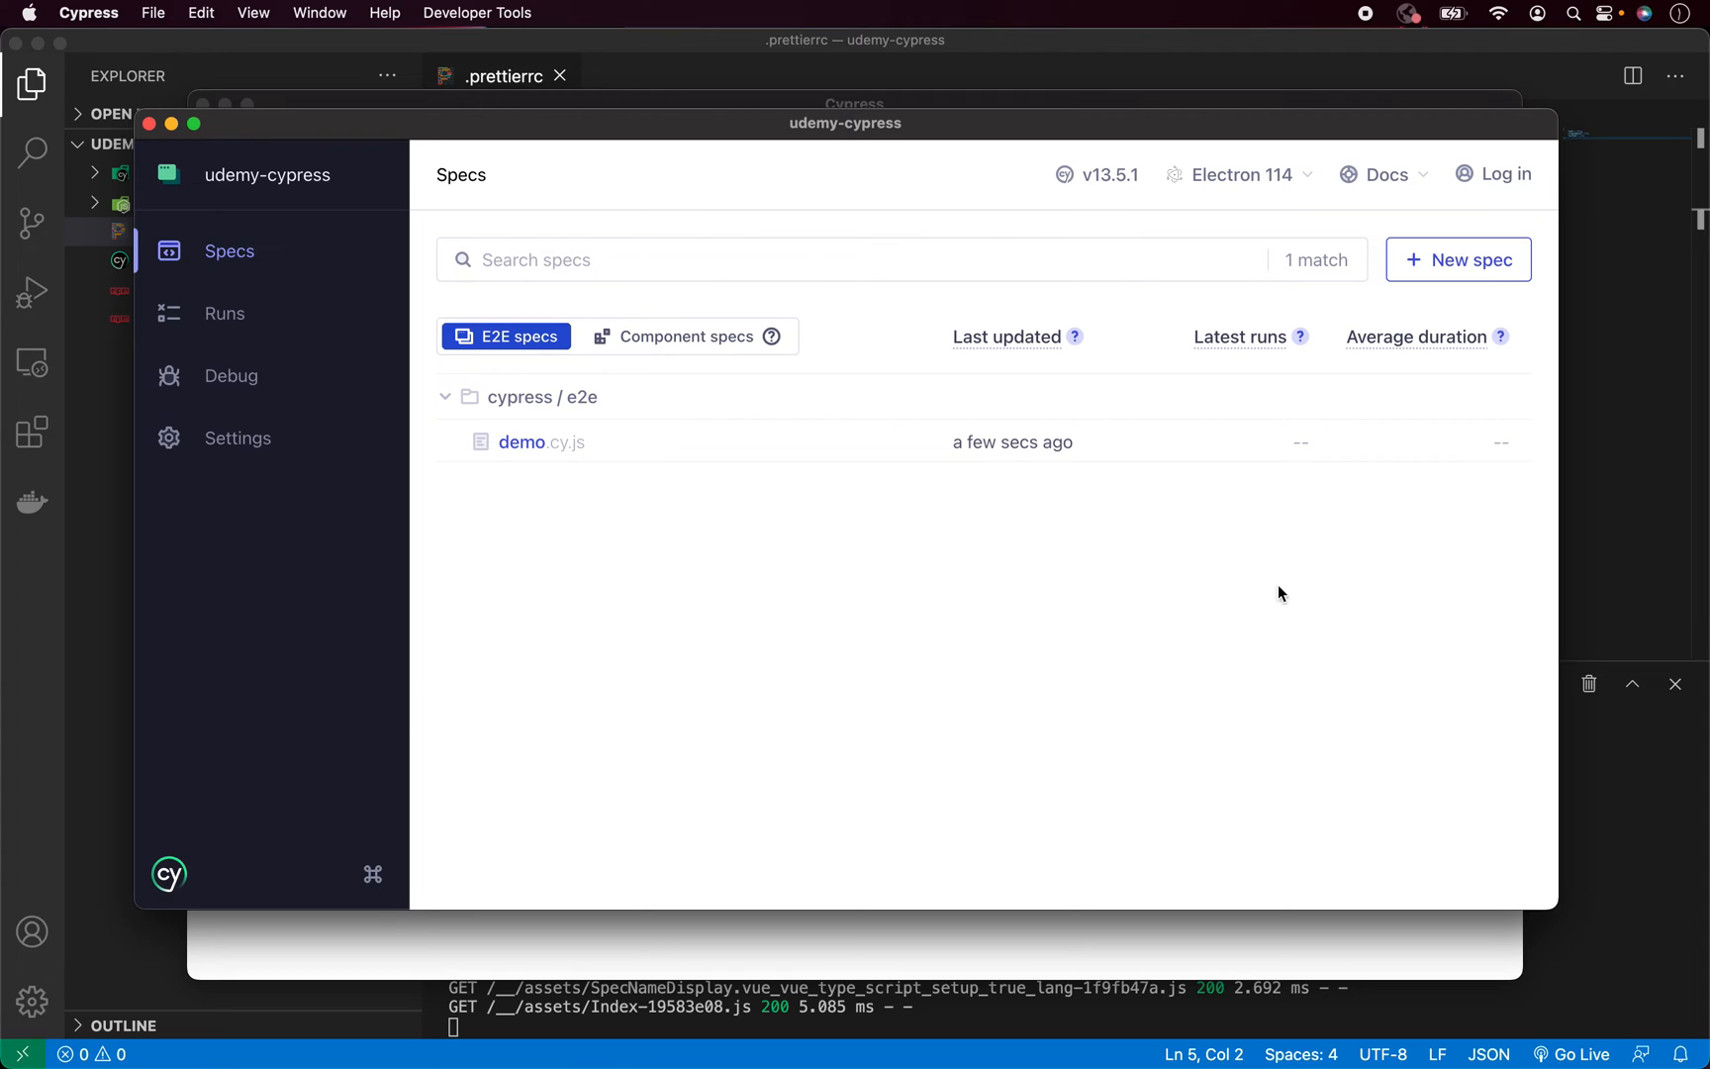
mouse_move(757, 642)
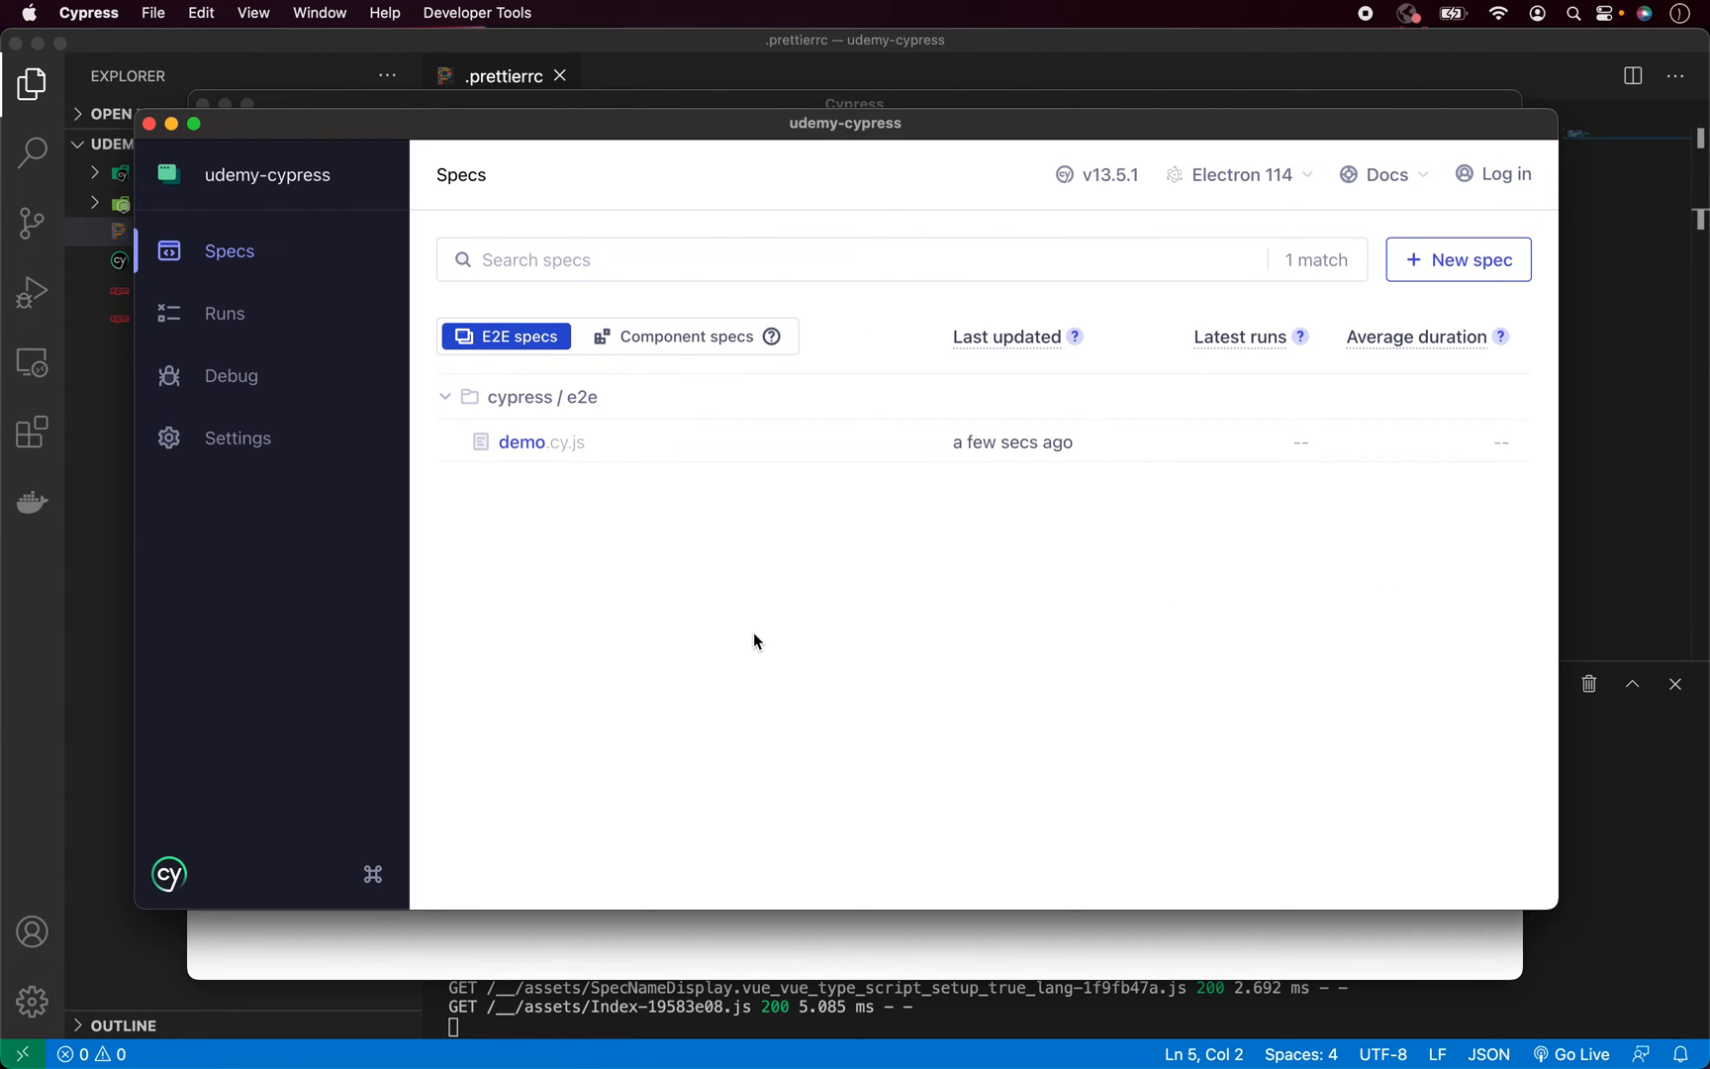
mouse_move(636, 543)
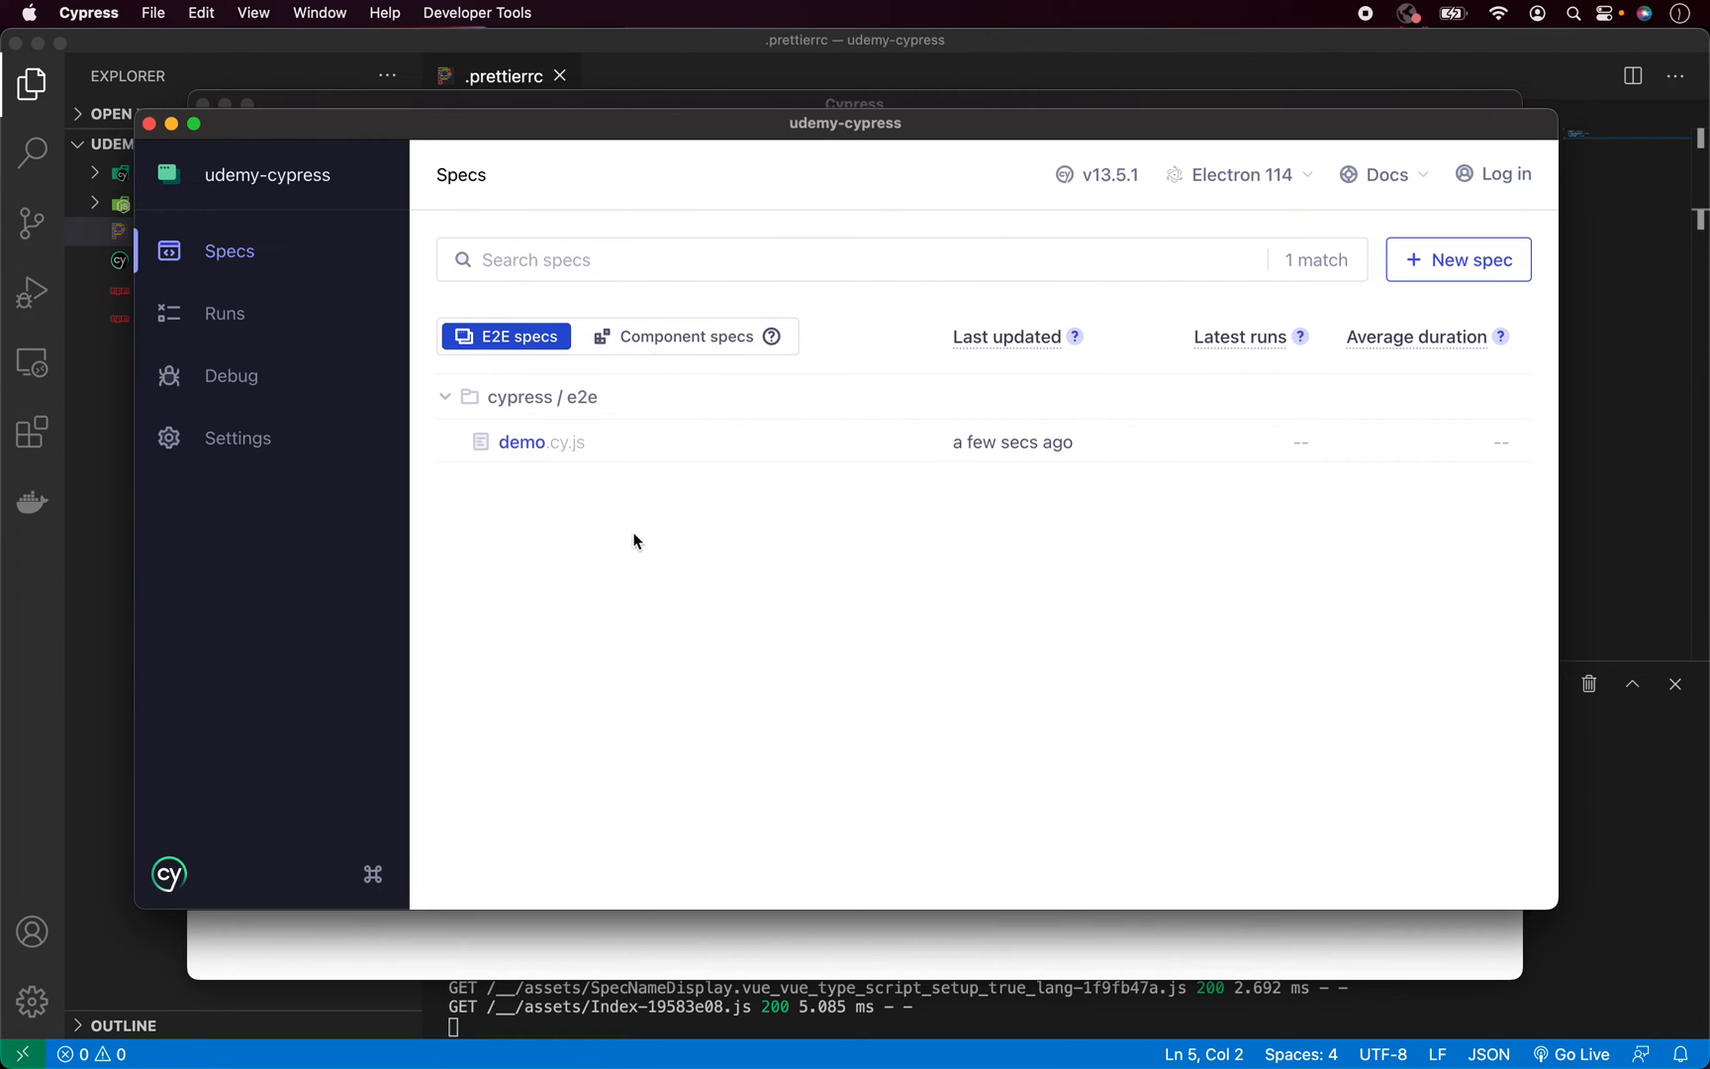
mouse_move(574, 477)
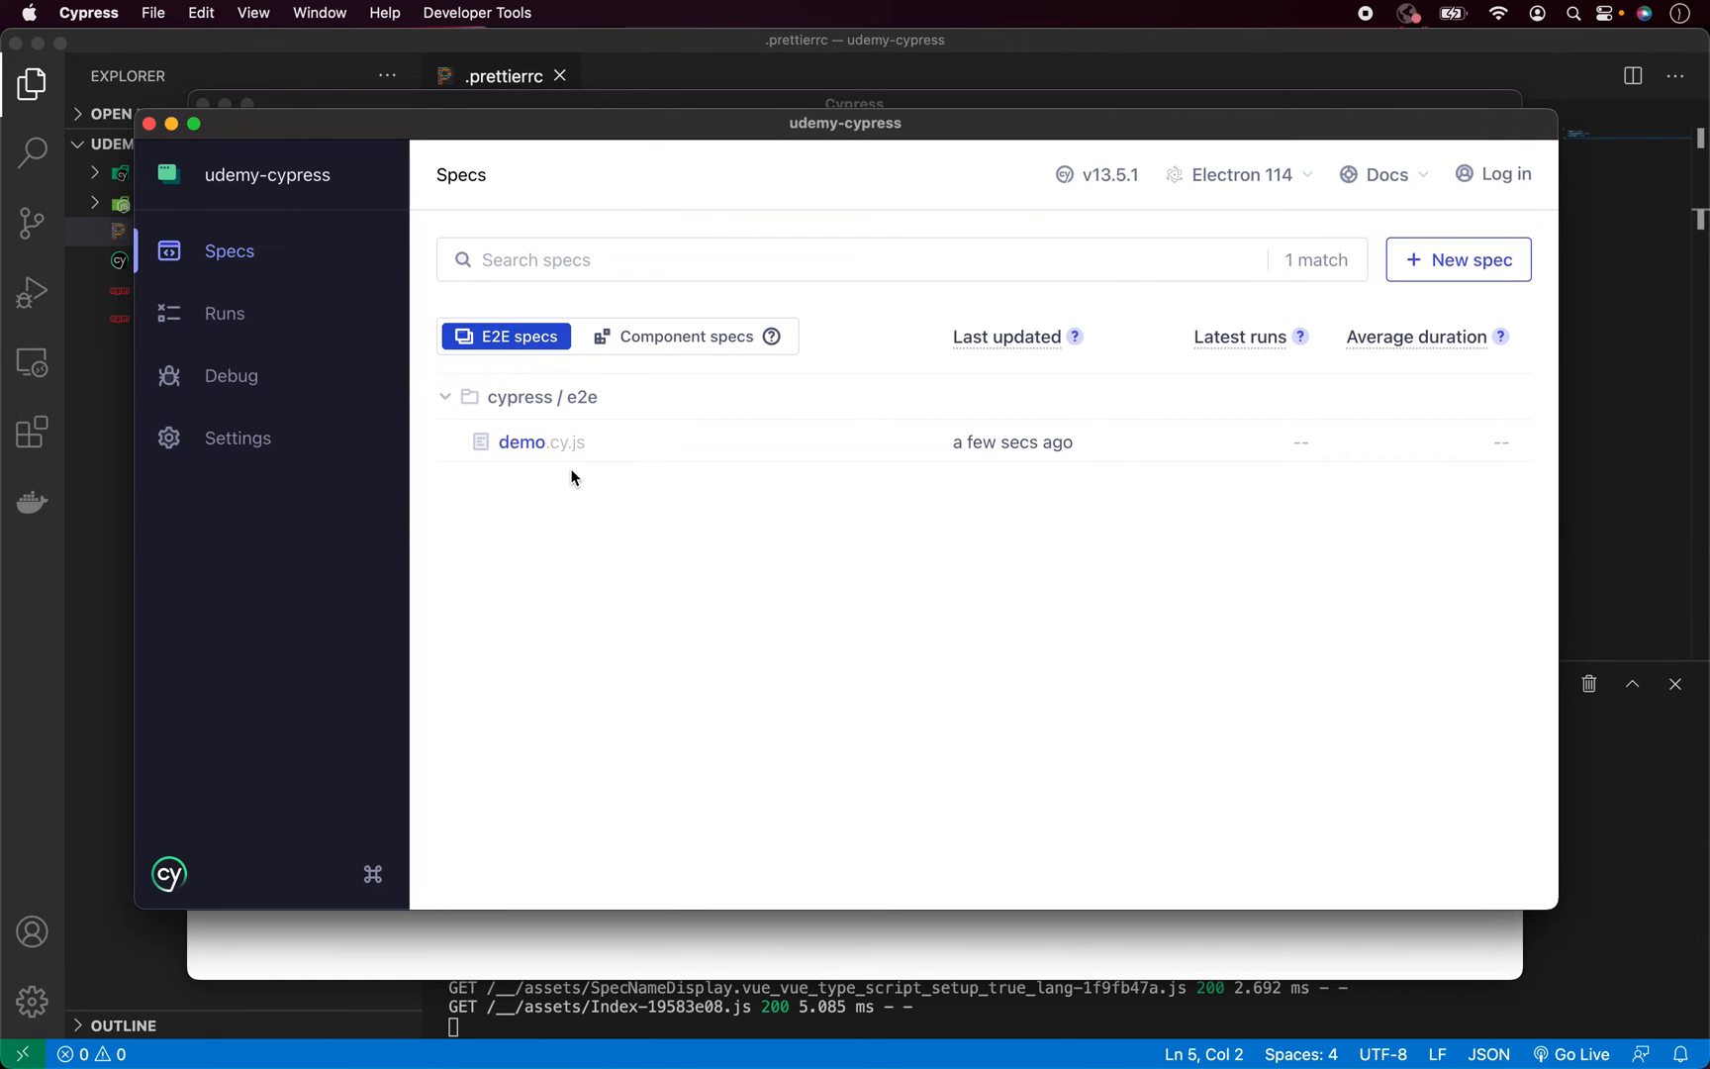
mouse_move(607, 570)
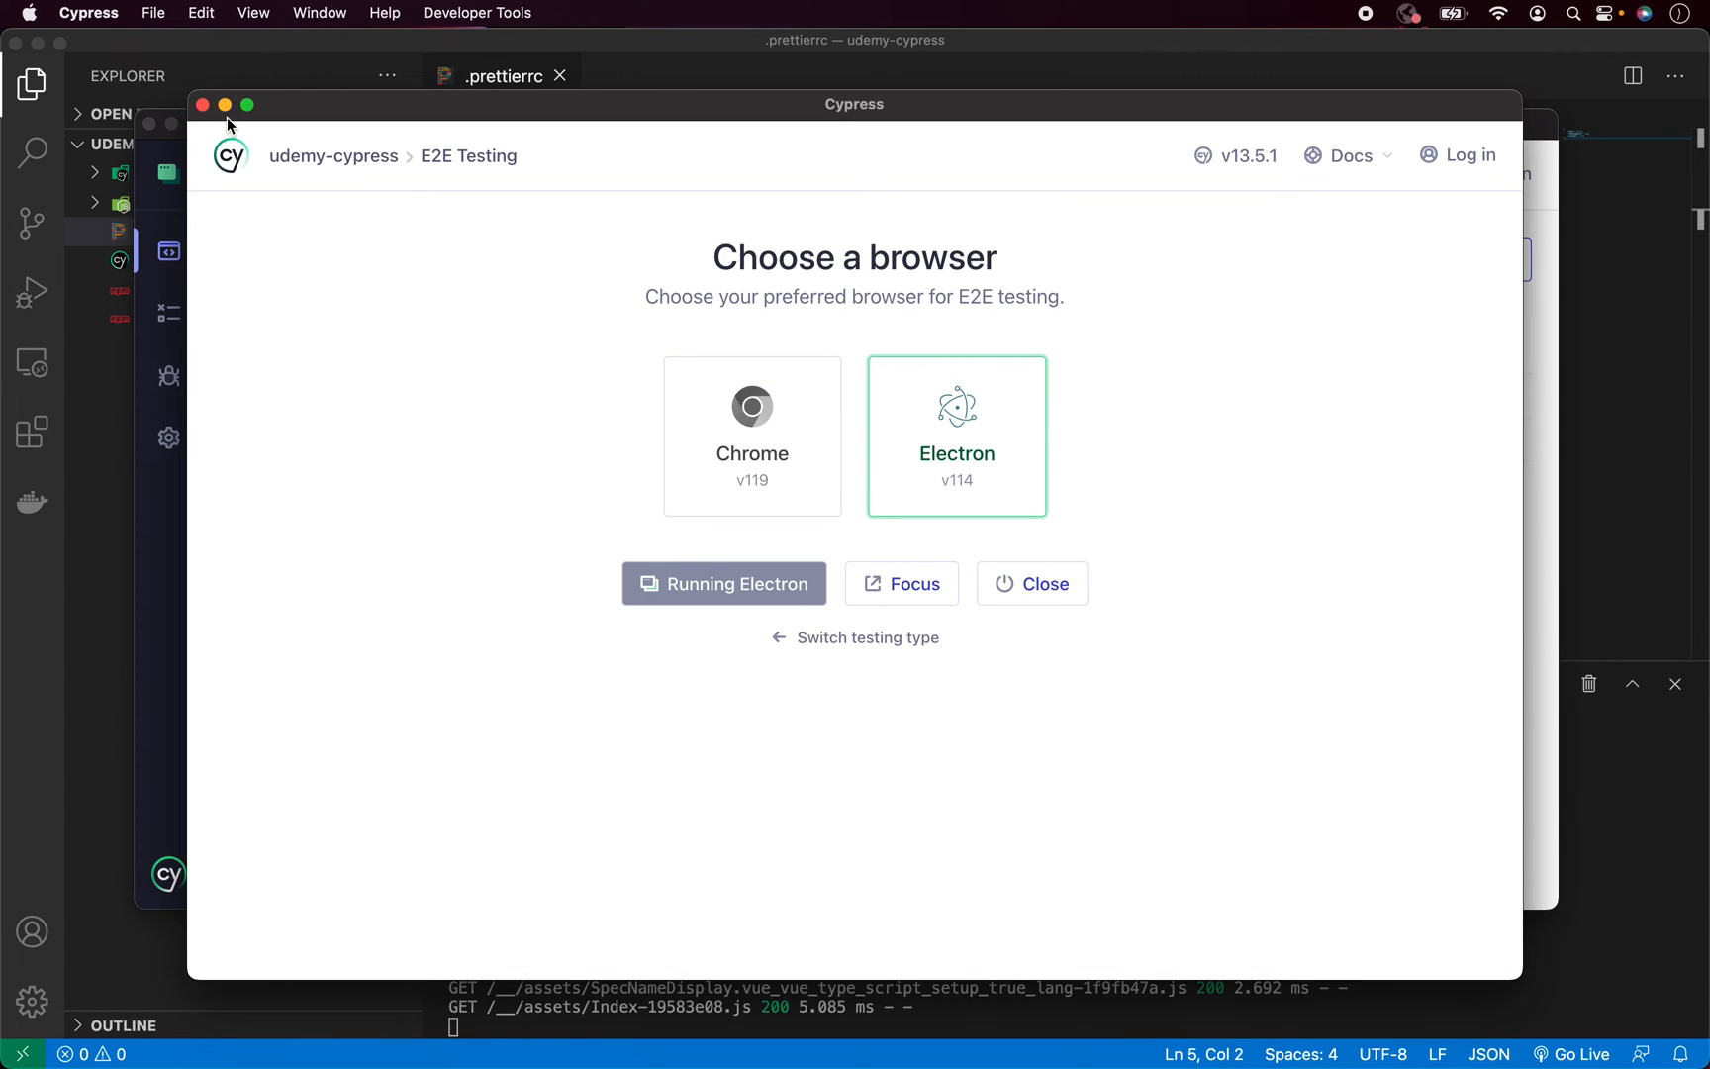
Close the Cypress windows so Visual Studio Code is in front again
left_click(723, 584)
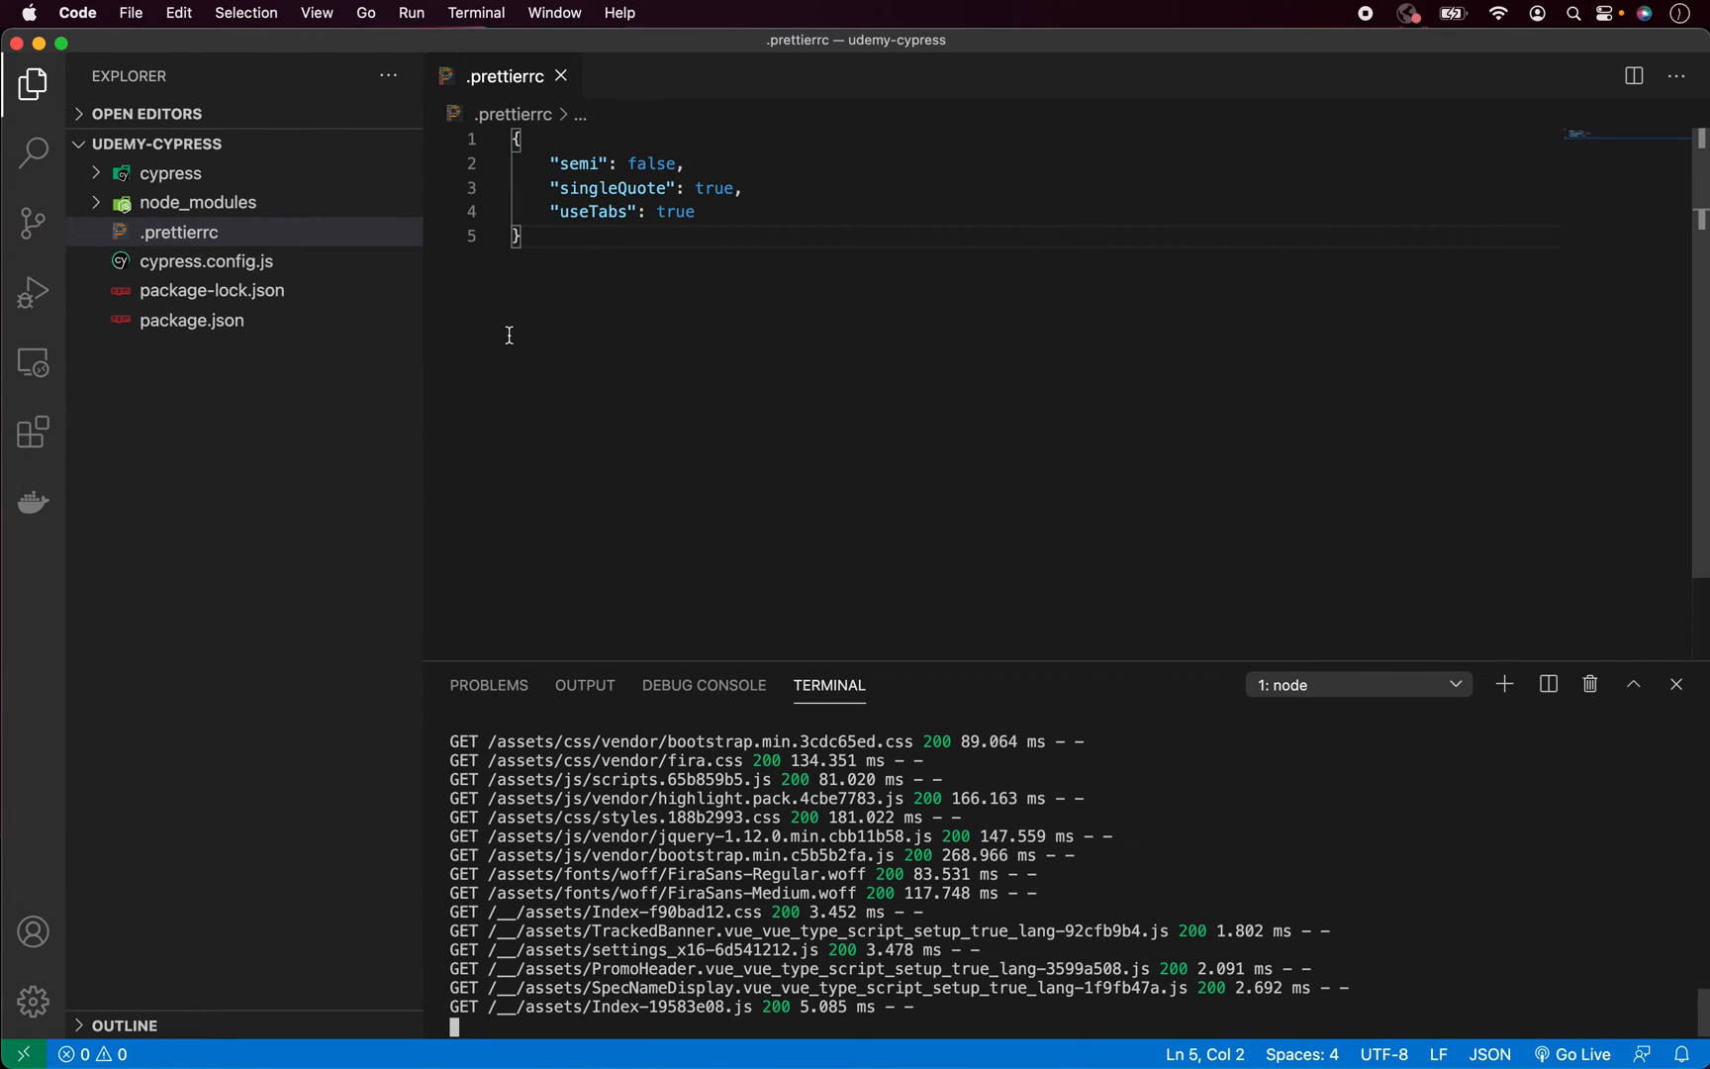
mouse_move(261, 394)
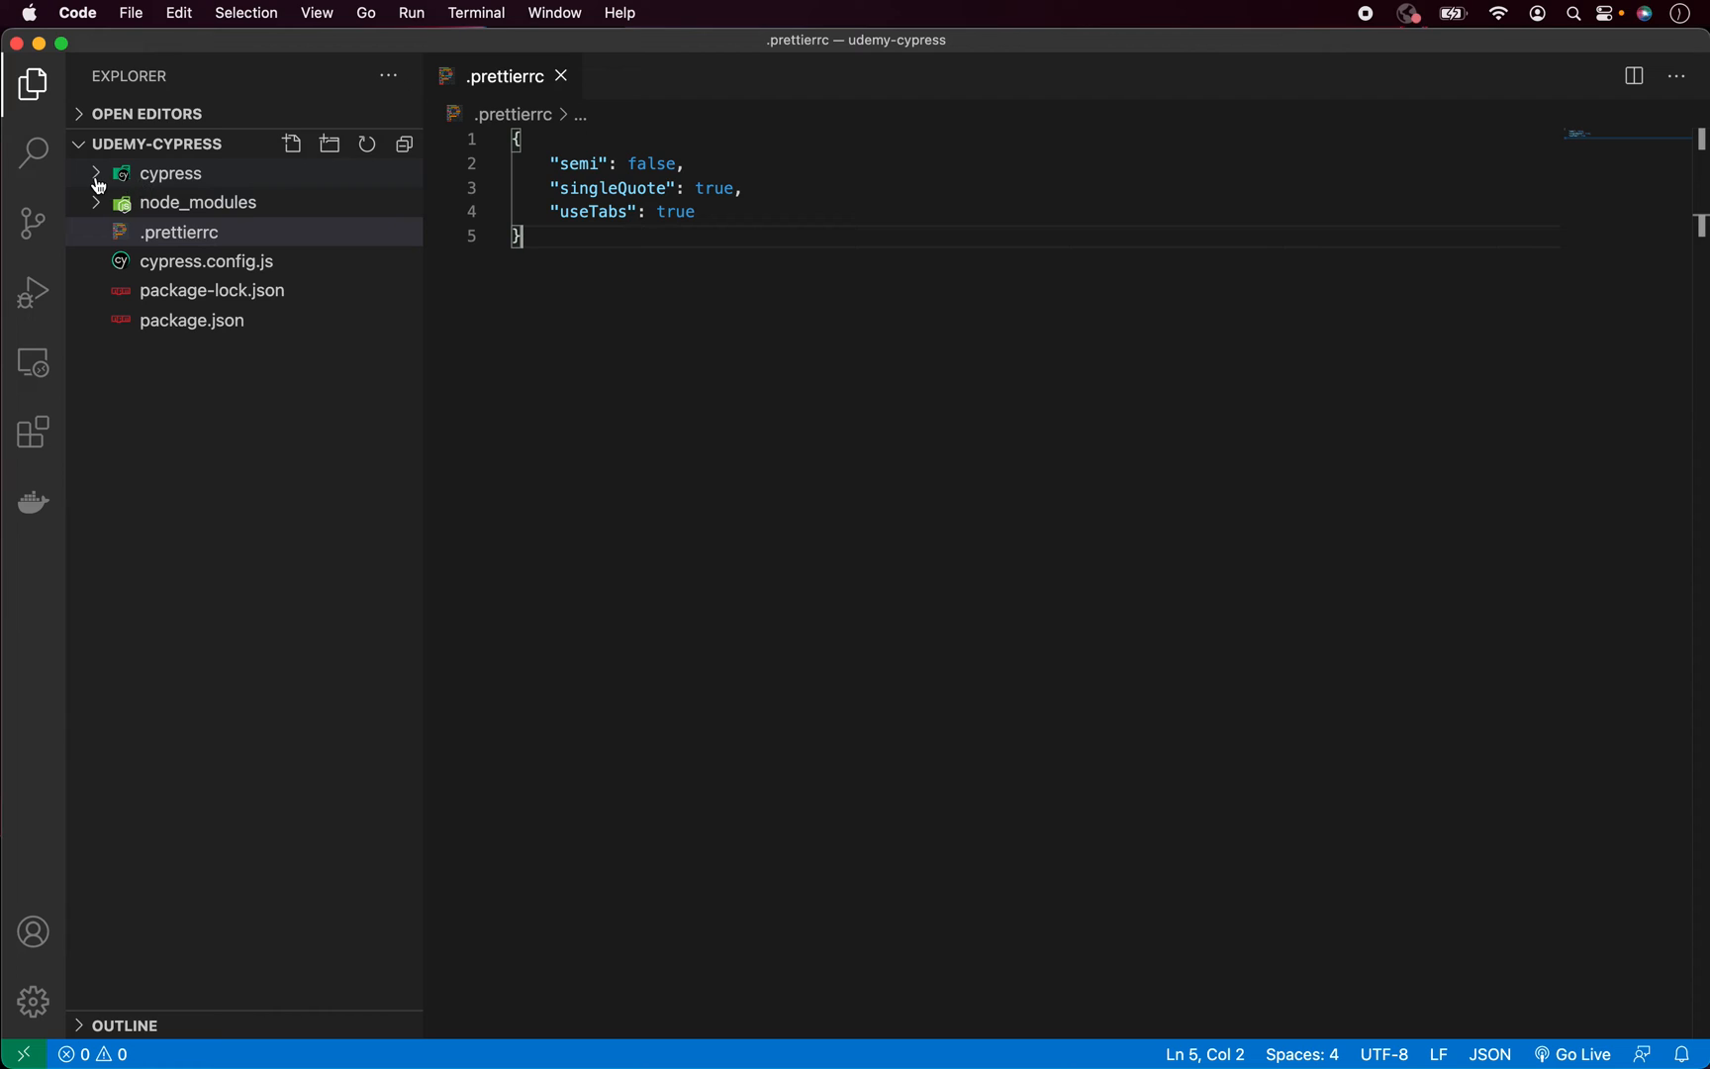
Expand cypress with its e2e, fixtures and support subfolders and view cypress.config.js
left_click(170, 174)
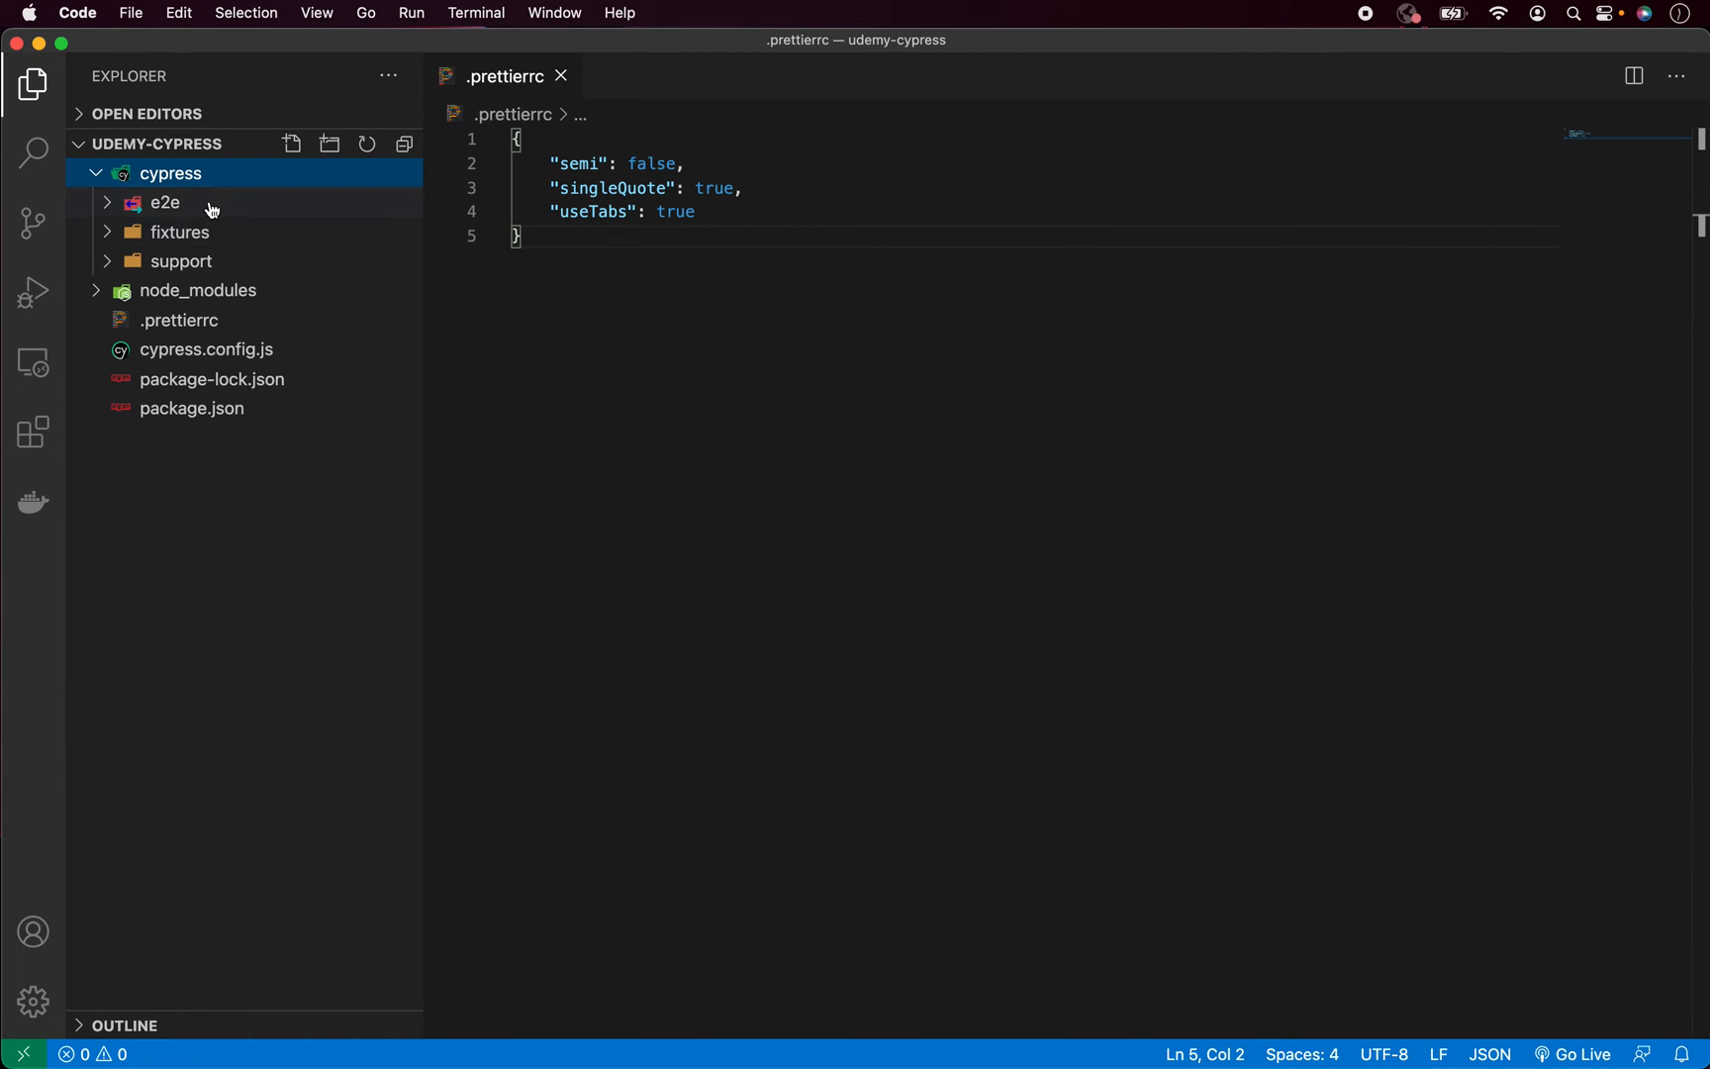
mouse_move(211, 248)
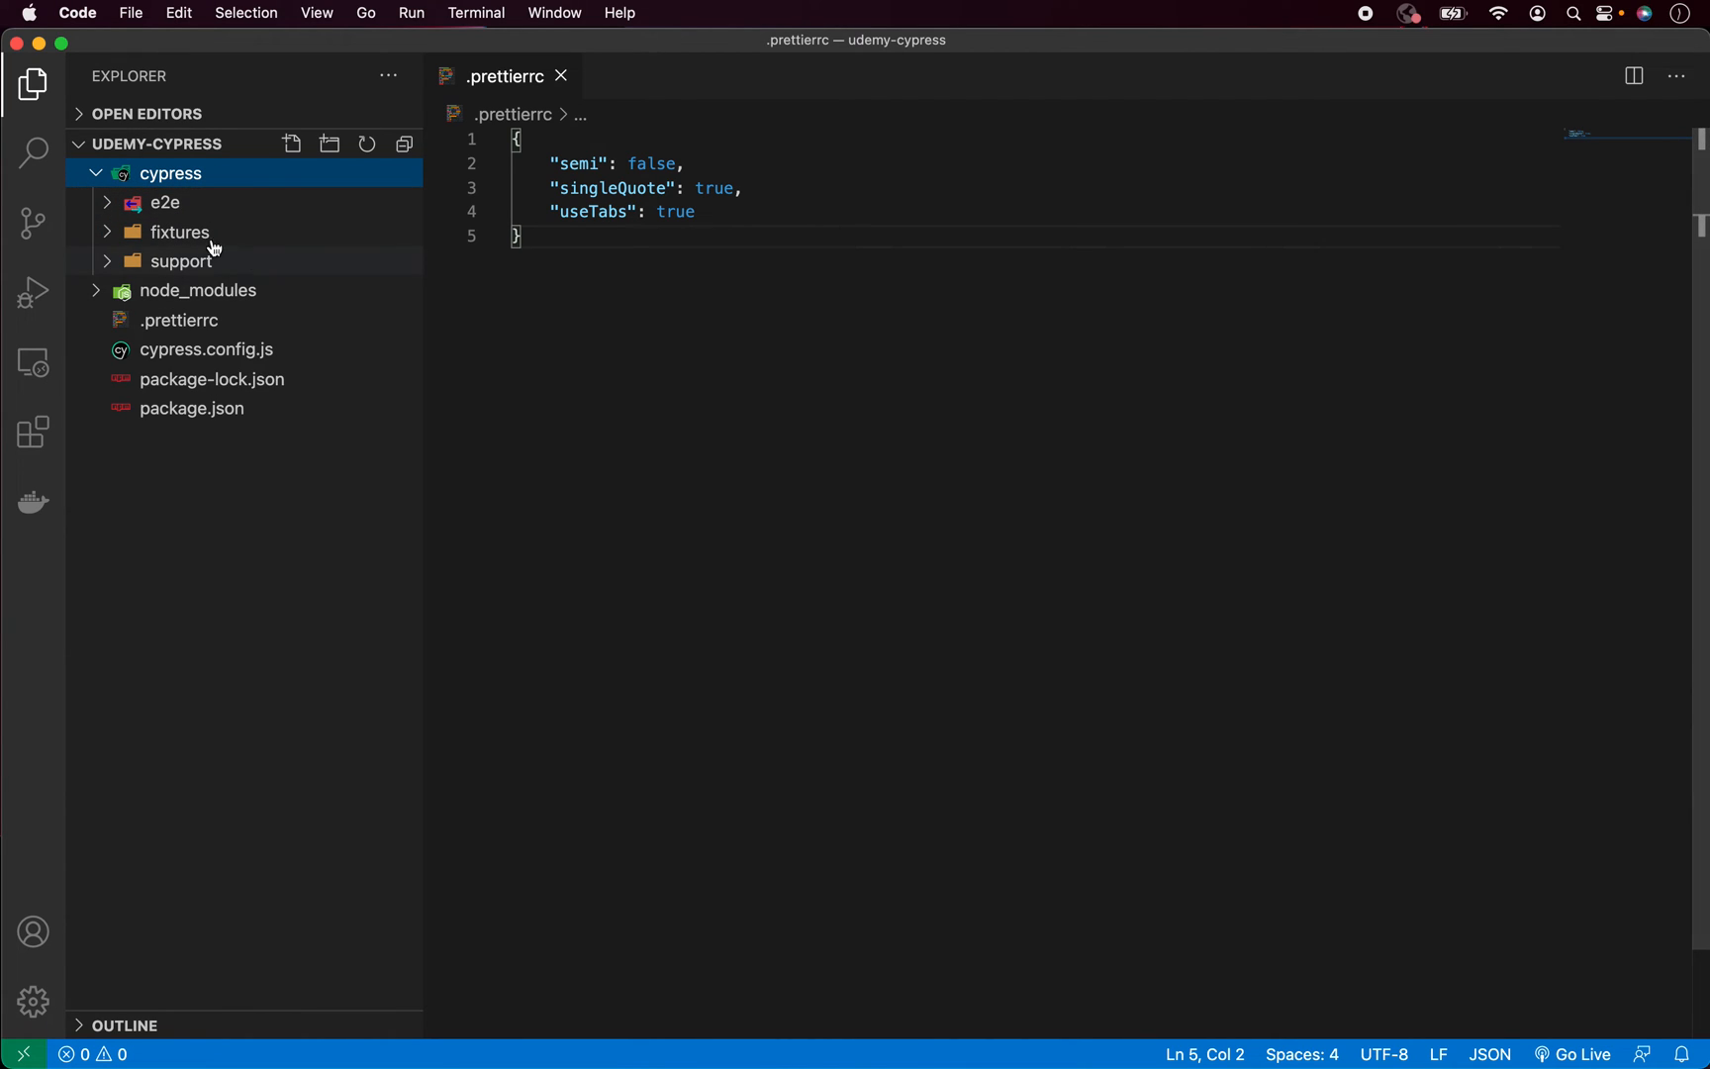
left_click(164, 202)
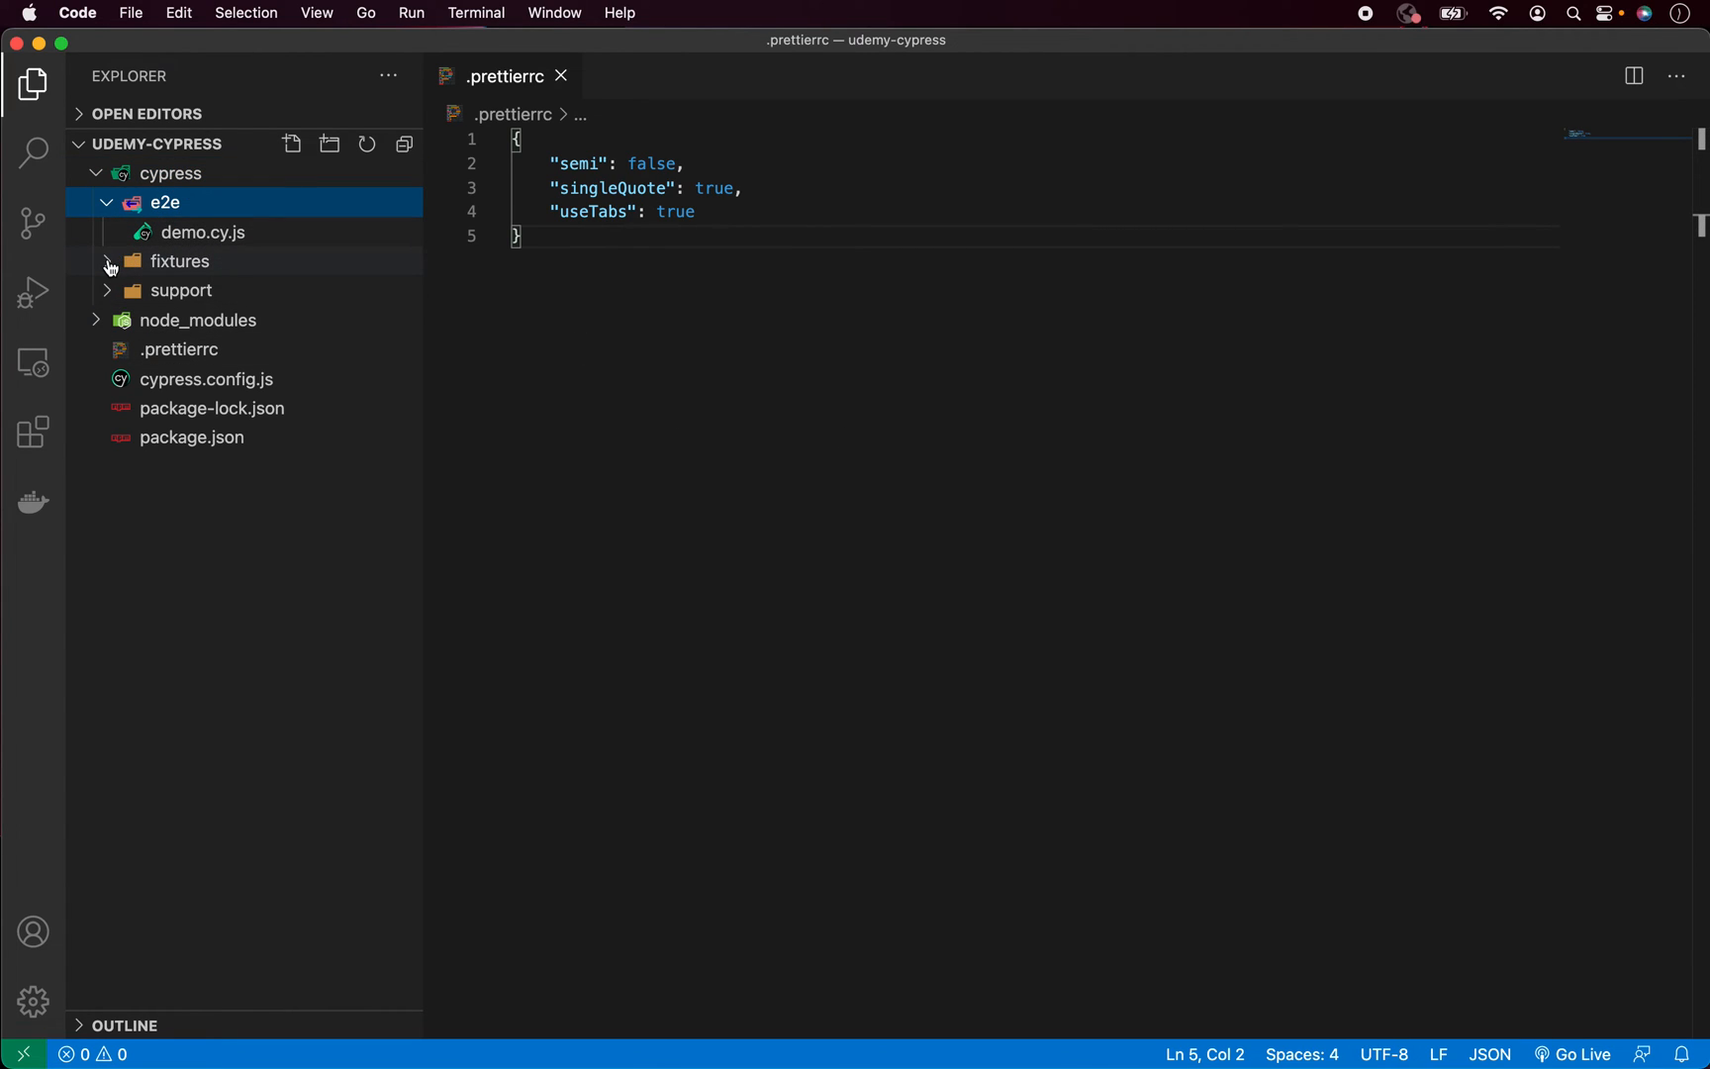
left_click(180, 261)
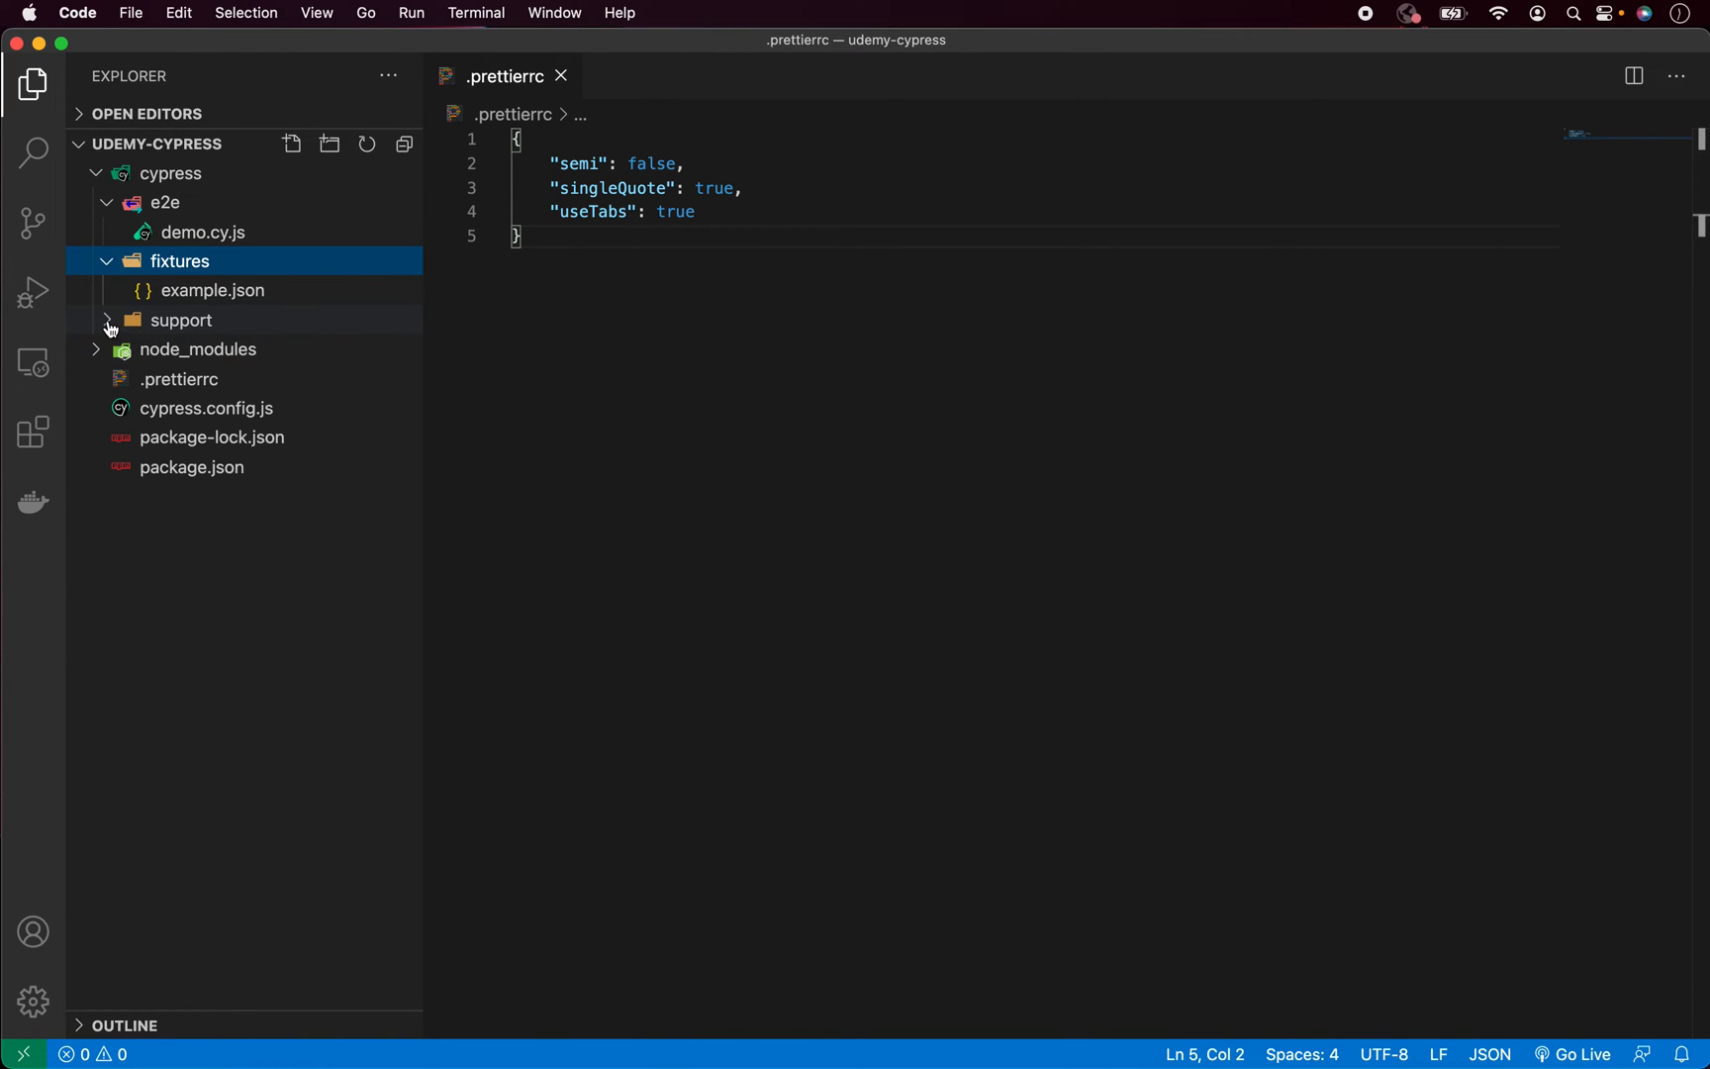
left_click(180, 318)
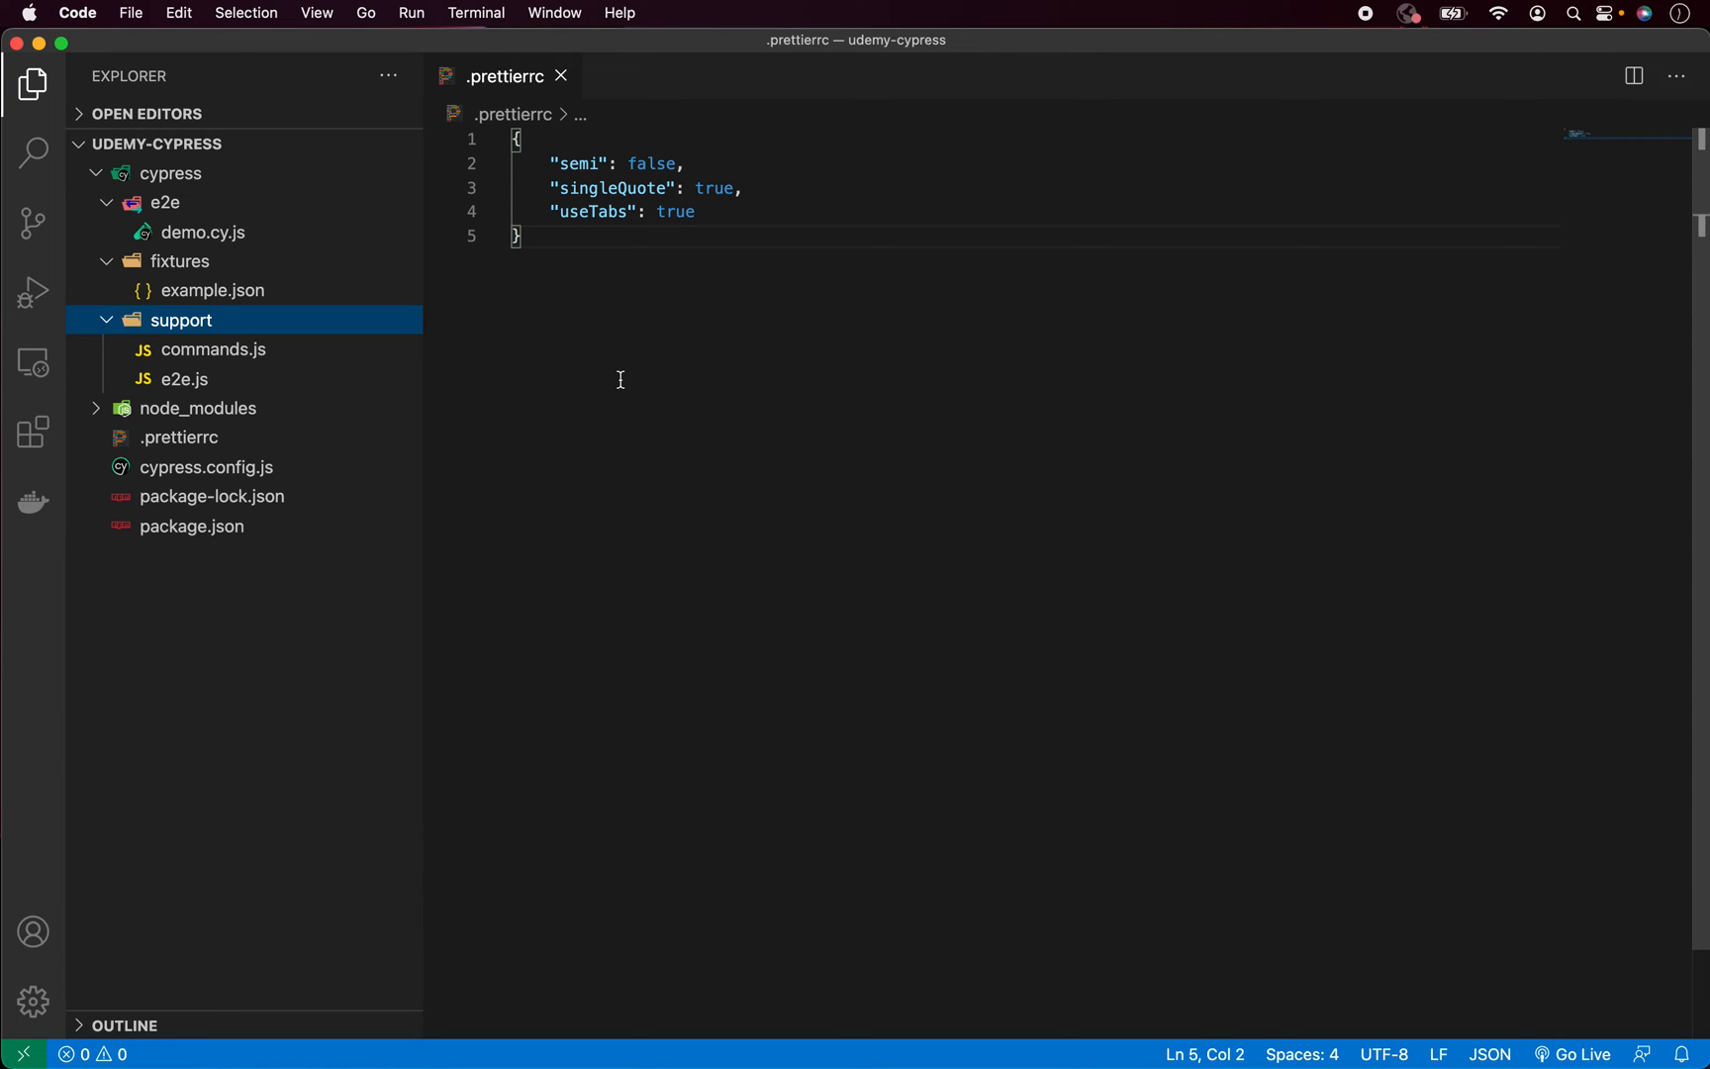
mouse_move(607, 408)
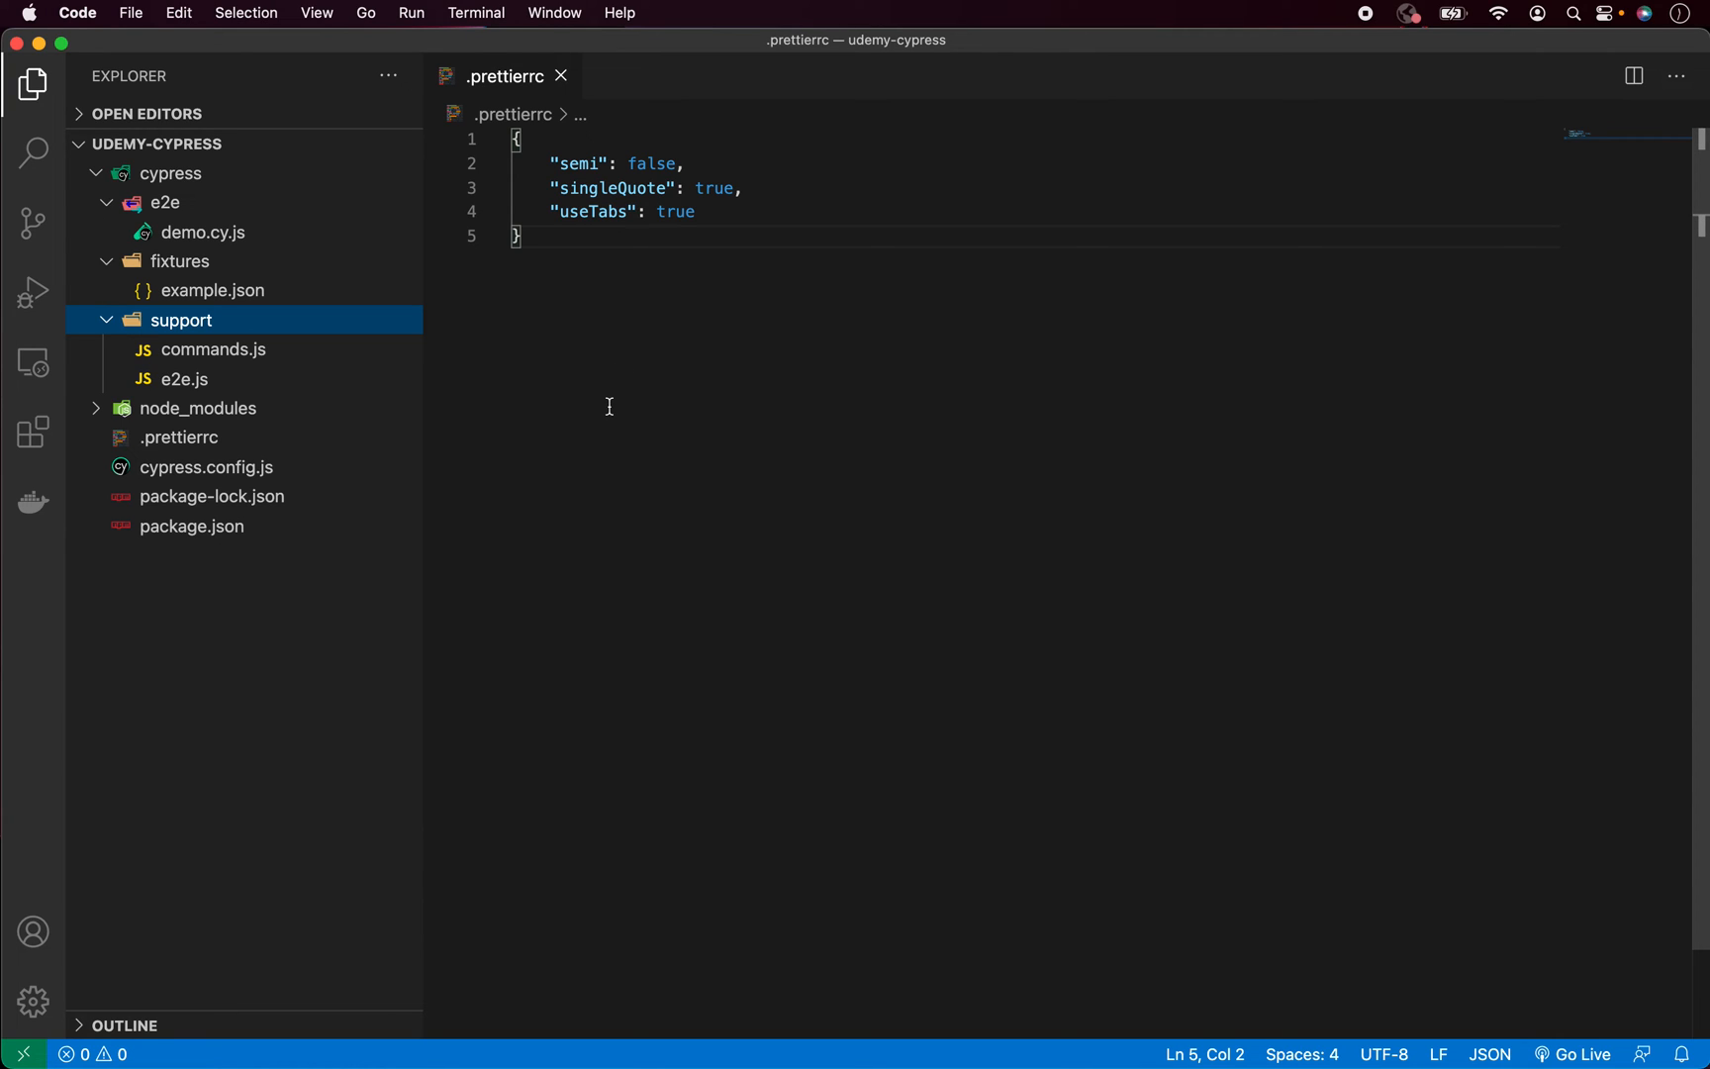
left_click(206, 467)
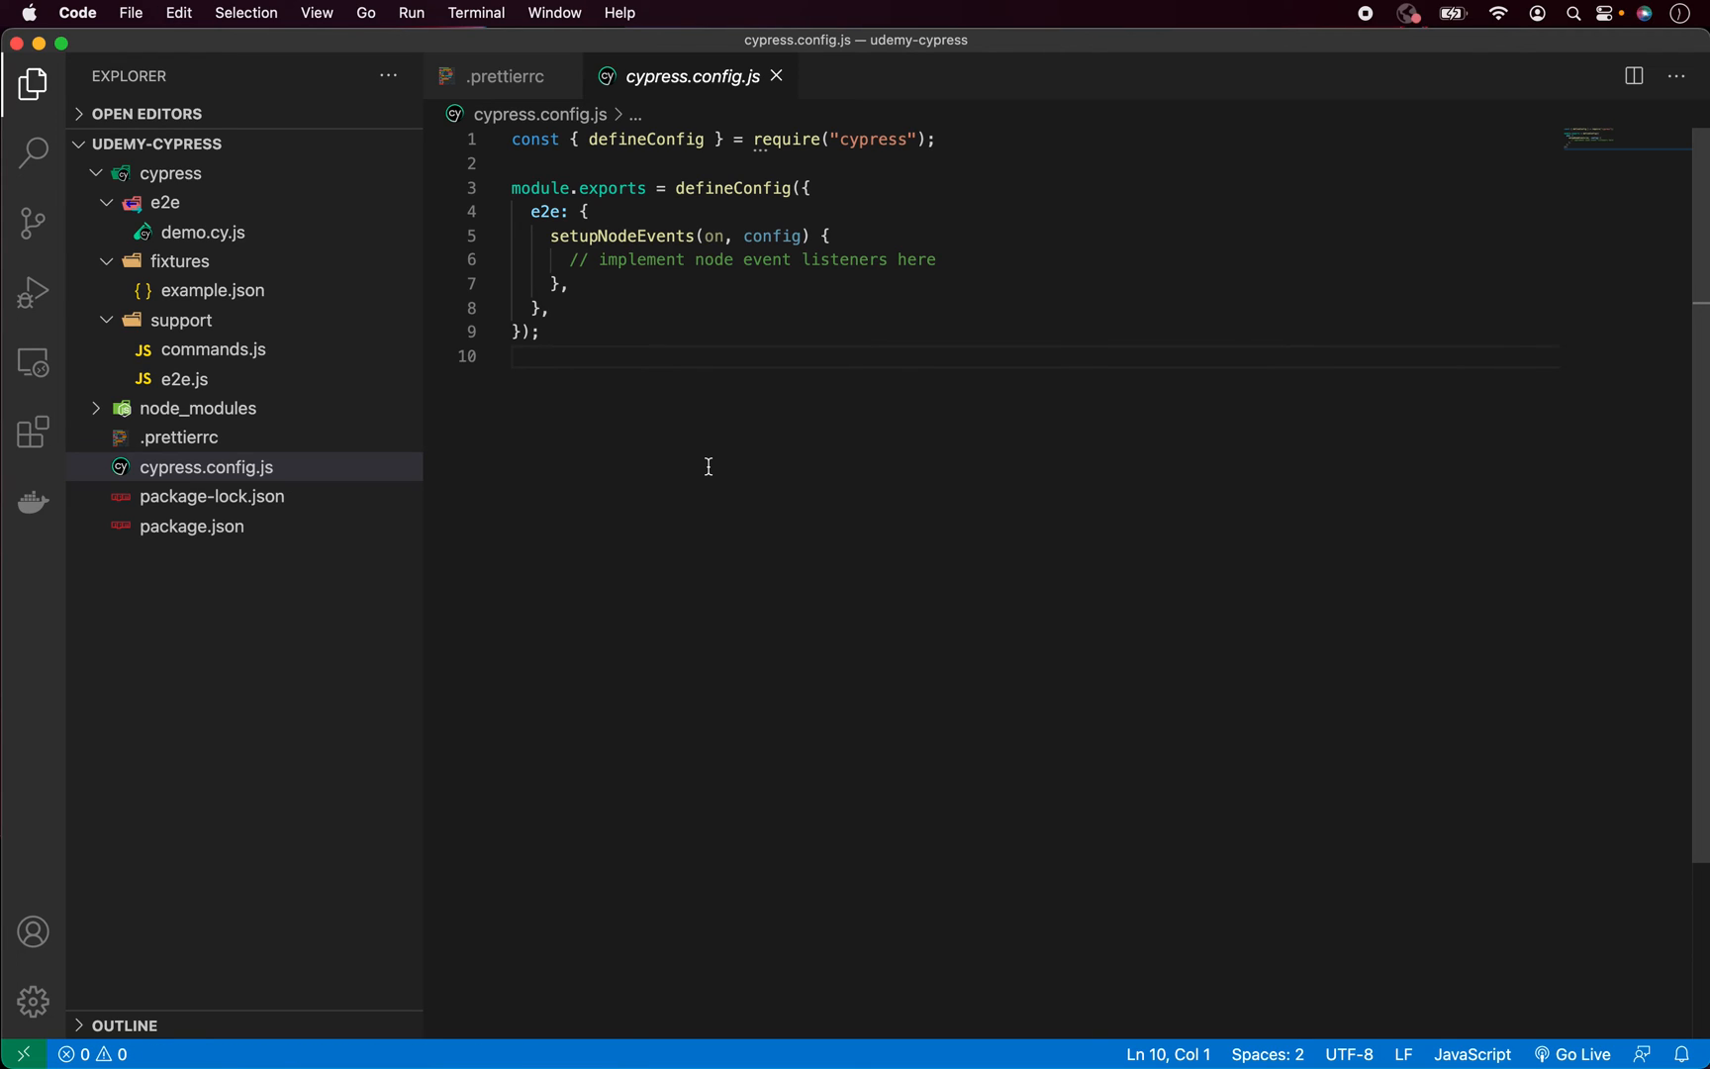
mouse_move(735, 350)
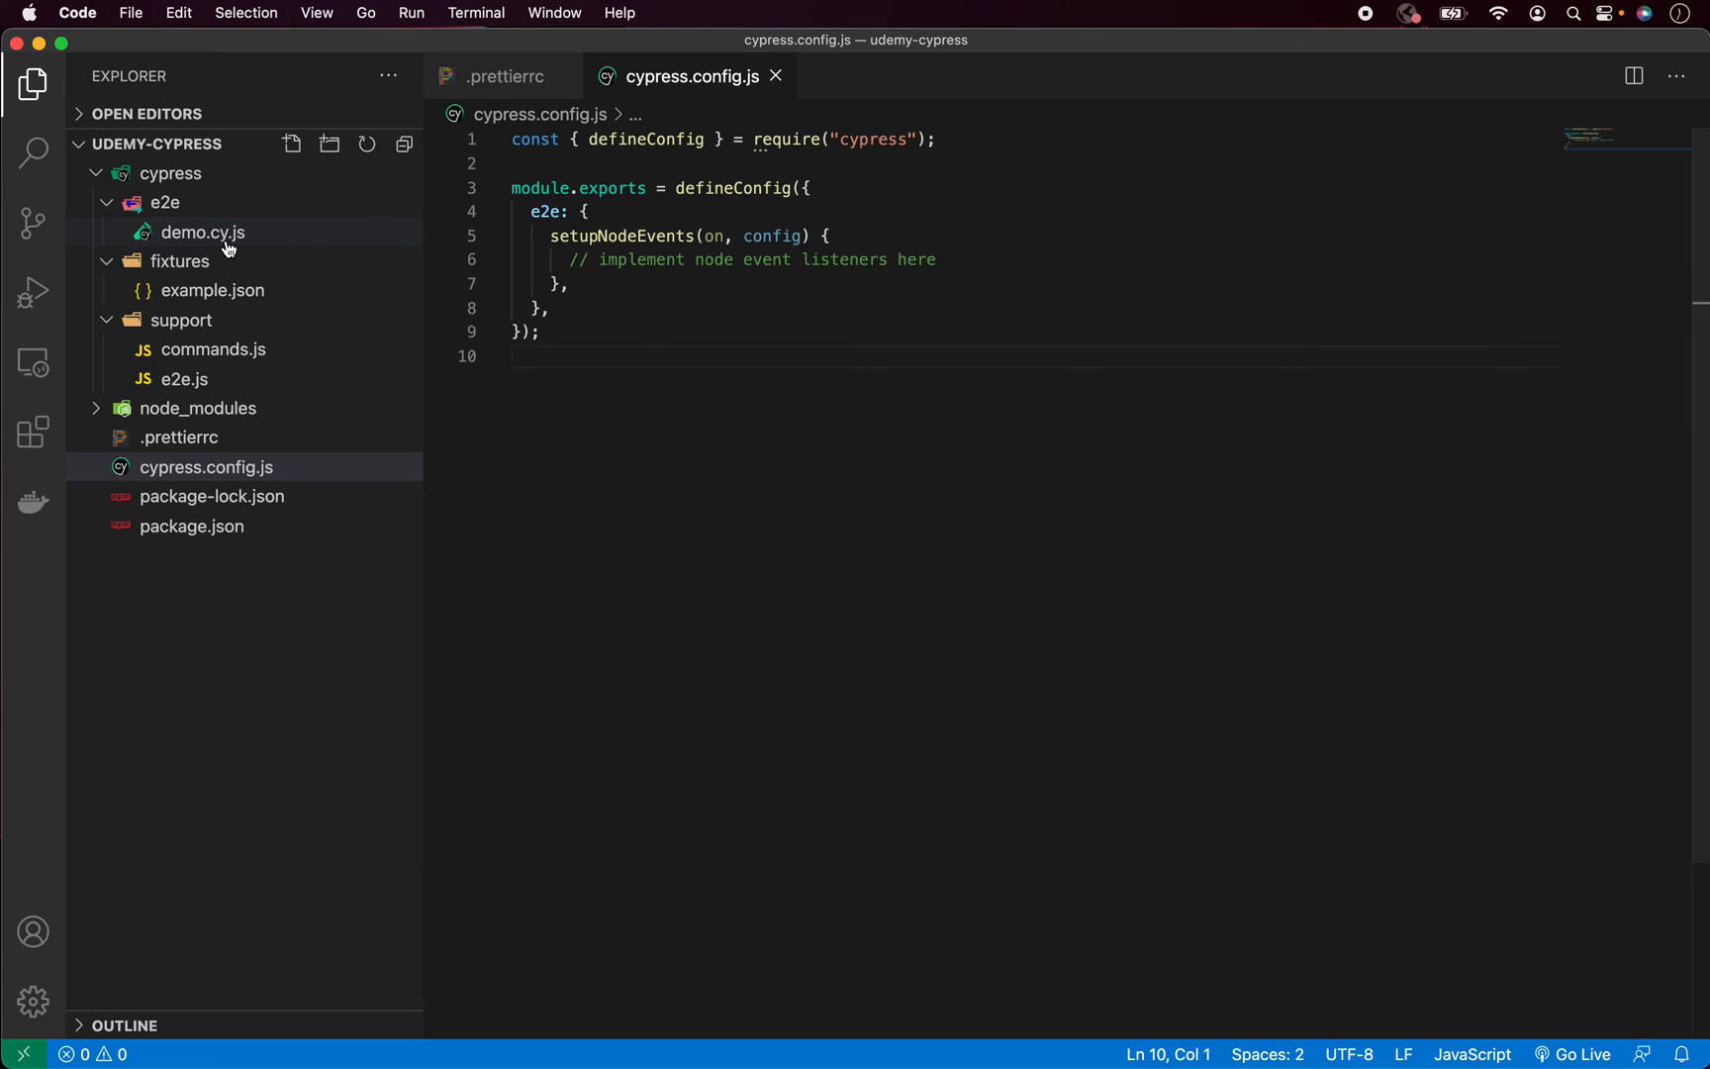
Show demo.cy.js alone and select its 'template spec' describe title
left_click(202, 231)
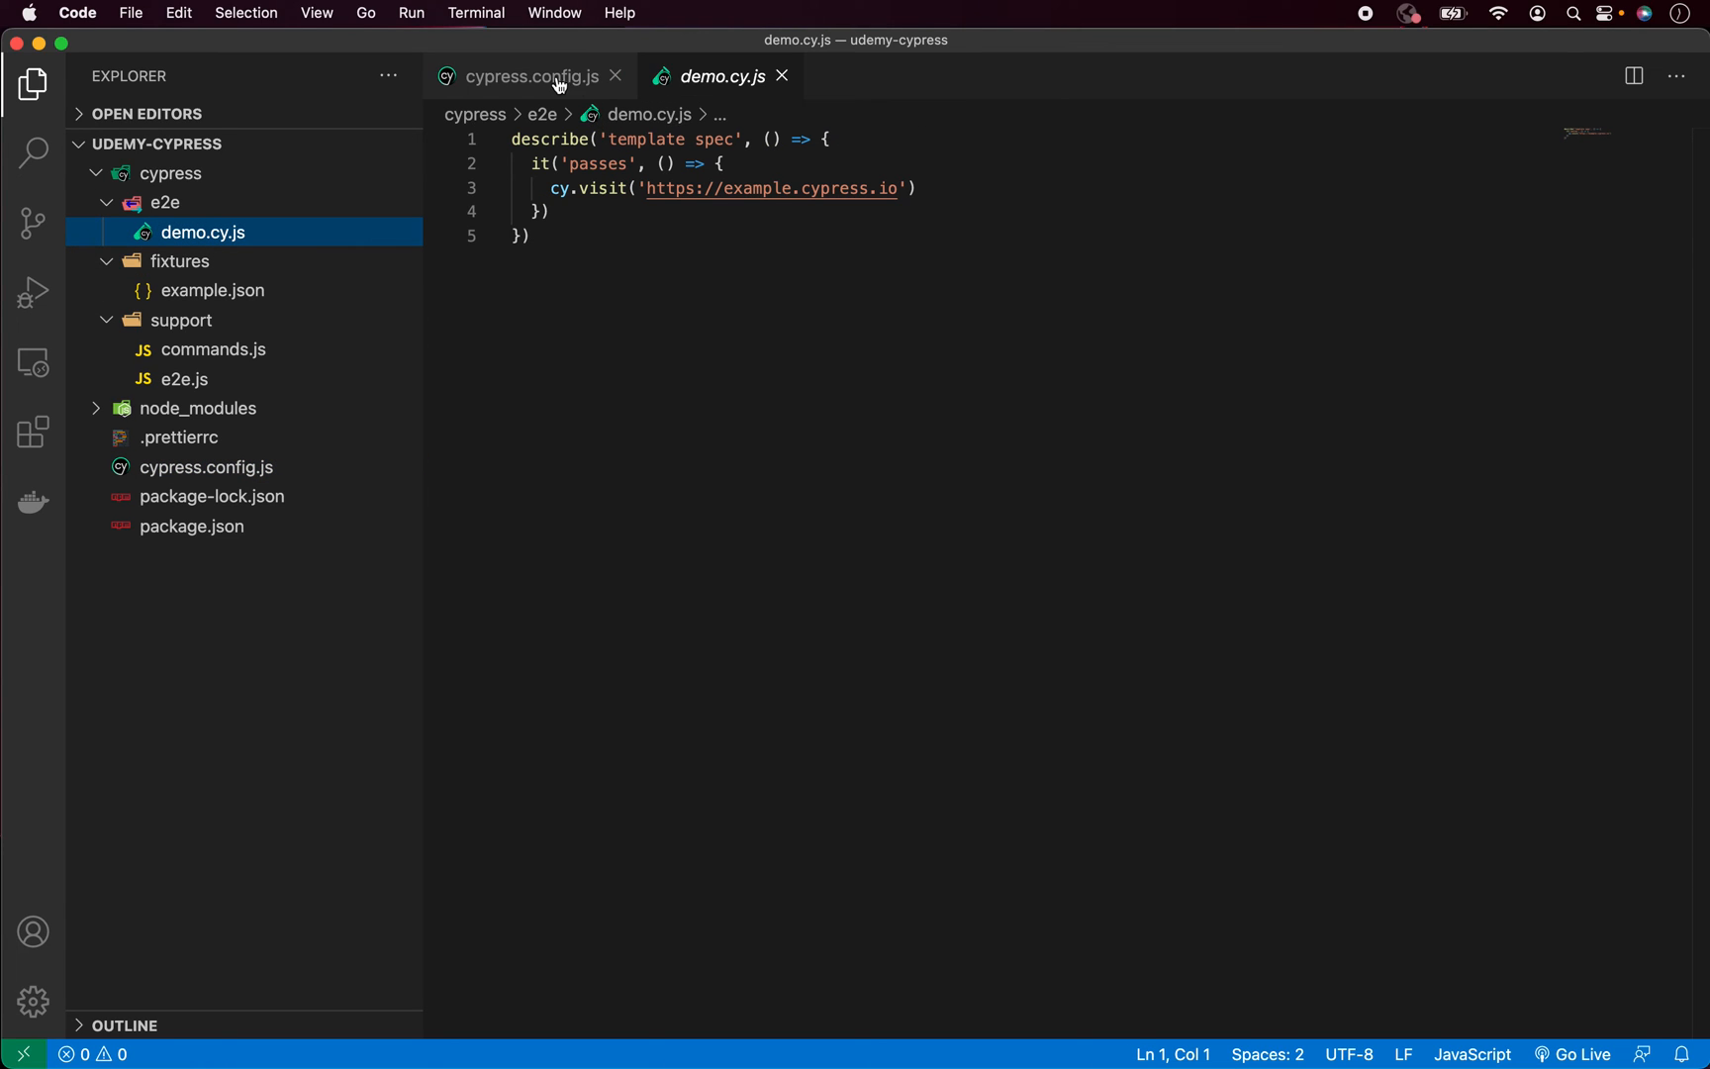
left_click(616, 77)
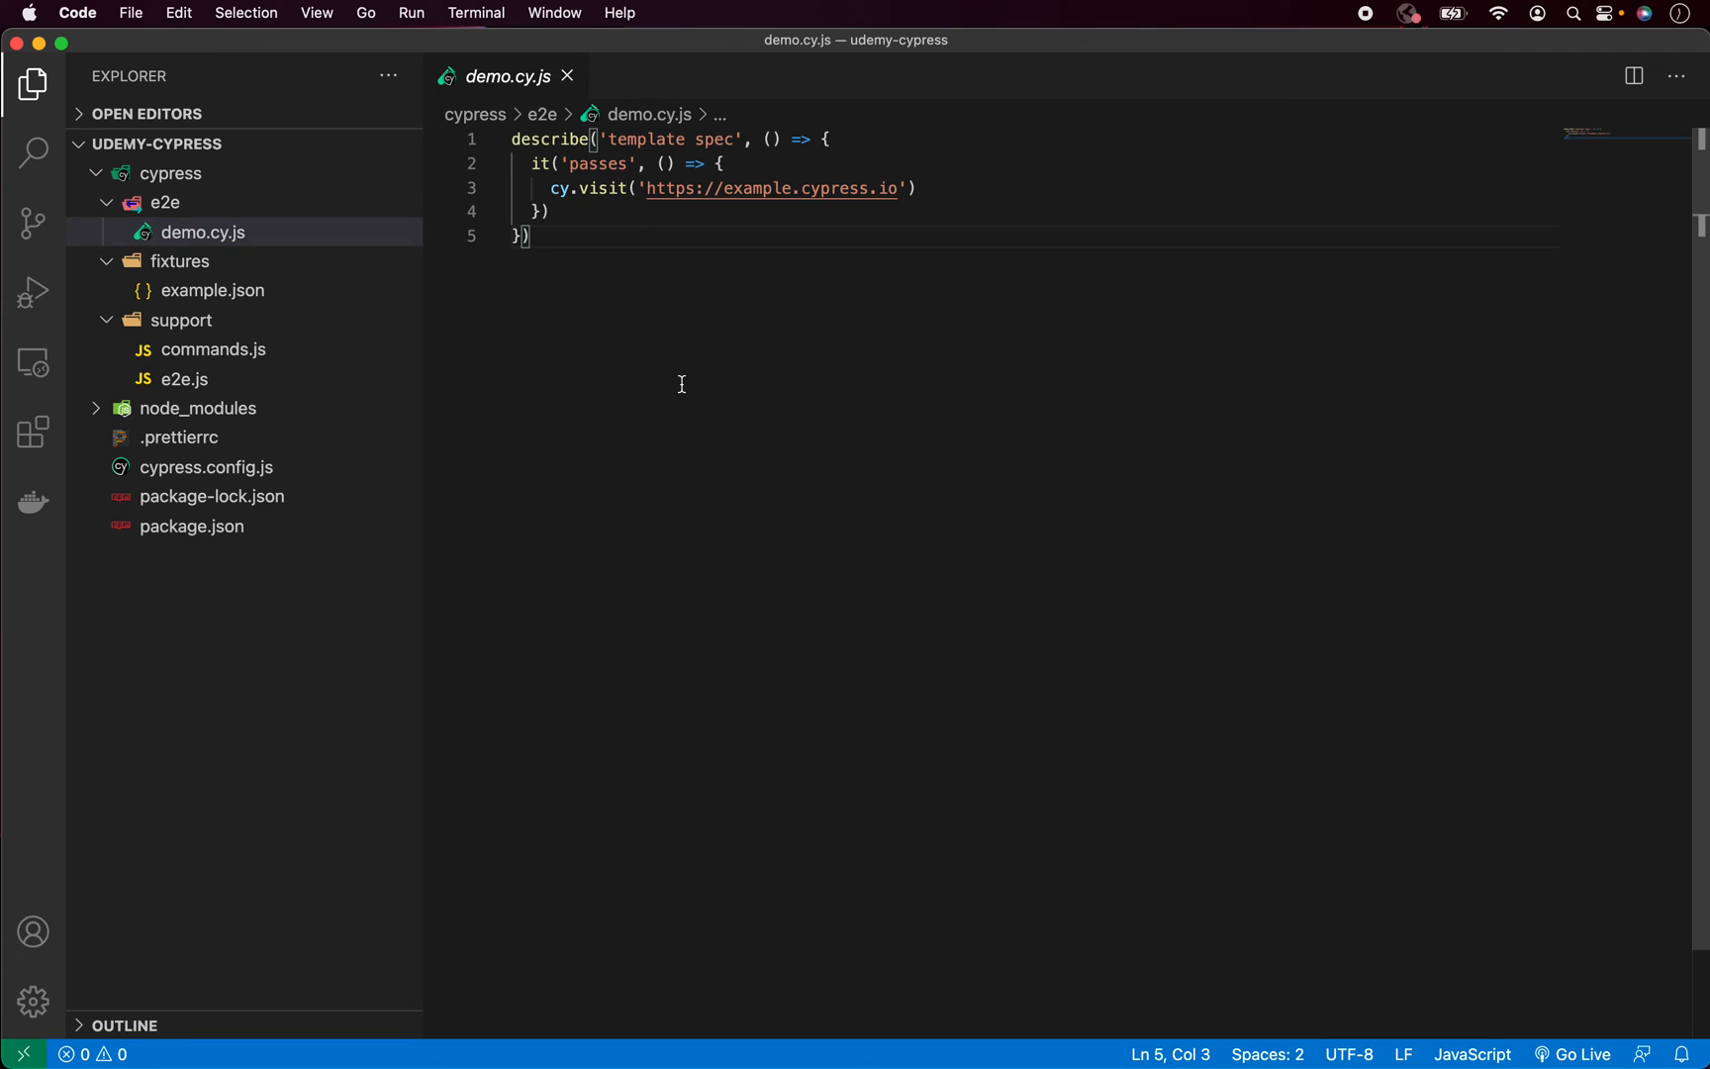
mouse_move(677, 376)
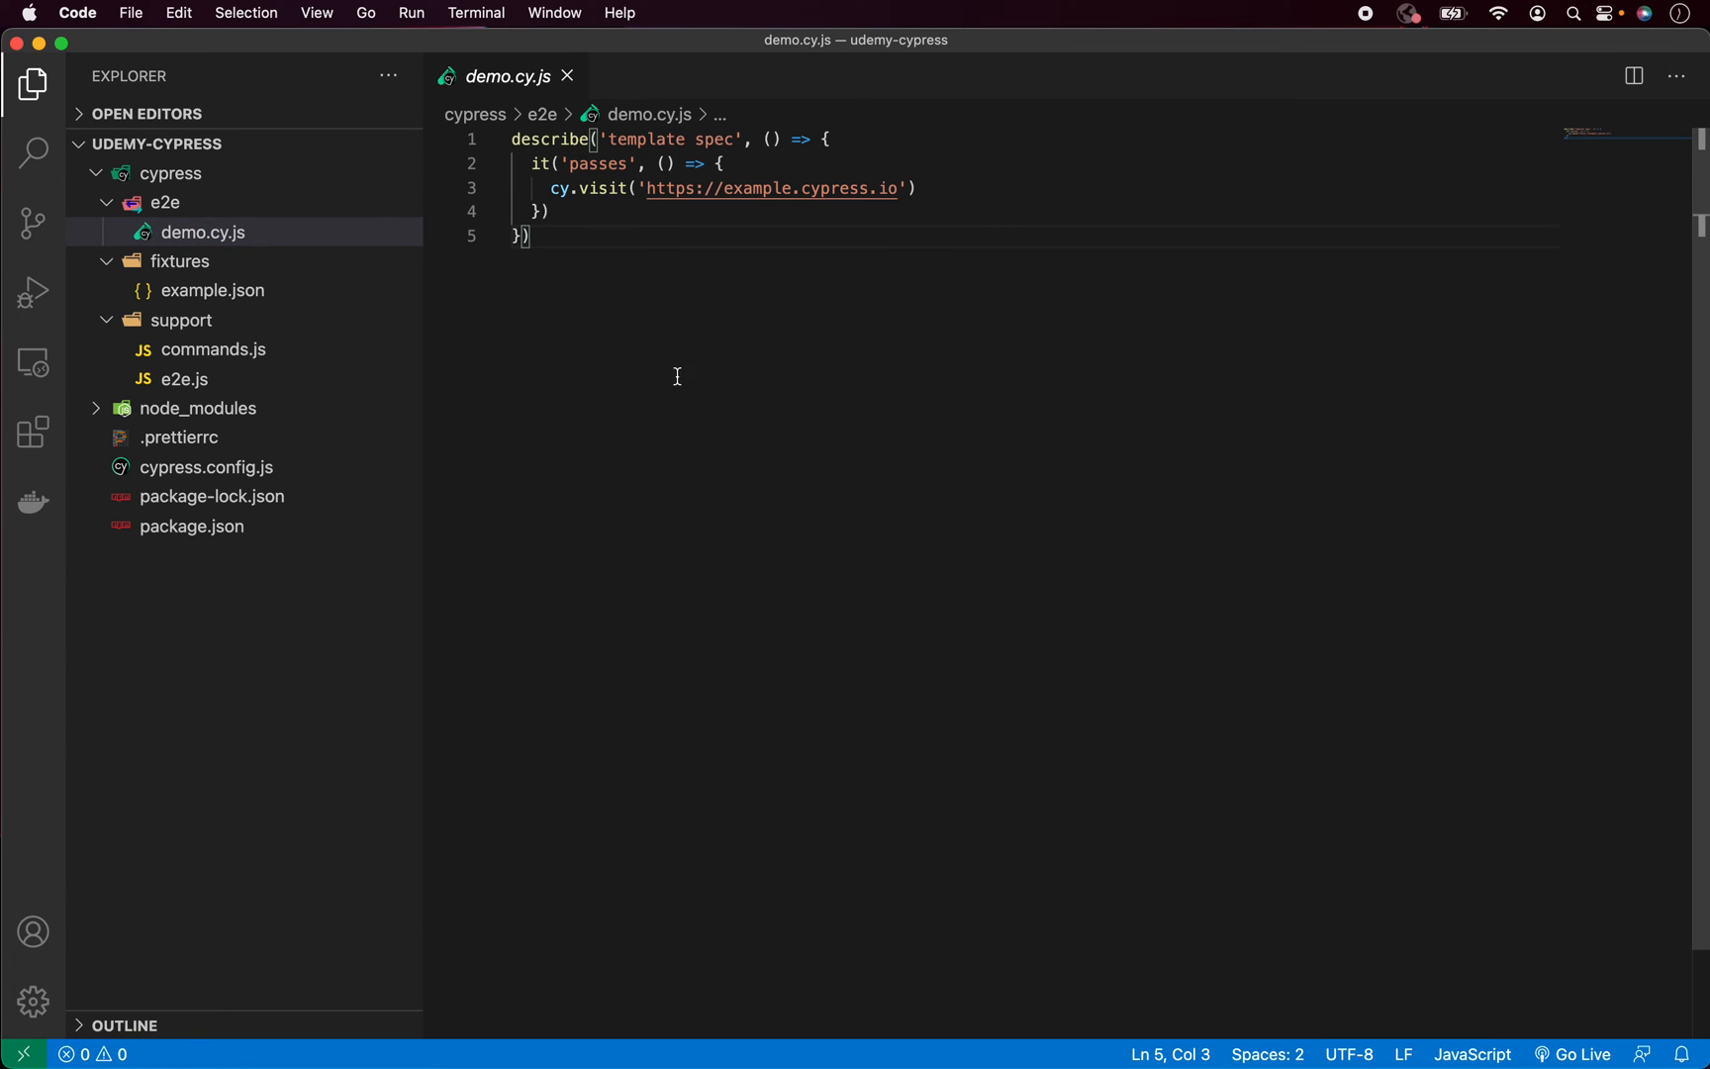
mouse_move(641, 333)
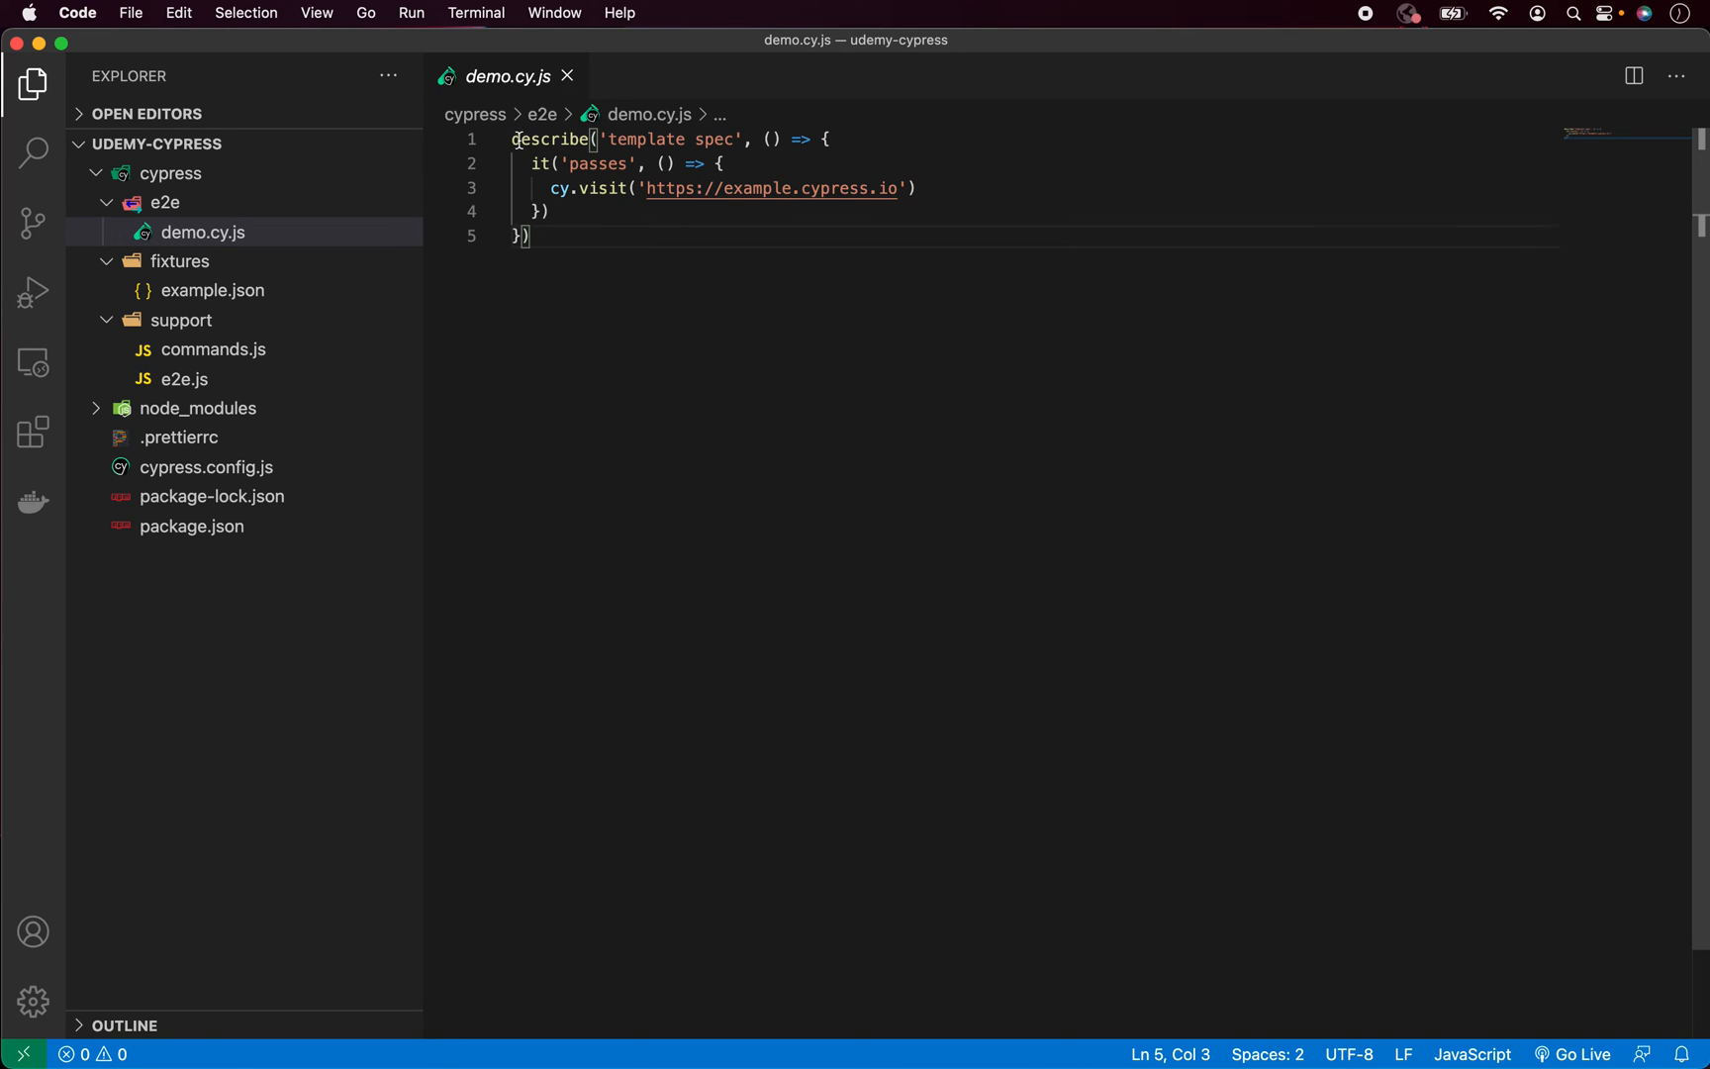
mouse_move(667, 293)
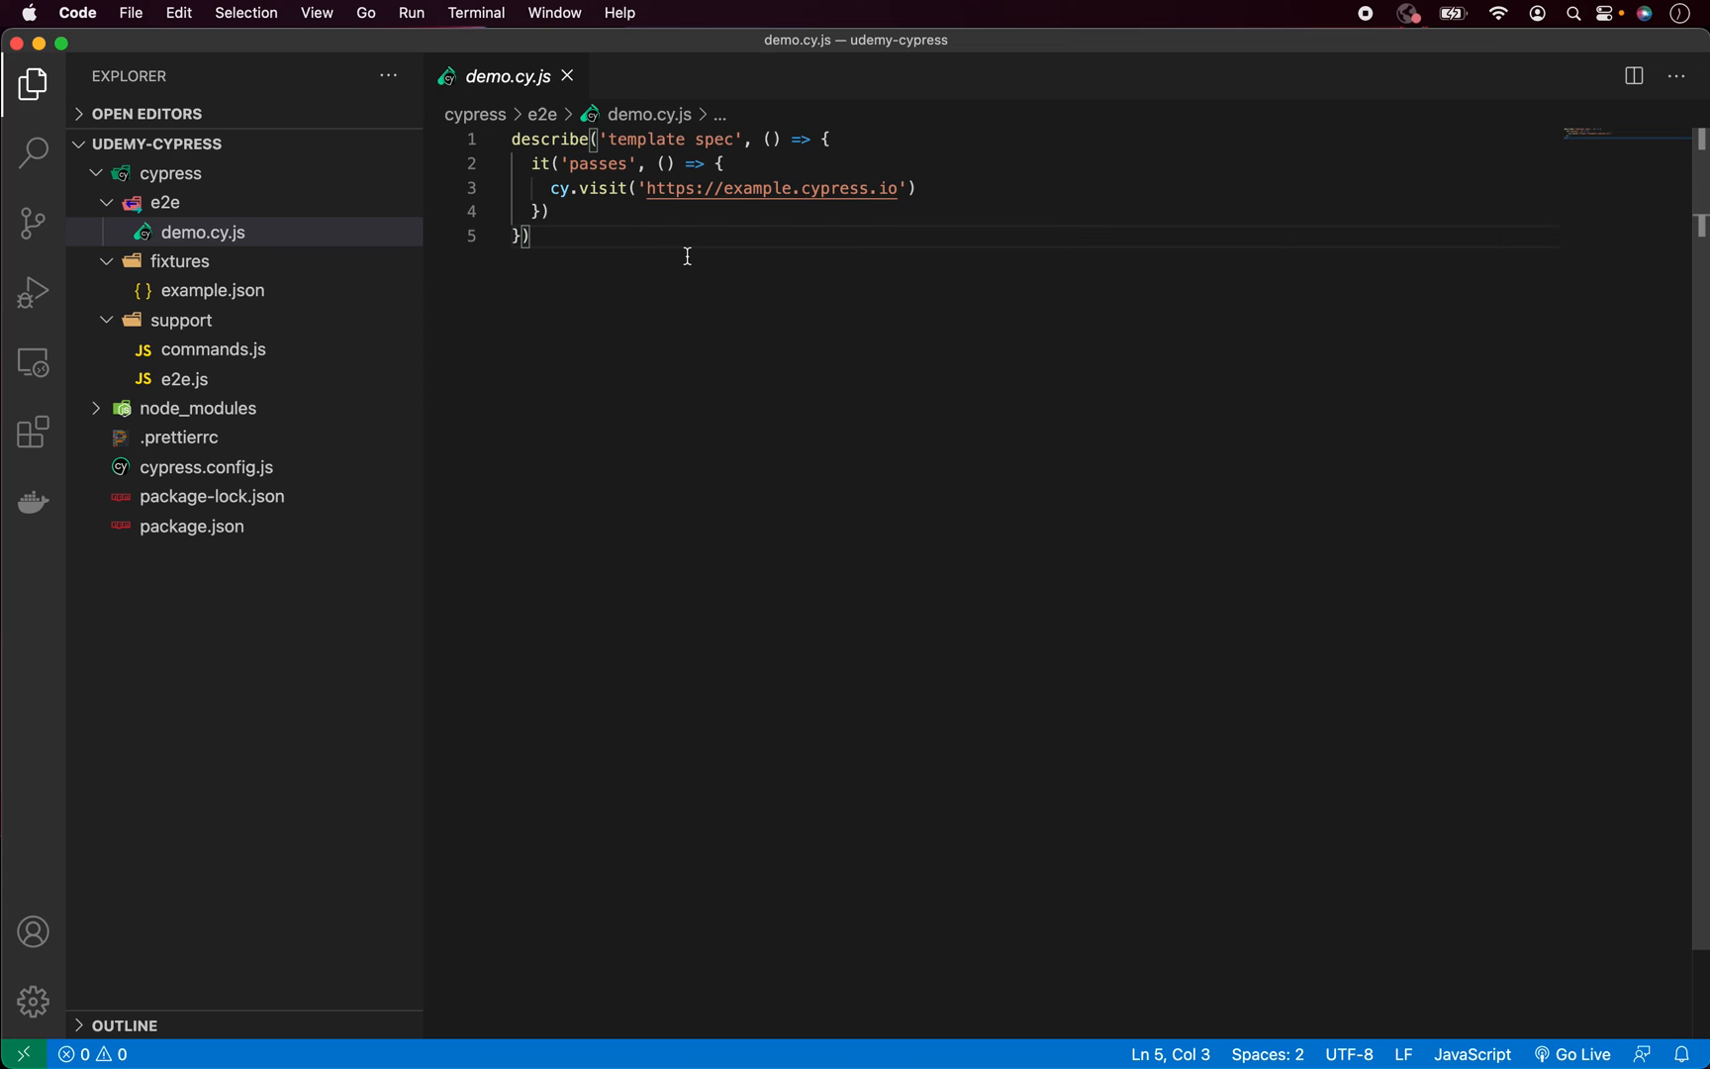
double_click(645, 141)
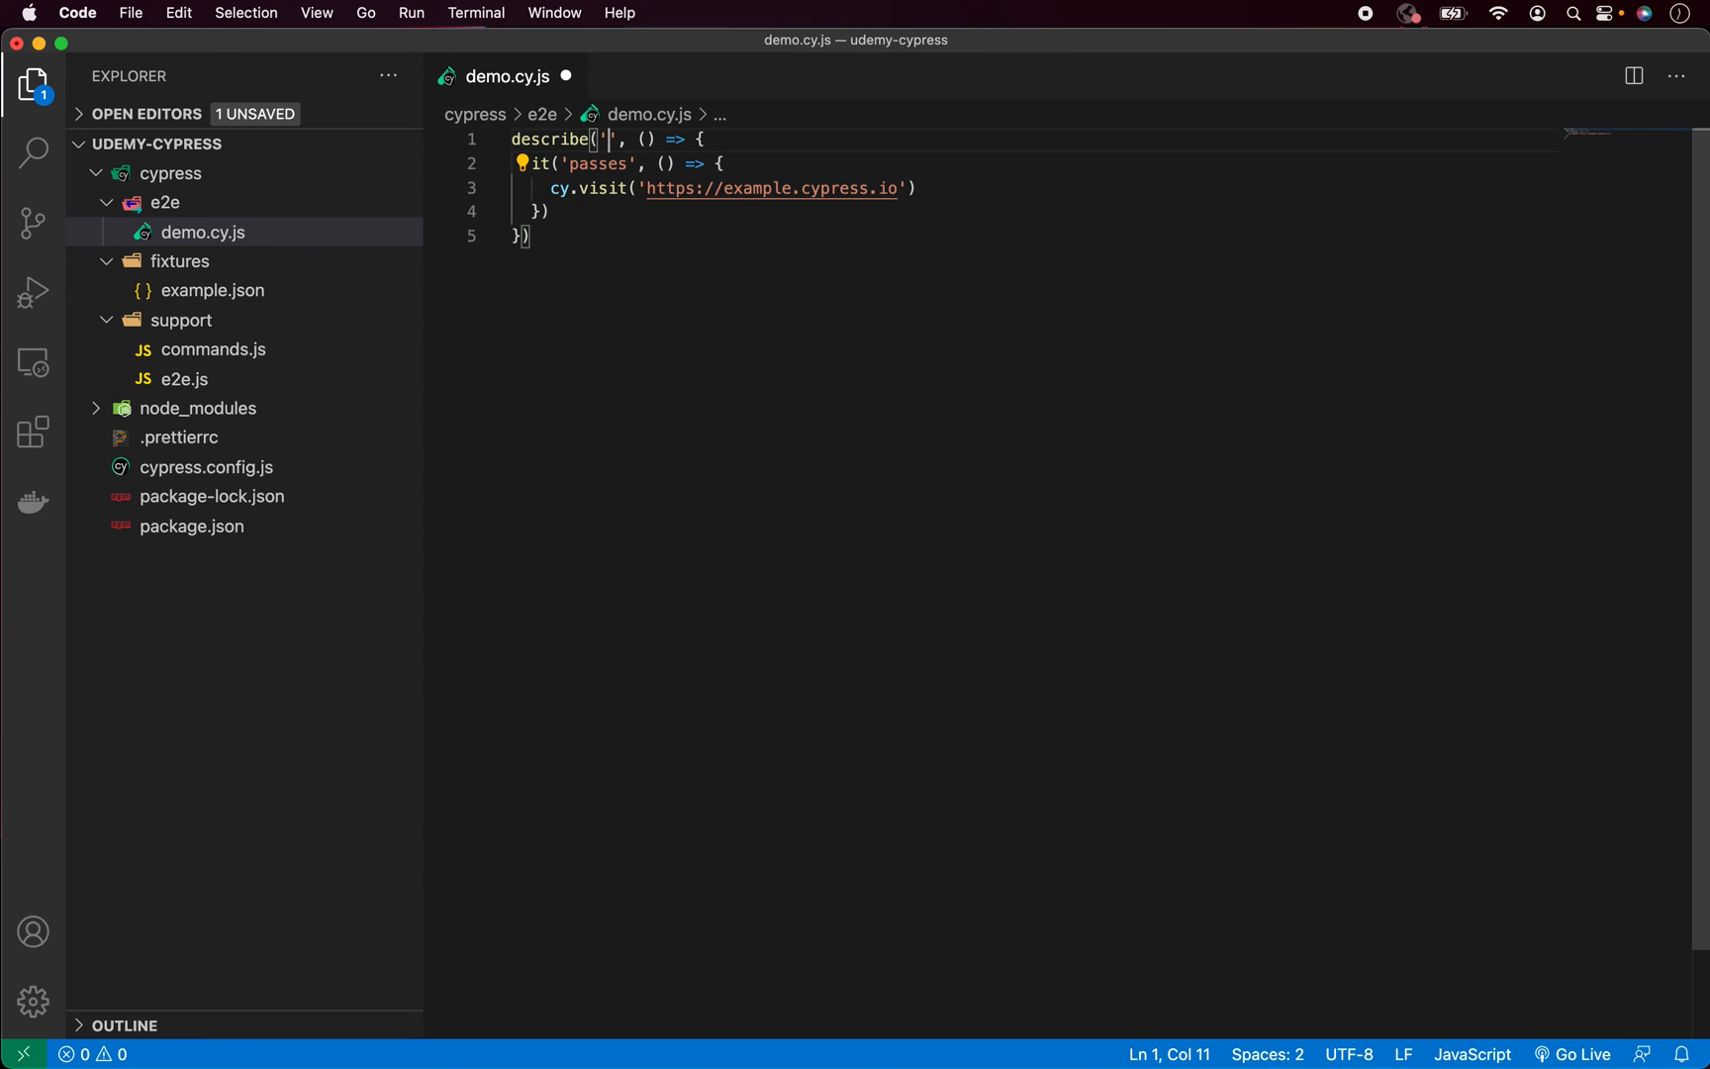
Type 'Cypress E2E Testing Demo' as the describe title in demo.cy.js
type("Cypress E2E Testing Demo")
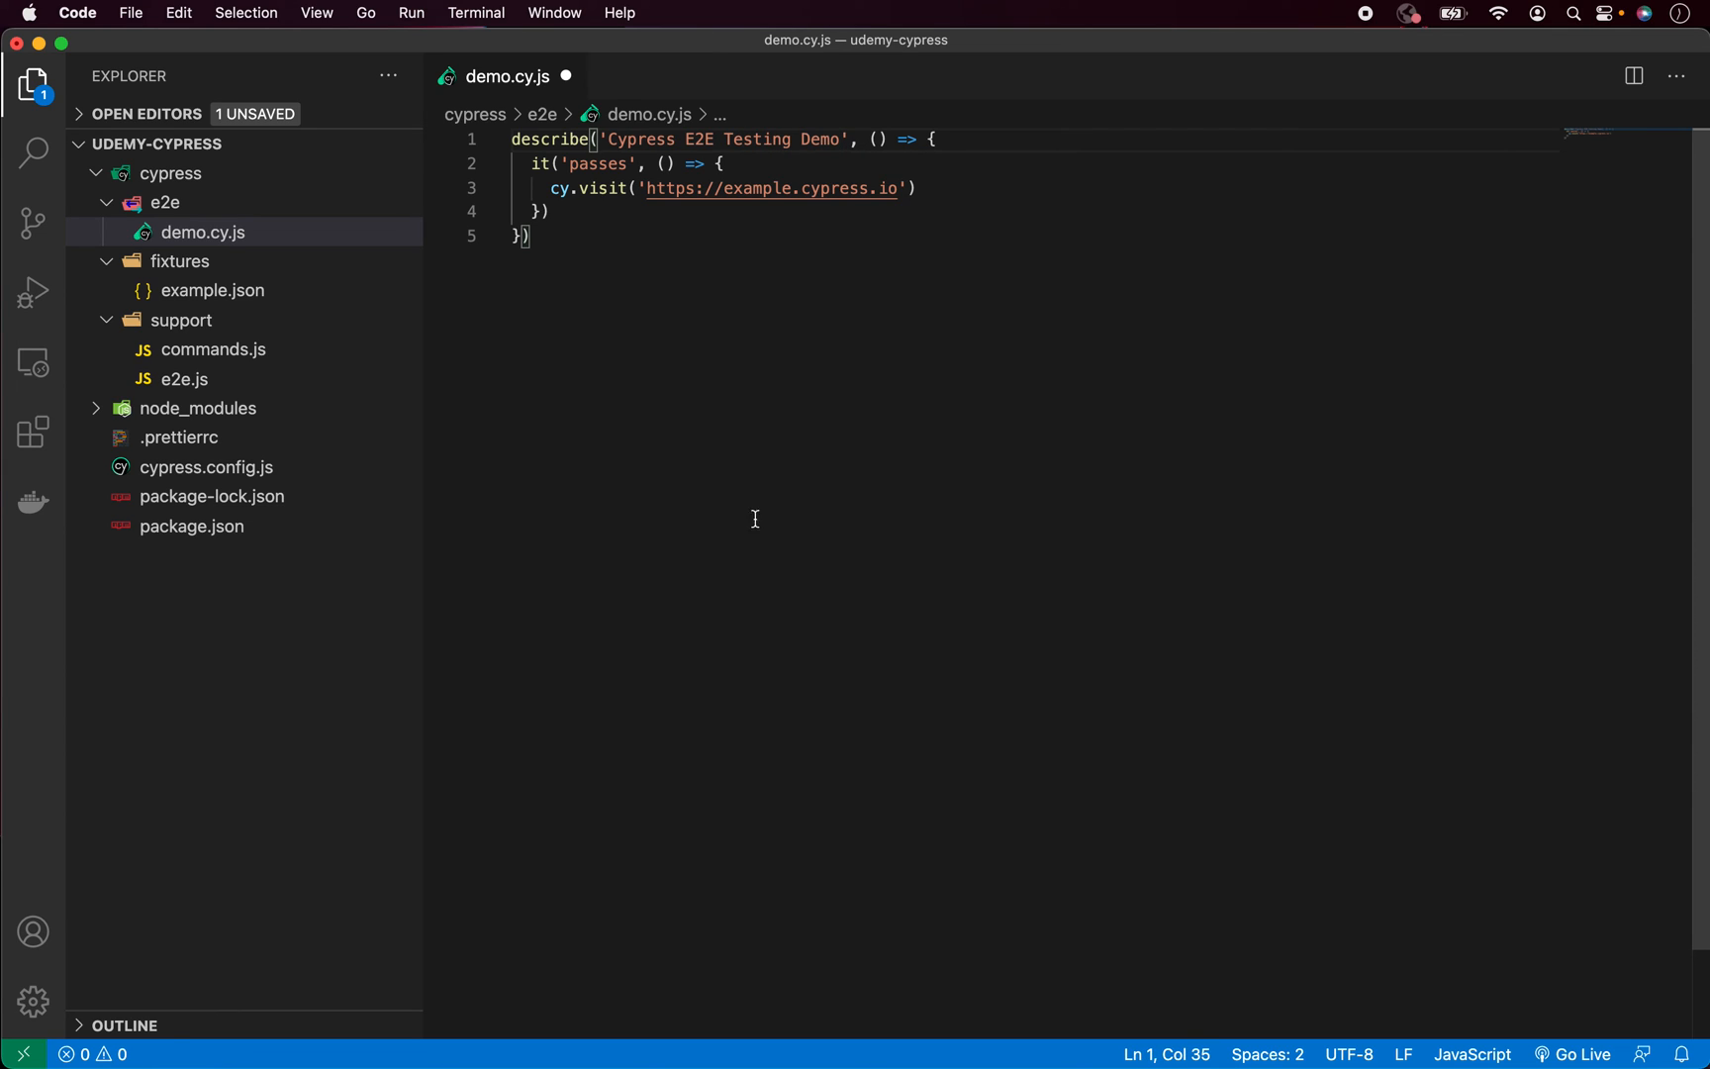
double_click(543, 165)
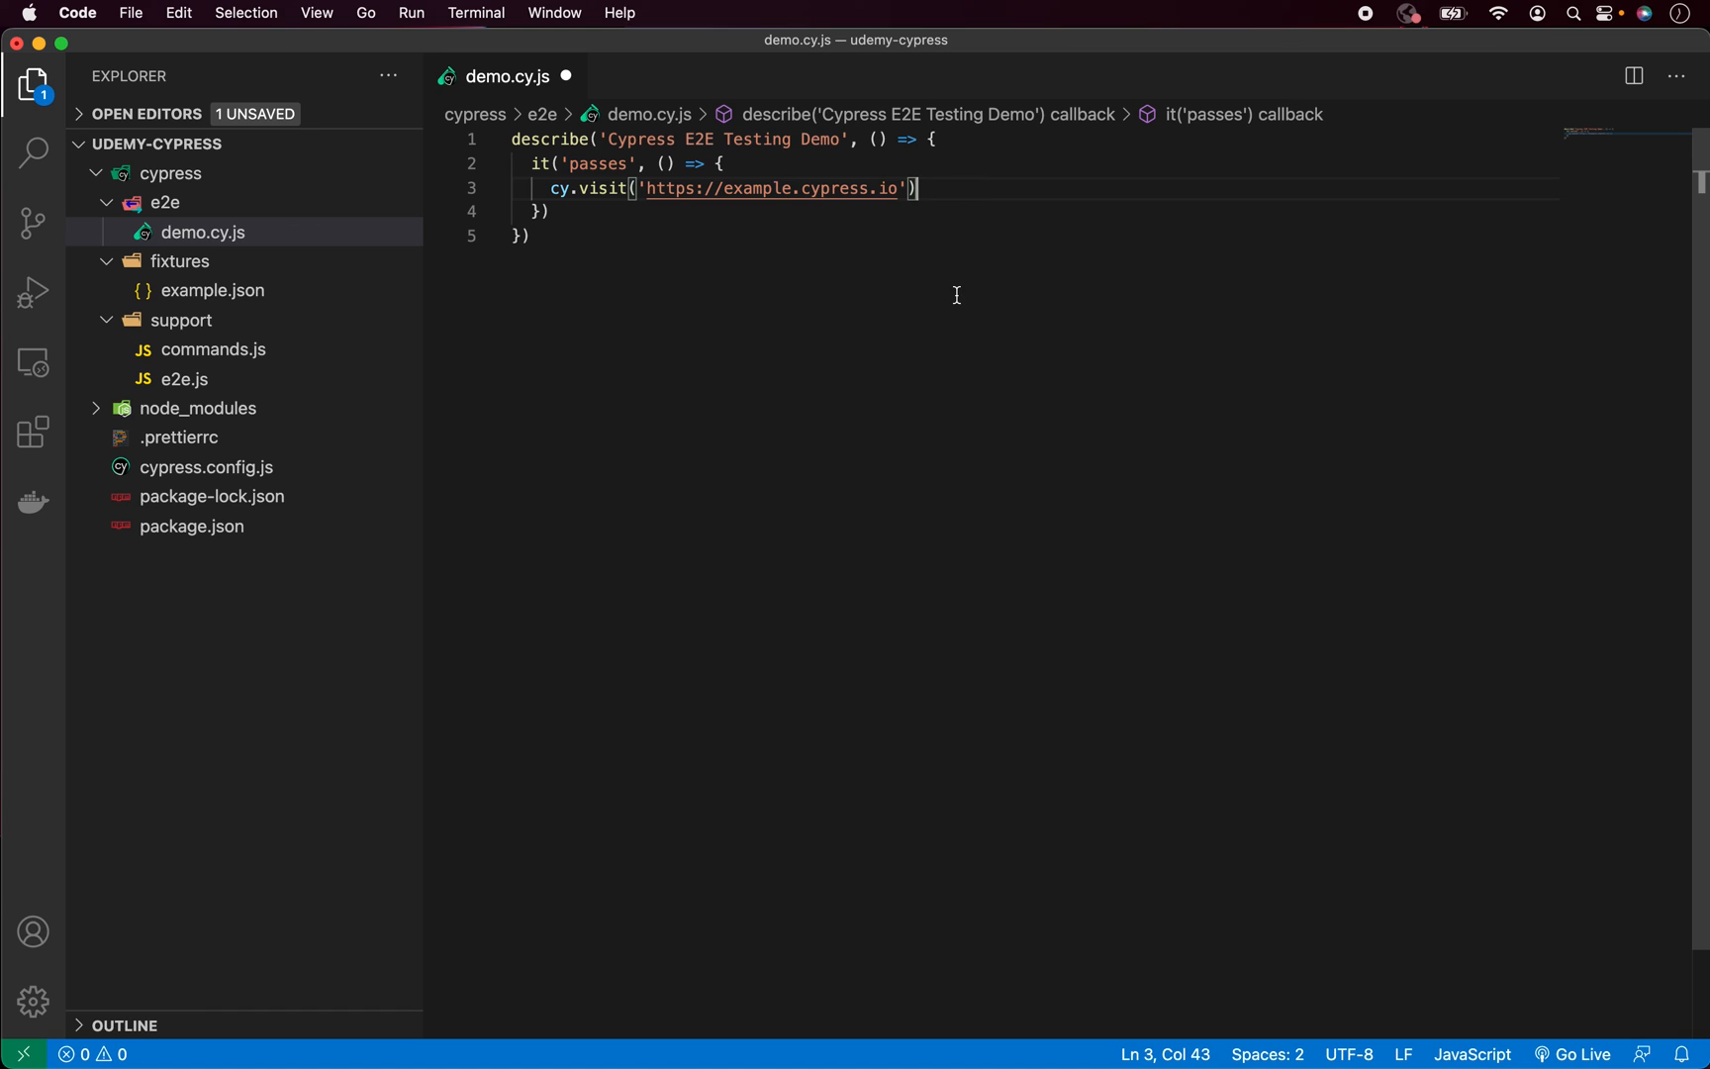
mouse_move(673, 452)
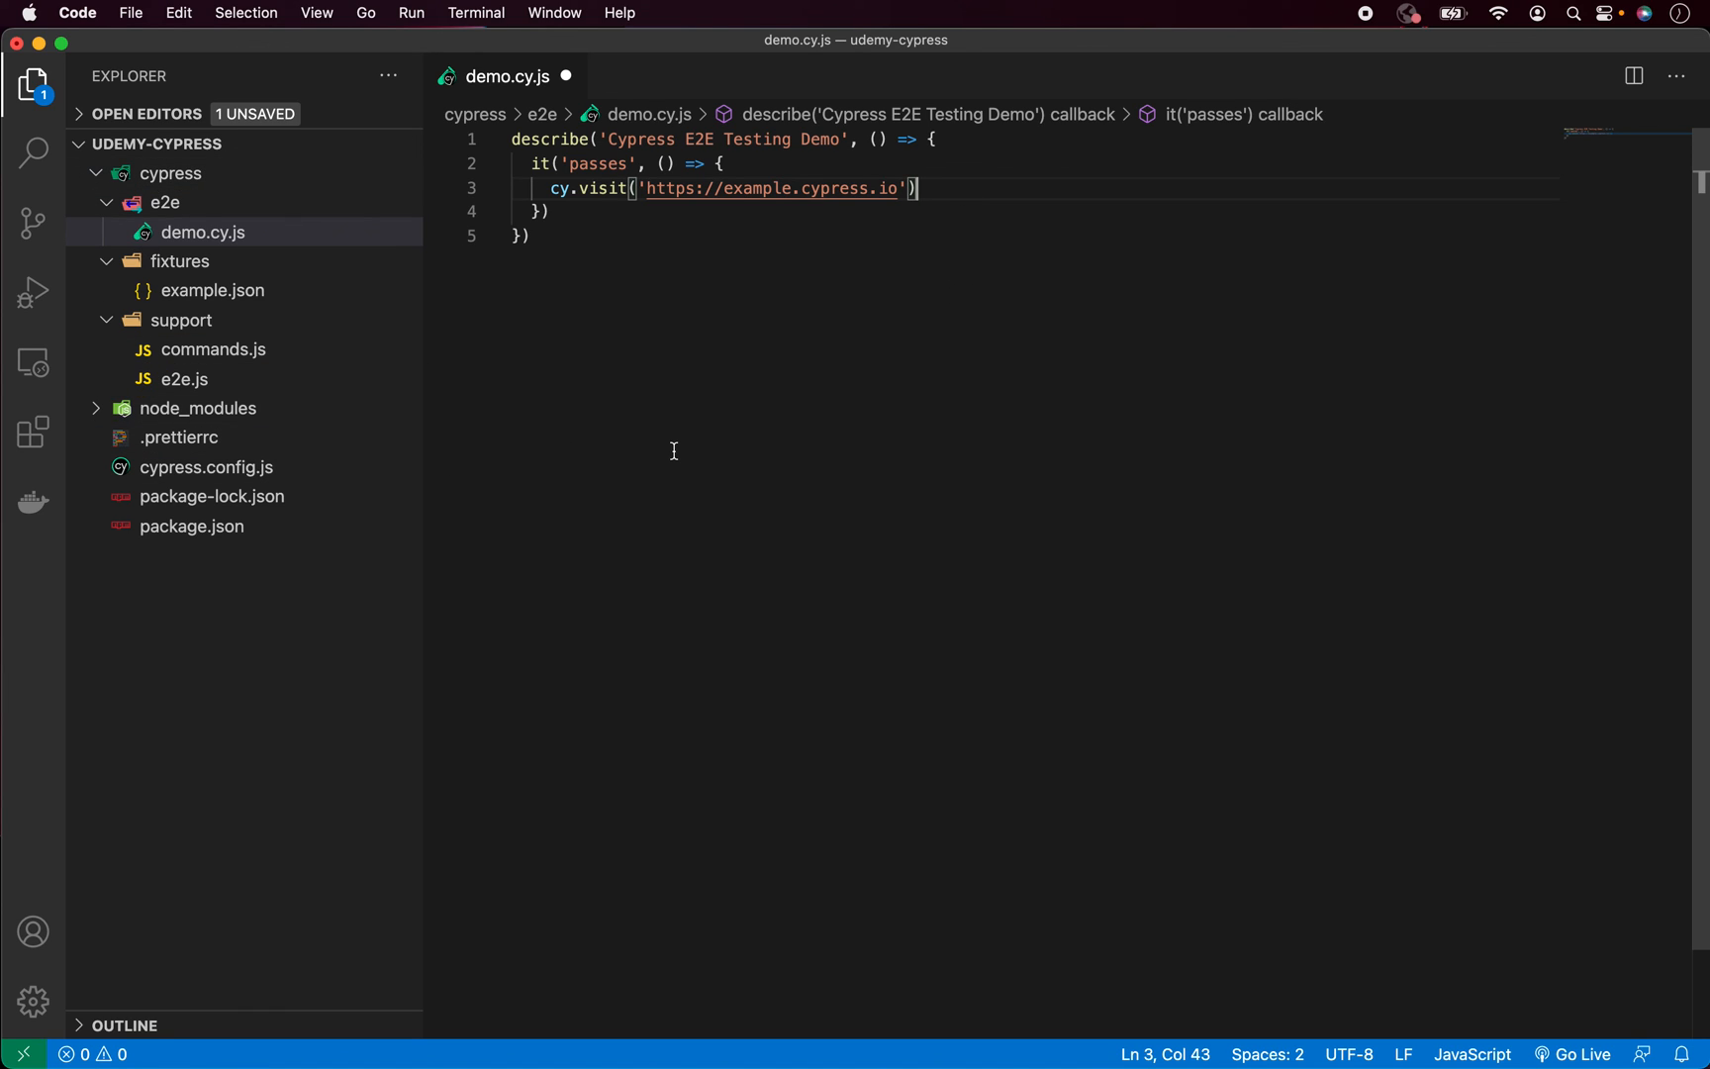